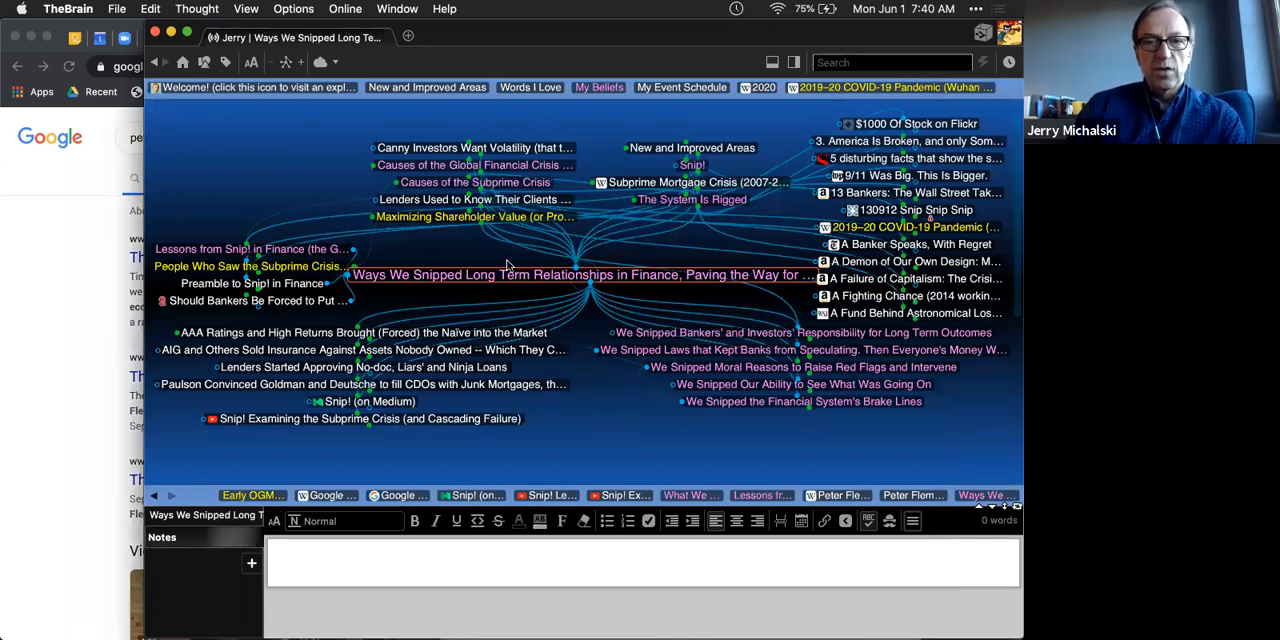
{"action": "mouse_move", "coordinate": [548, 284]}
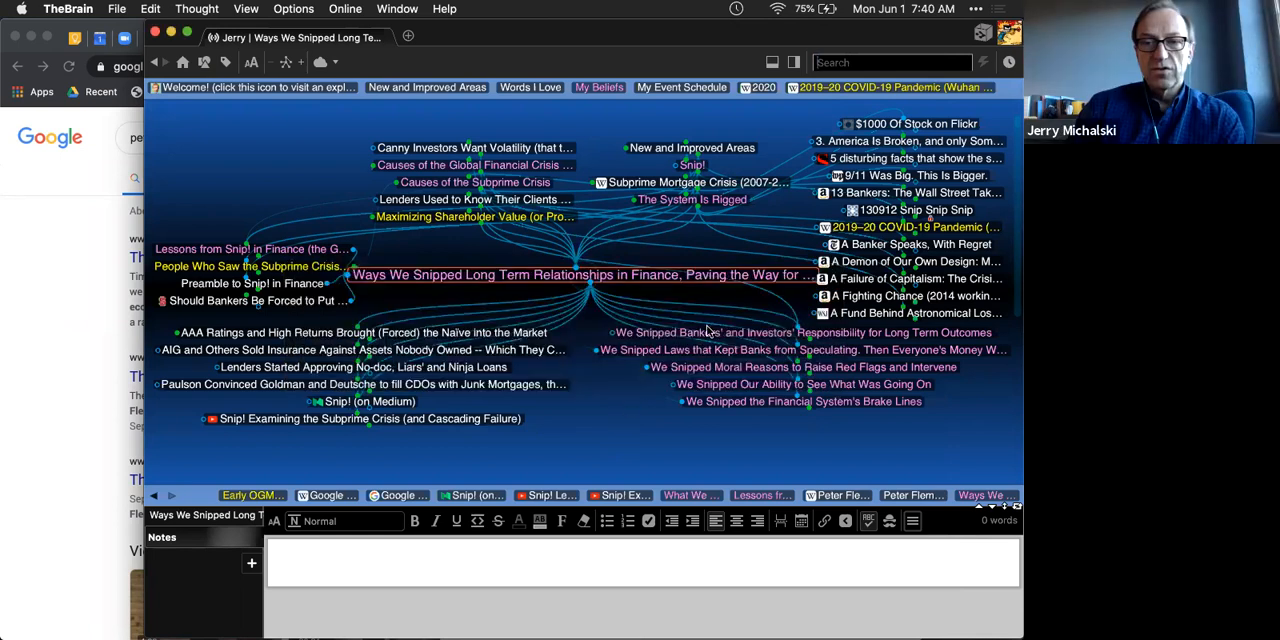
Step: Focus the bankers' and investors' responsibility thought, then Mortgage Banking Disintegrated Vertically
{"action": "left_click", "coordinate": [804, 332]}
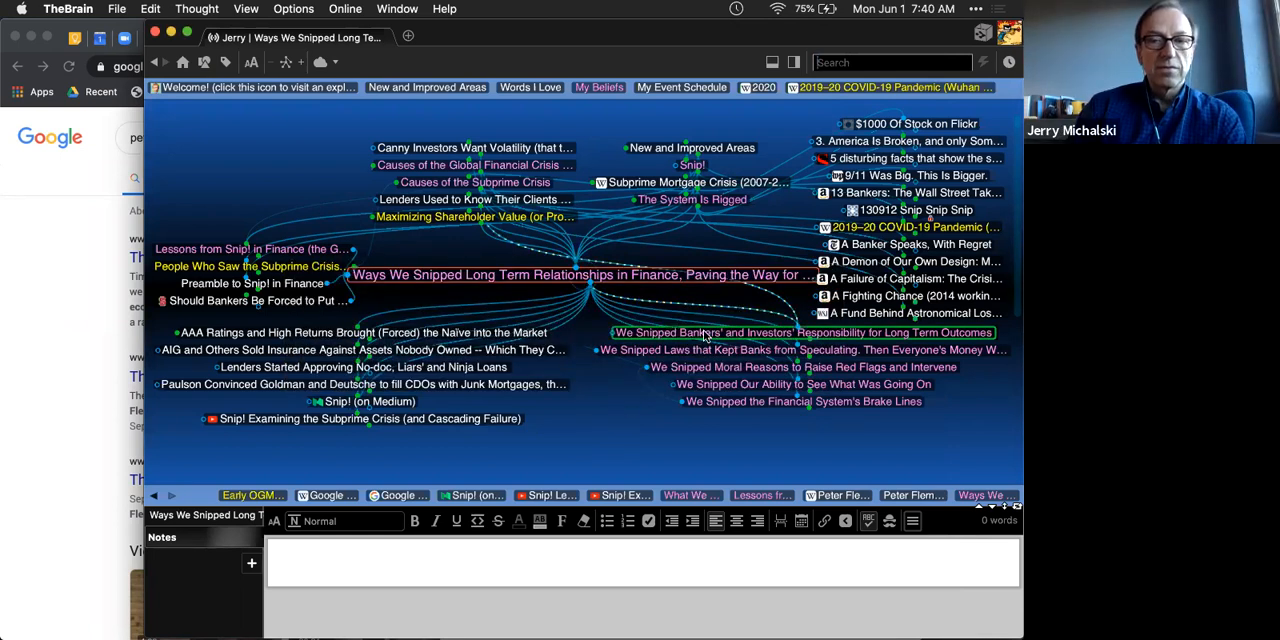
{"action": "left_click", "coordinate": [802, 332]}
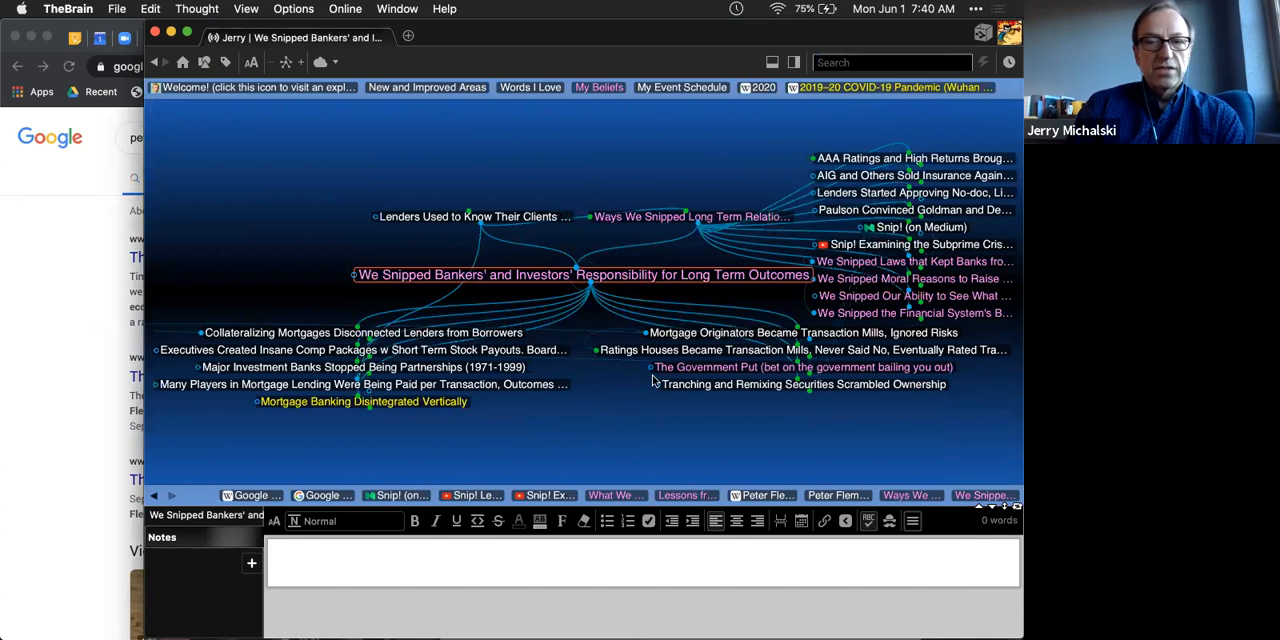
{"action": "mouse_move", "coordinate": [608, 424]}
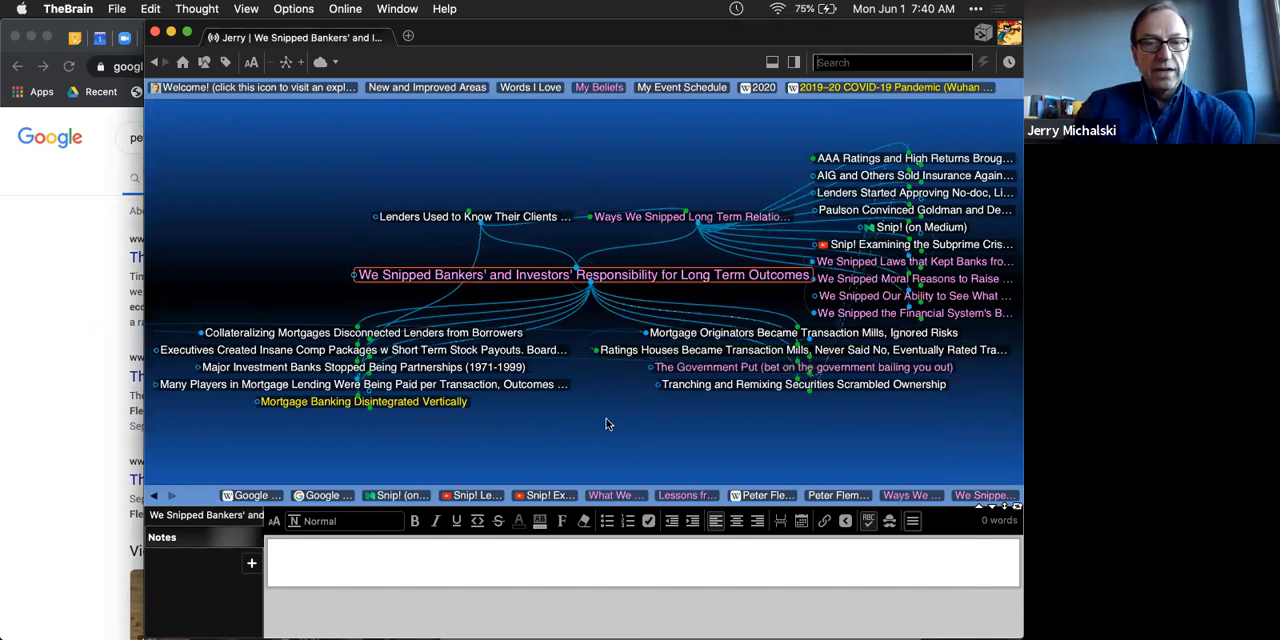
{"action": "left_click", "coordinate": [364, 400]}
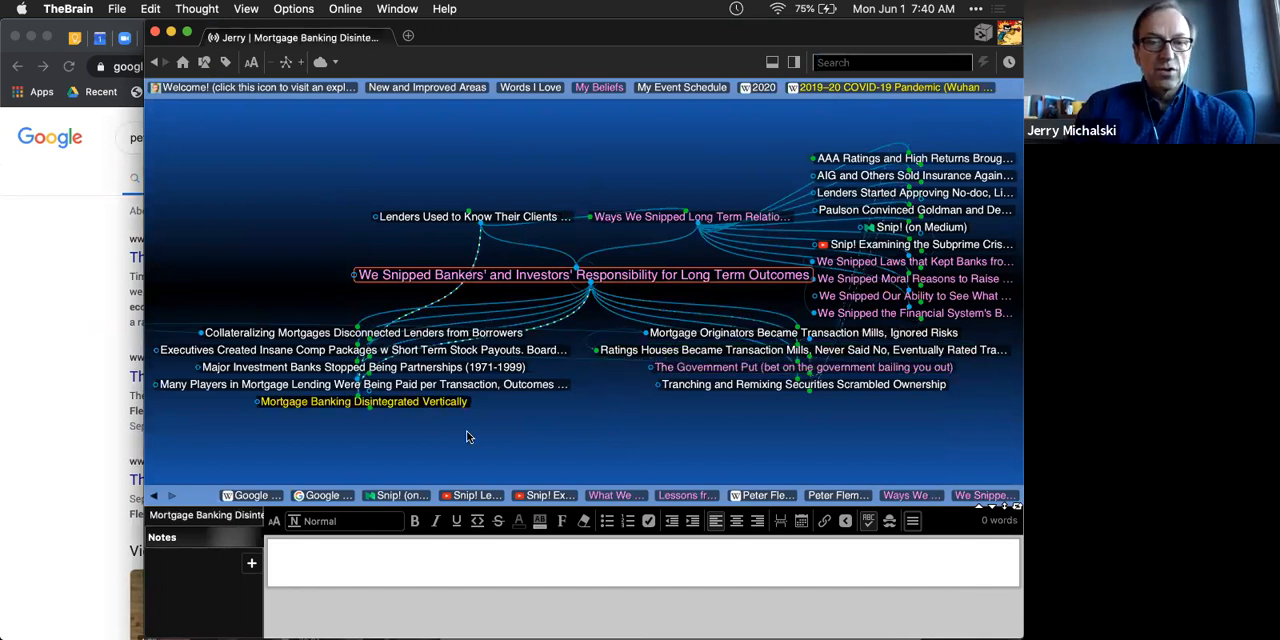
{"action": "left_click", "coordinate": [364, 402]}
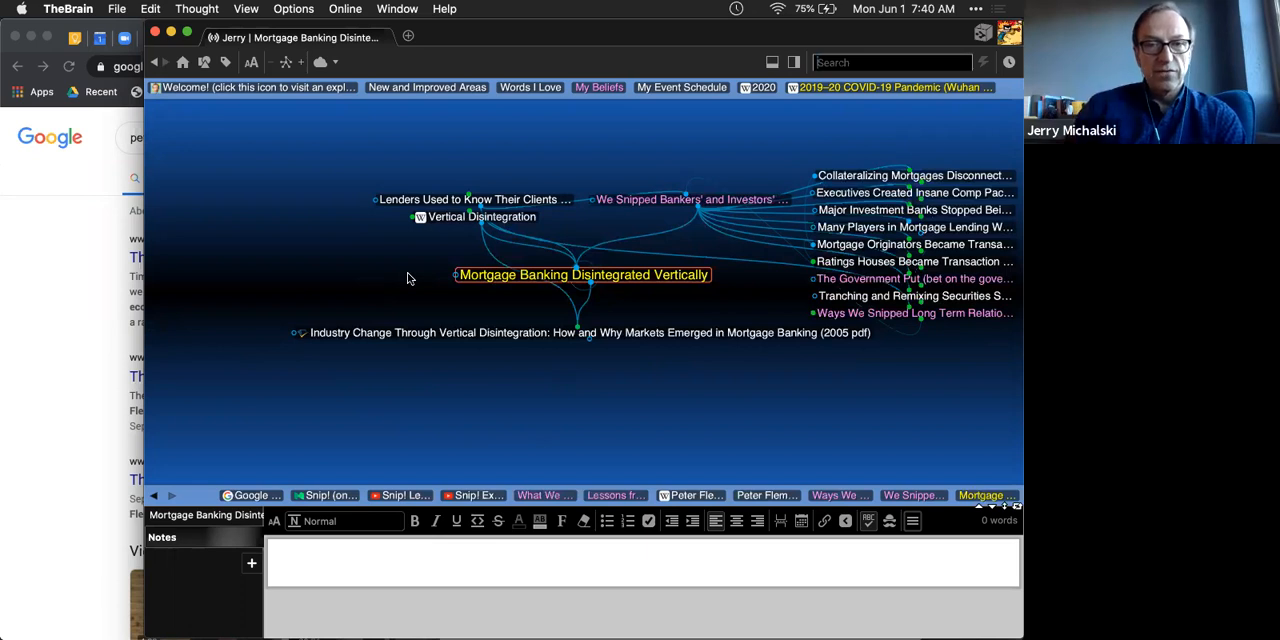
{"action": "mouse_move", "coordinate": [504, 332]}
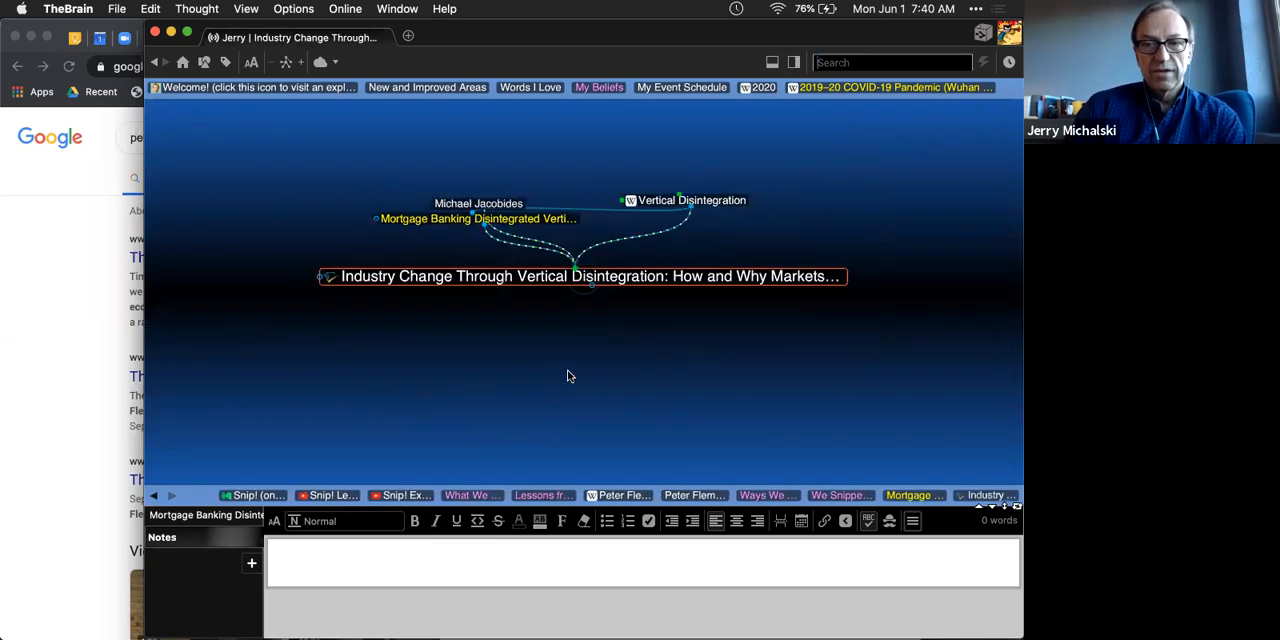
Step: Activate the 2005 Industry Change Through Vertical Disintegration paper and show its attached PDF
{"action": "left_click", "coordinate": [584, 276]}
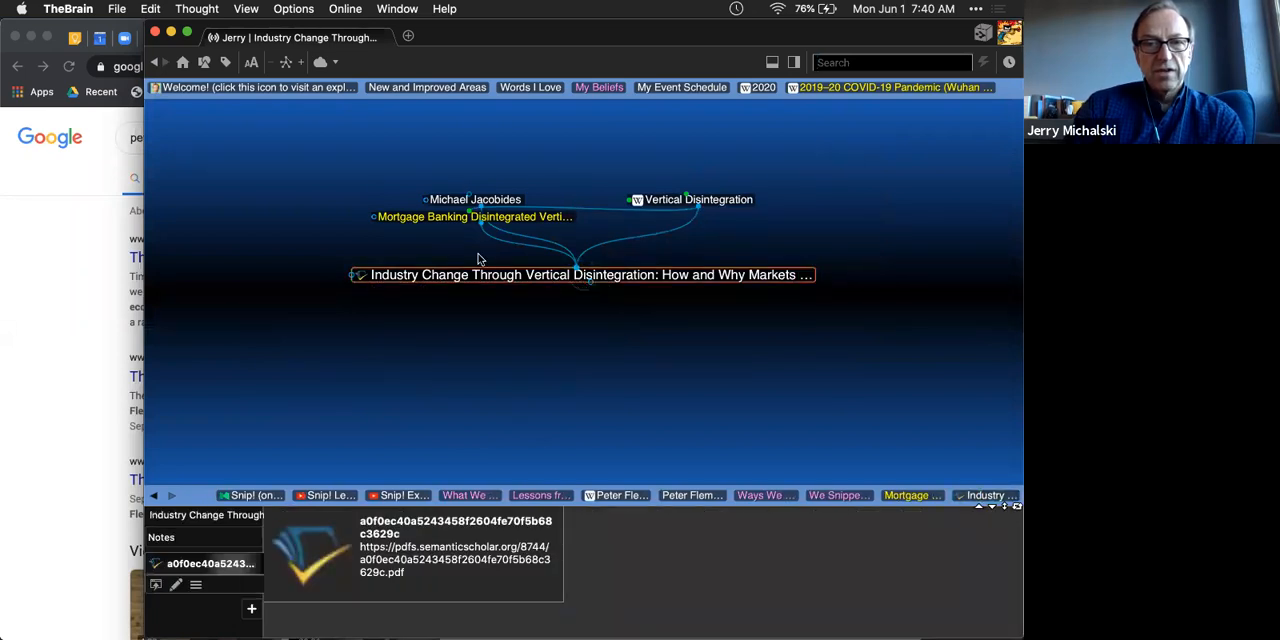
{"action": "mouse_move", "coordinate": [686, 276]}
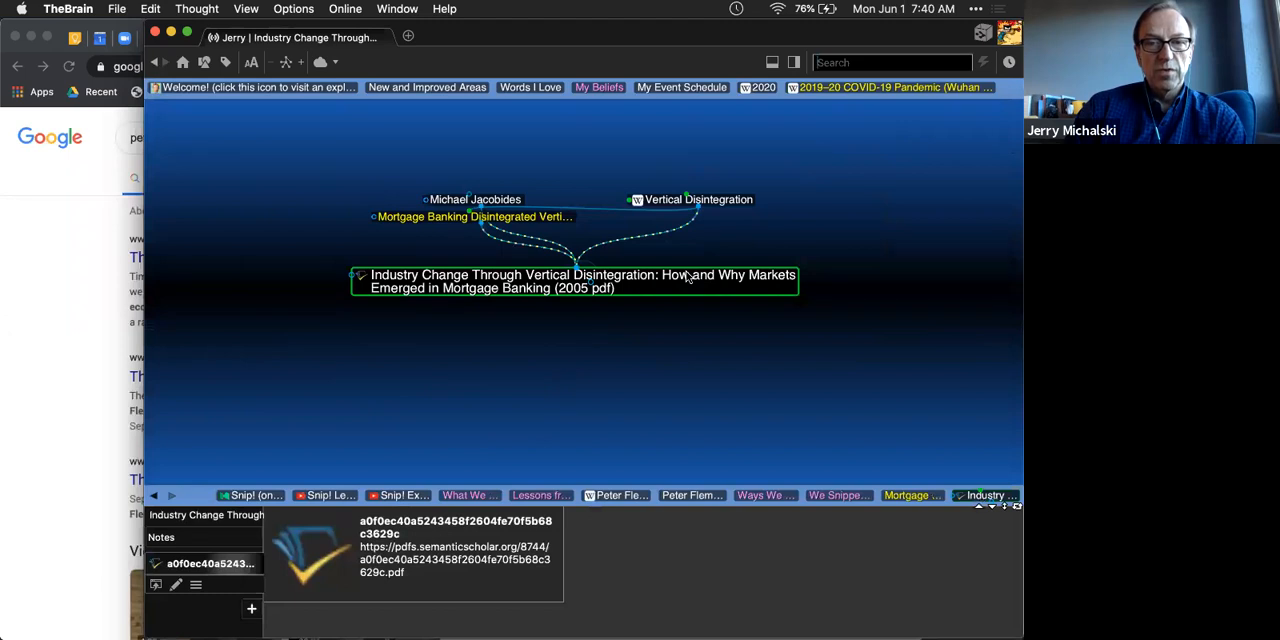
{"action": "left_click", "coordinate": [464, 216]}
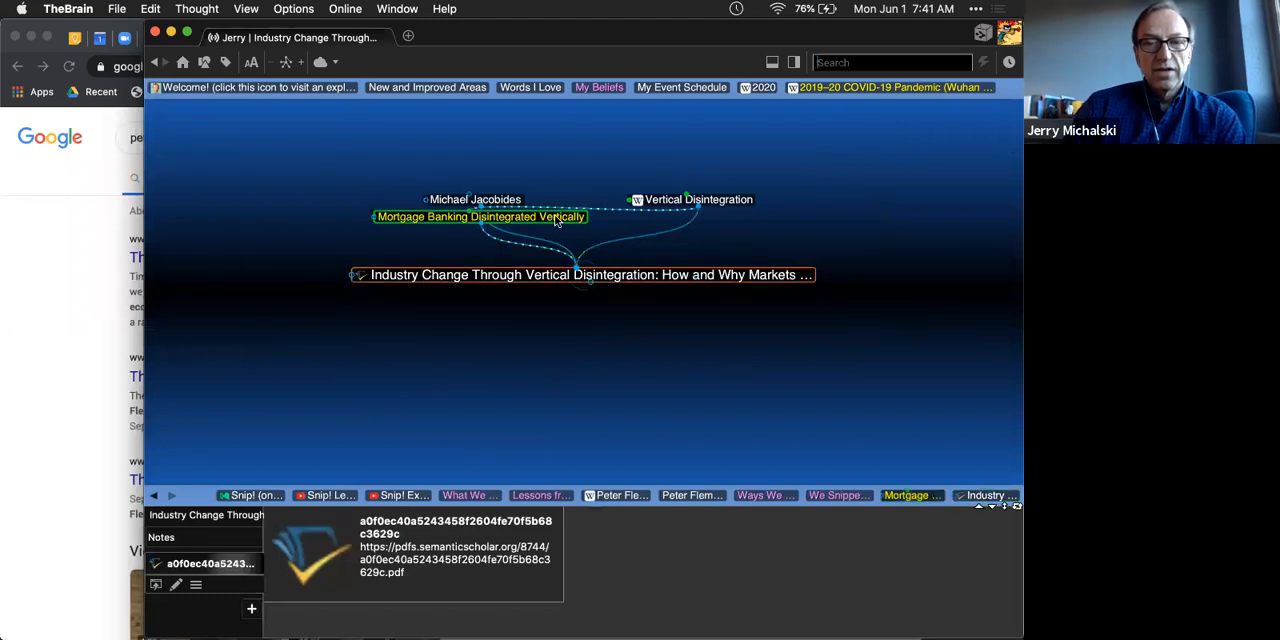
Step: Navigate back up to Ways We Snipped Long Term Relationships in Finance
{"action": "left_click", "coordinate": [476, 216]}
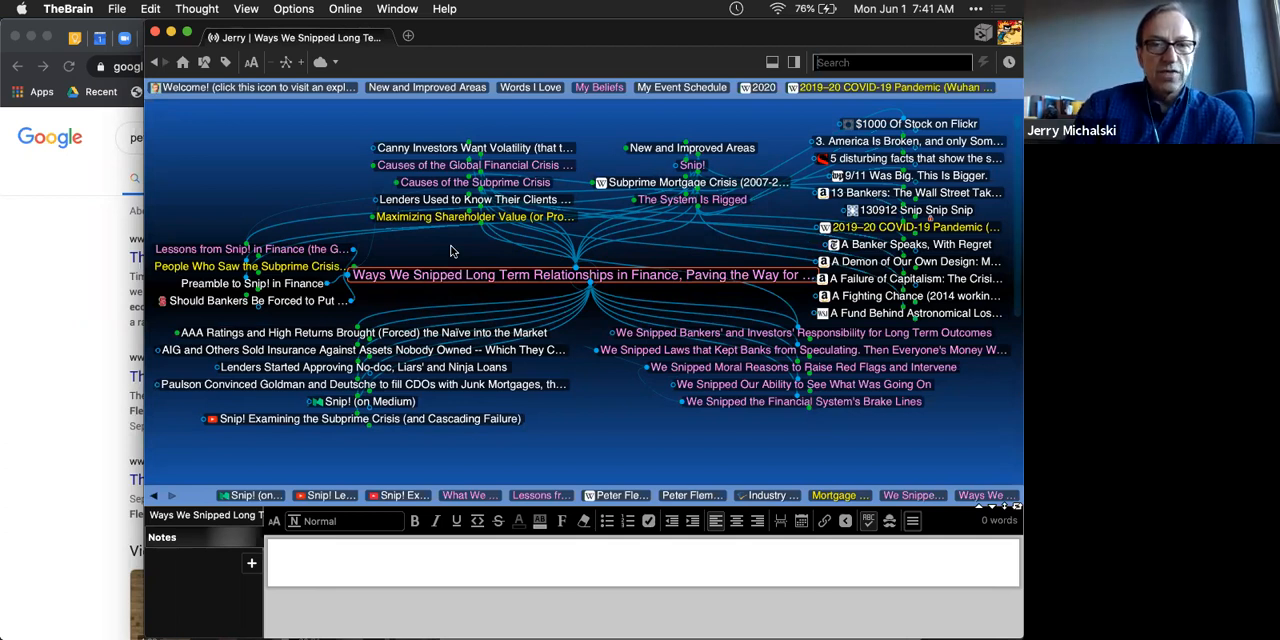
{"action": "mouse_move", "coordinate": [532, 298]}
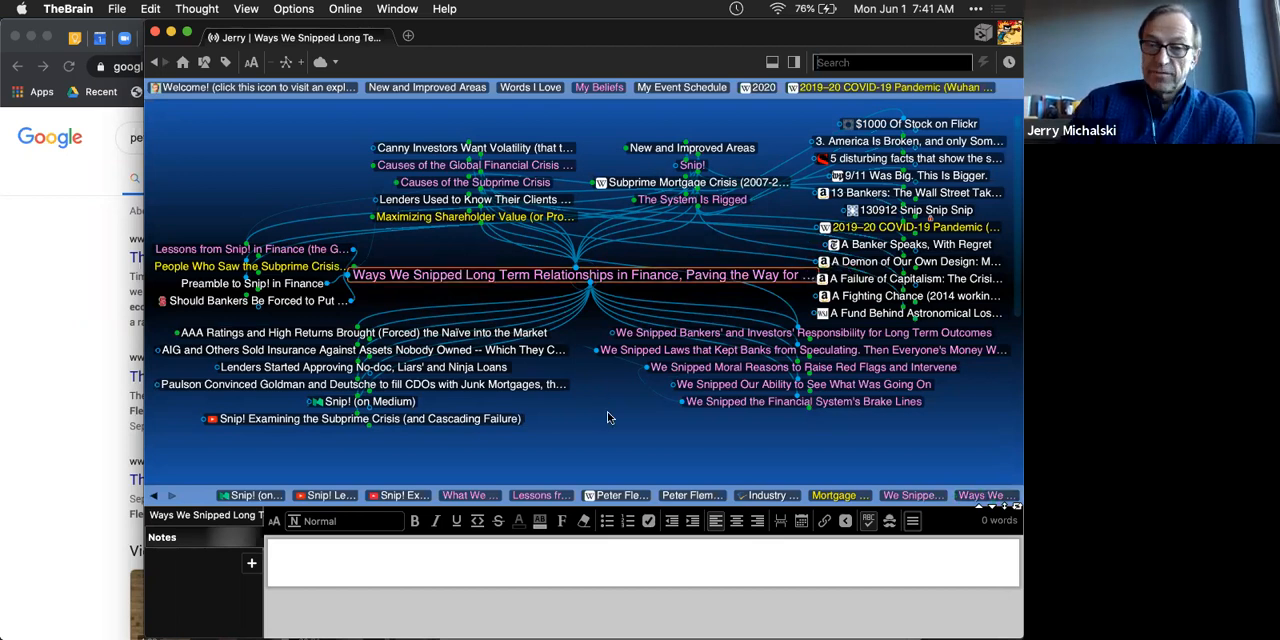
{"action": "mouse_move", "coordinate": [592, 392]}
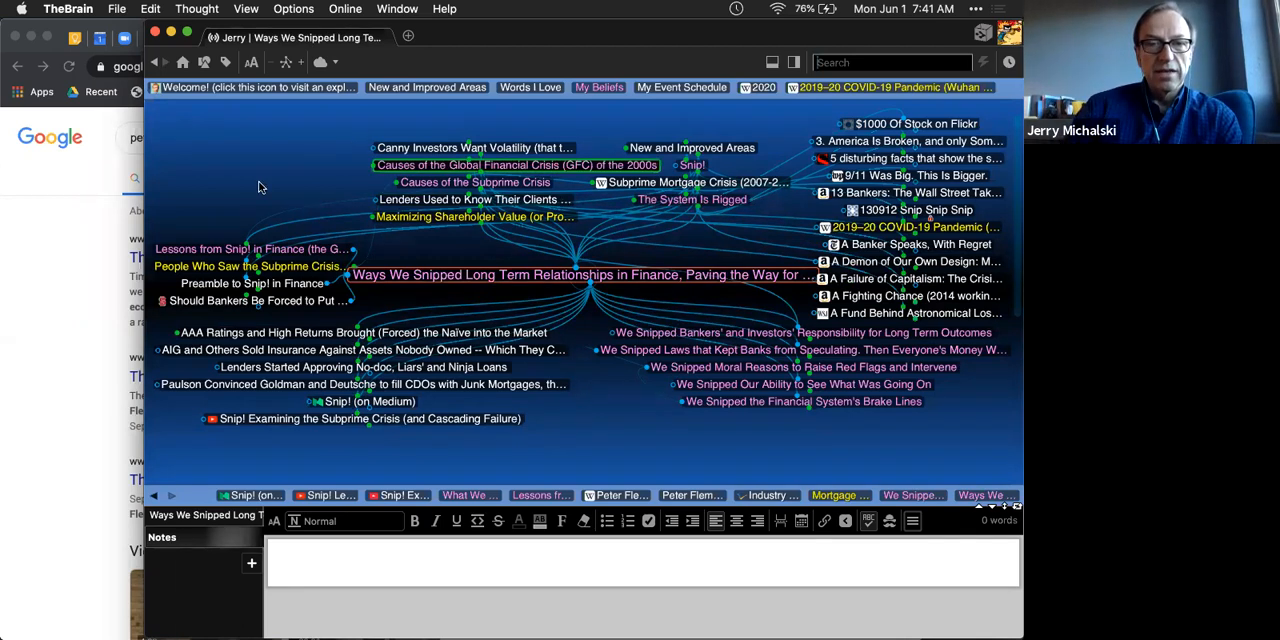
Step: Focus Lessons from Snip! in Finance (the GFC) and follow its link toward the ratings-agency thought
{"action": "left_click", "coordinate": [250, 248]}
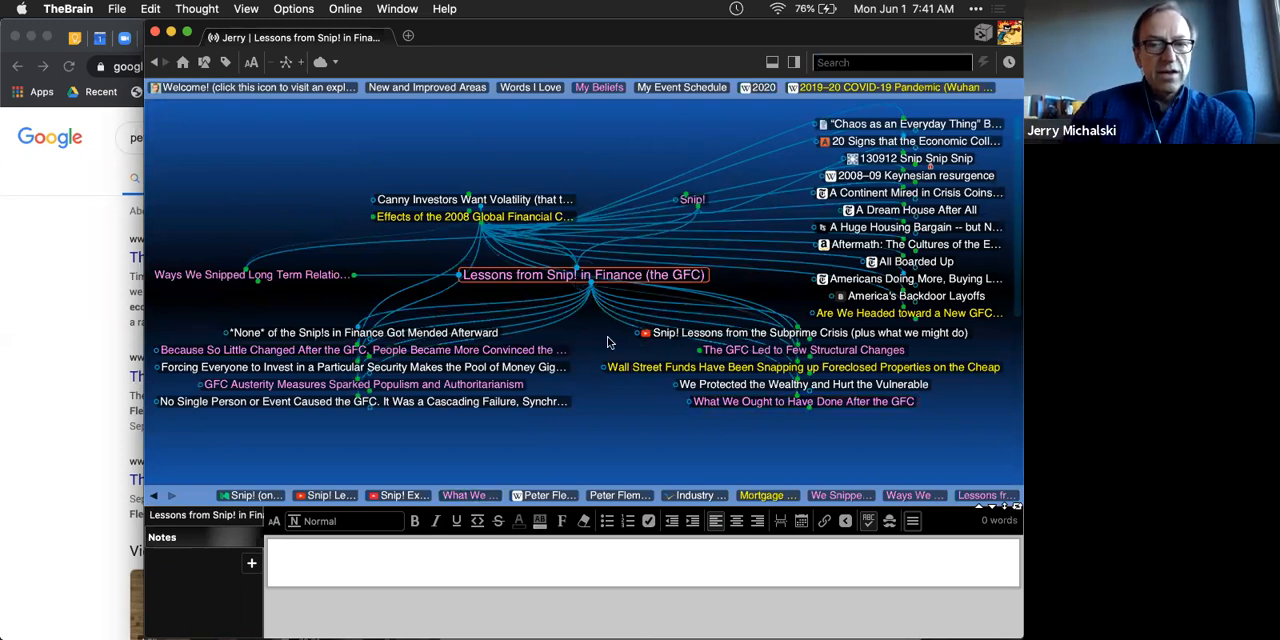
{"action": "mouse_move", "coordinate": [604, 350]}
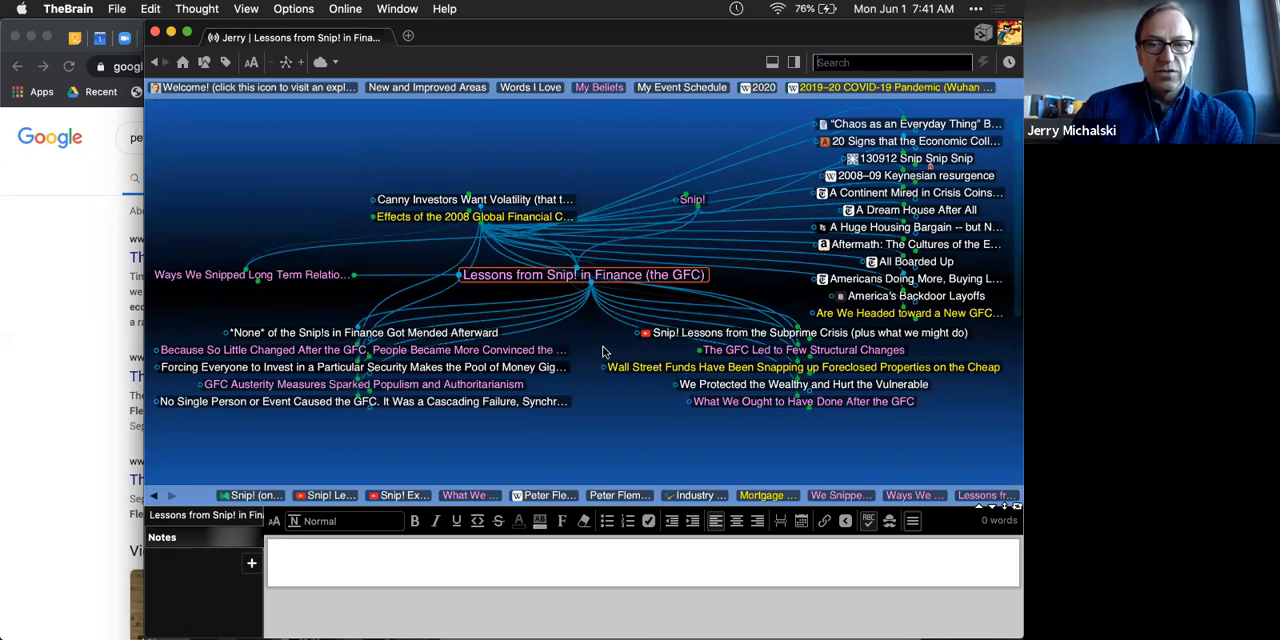
{"action": "left_click", "coordinate": [804, 400]}
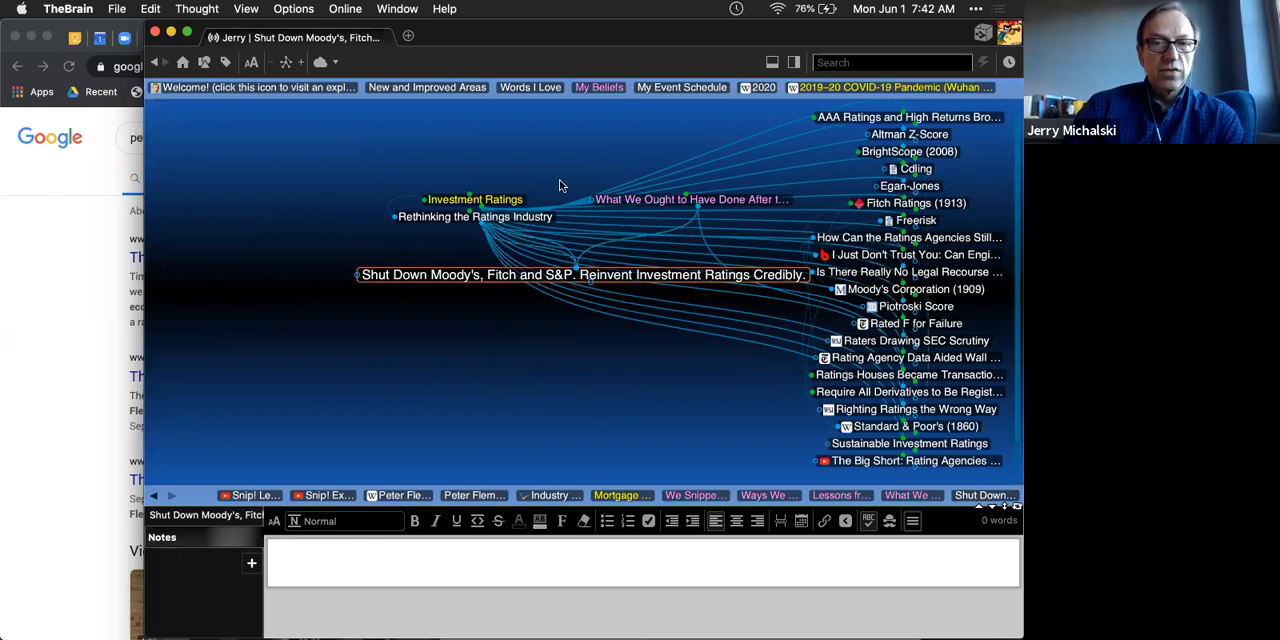
{"action": "mouse_move", "coordinate": [572, 164]}
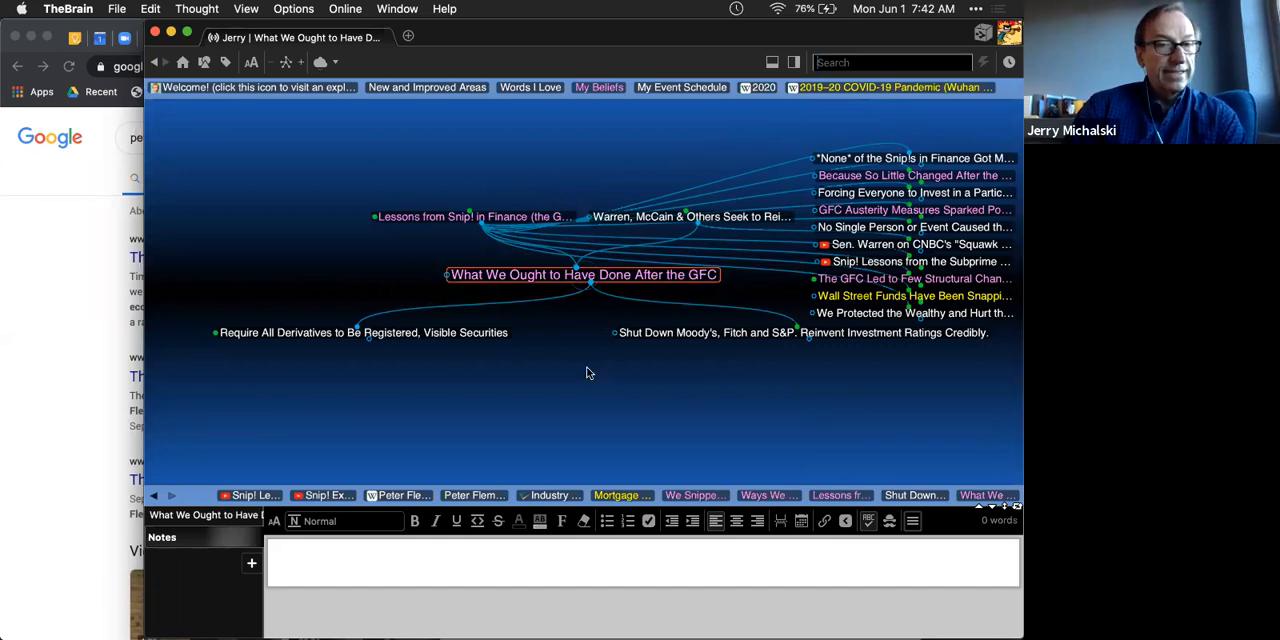
Step: Visit Warren, McCain & Others Seek to Reinstate Glass Steagall (2013), then return to What We Ought to Have Done After the GFC
{"action": "left_click", "coordinate": [660, 216]}
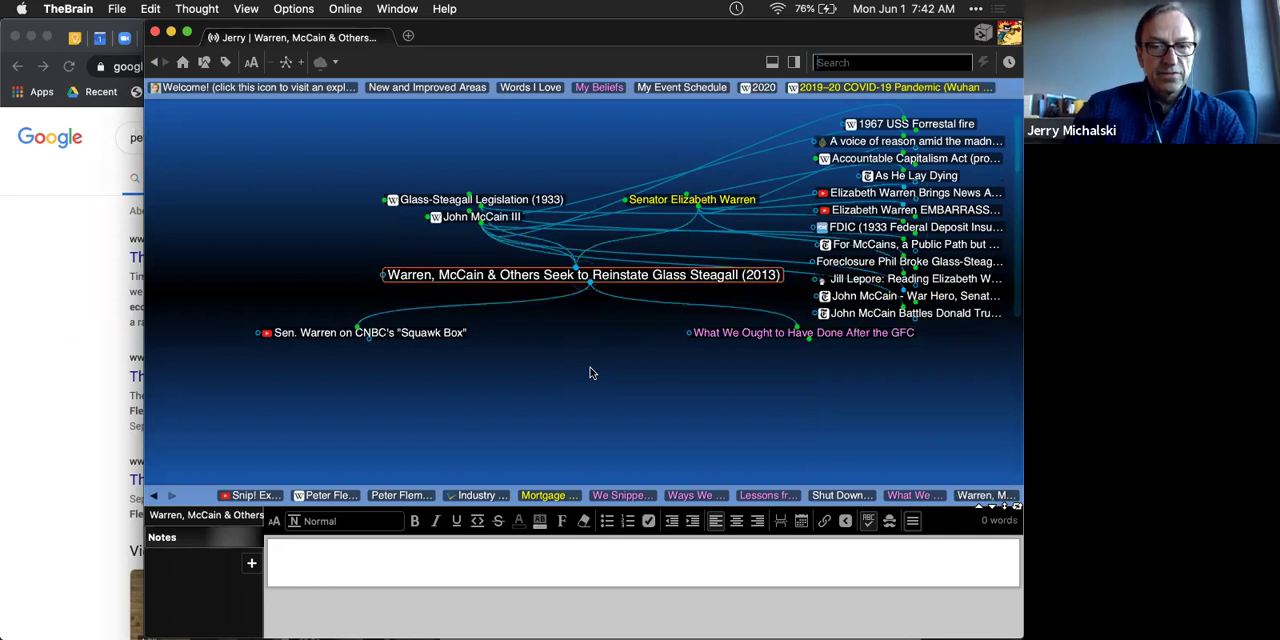
{"action": "mouse_move", "coordinate": [724, 338]}
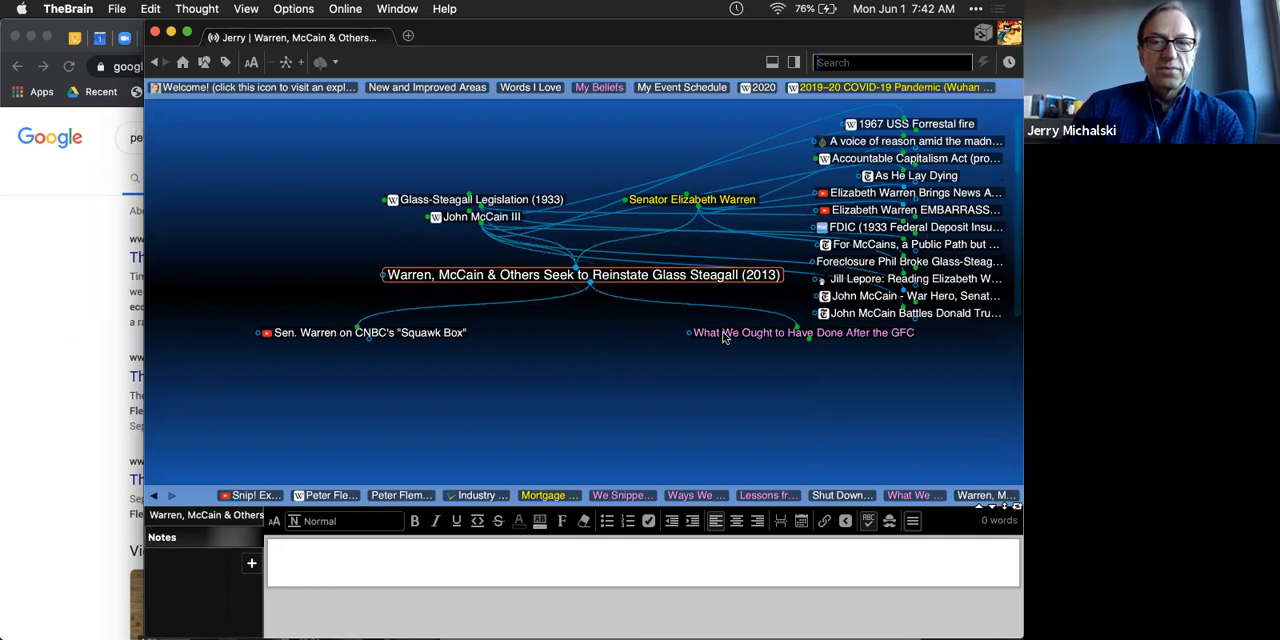
{"action": "left_click", "coordinate": [804, 332]}
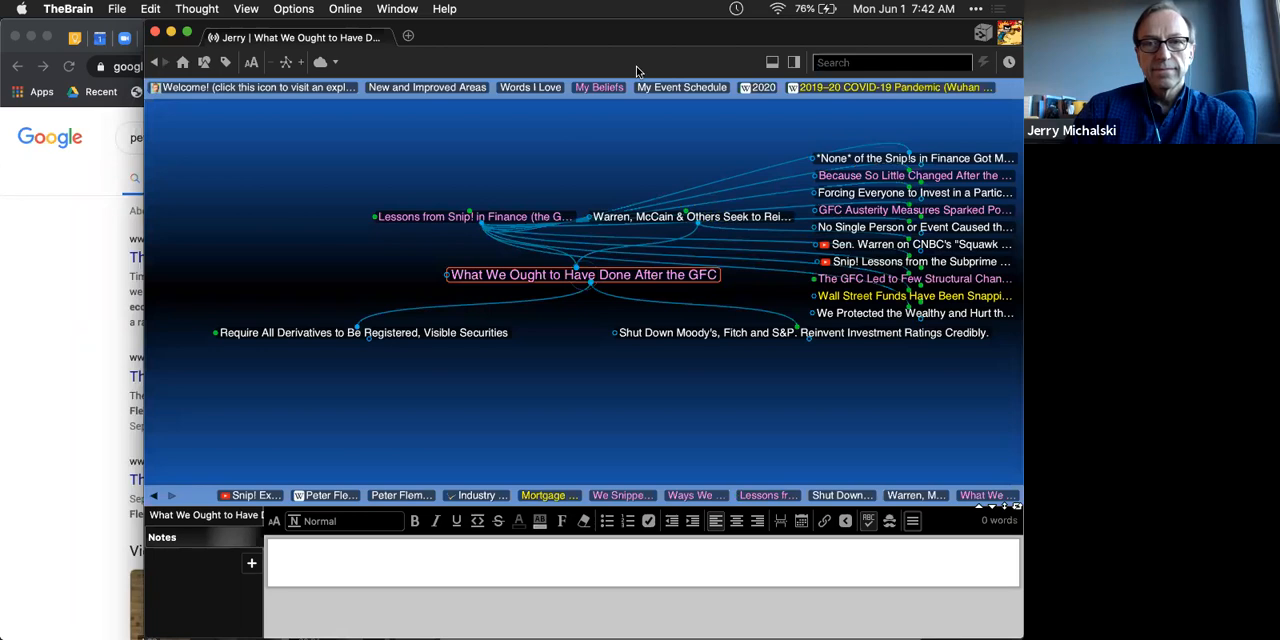
{"action": "mouse_move", "coordinate": [556, 188]}
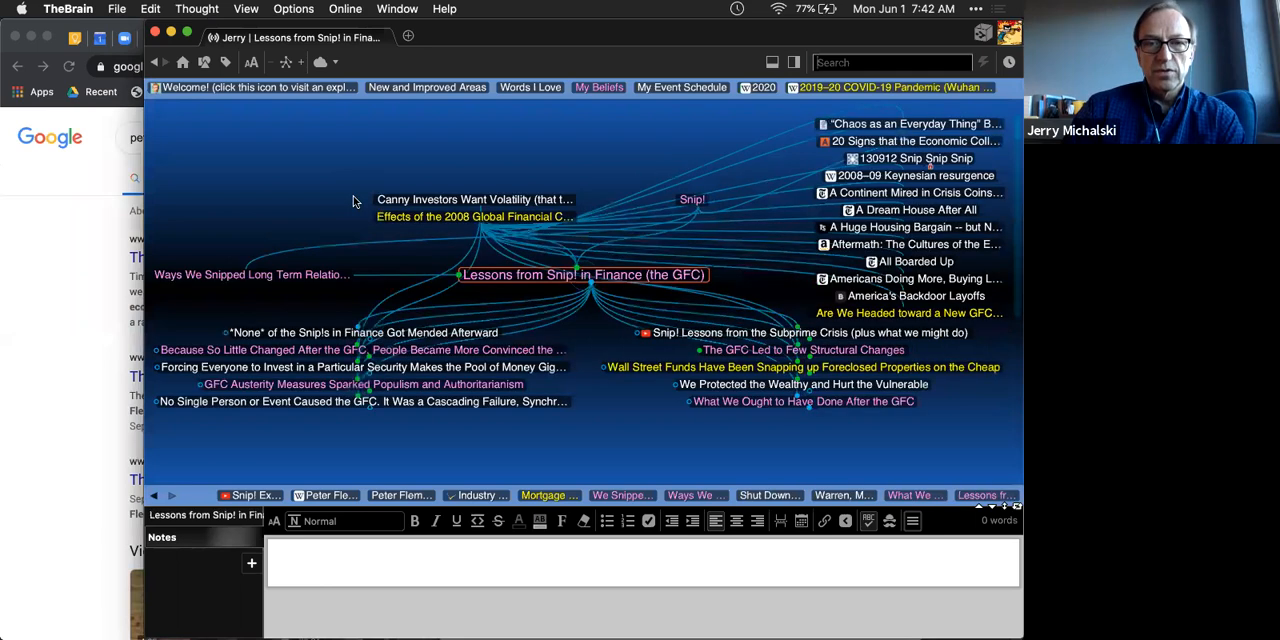
{"action": "mouse_move", "coordinate": [444, 268]}
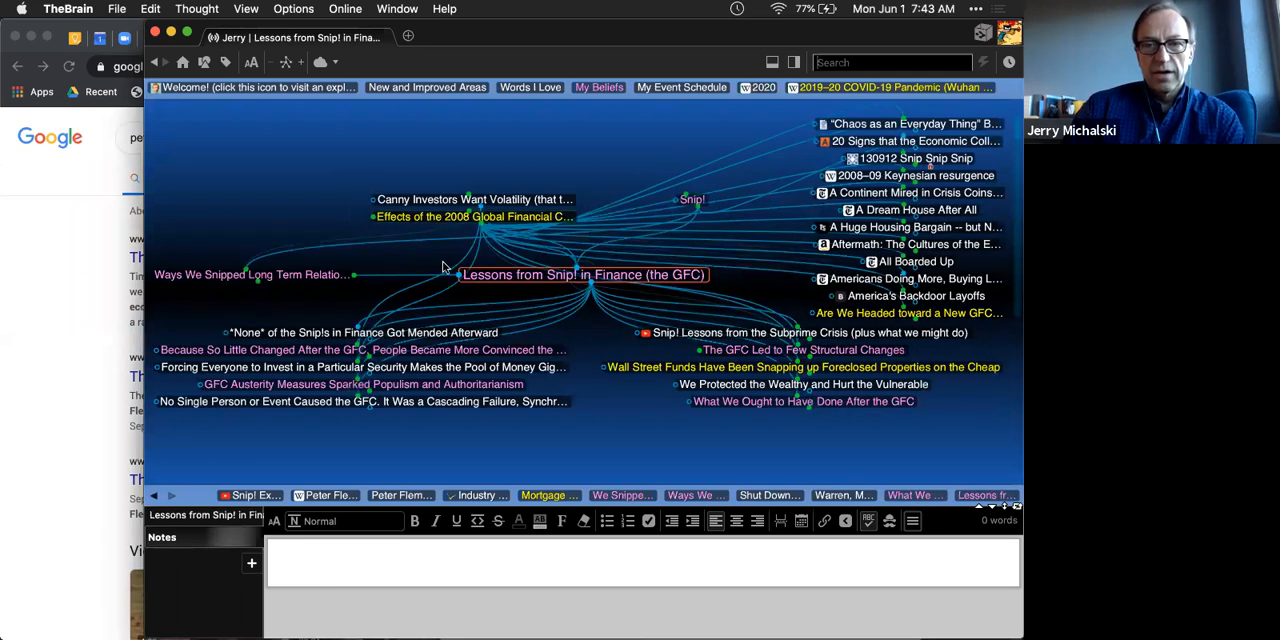
{"action": "mouse_move", "coordinate": [716, 350]}
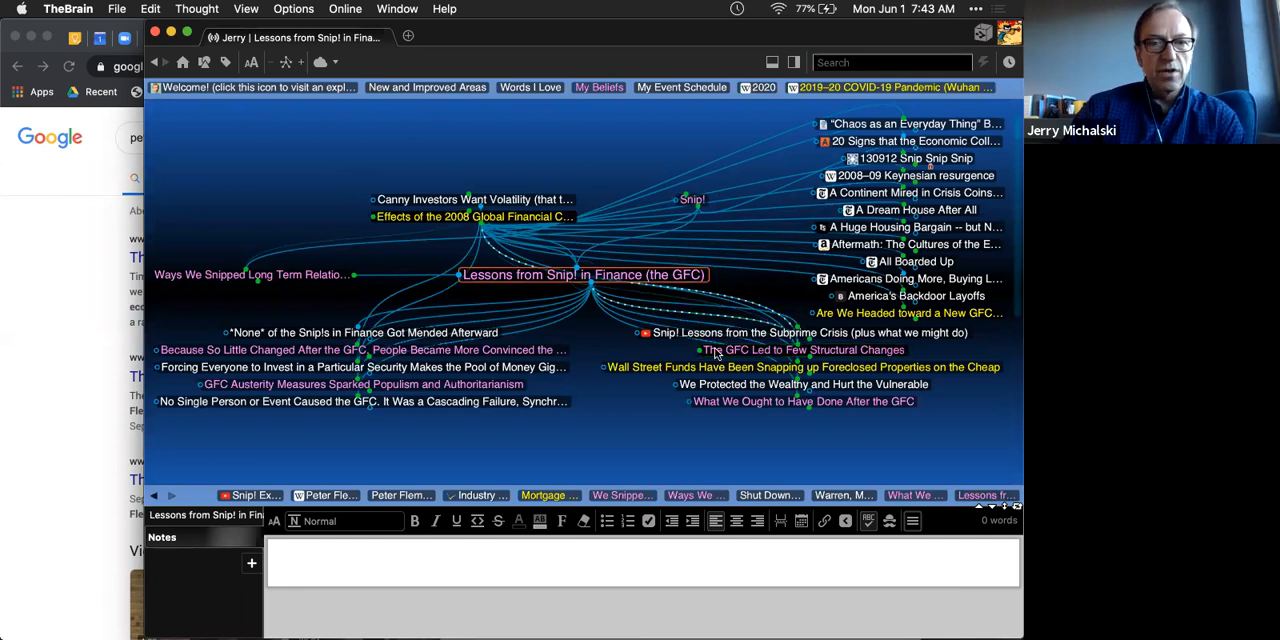
Step: Make Consumer Financial Protection Bureau (2011 CFPB) the central thought
{"action": "left_click", "coordinate": [804, 348]}
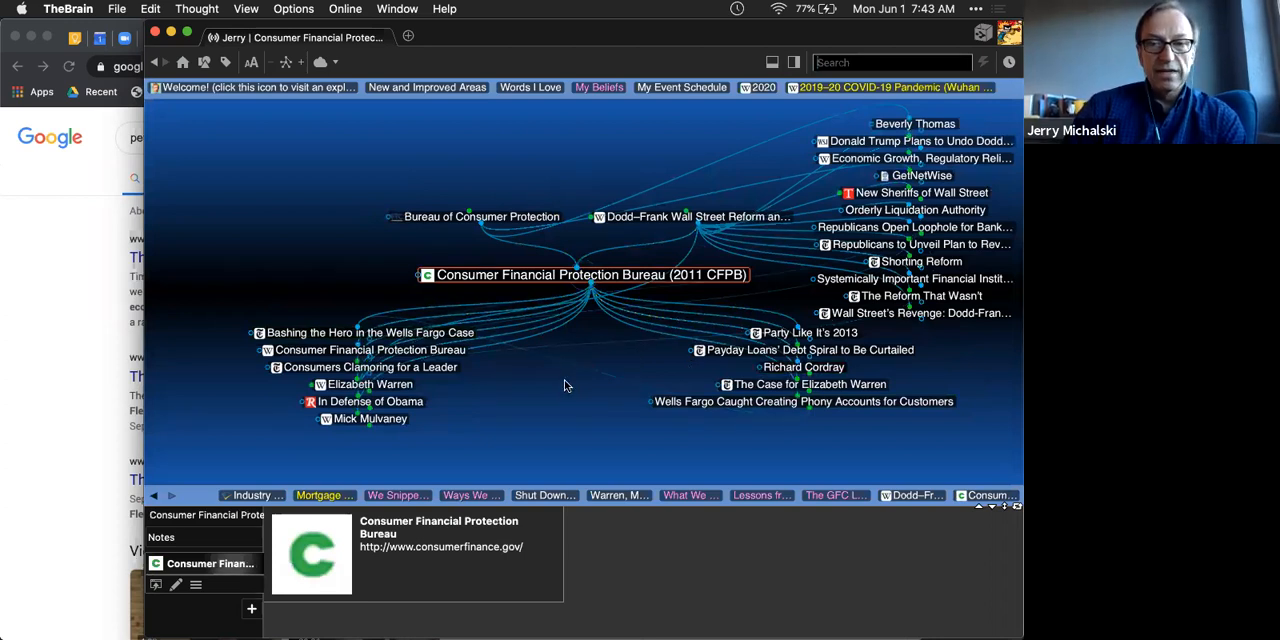
{"action": "mouse_move", "coordinate": [604, 372]}
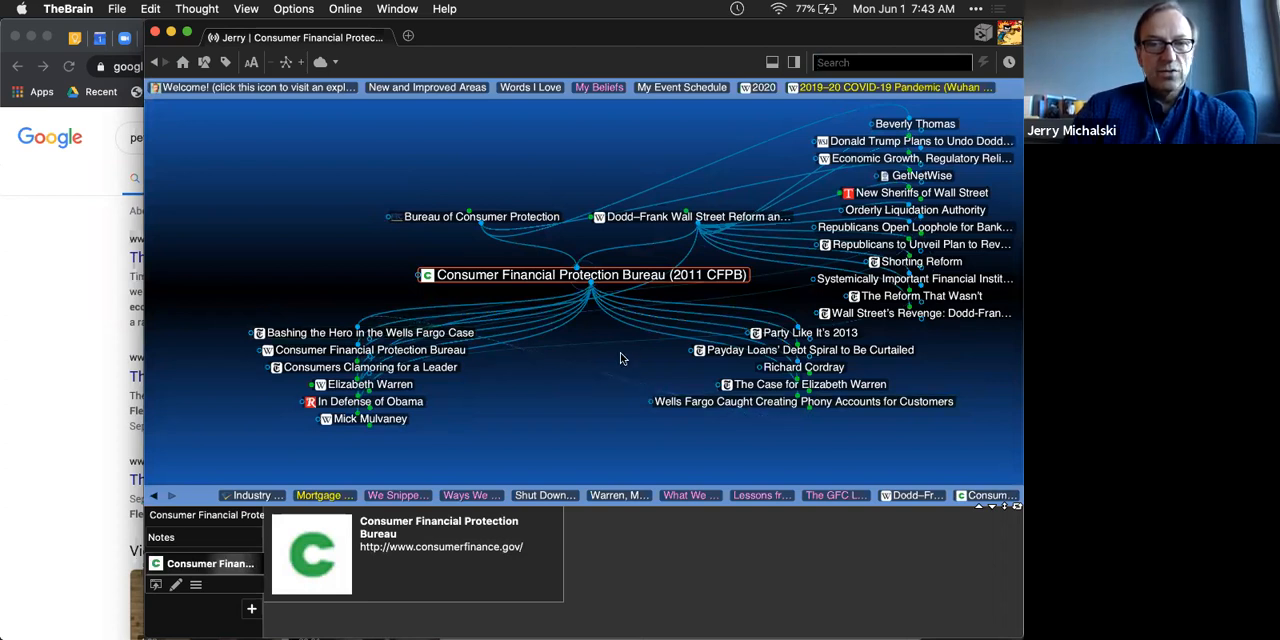
{"action": "mouse_move", "coordinate": [630, 356]}
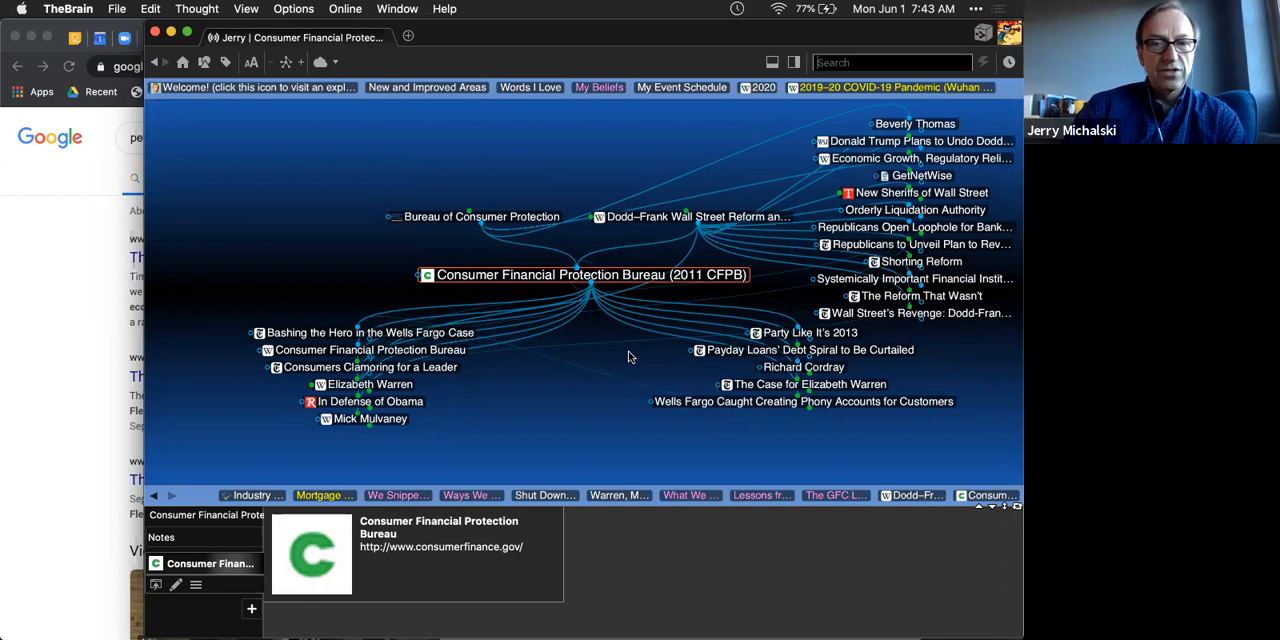
{"action": "mouse_move", "coordinate": [644, 230]}
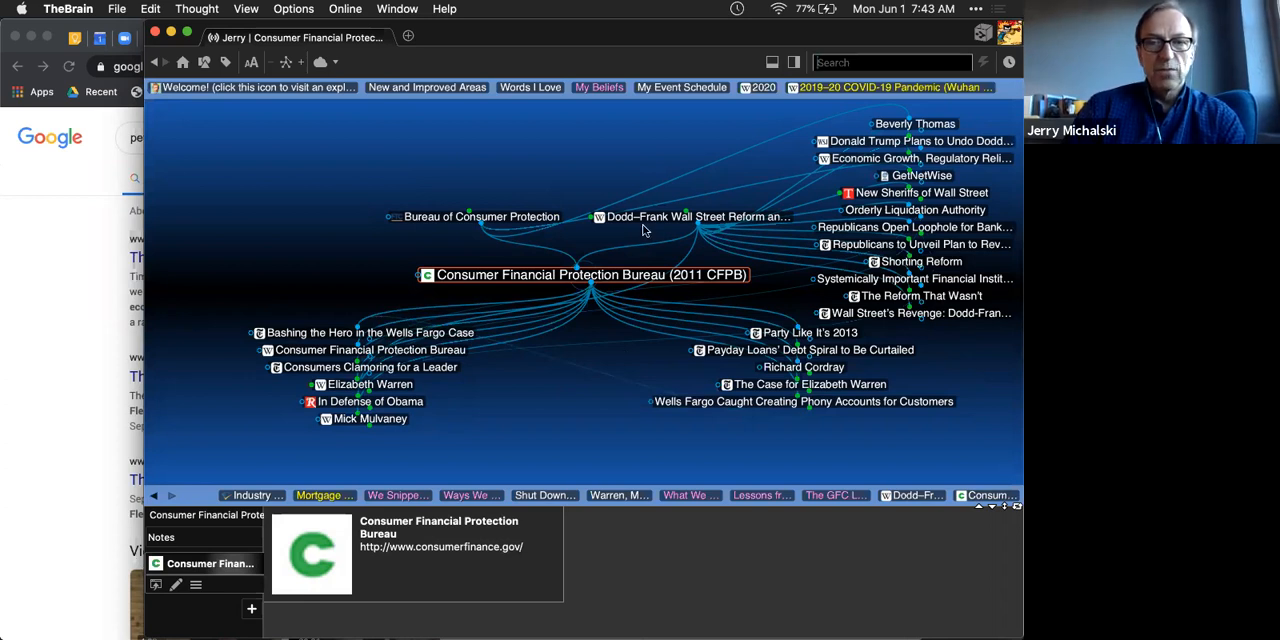
{"action": "mouse_move", "coordinate": [644, 228]}
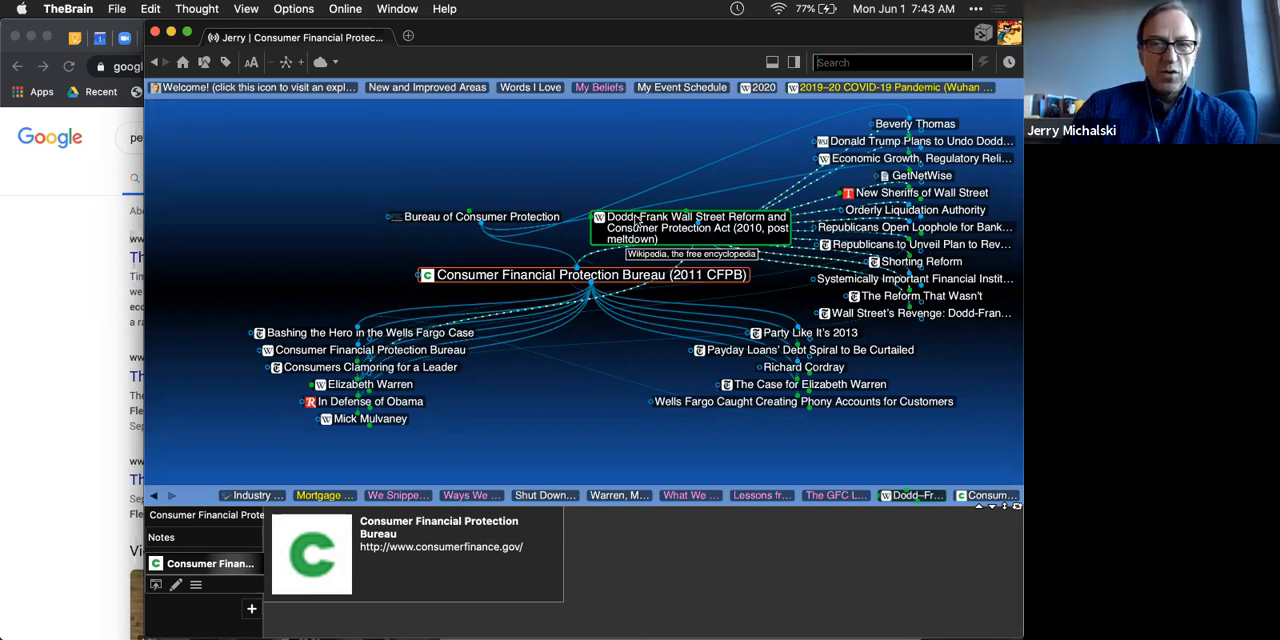
Step: Focus the Dodd-Frank Act, visit the SIFIs extra scrutiny thought, and return to Dodd-Frank
{"action": "left_click", "coordinate": [690, 228]}
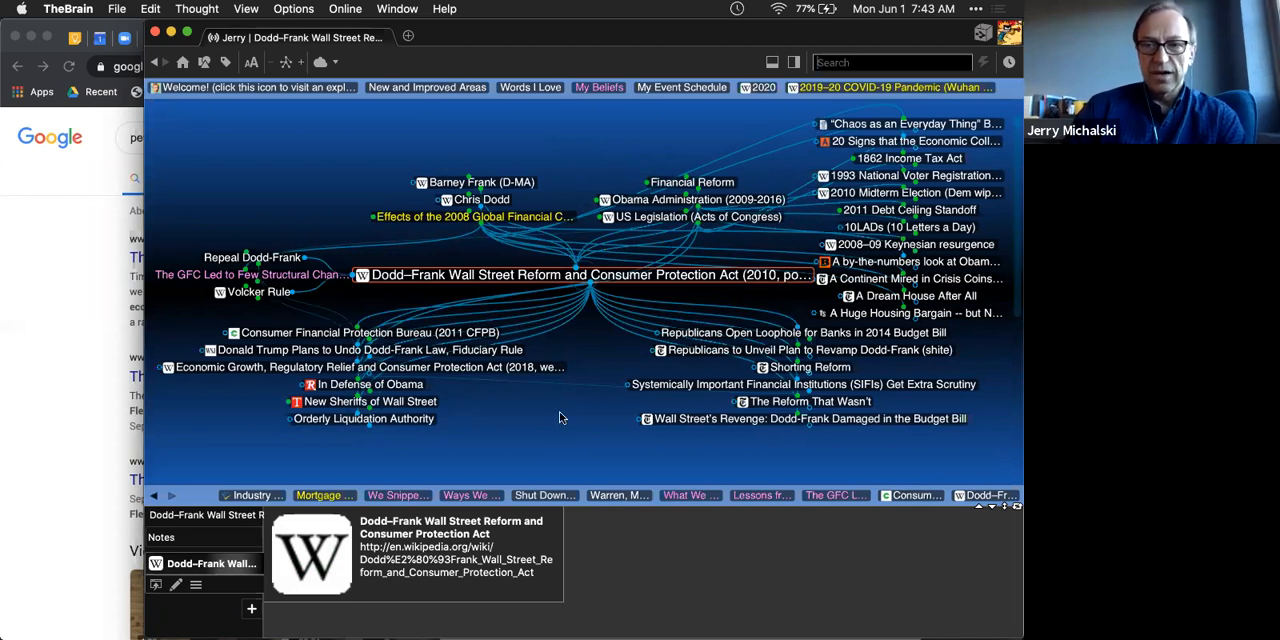
{"action": "mouse_move", "coordinate": [660, 390]}
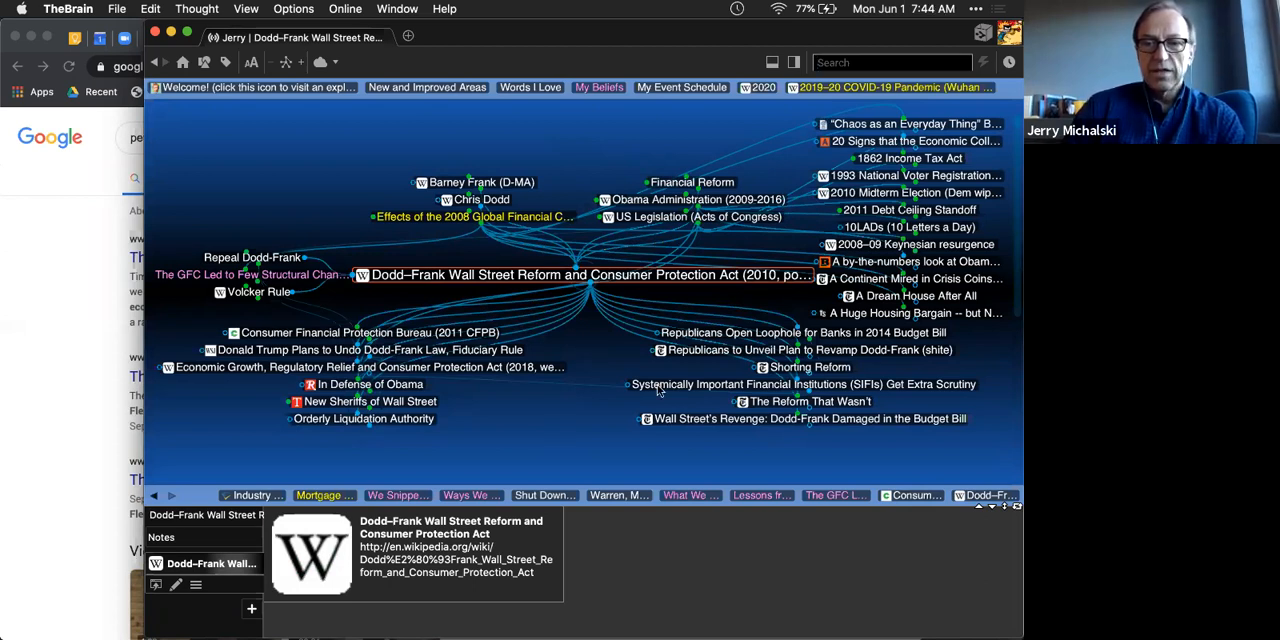
{"action": "left_click", "coordinate": [804, 384]}
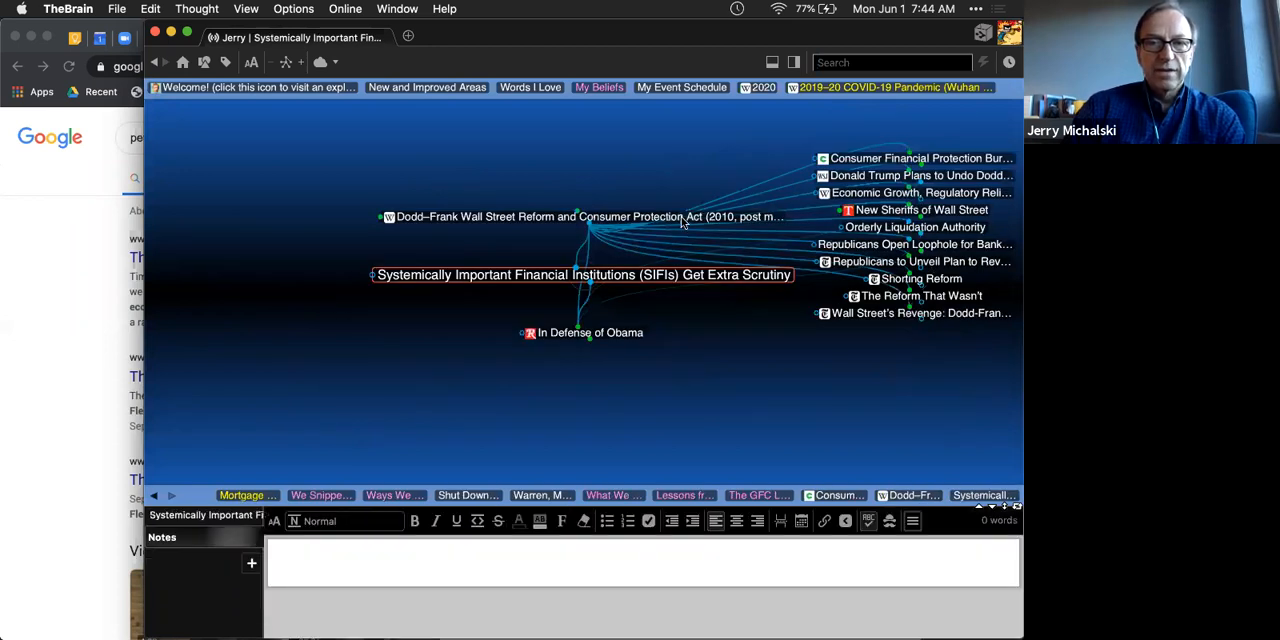
{"action": "left_click", "coordinate": [588, 216]}
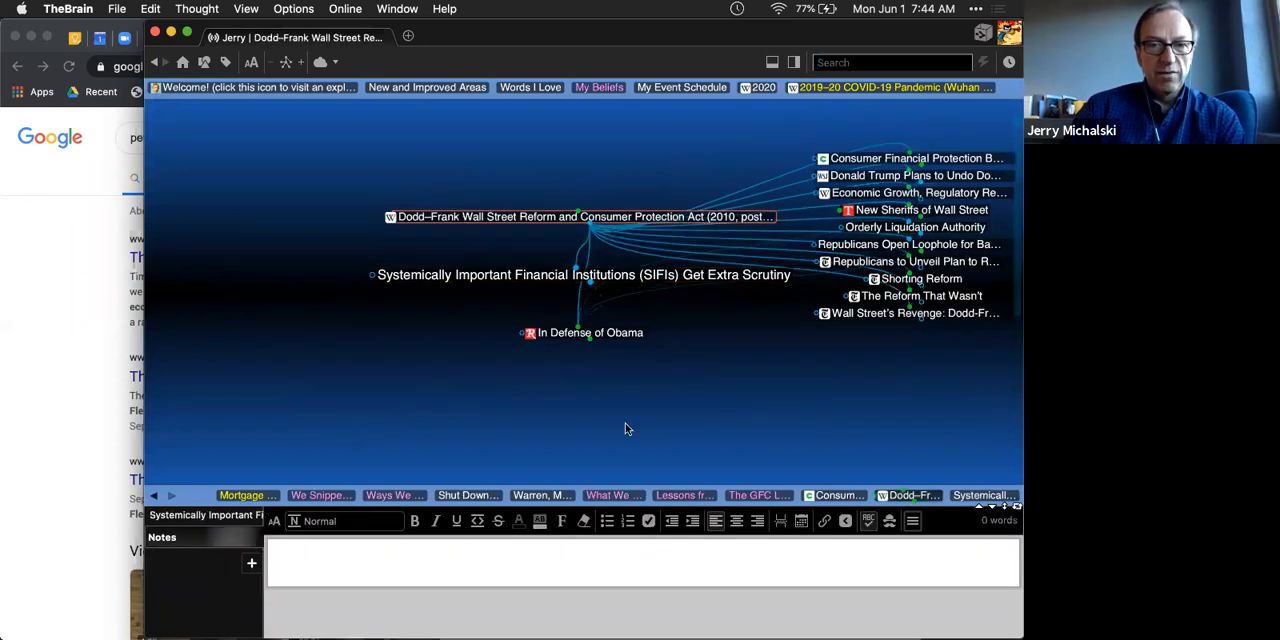
{"action": "left_click", "coordinate": [580, 216]}
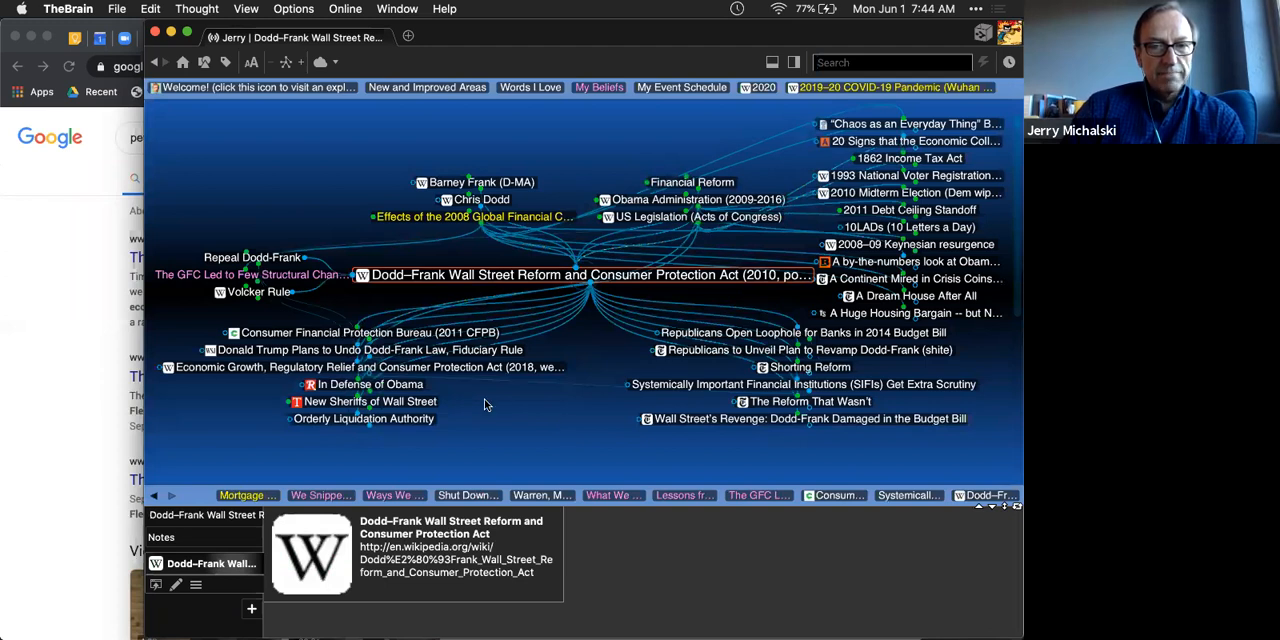
{"action": "mouse_move", "coordinate": [476, 398]}
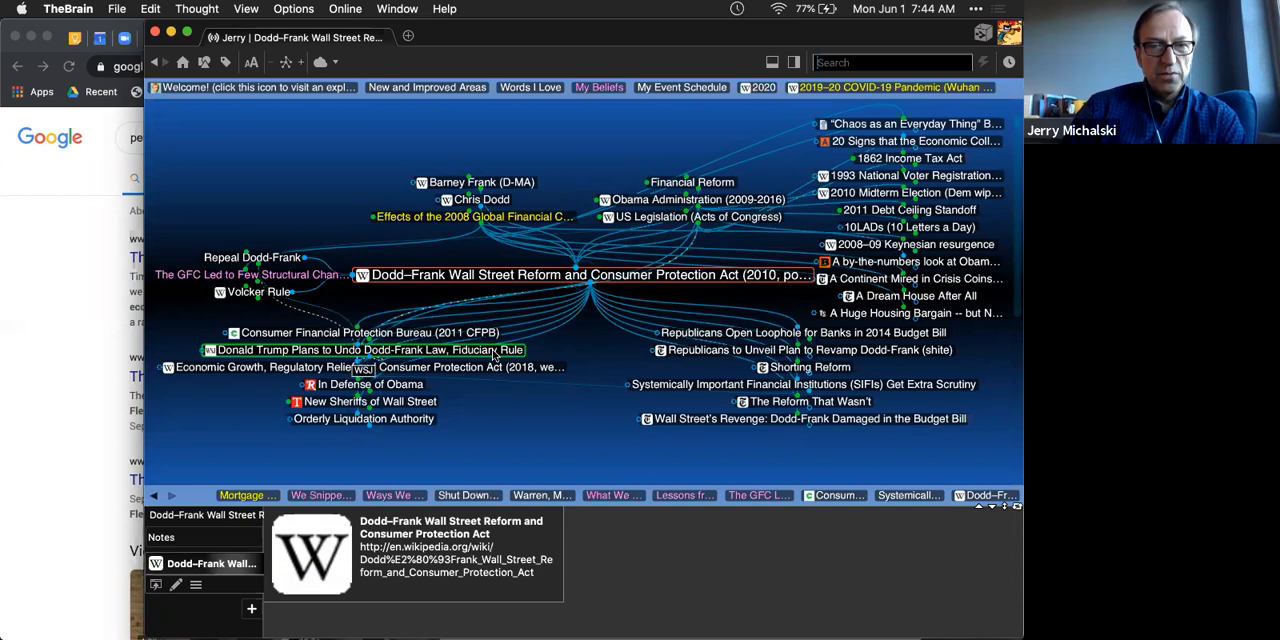
Step: Go via Donald Trump Plans to Undo Dodd-Frank to the 2018 Economic Growth, Regulatory Relief and Consumer Protection Act
{"action": "left_click", "coordinate": [364, 348]}
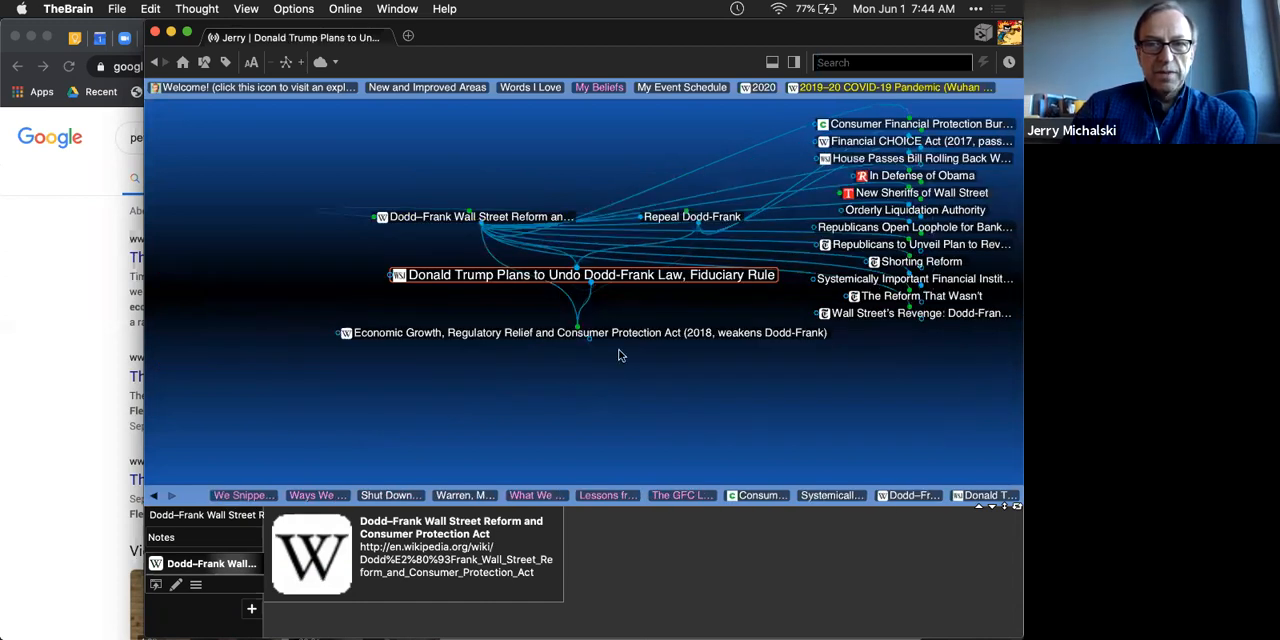
{"action": "left_click", "coordinate": [592, 276]}
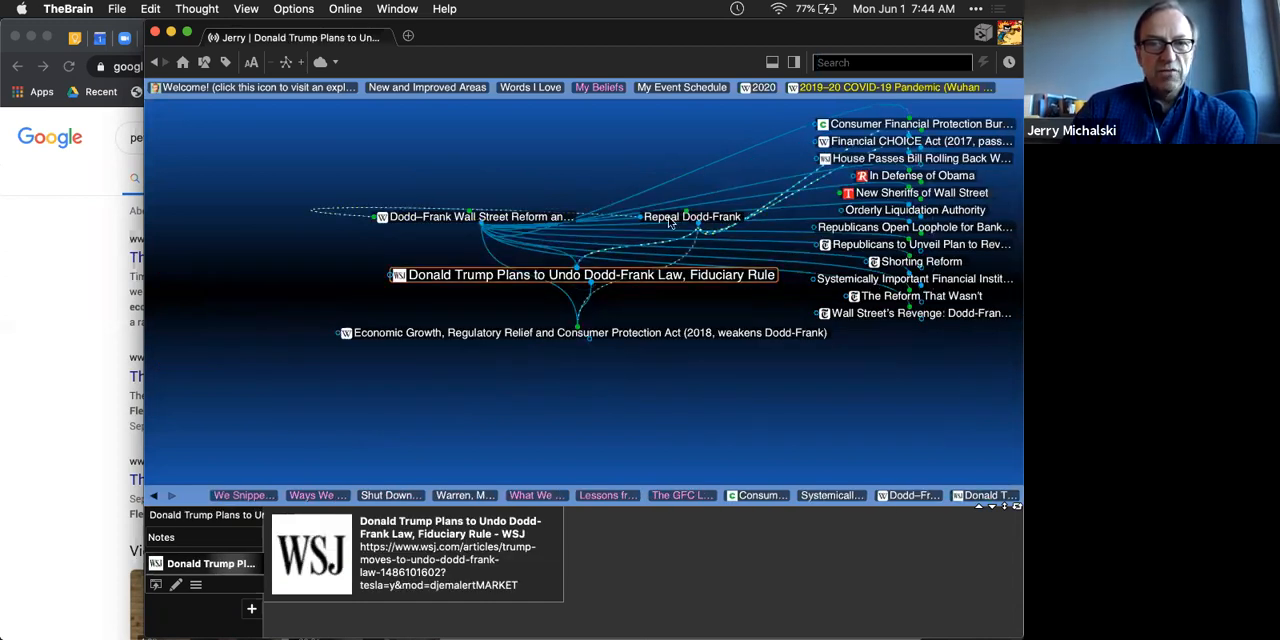
{"action": "left_click", "coordinate": [676, 216]}
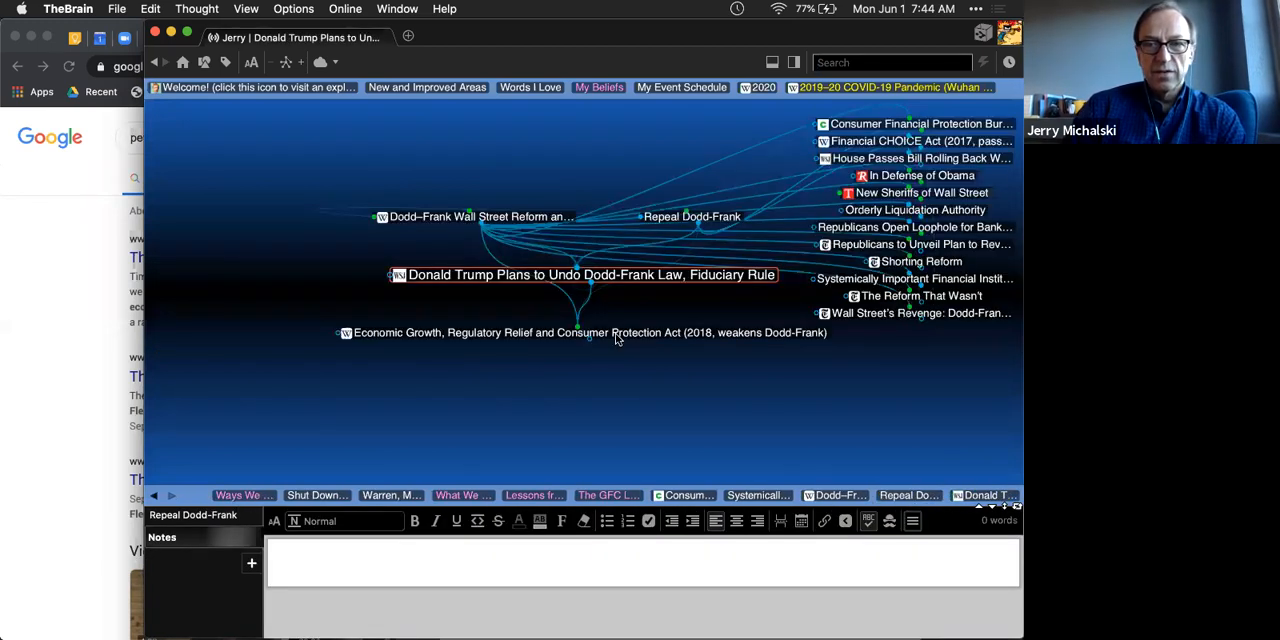
{"action": "left_click", "coordinate": [582, 332]}
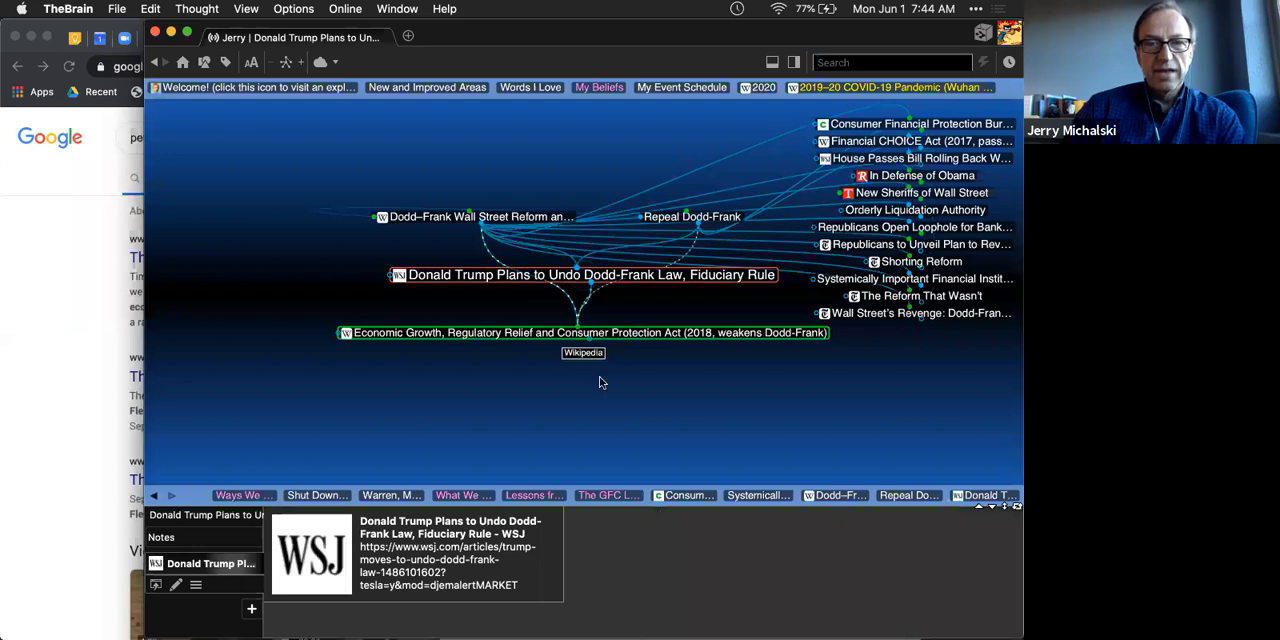
{"action": "left_click", "coordinate": [580, 332]}
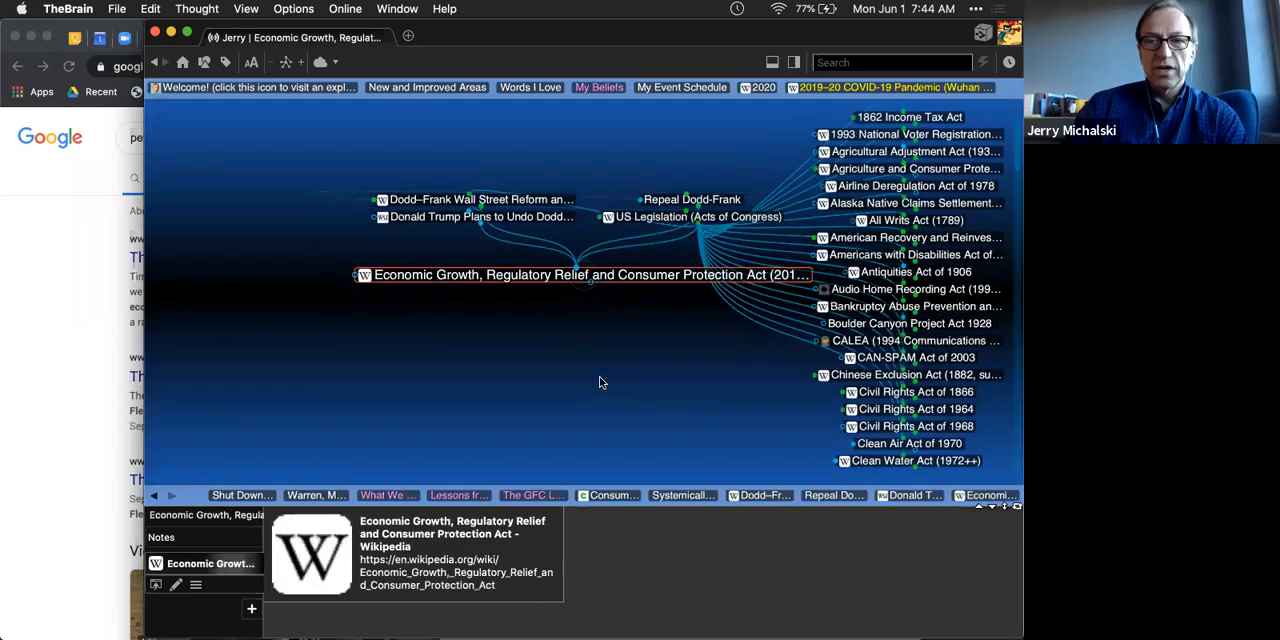
{"action": "mouse_move", "coordinate": [652, 282]}
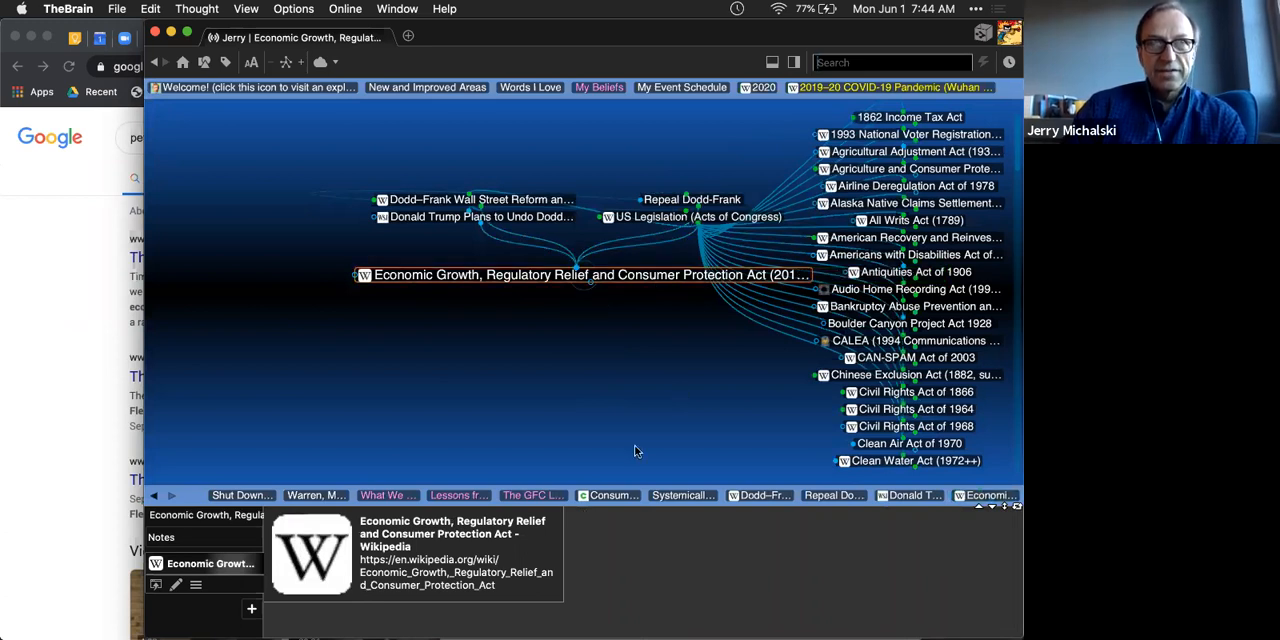
{"action": "mouse_move", "coordinate": [640, 436]}
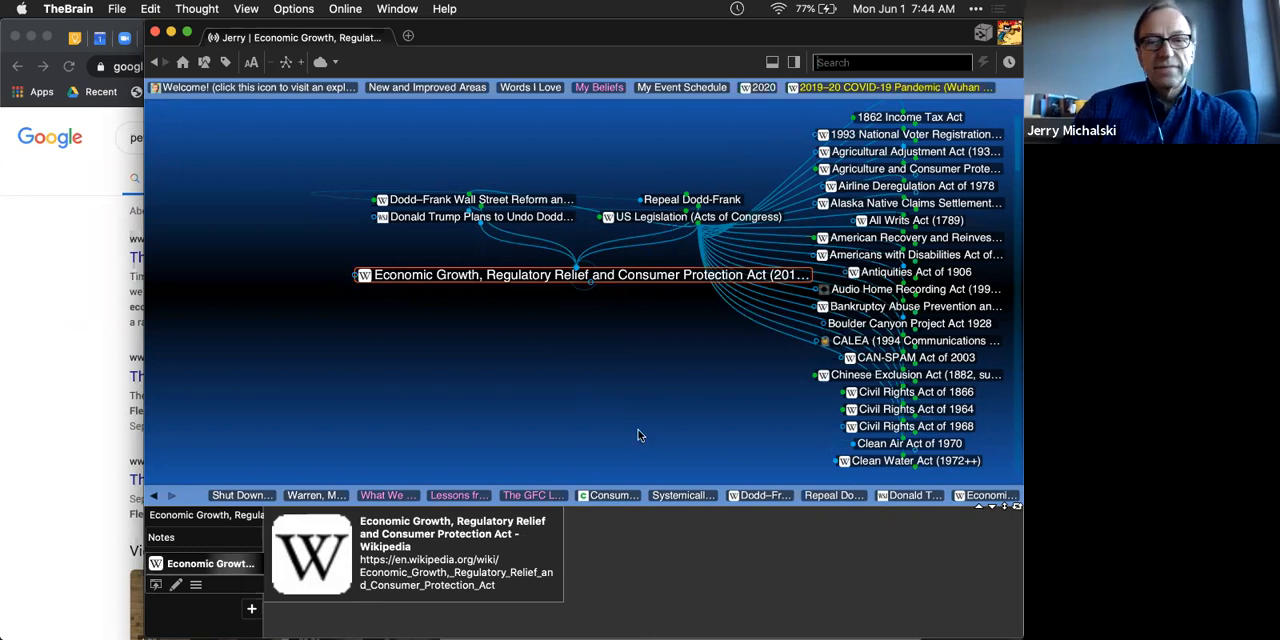
{"action": "mouse_move", "coordinate": [608, 428]}
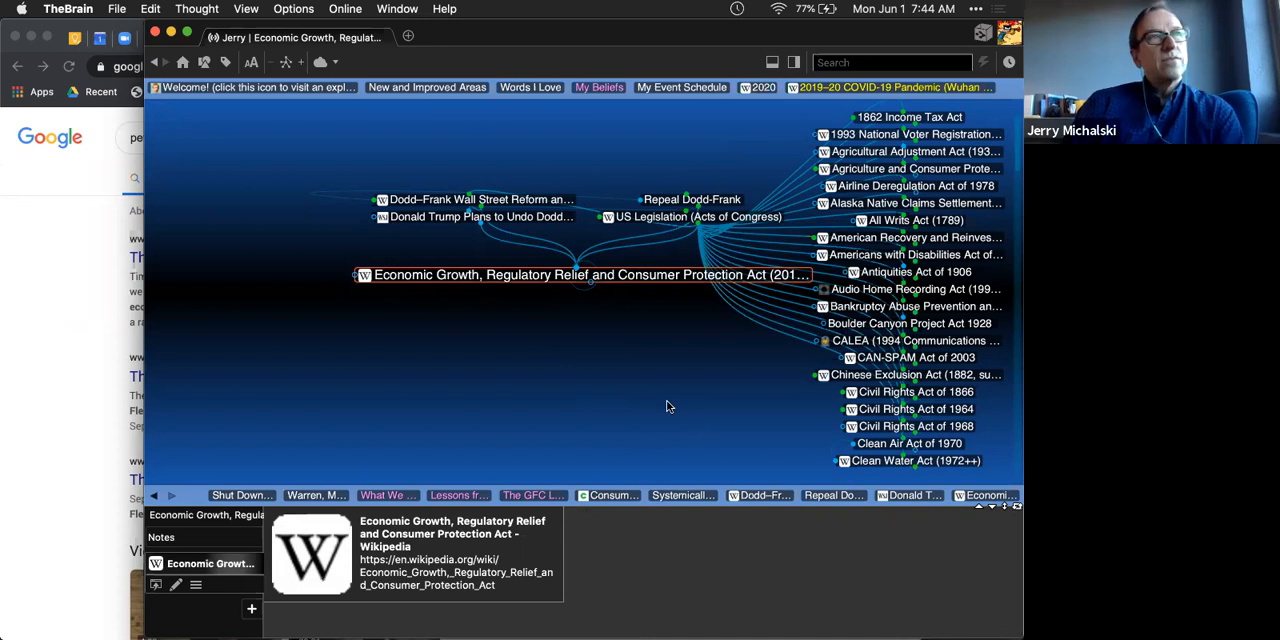
{"action": "mouse_move", "coordinate": [554, 444]}
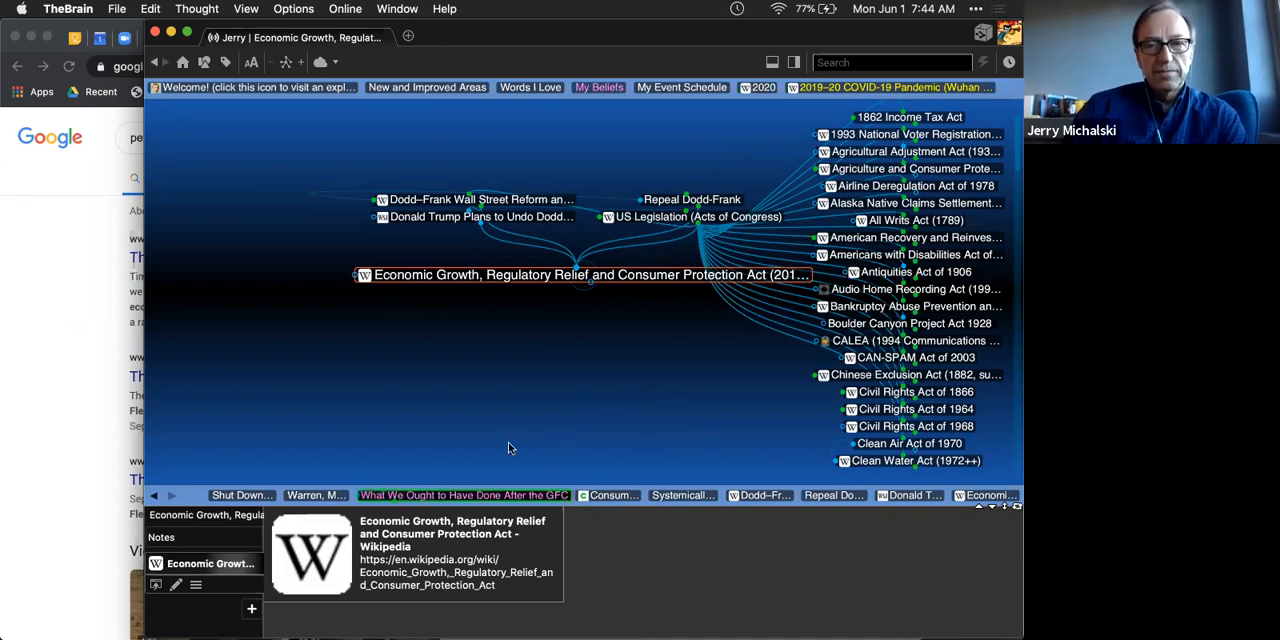
Step: Revisit Ways We Snipped Long Term Relationships in Finance from the recent-thoughts history bar
{"action": "left_click", "coordinate": [462, 496]}
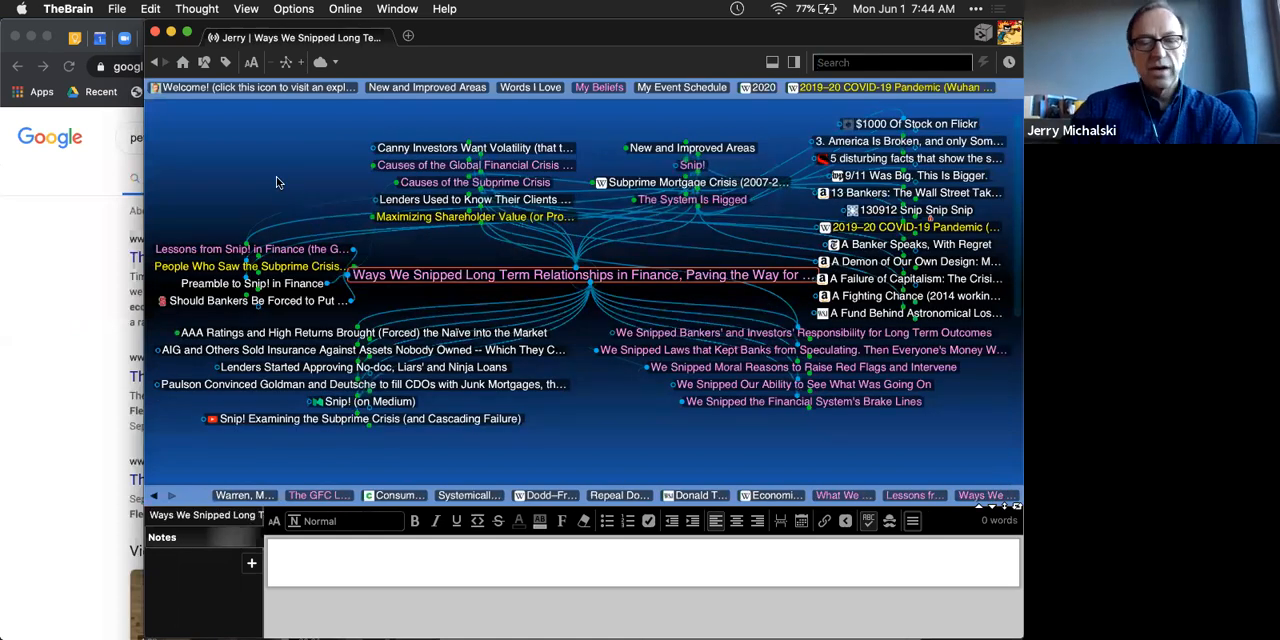
Step: Search 'economy dumm' and make It's the Economy, Dummkopf! the central thought
{"action": "type", "text": "e"}
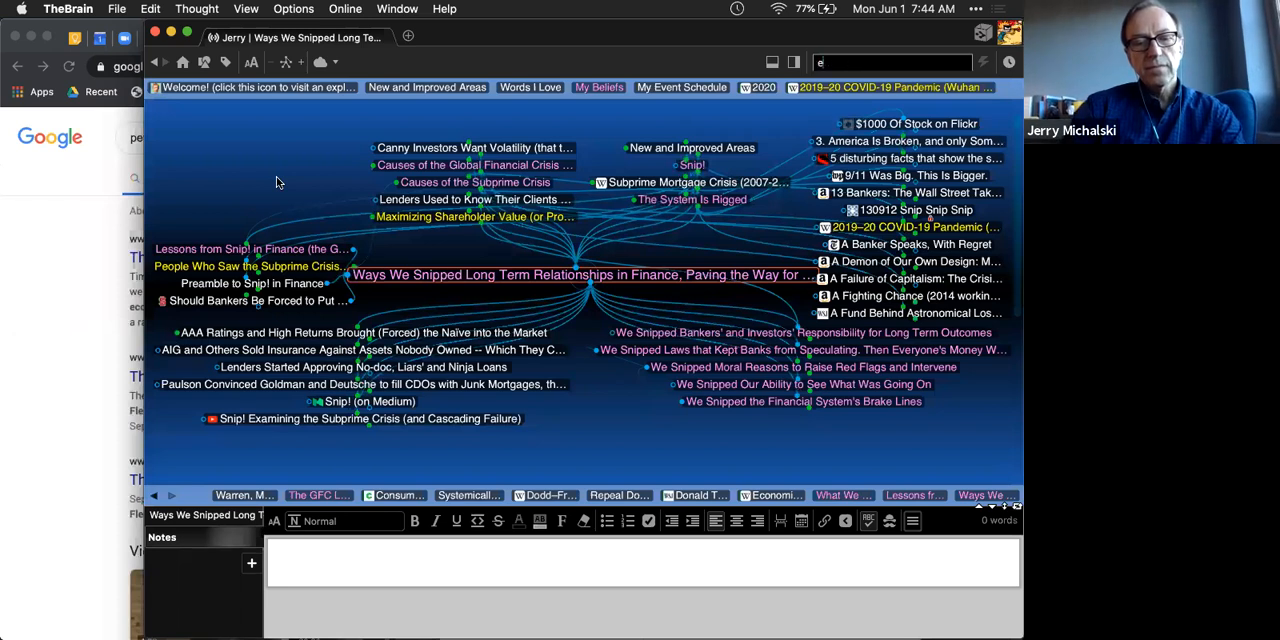
{"action": "type", "text": "economy dumm"}
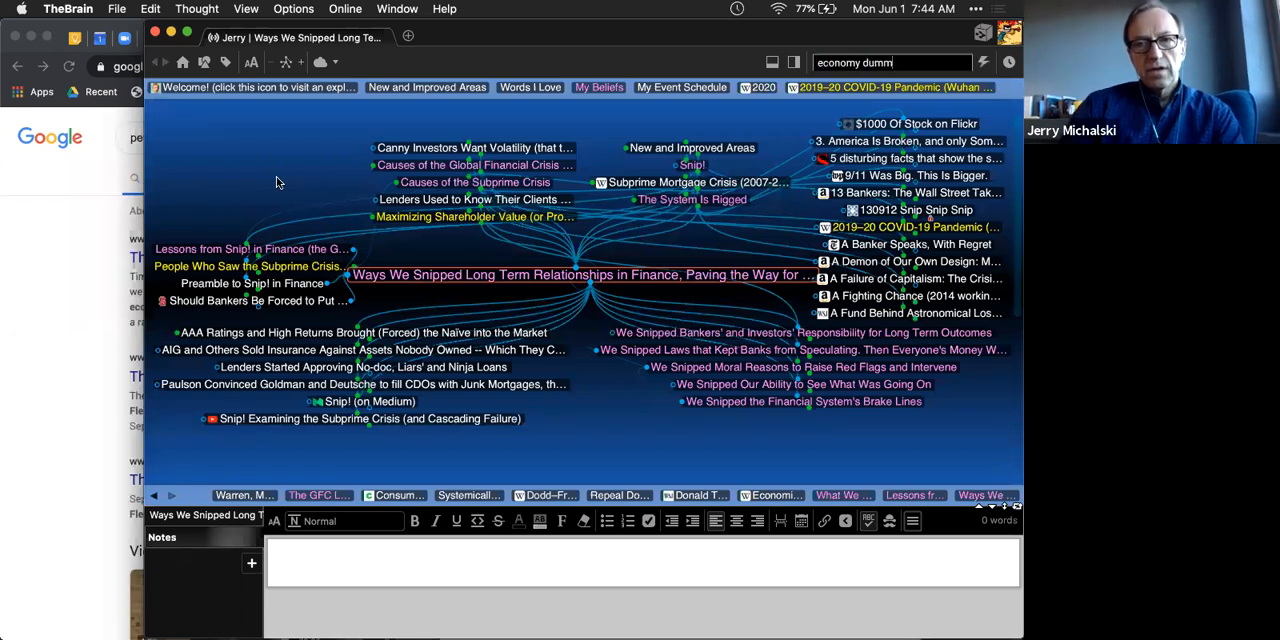
{"action": "type", "text": "economy dumm"}
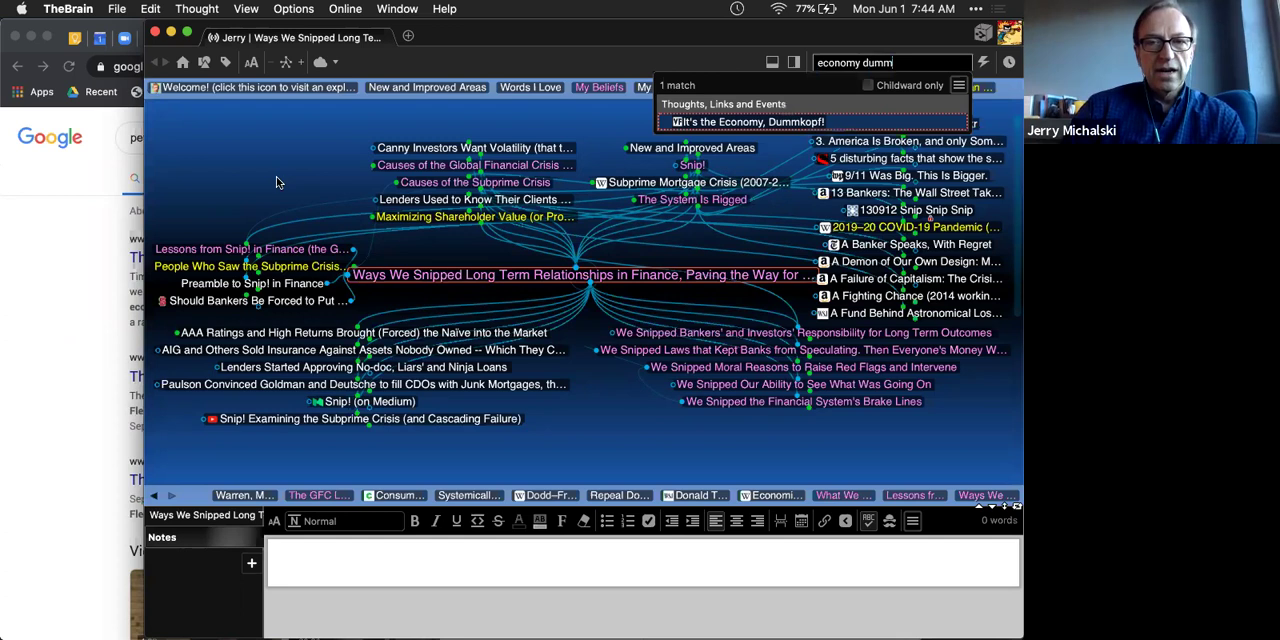
{"action": "left_click", "coordinate": [738, 120]}
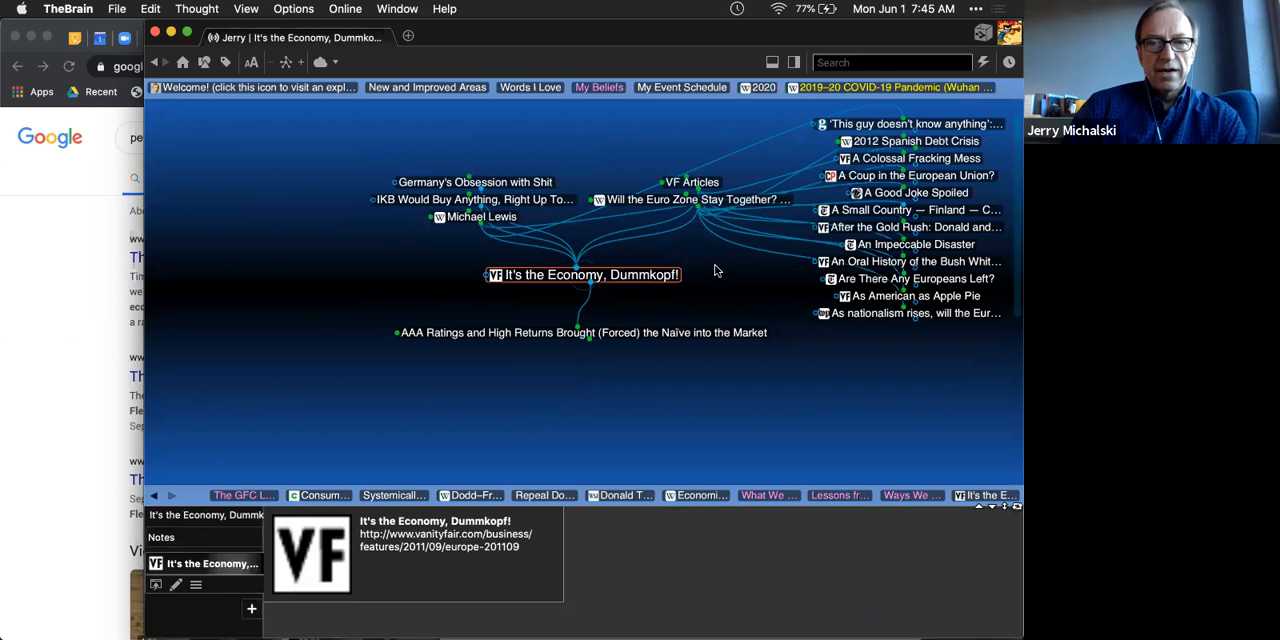
{"action": "mouse_move", "coordinate": [536, 182]}
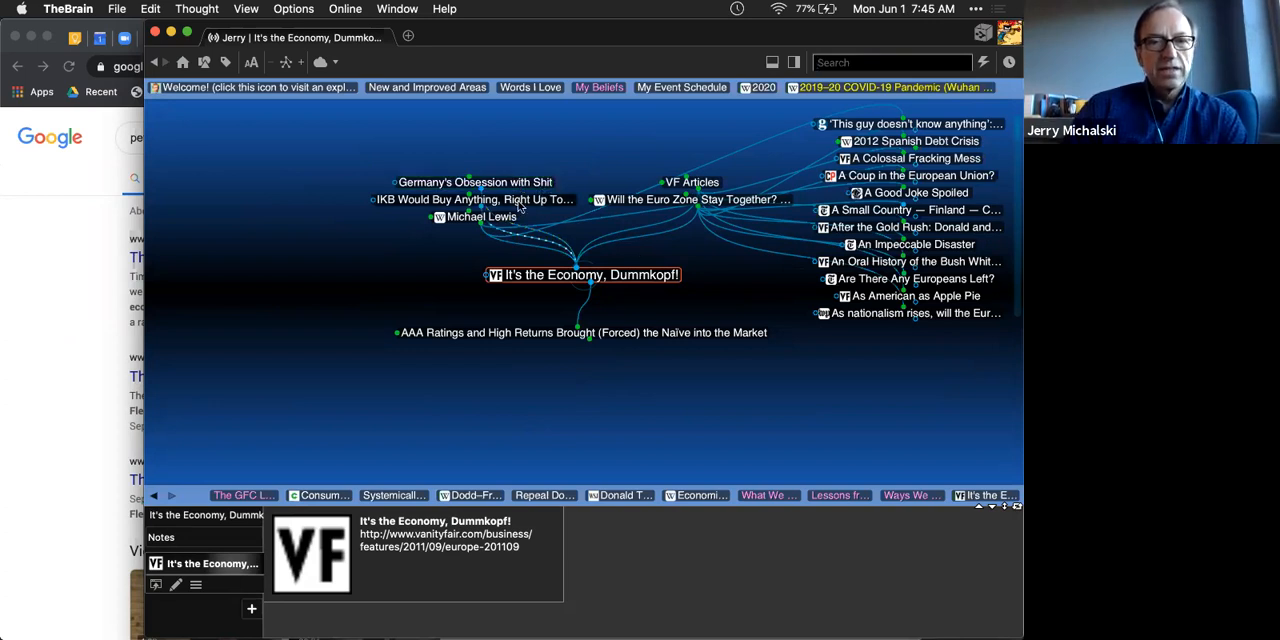
Step: Go via IKB Deutsche Industriebank to IKB Would Buy Anything, Right Up To the End
{"action": "left_click", "coordinate": [450, 200]}
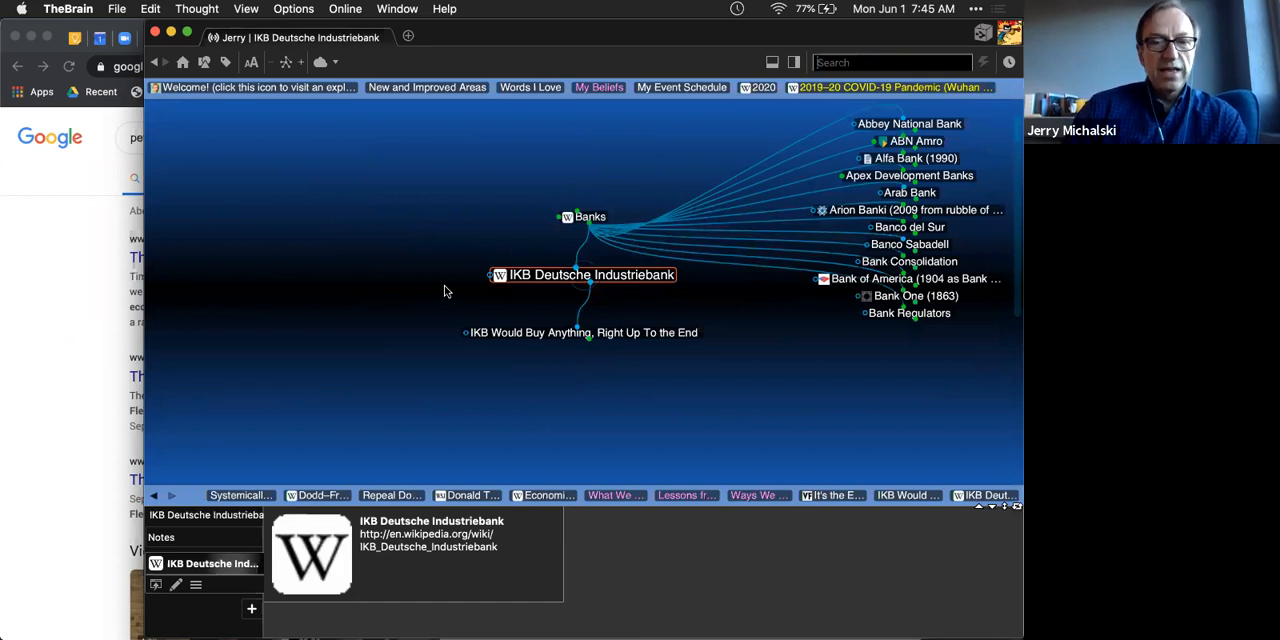
{"action": "mouse_move", "coordinate": [506, 324]}
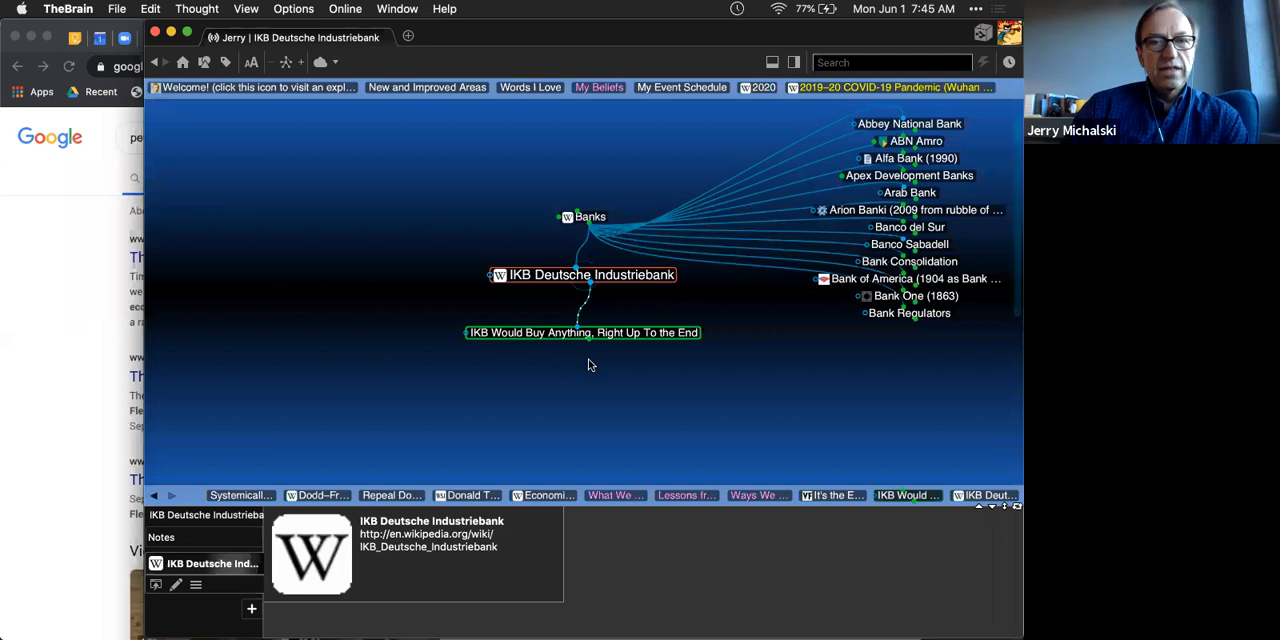
{"action": "left_click", "coordinate": [584, 332]}
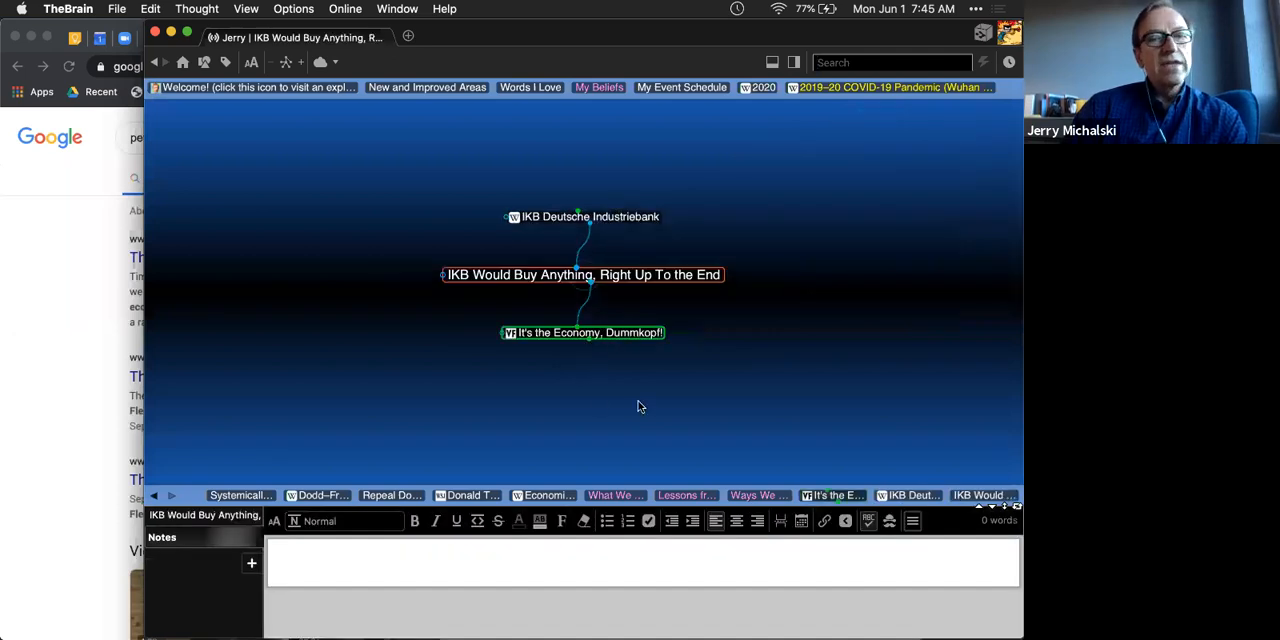
Step: Follow a linked thought onward toward Roger Martin and the Martin Prosperity Institute
{"action": "left_click", "coordinate": [582, 332]}
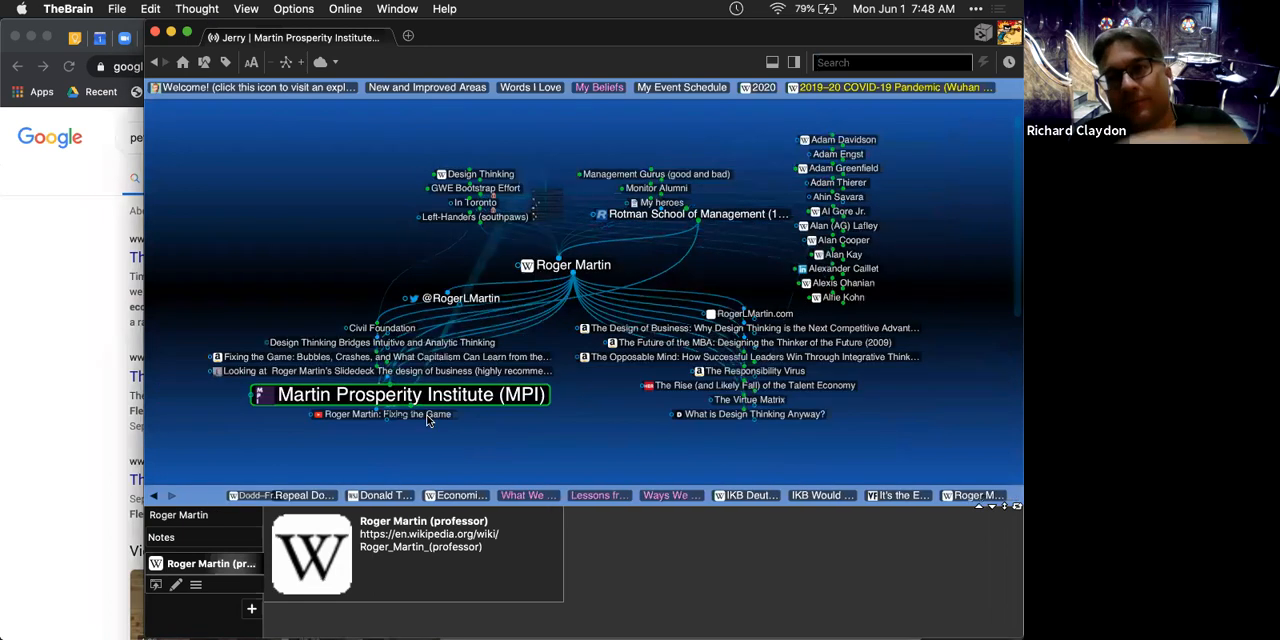
{"action": "left_click", "coordinate": [408, 396]}
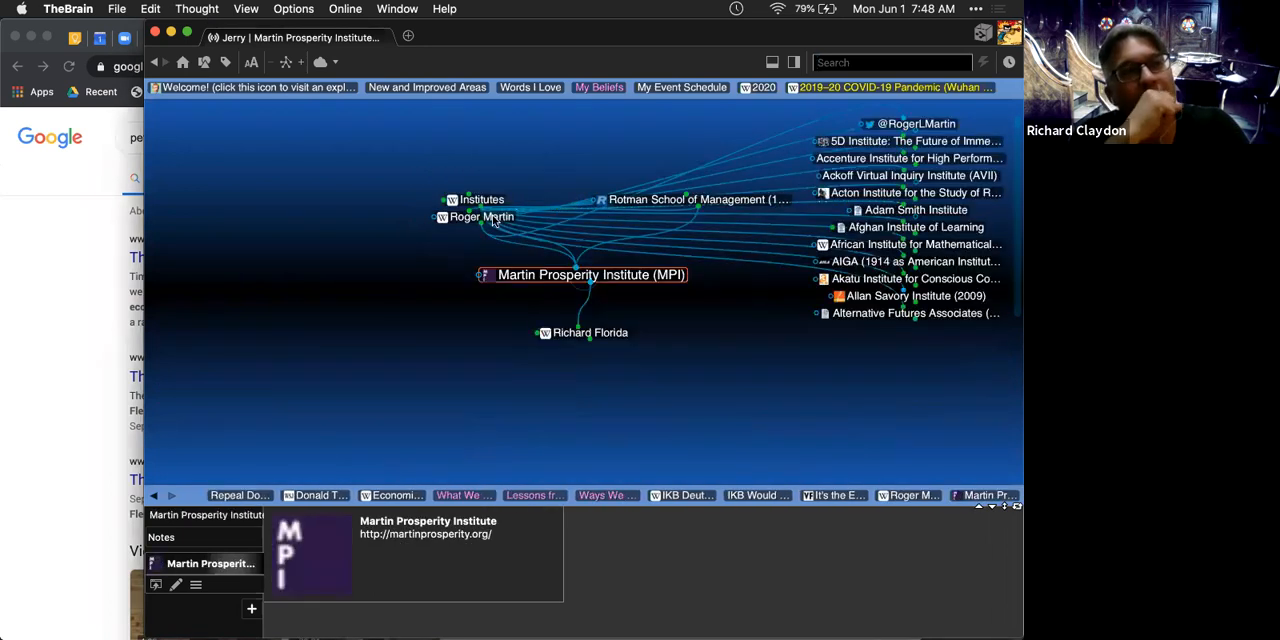
{"action": "left_click", "coordinate": [478, 216]}
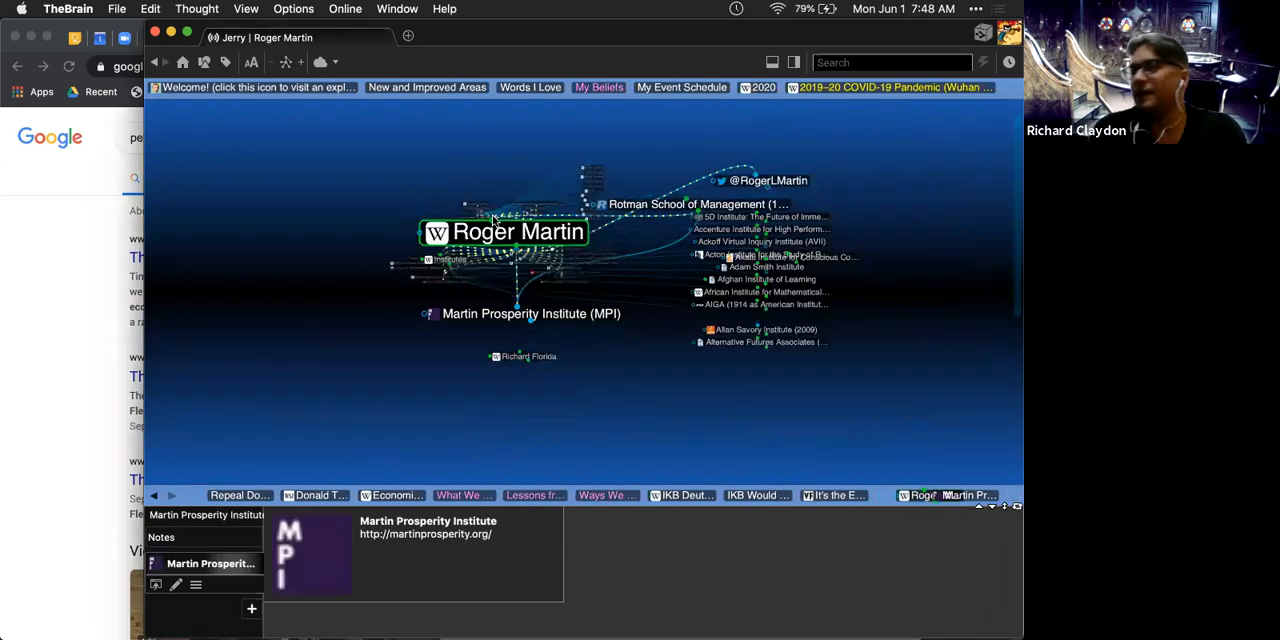
{"action": "left_click", "coordinate": [514, 232]}
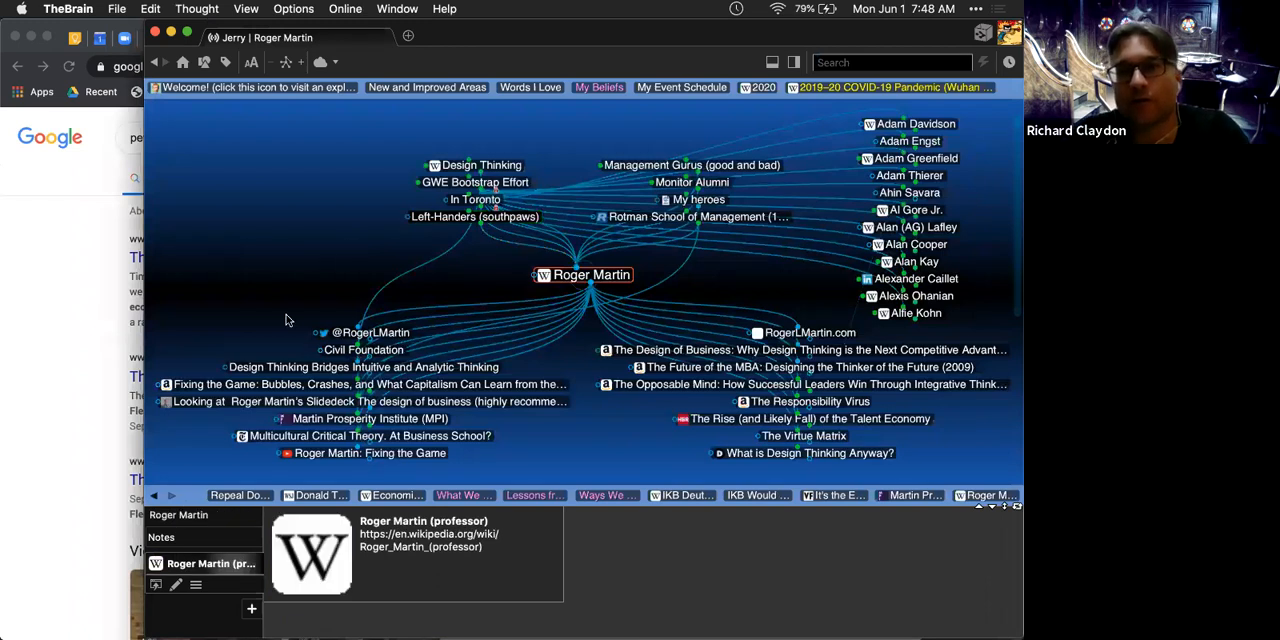
{"action": "mouse_move", "coordinate": [364, 348]}
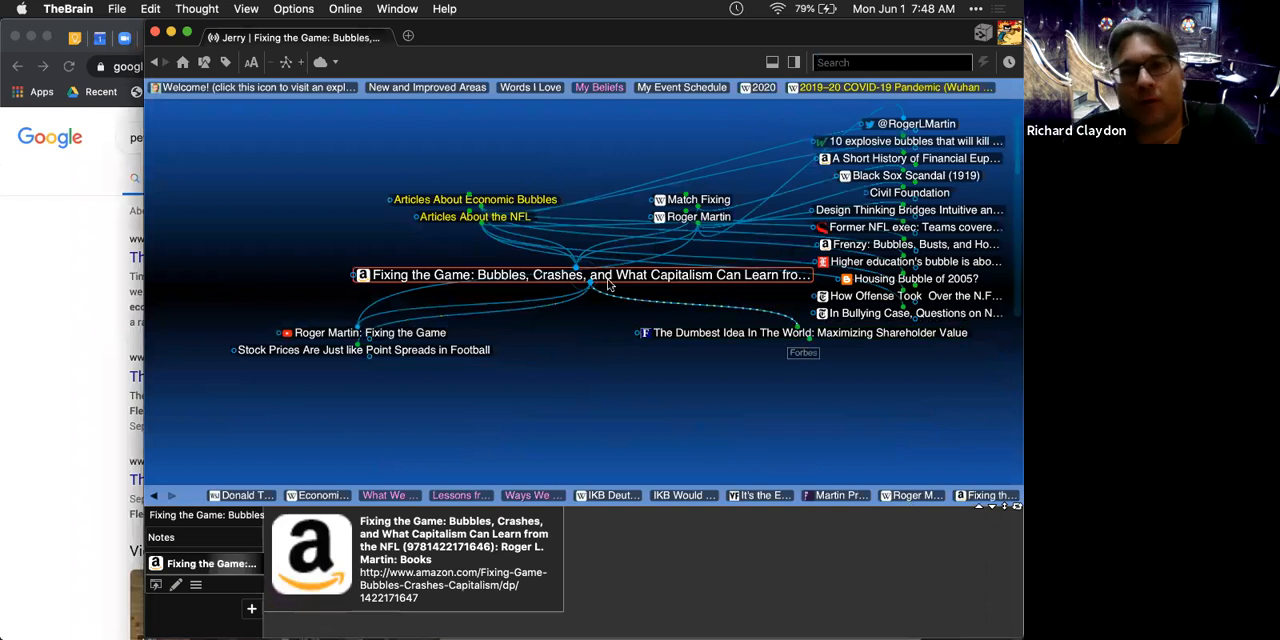
{"action": "mouse_move", "coordinate": [624, 292]}
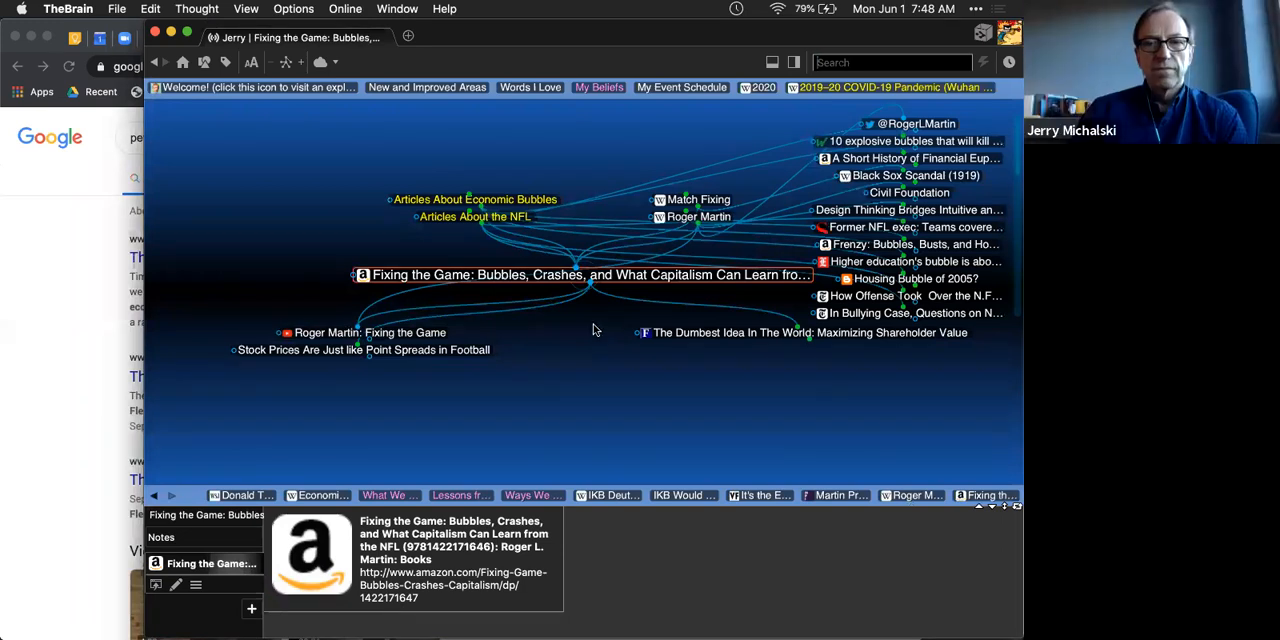
{"action": "mouse_move", "coordinate": [578, 336]}
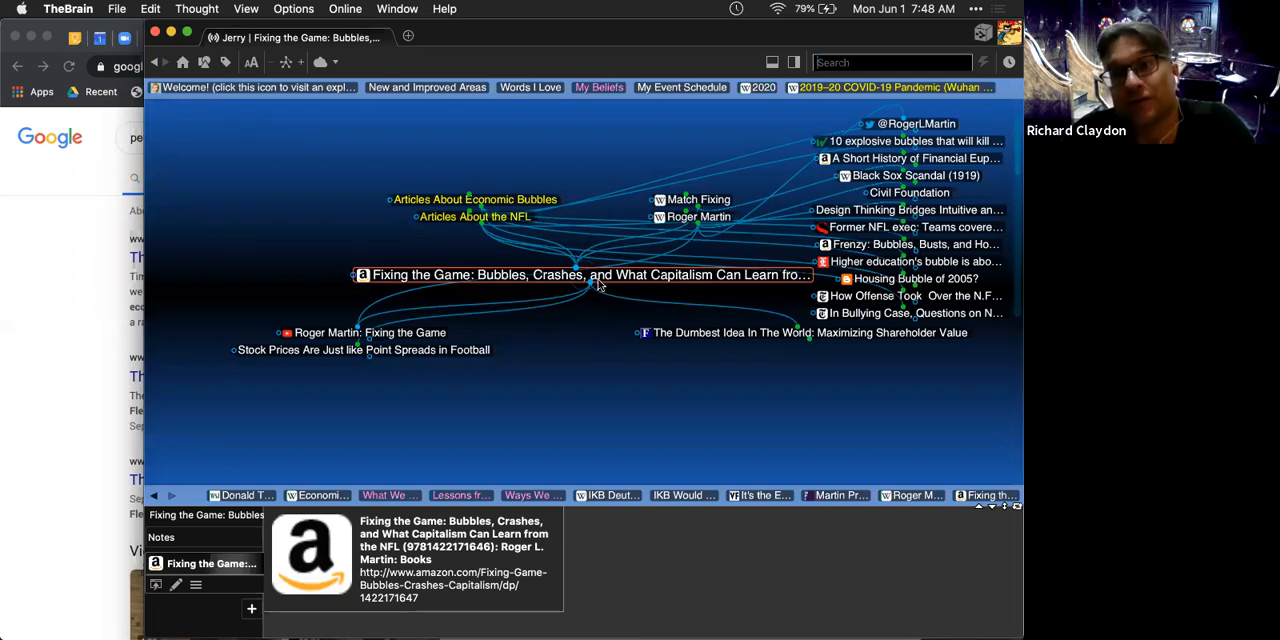
{"action": "mouse_move", "coordinate": [588, 332]}
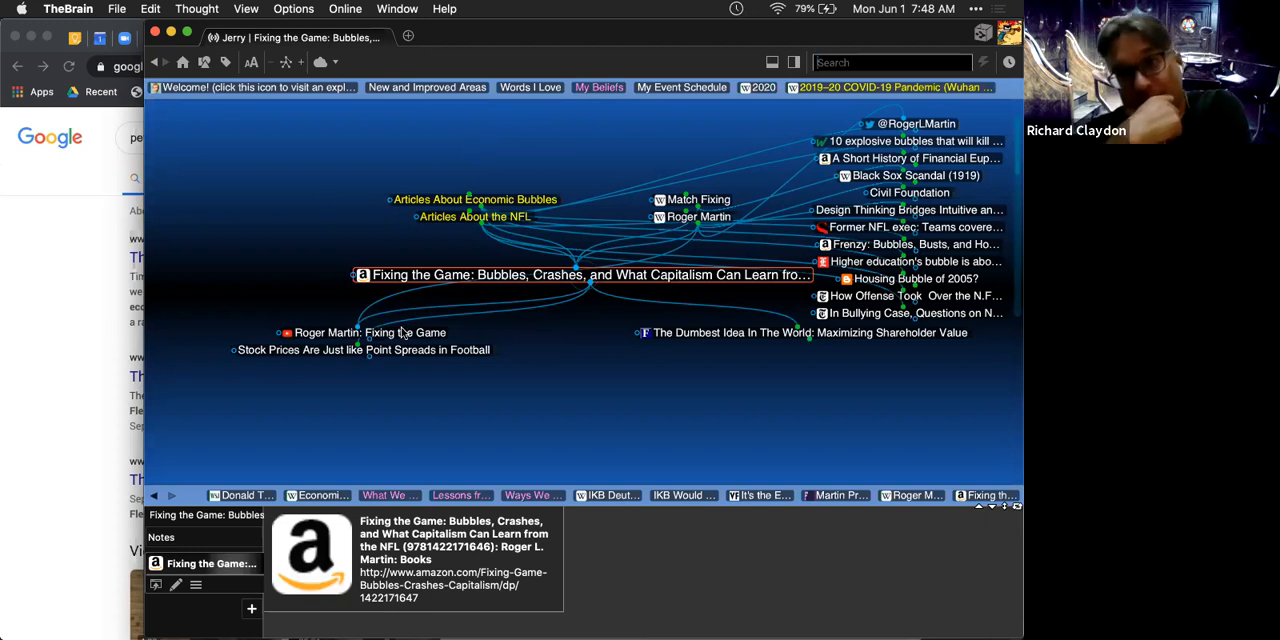
{"action": "mouse_move", "coordinate": [564, 404]}
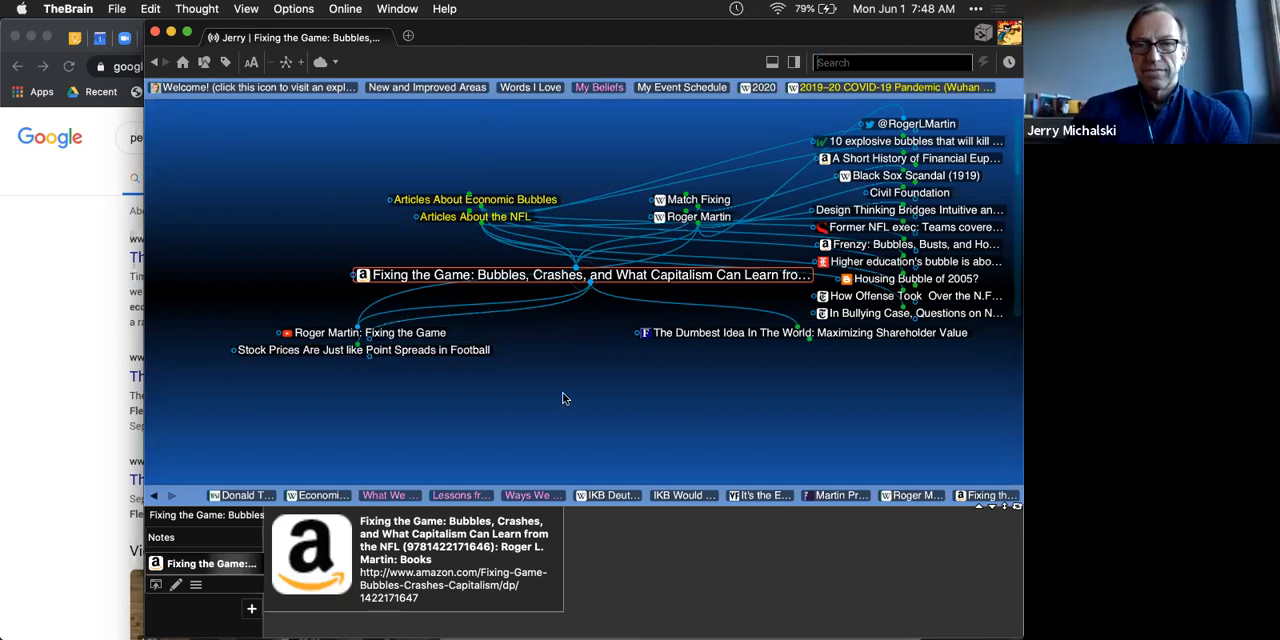
{"action": "mouse_move", "coordinate": [566, 356]}
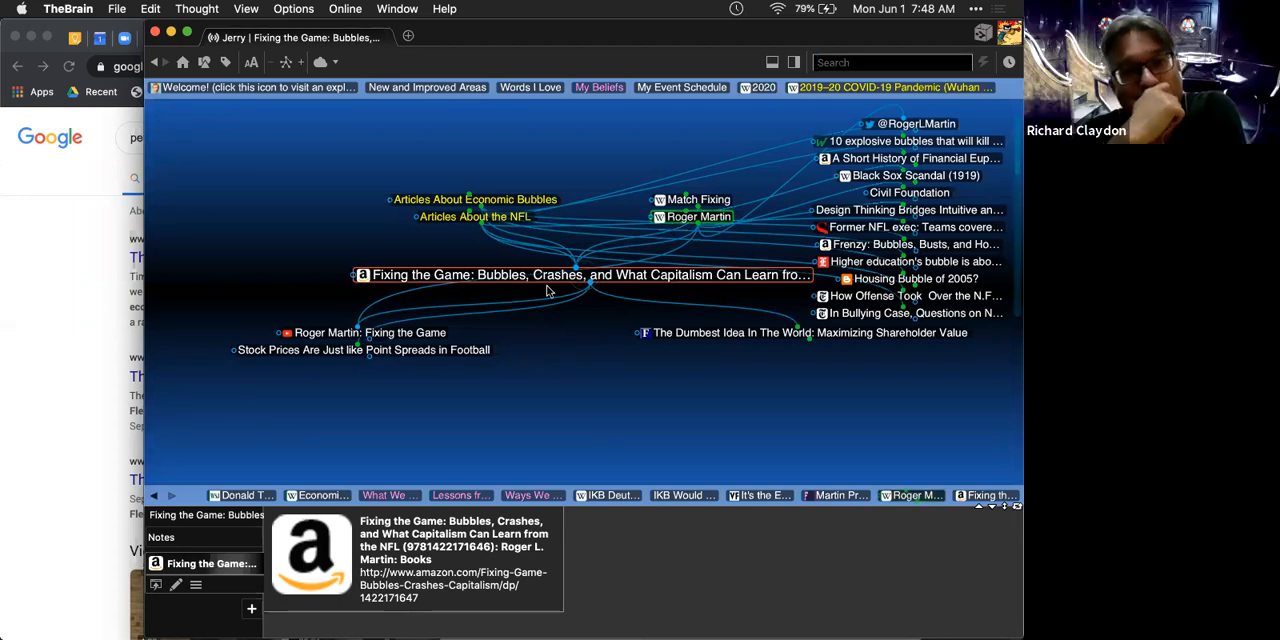
{"action": "mouse_move", "coordinate": [572, 288]}
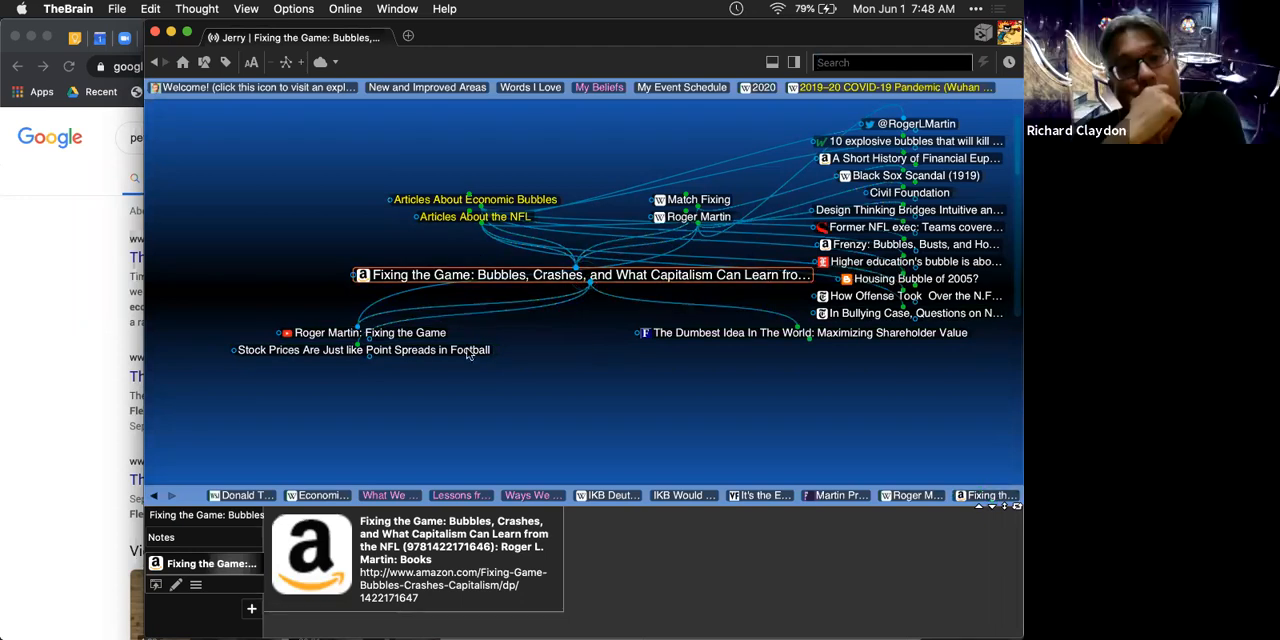
{"action": "left_click", "coordinate": [364, 350]}
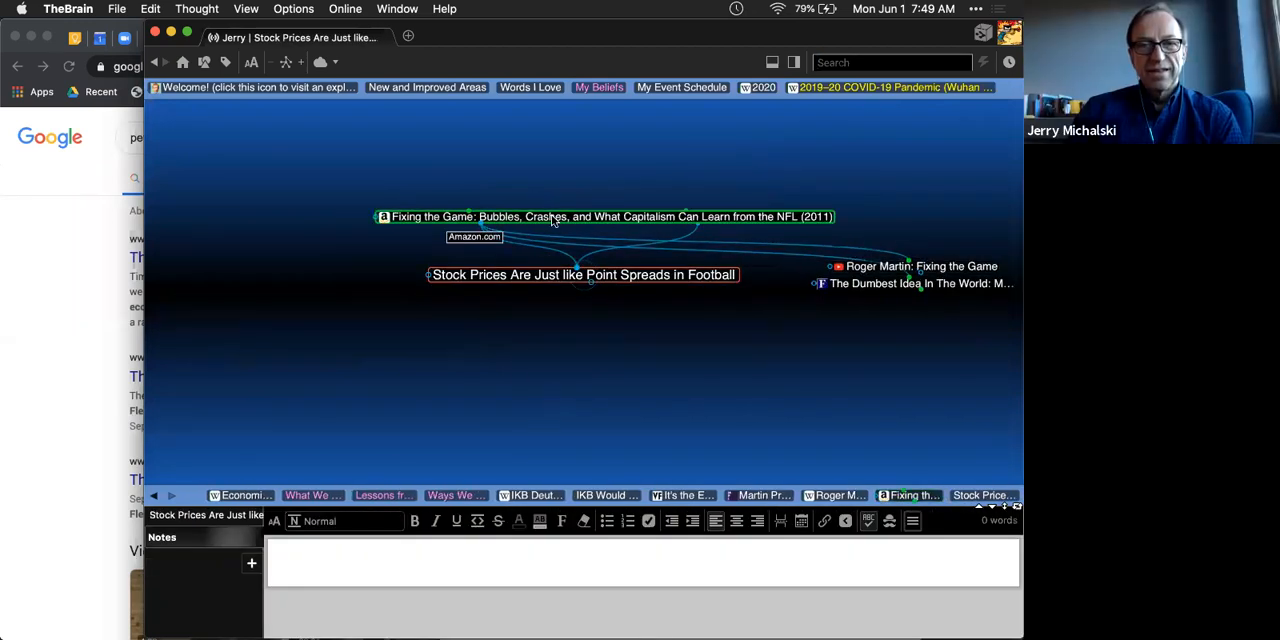
{"action": "left_click", "coordinate": [602, 216]}
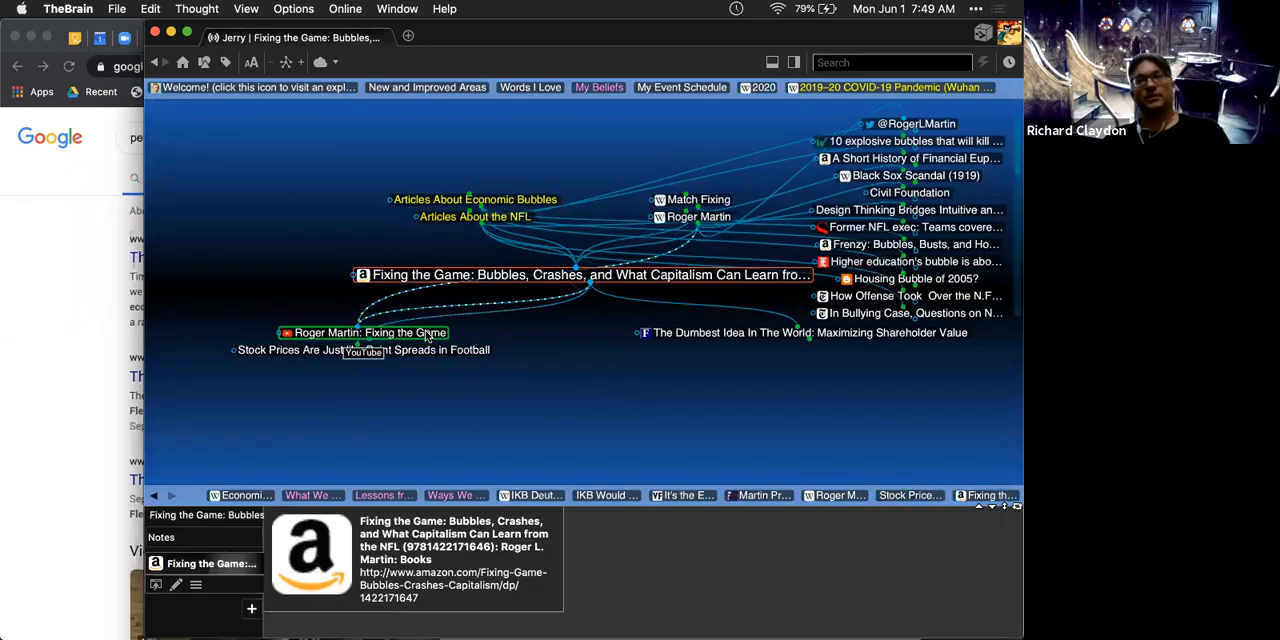
{"action": "left_click", "coordinate": [372, 332]}
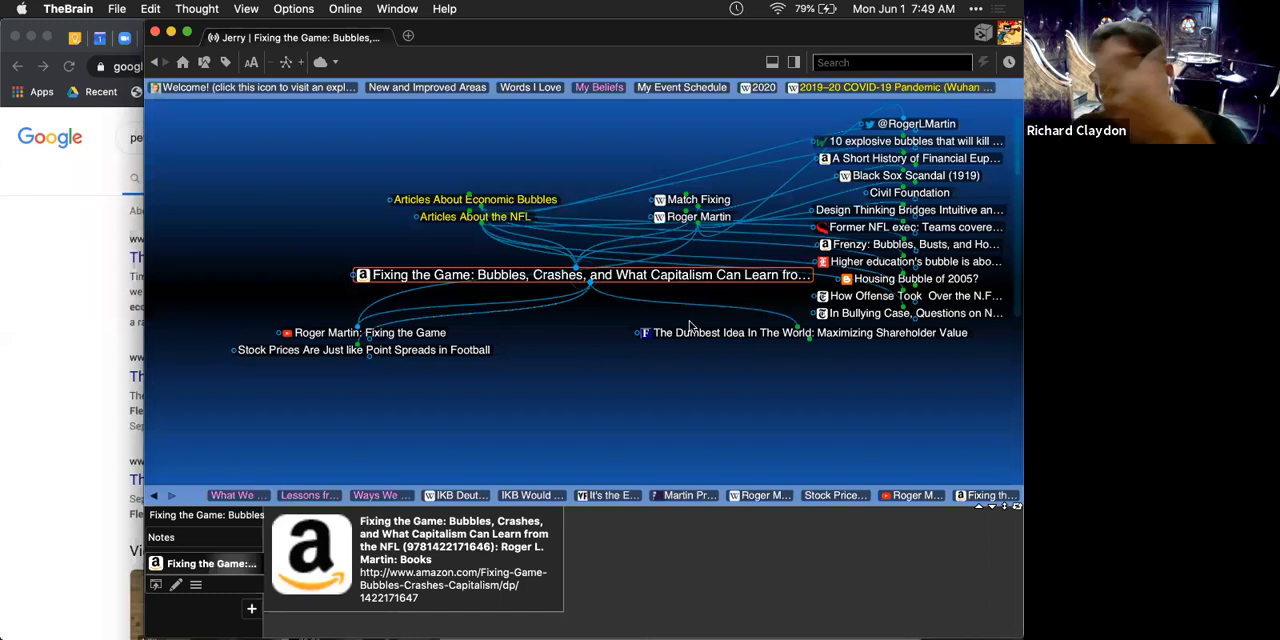
{"action": "mouse_move", "coordinate": [692, 332]}
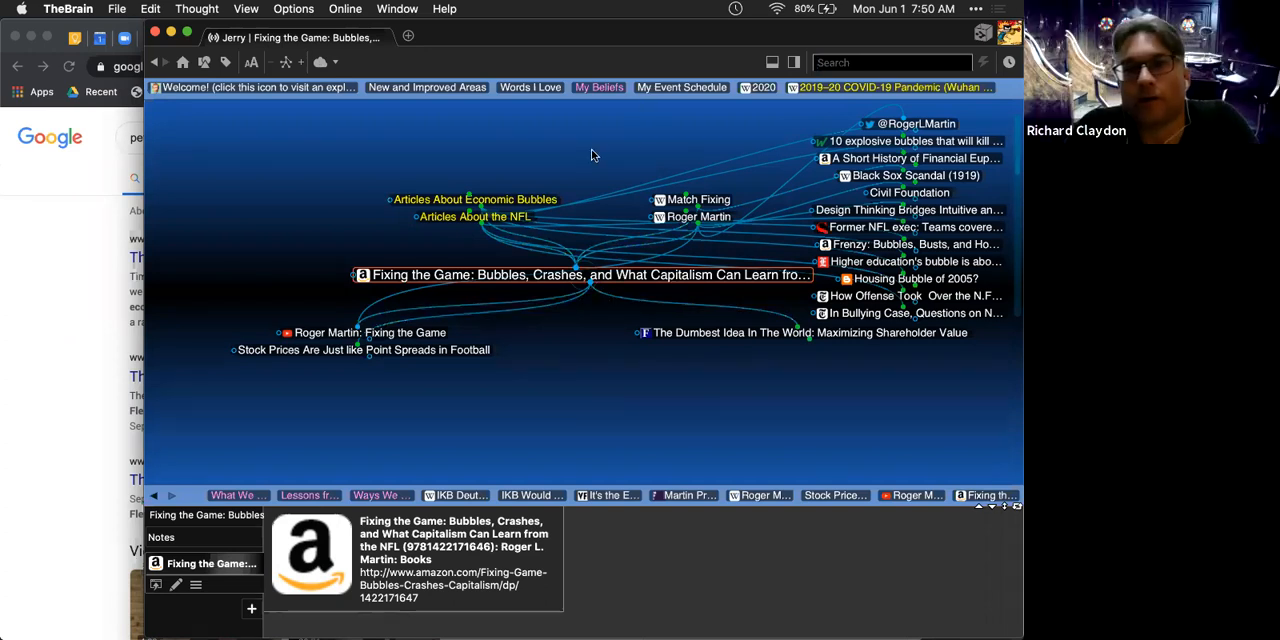
Step: Search 'ltse' to reach Long-Term Stock Exchange (2016 LTSE), then move on to Eric Ries
{"action": "type", "text": "ltse"}
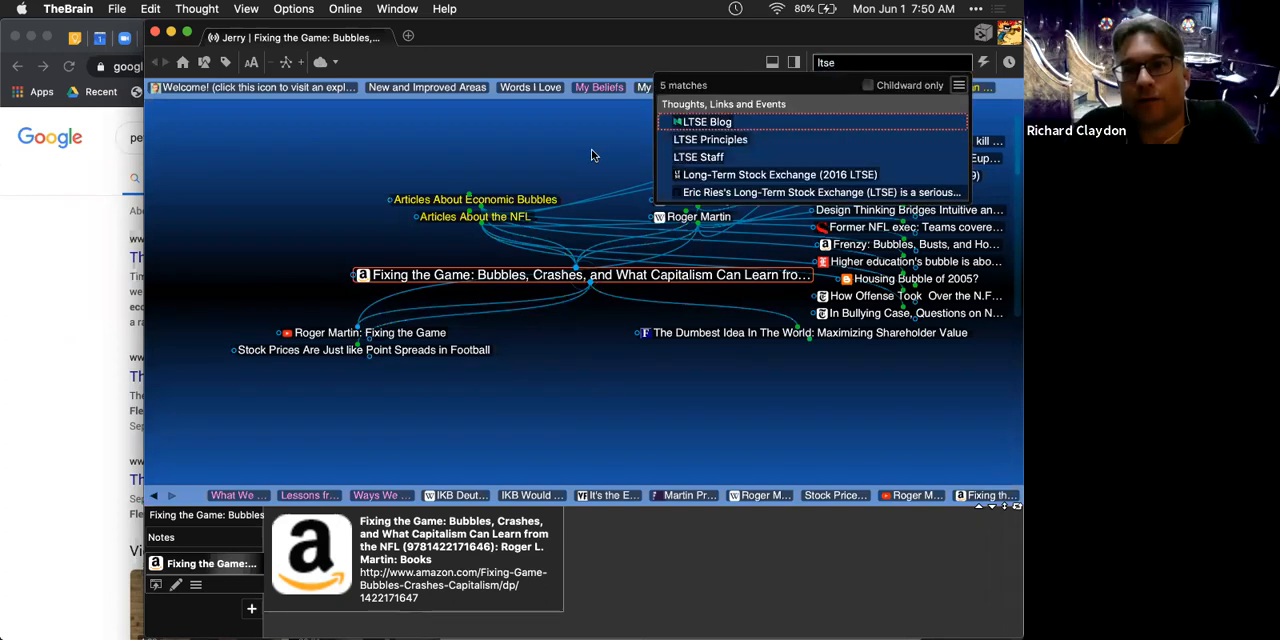
{"action": "left_click", "coordinate": [784, 174]}
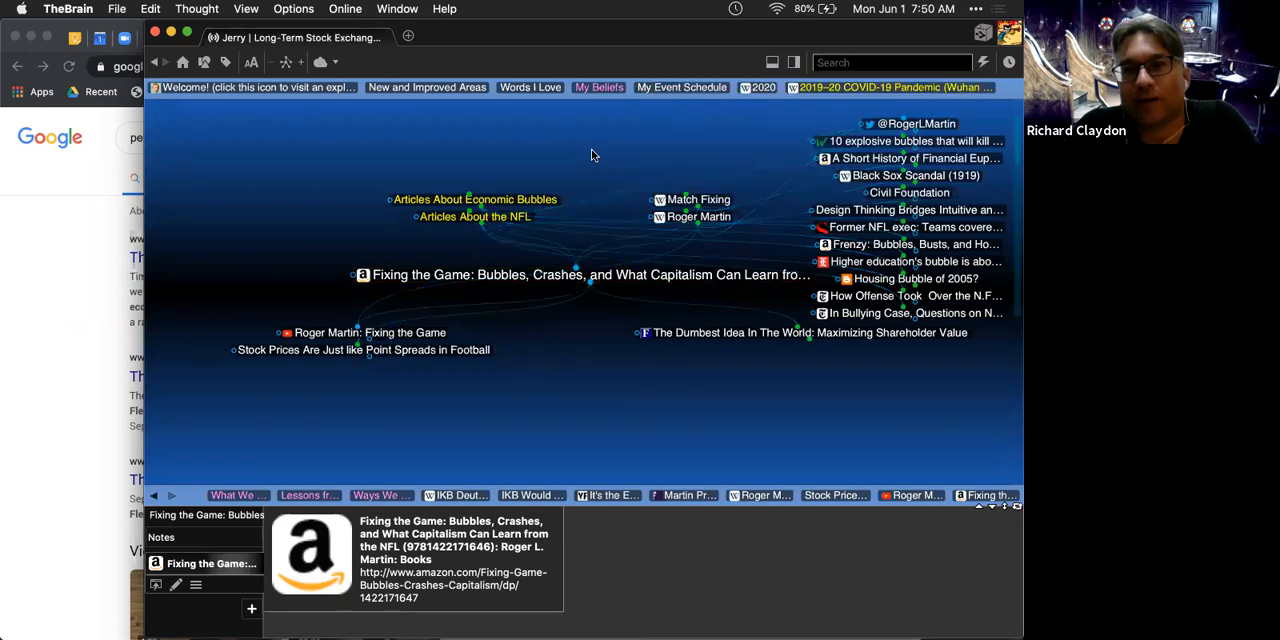
{"action": "left_click", "coordinate": [584, 274]}
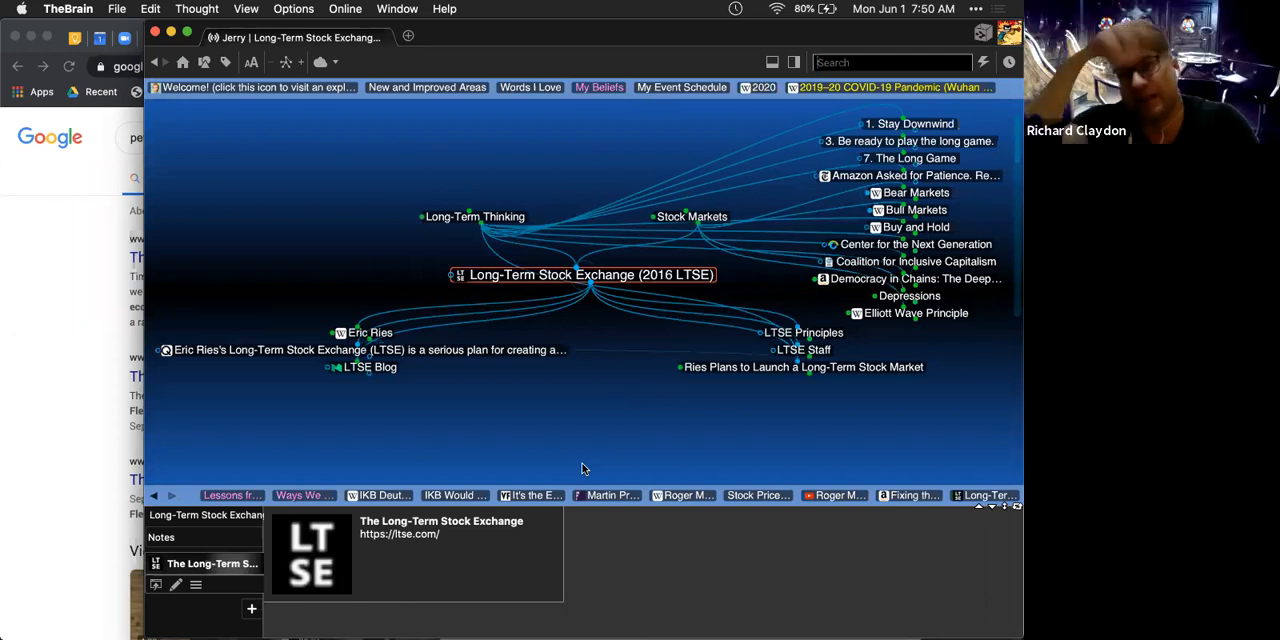
{"action": "left_click", "coordinate": [800, 368]}
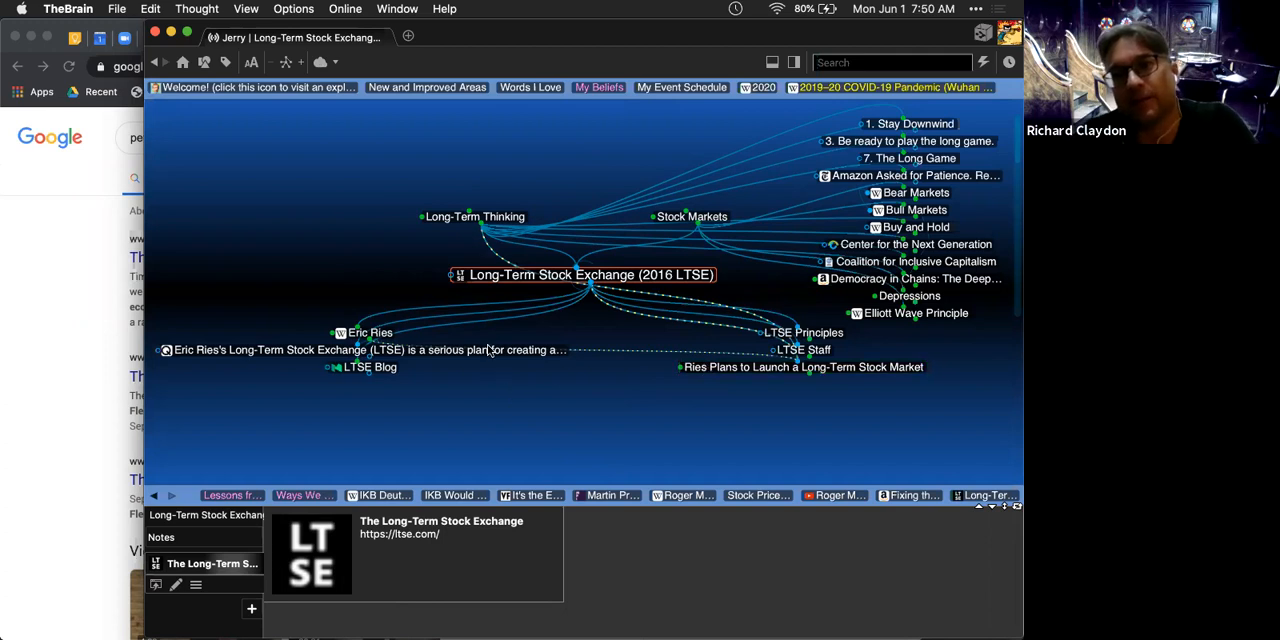
{"action": "left_click", "coordinate": [364, 332]}
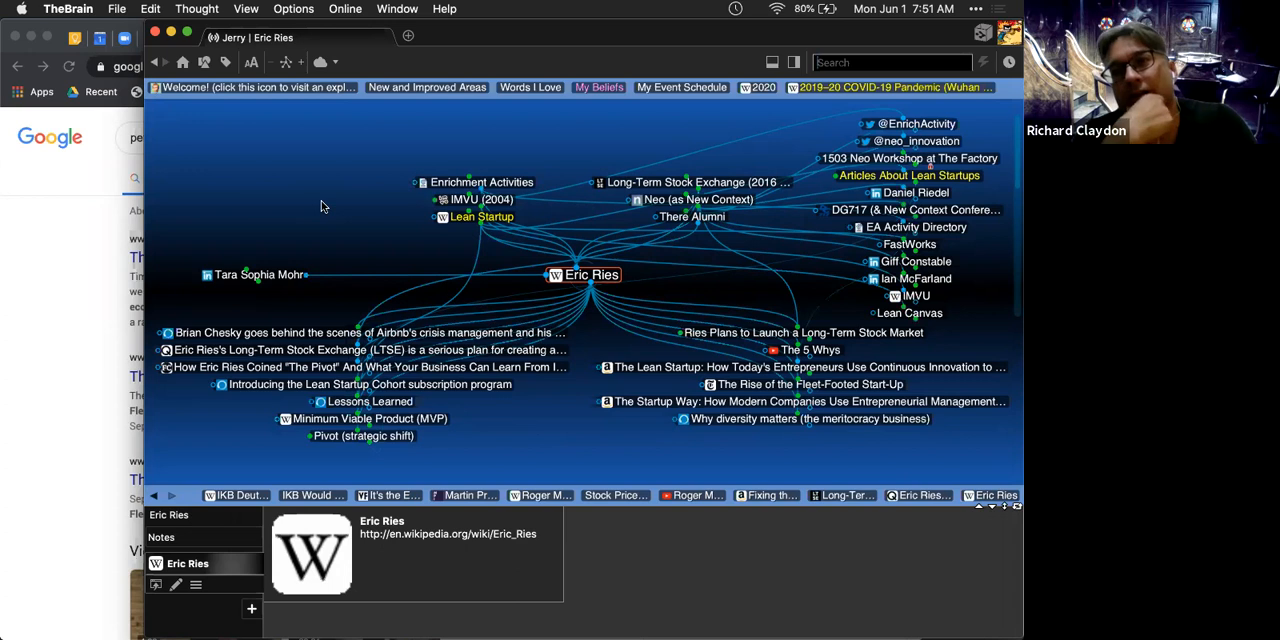
{"action": "mouse_move", "coordinate": [332, 208]}
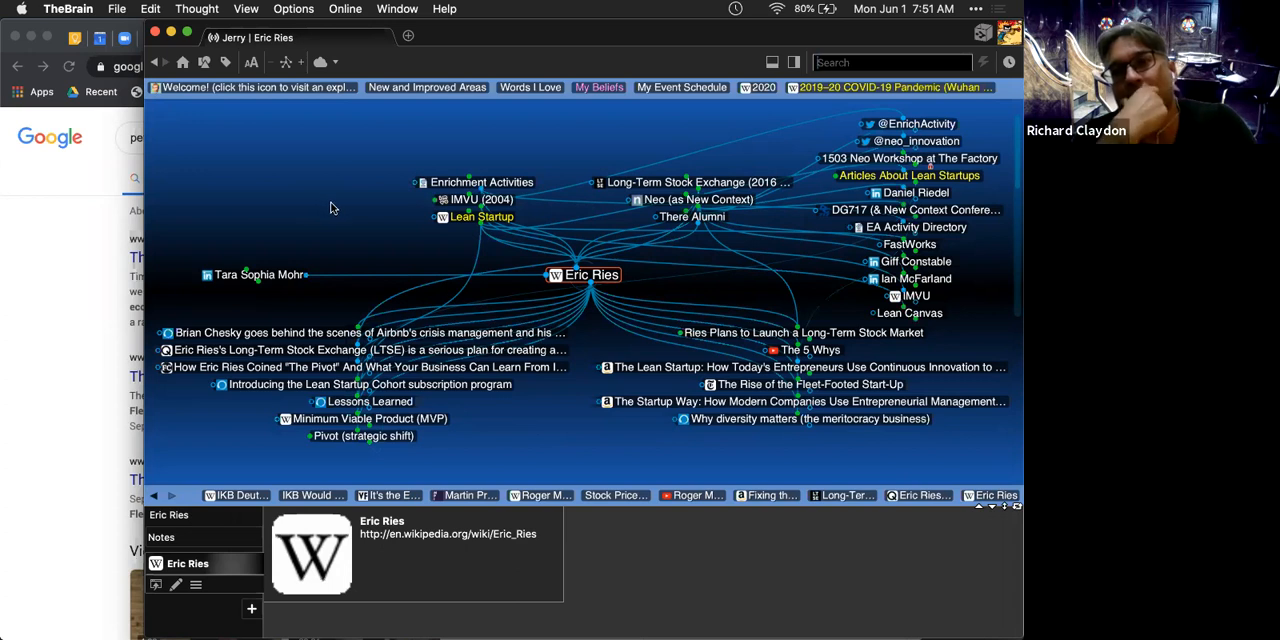
{"action": "mouse_move", "coordinate": [588, 152]}
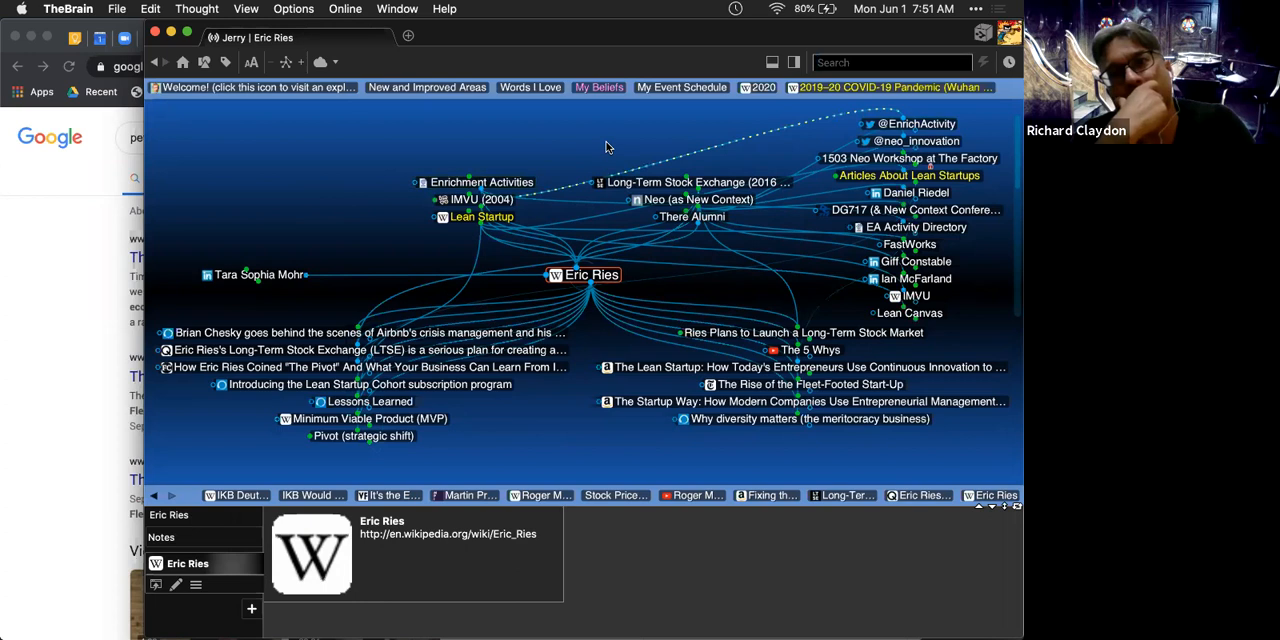
{"action": "mouse_move", "coordinate": [552, 464]}
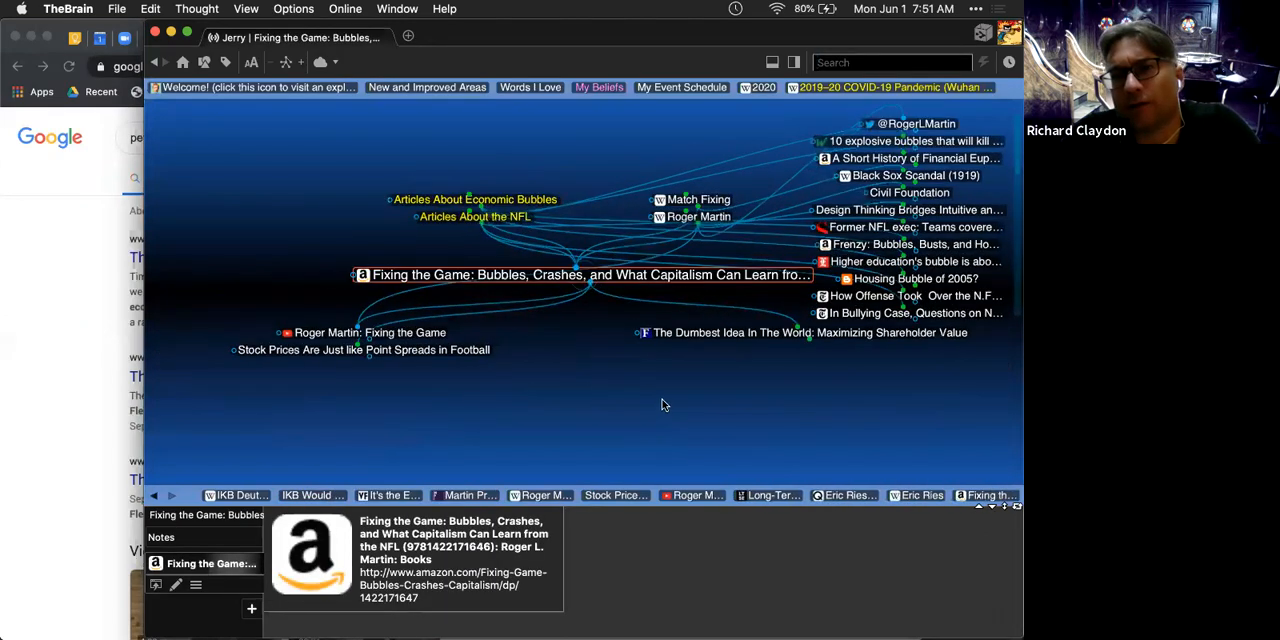
{"action": "mouse_move", "coordinate": [668, 398]}
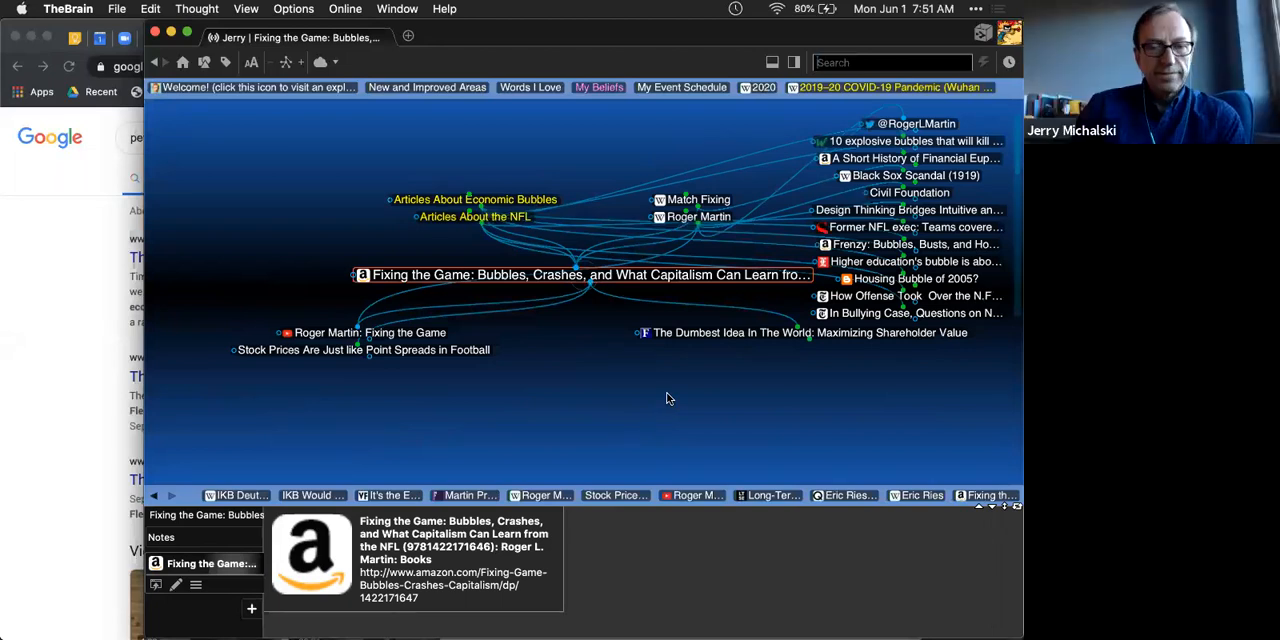
Step: Activate The Dumbest Idea In The World: Maximizing Shareholder Value thought with its Forbes link
{"action": "left_click", "coordinate": [806, 332]}
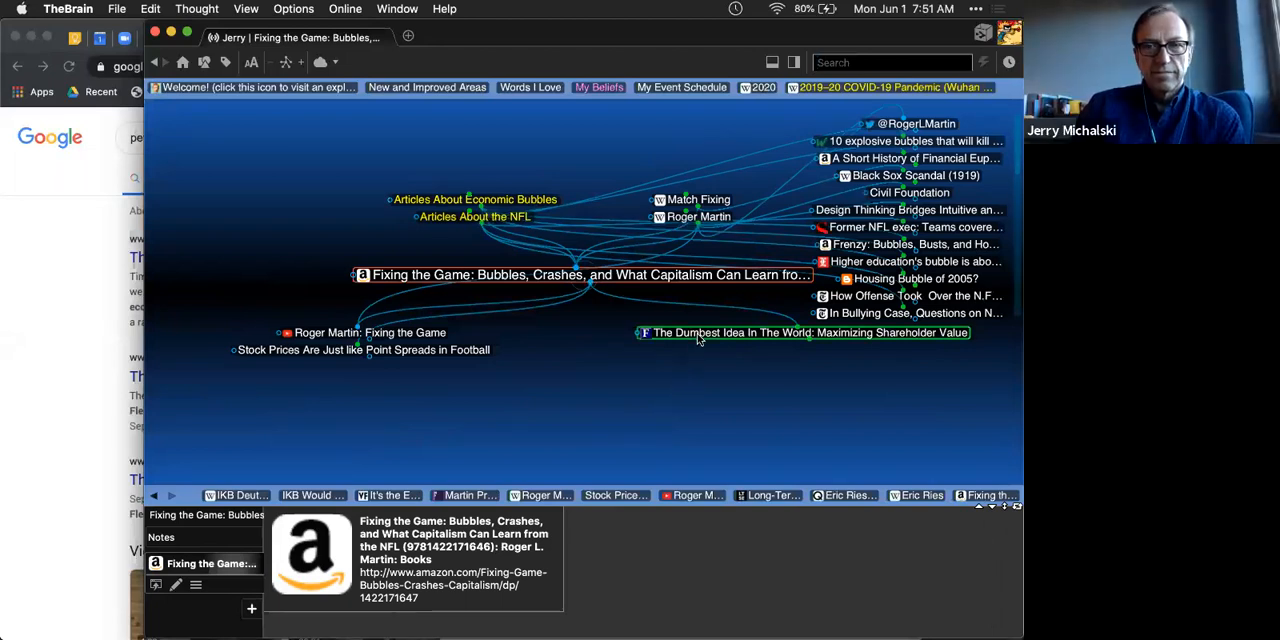
{"action": "left_click", "coordinate": [810, 332]}
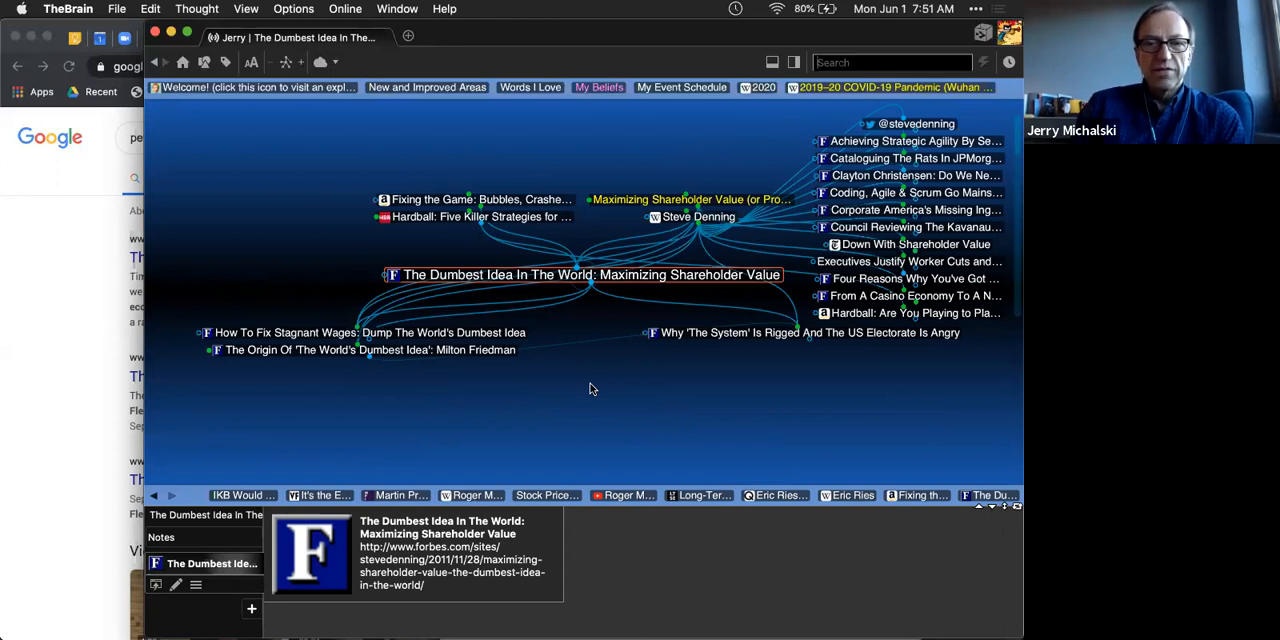
{"action": "mouse_move", "coordinate": [624, 252]}
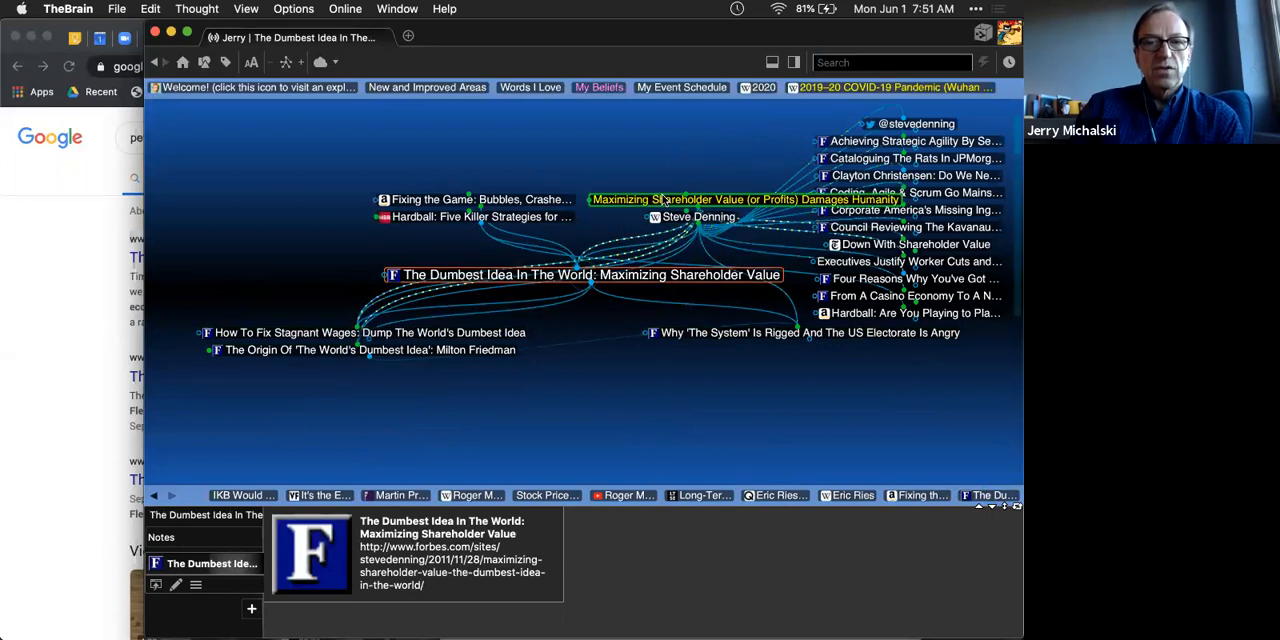
Step: Make Maximizing Shareholder Value (or Profits) Damages Humanity the central thought
{"action": "left_click", "coordinate": [744, 200]}
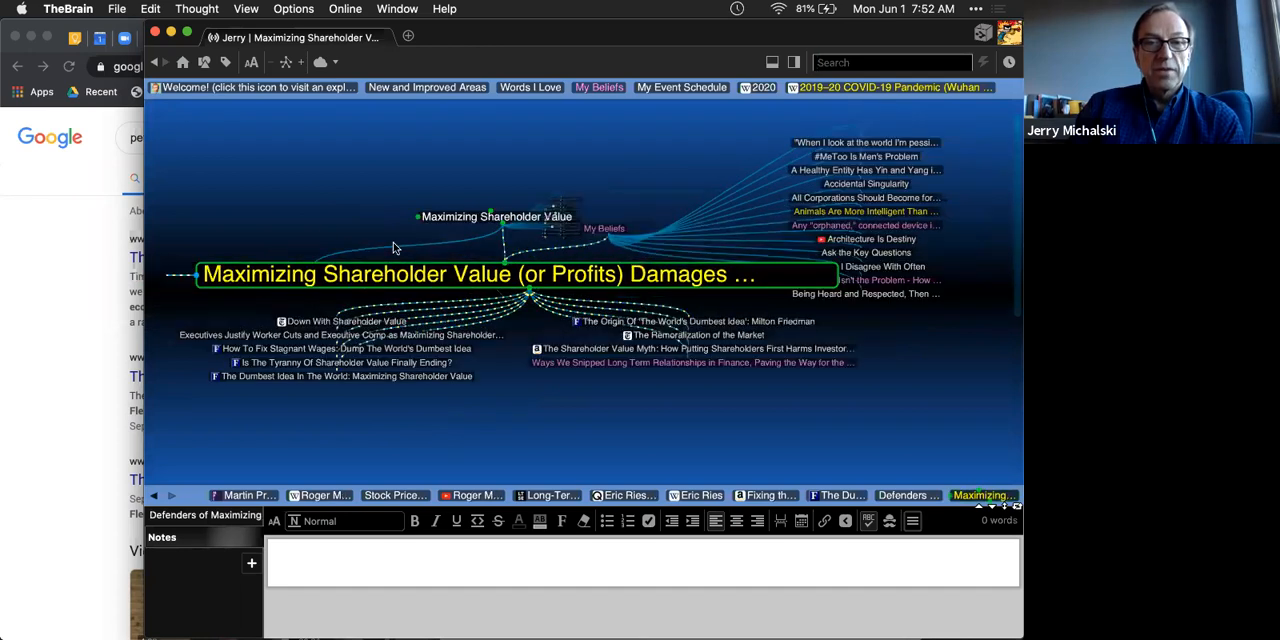
{"action": "left_click", "coordinate": [516, 274]}
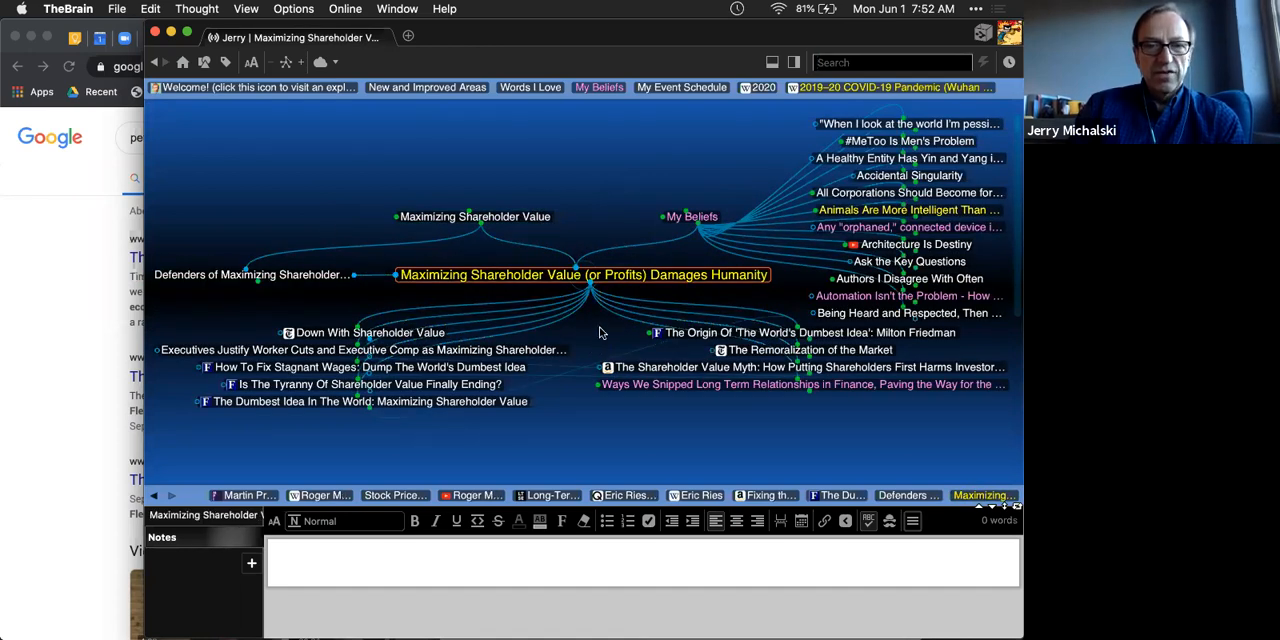
{"action": "mouse_move", "coordinate": [592, 340]}
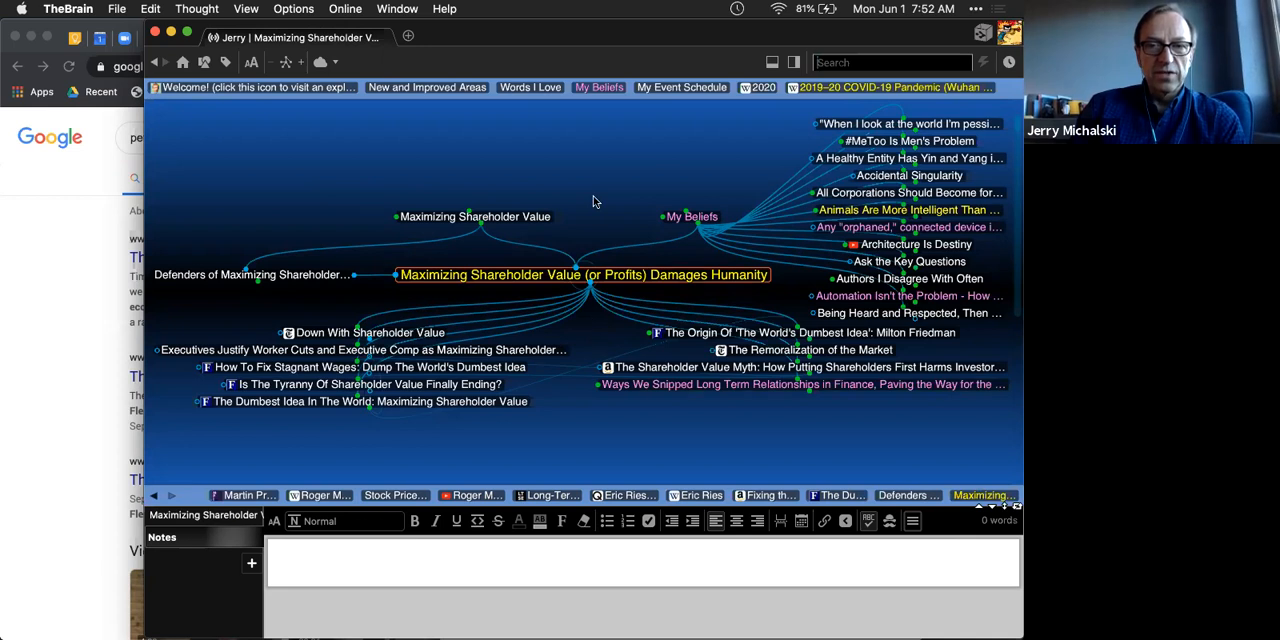
{"action": "mouse_move", "coordinate": [602, 344]}
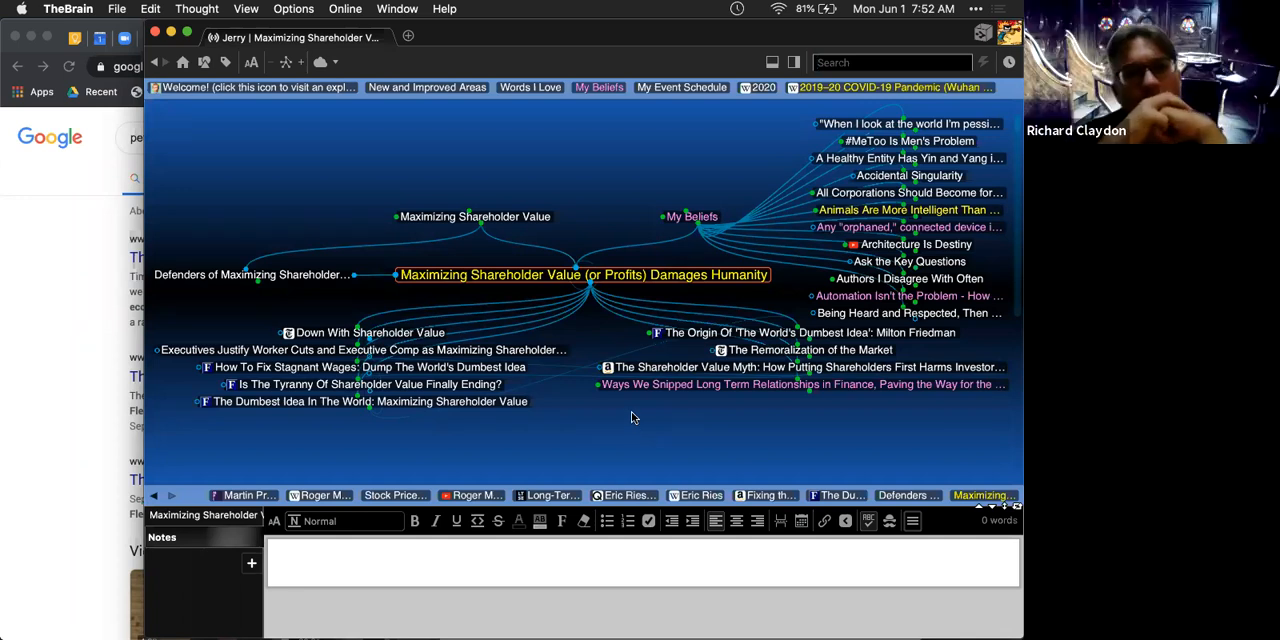
{"action": "mouse_move", "coordinate": [622, 422]}
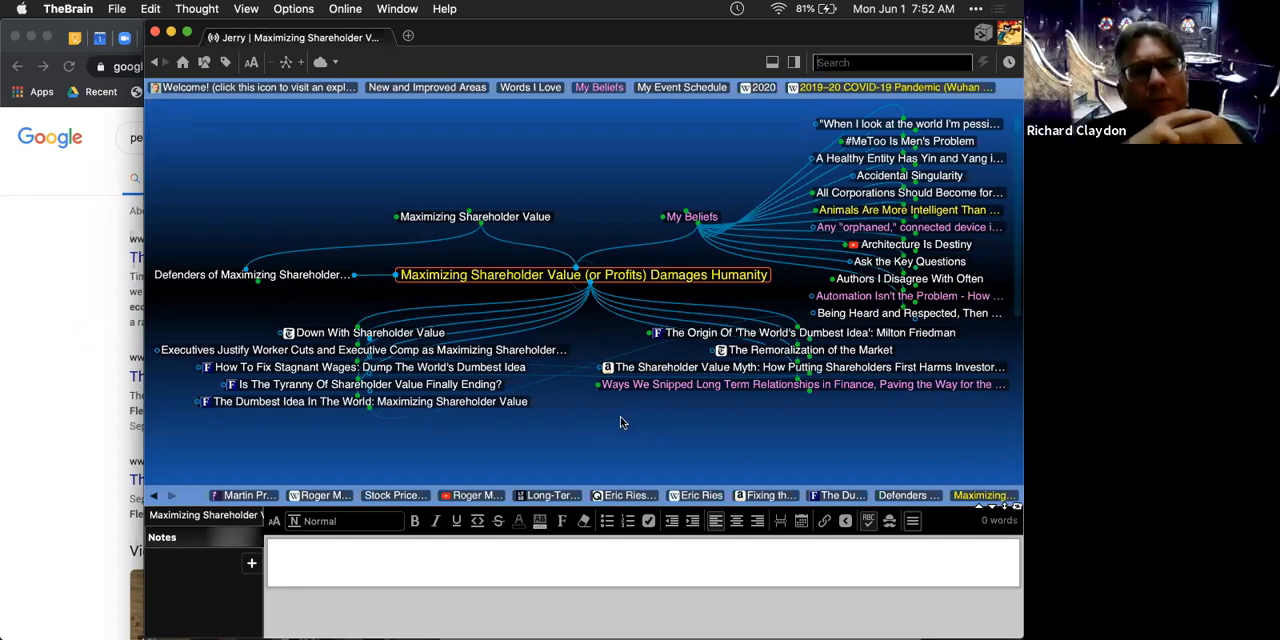
{"action": "mouse_move", "coordinate": [592, 414]}
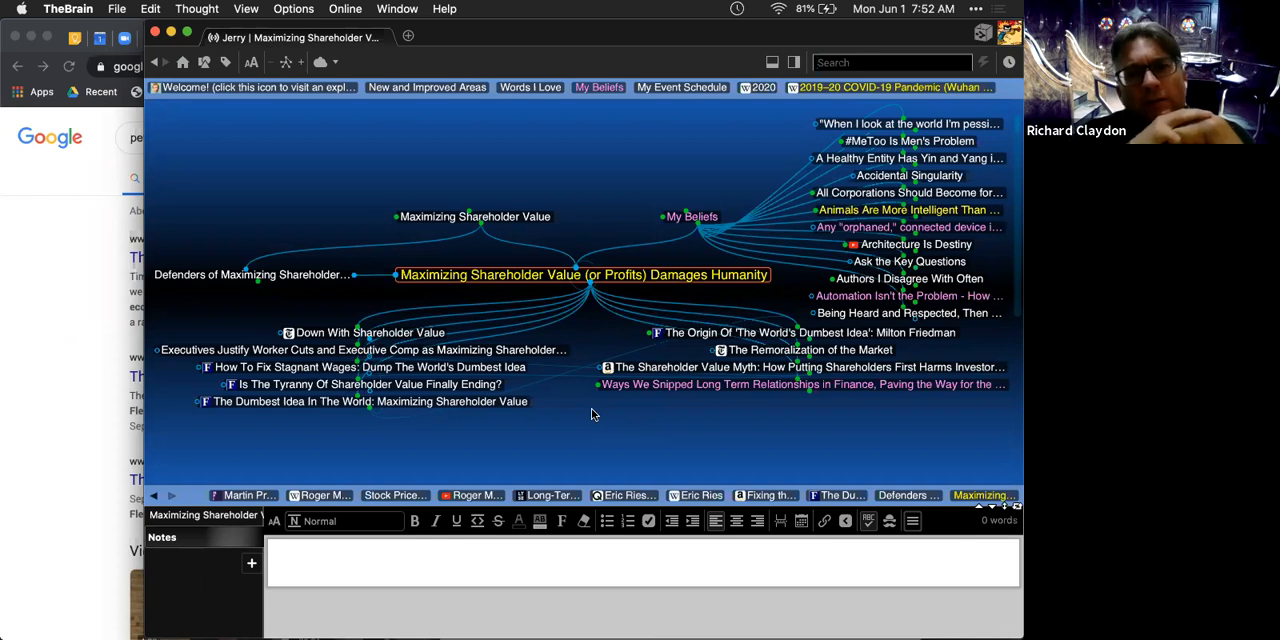
Step: Search 'roger martin' and activate the Roger Martin thought
{"action": "type", "text": "rog"}
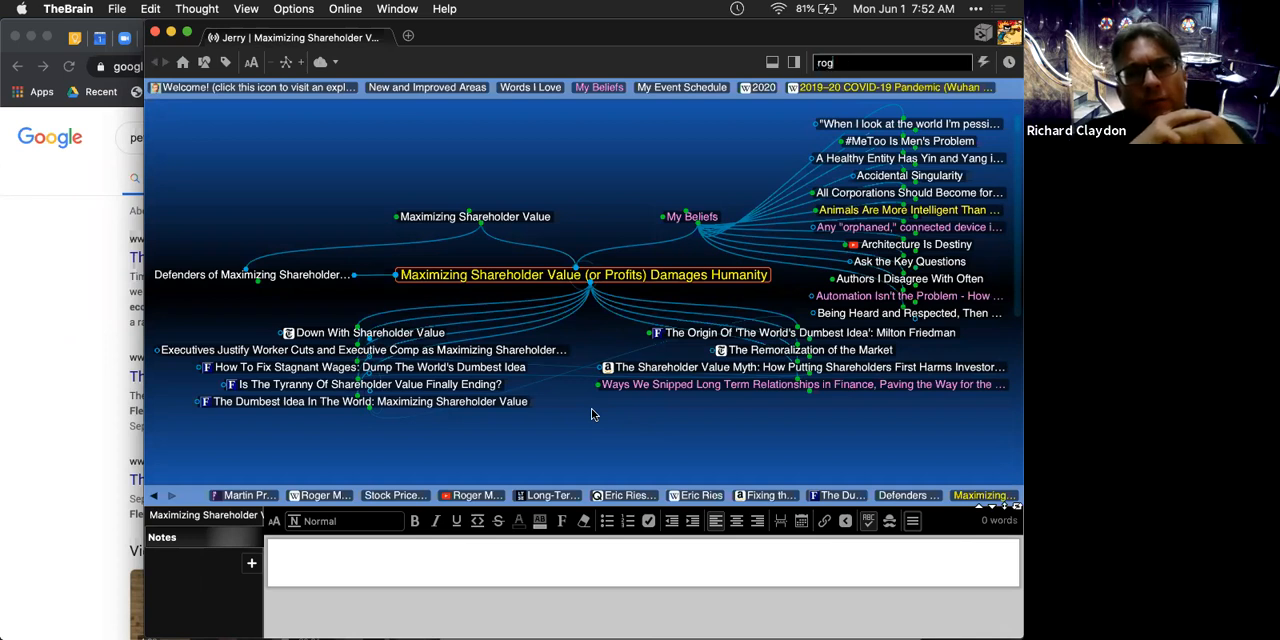
{"action": "type", "text": "roger martin"}
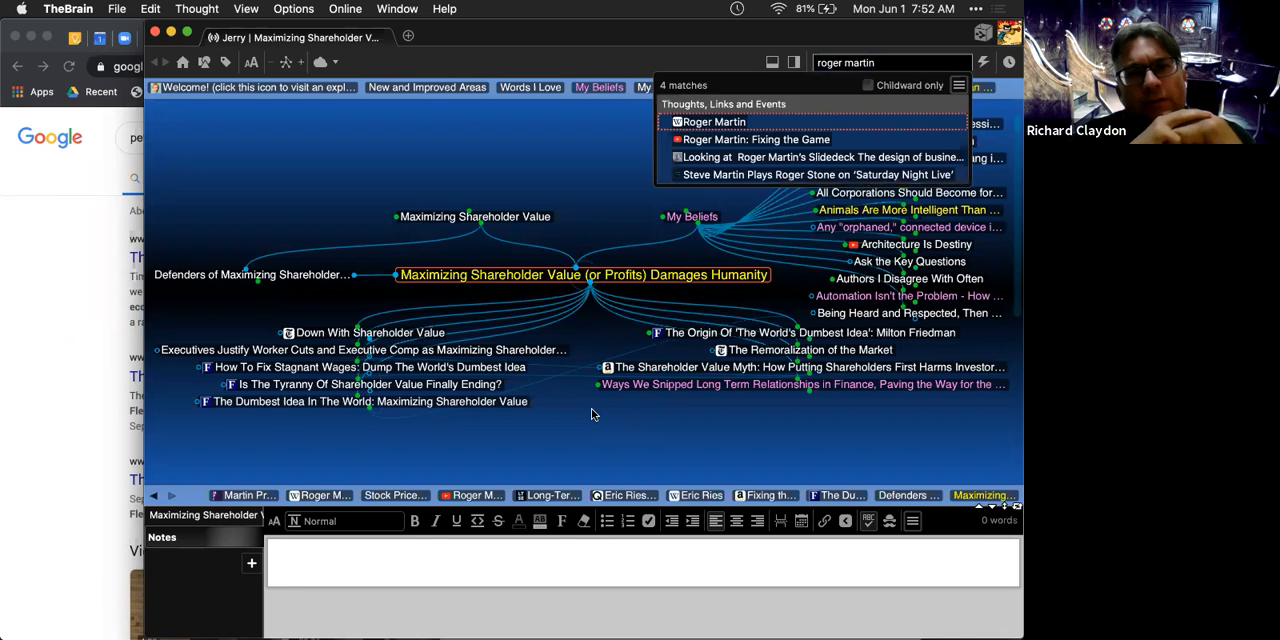
{"action": "left_click", "coordinate": [712, 120]}
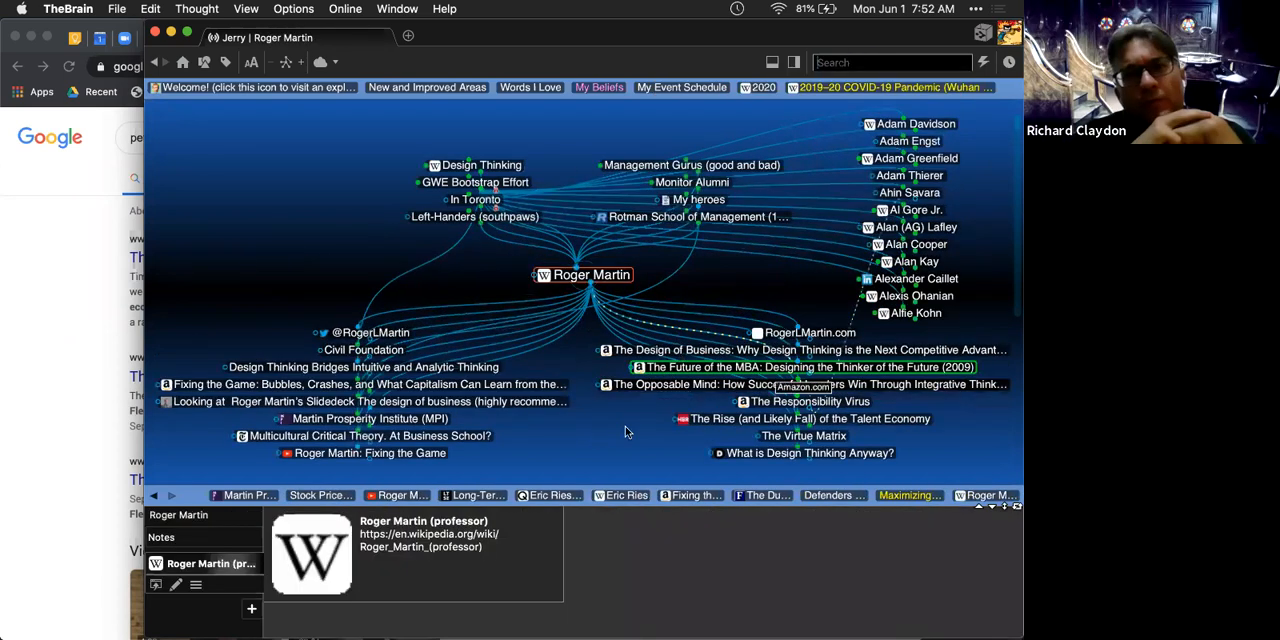
Step: Search 'john' and activate the John Kay (economist) thought
{"action": "type", "text": "john kay"}
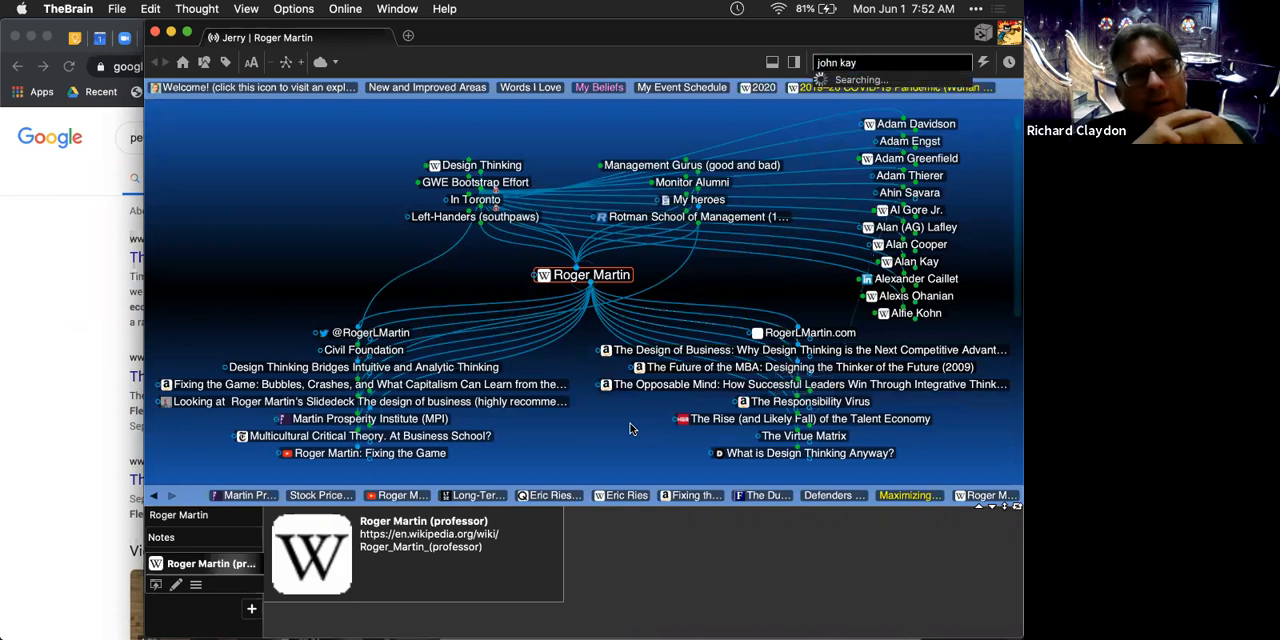
{"action": "left_click", "coordinate": [878, 60]}
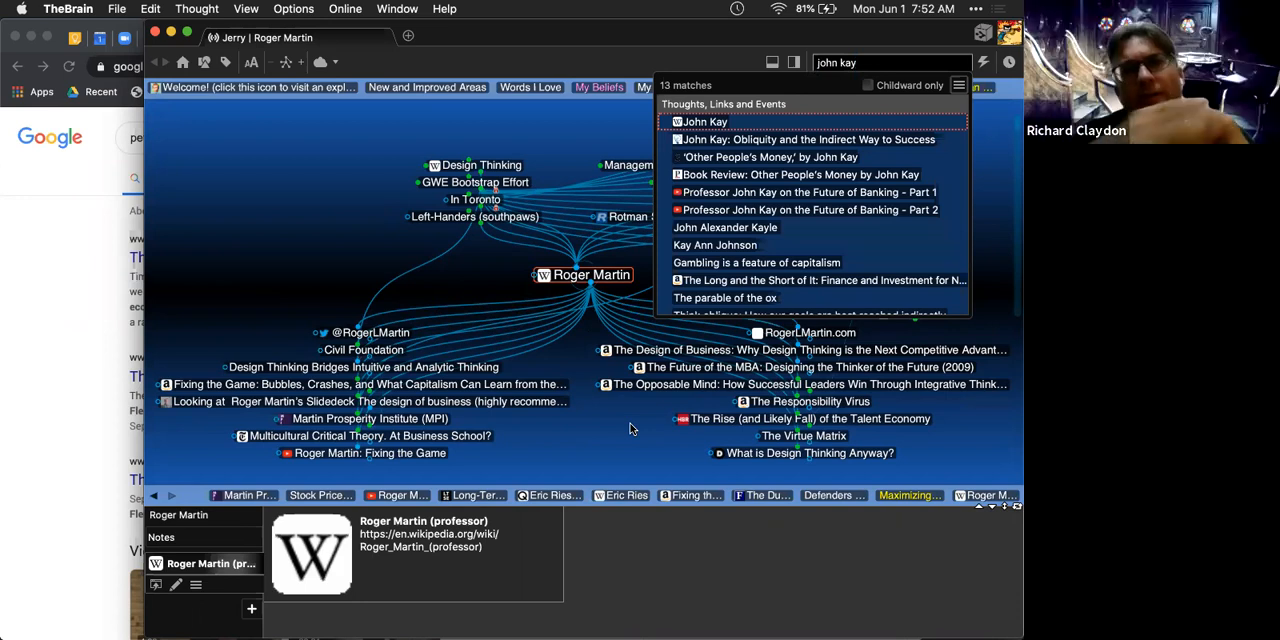
{"action": "left_click", "coordinate": [700, 120]}
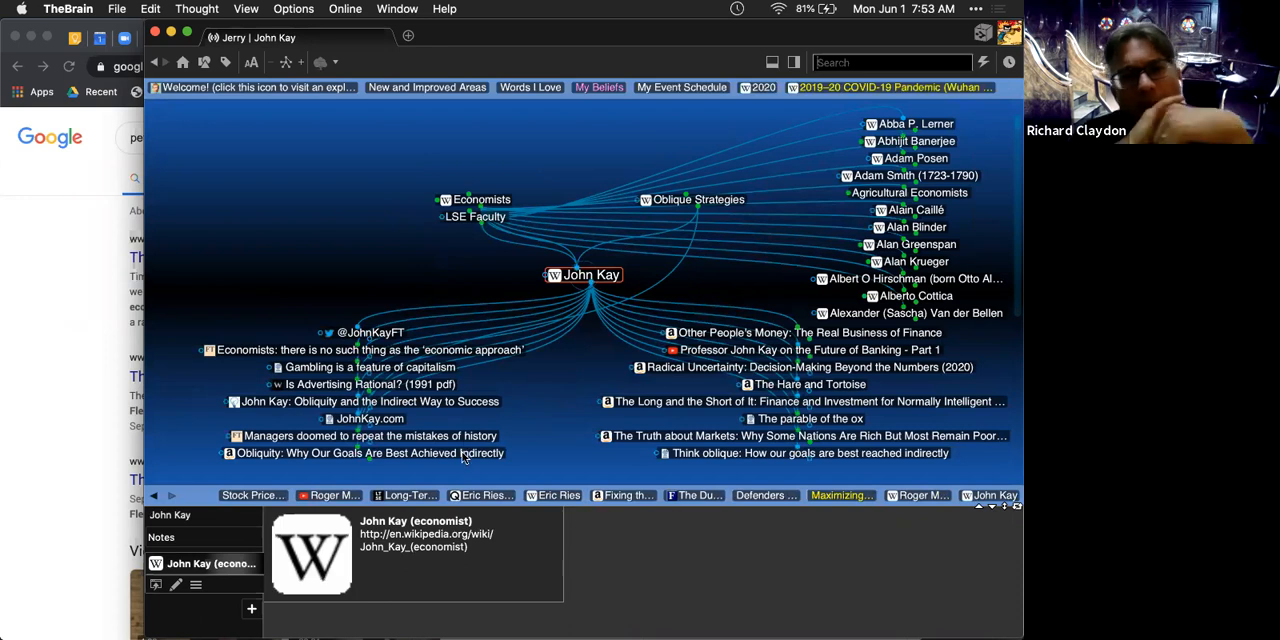
Step: Visit the Obliquity book thought and John Kay's Obliquity article, ending centred on the Obliquity book
{"action": "left_click", "coordinate": [368, 452]}
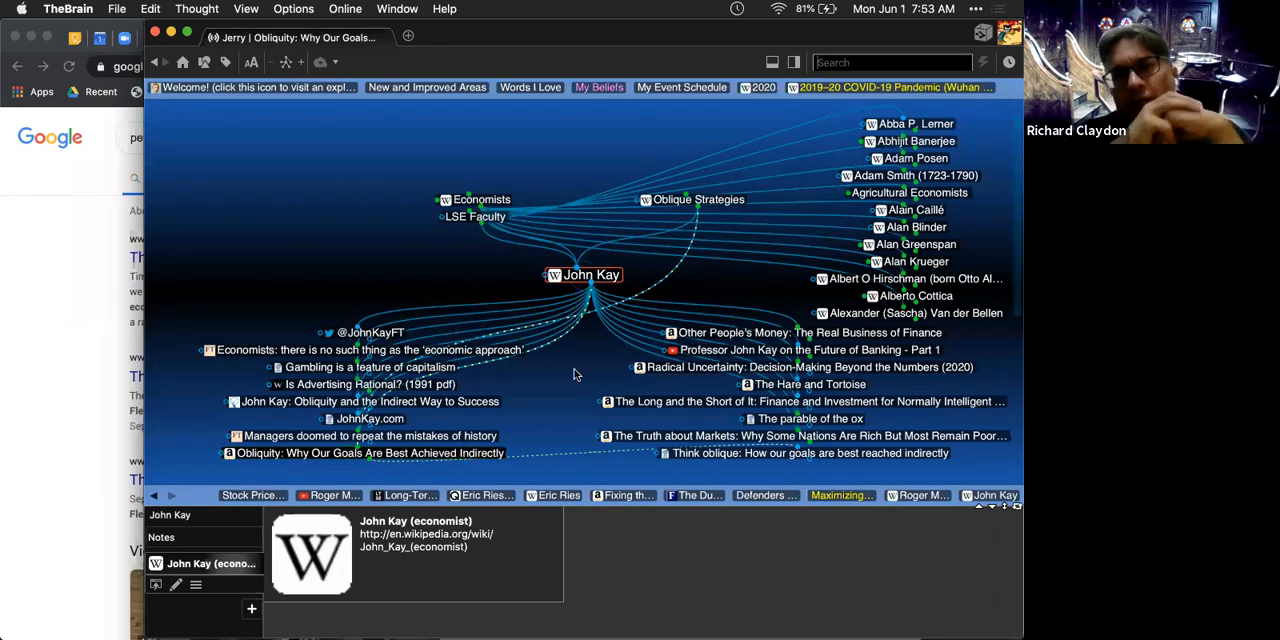
{"action": "left_click", "coordinate": [396, 452]}
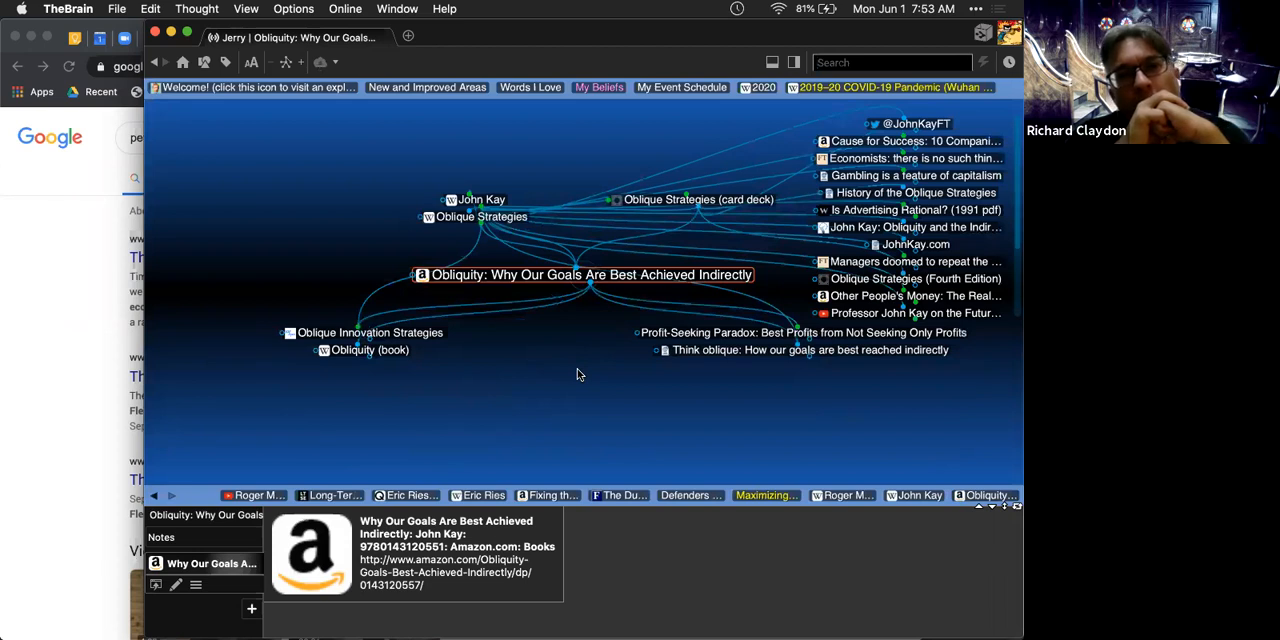
{"action": "mouse_move", "coordinate": [556, 366]}
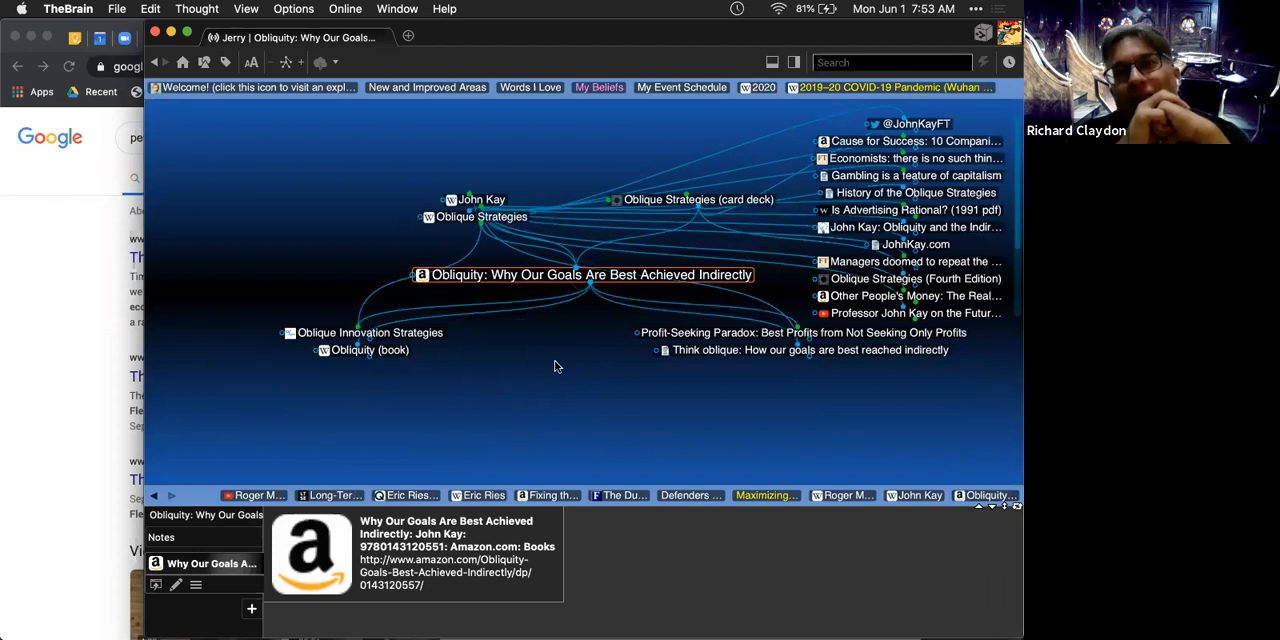
{"action": "type", "text": "oli"}
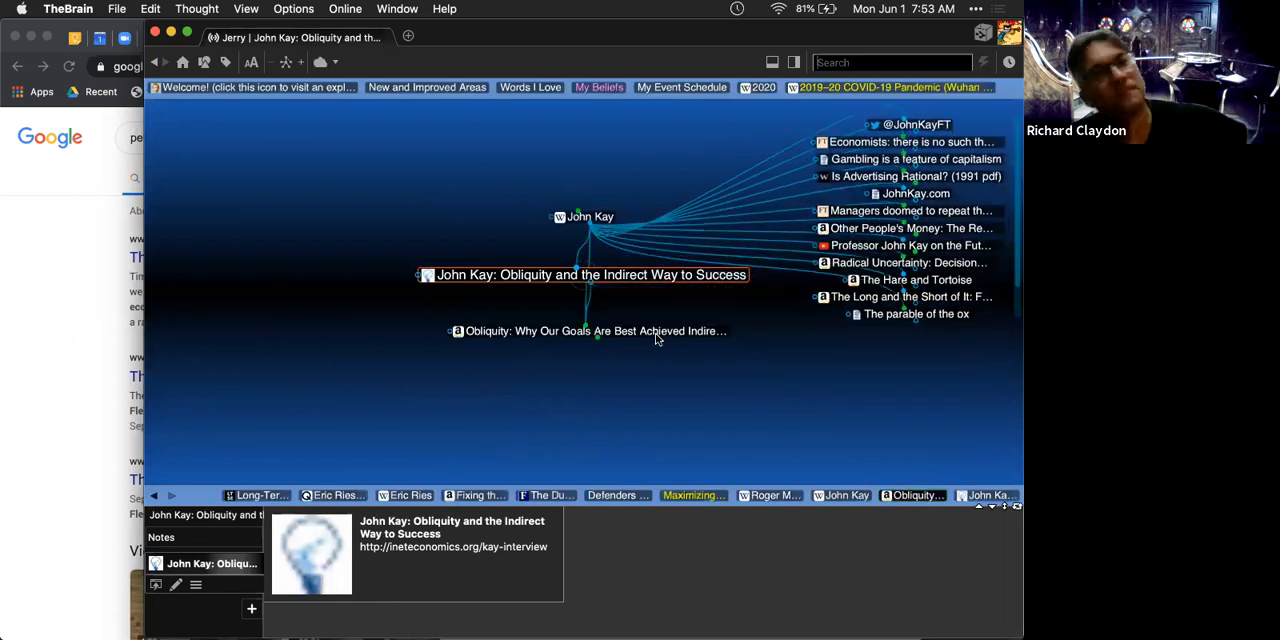
{"action": "left_click", "coordinate": [592, 332]}
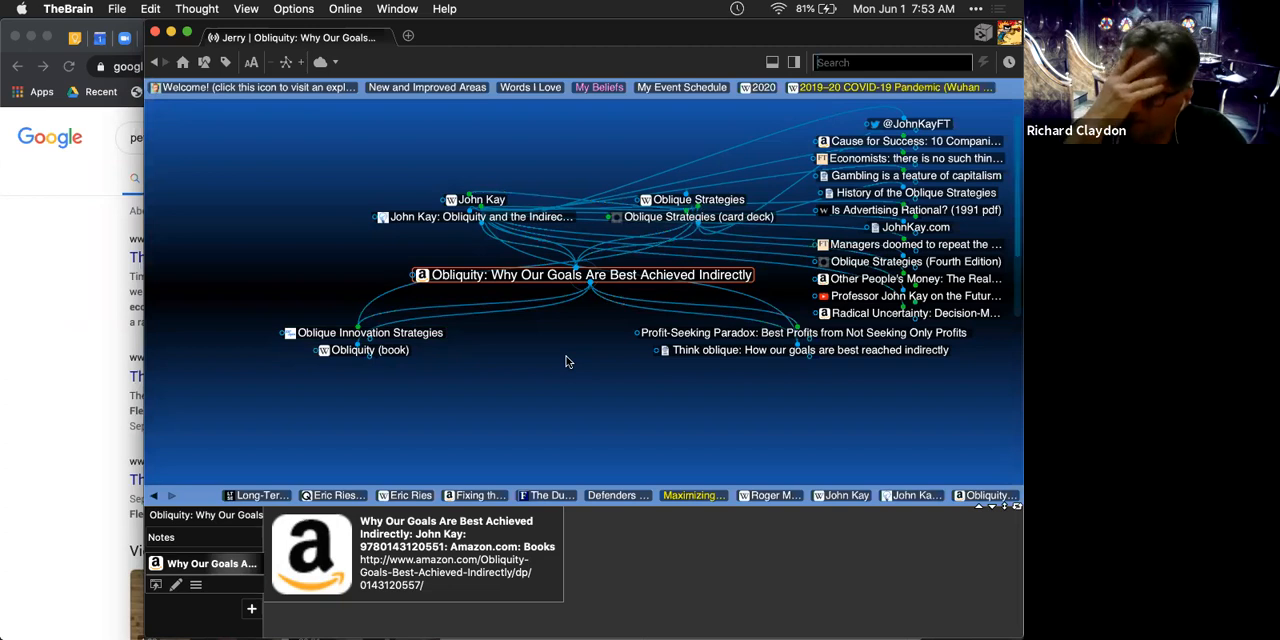
Step: Search 'valuism' in the brain and find 0 matches, then try 'strat'
{"action": "type", "text": "valuism"}
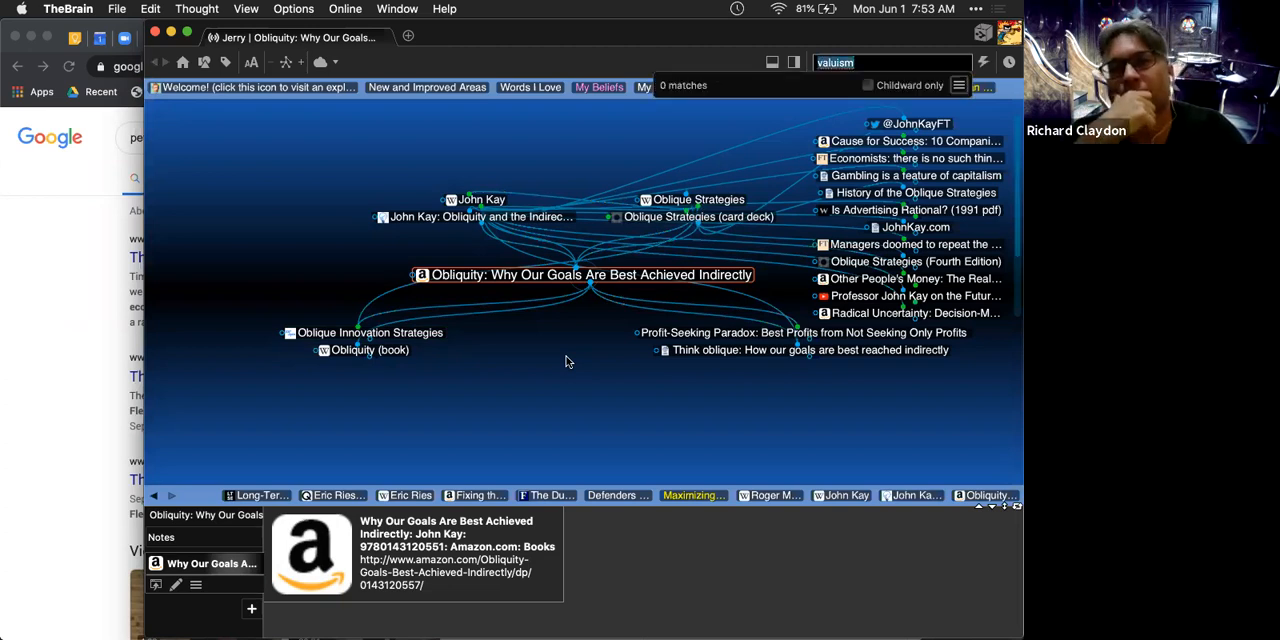
{"action": "type", "text": "strat"}
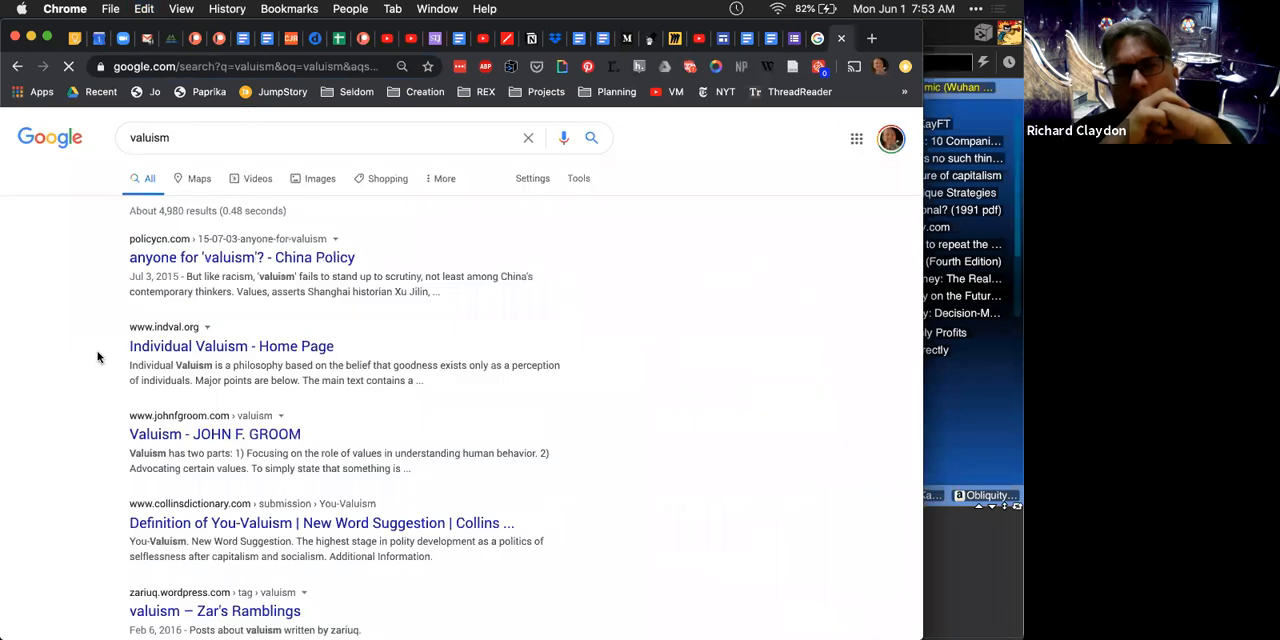
Step: Scroll through Google's valuism results, then return to the search box to refine the query
{"action": "scroll", "scroll_direction": "down", "scroll_amount": 3}
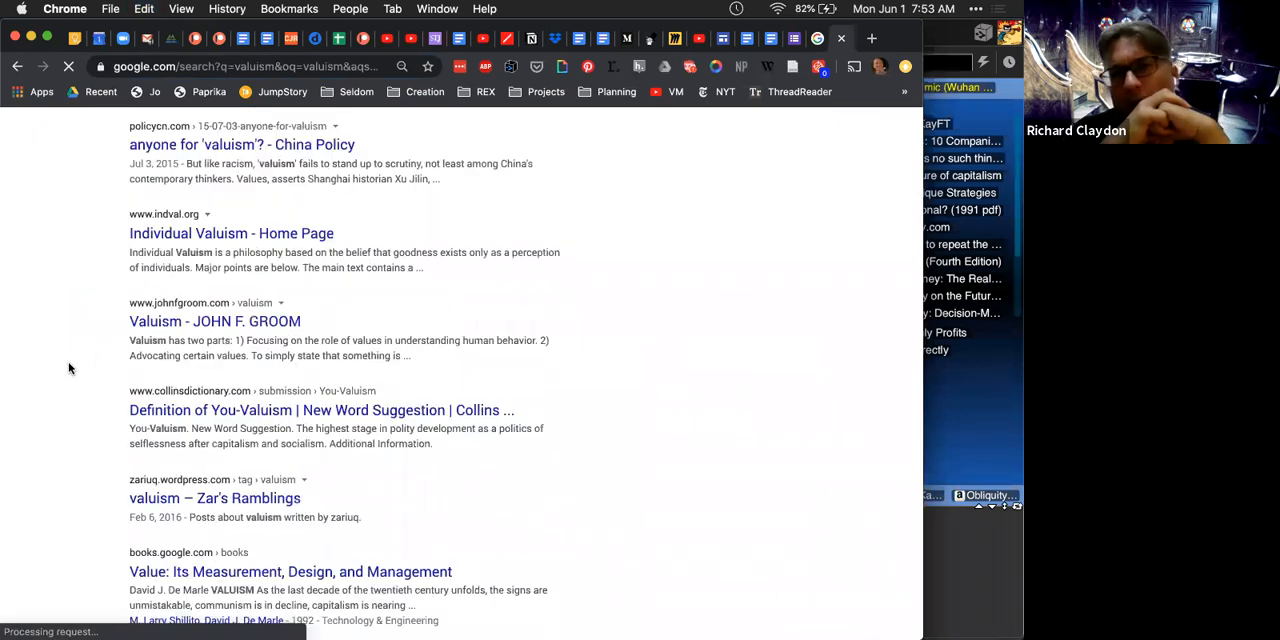
{"action": "scroll", "scroll_direction": "down", "scroll_amount": 3}
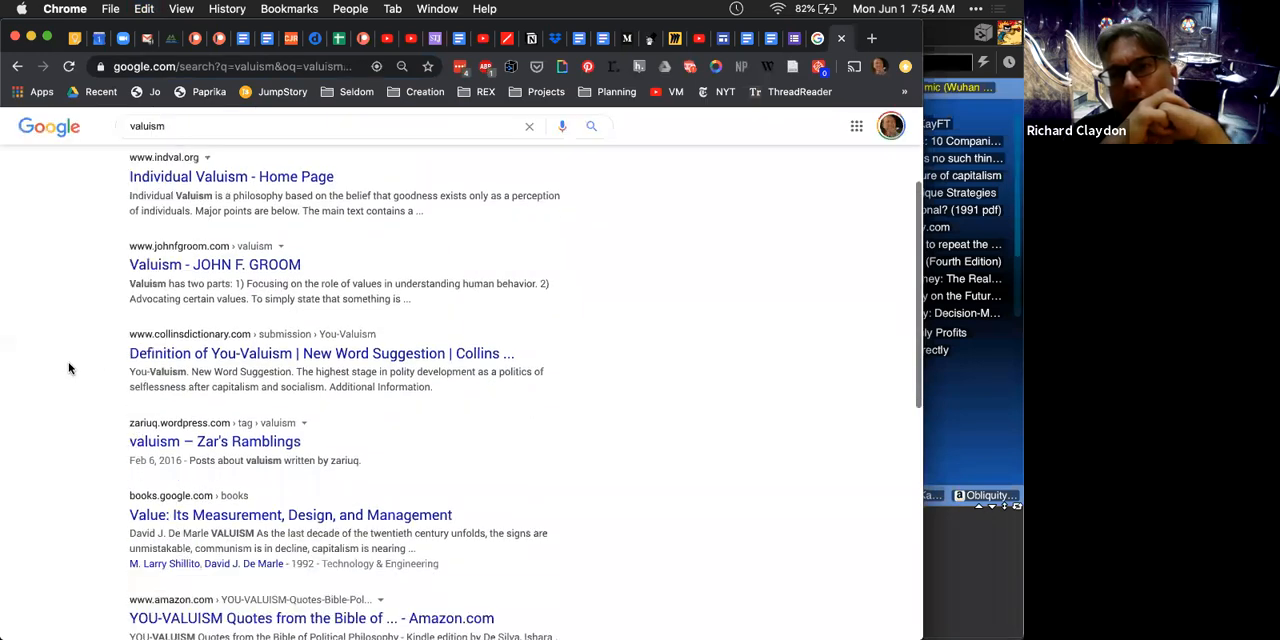
{"action": "scroll", "scroll_direction": "down", "scroll_amount": 3}
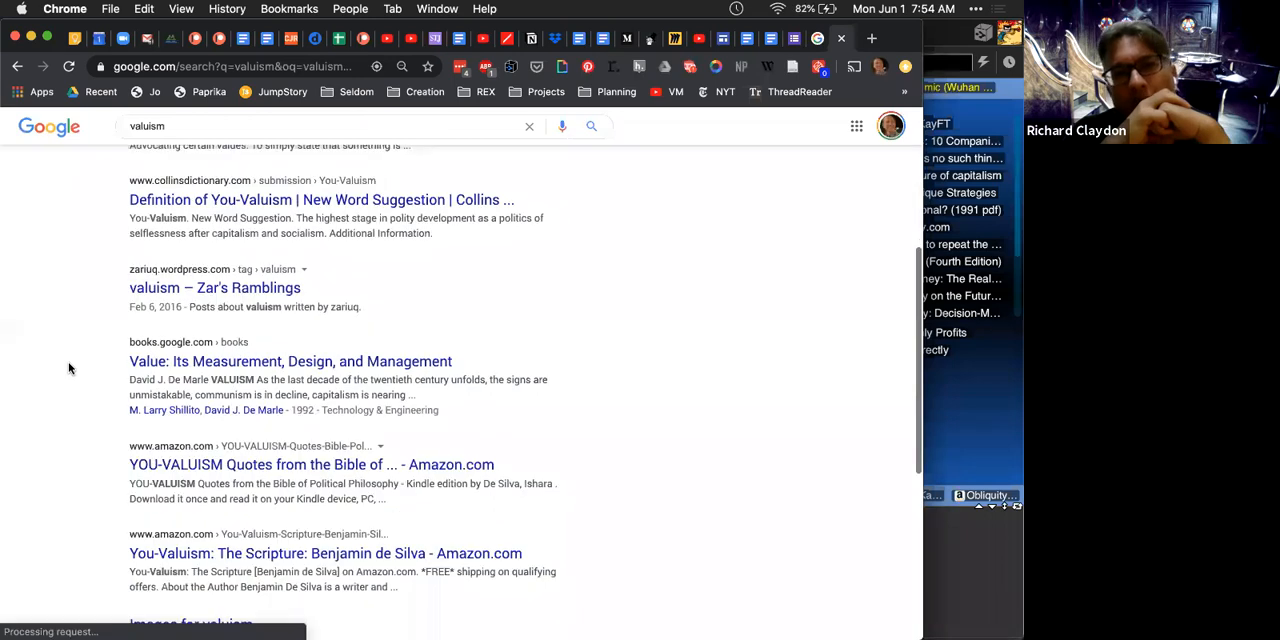
{"action": "scroll", "scroll_direction": "down", "scroll_amount": 3}
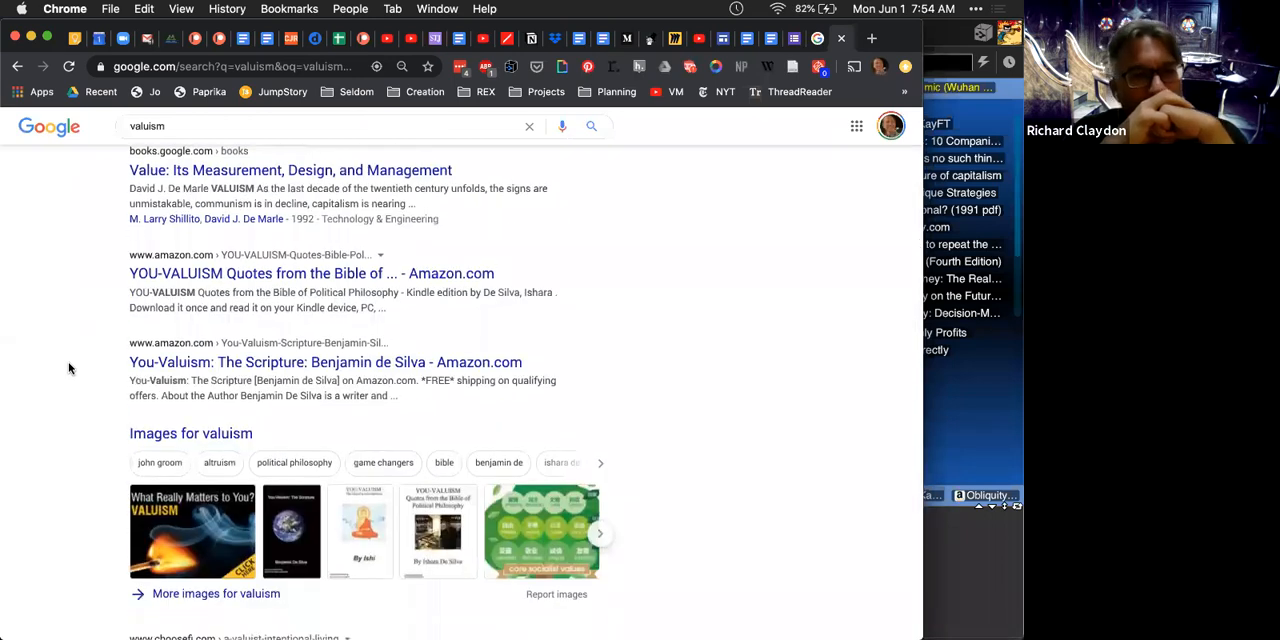
{"action": "scroll", "scroll_direction": "down", "scroll_amount": 3}
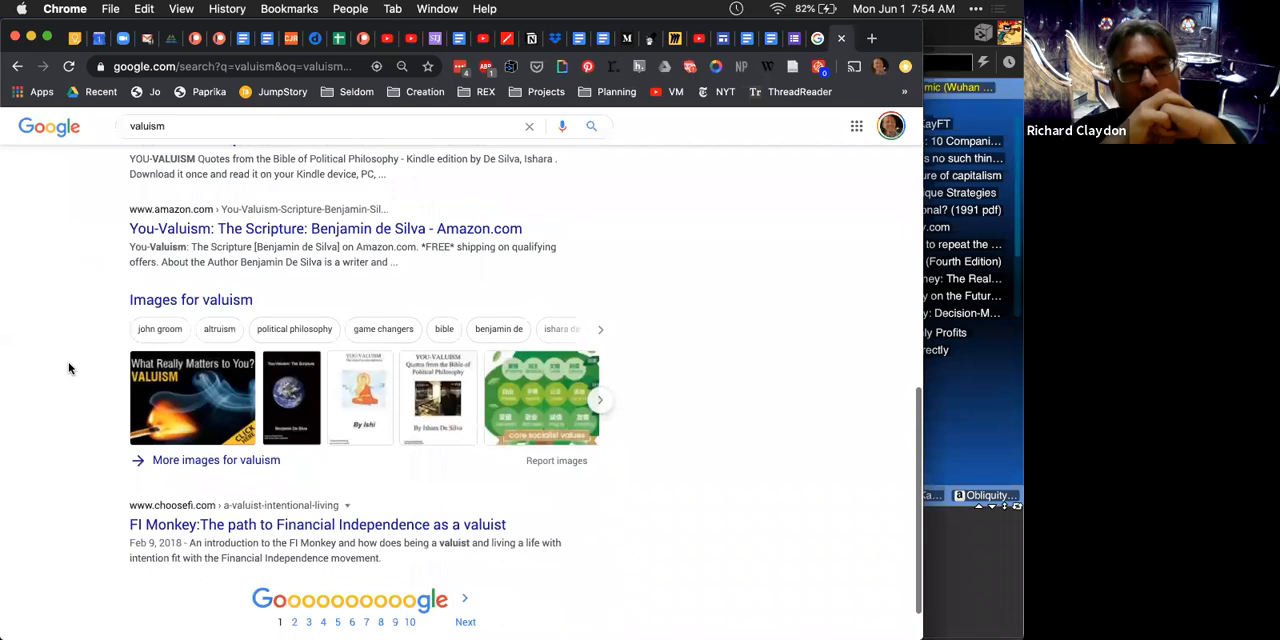
{"action": "scroll", "scroll_direction": "down", "scroll_amount": 3}
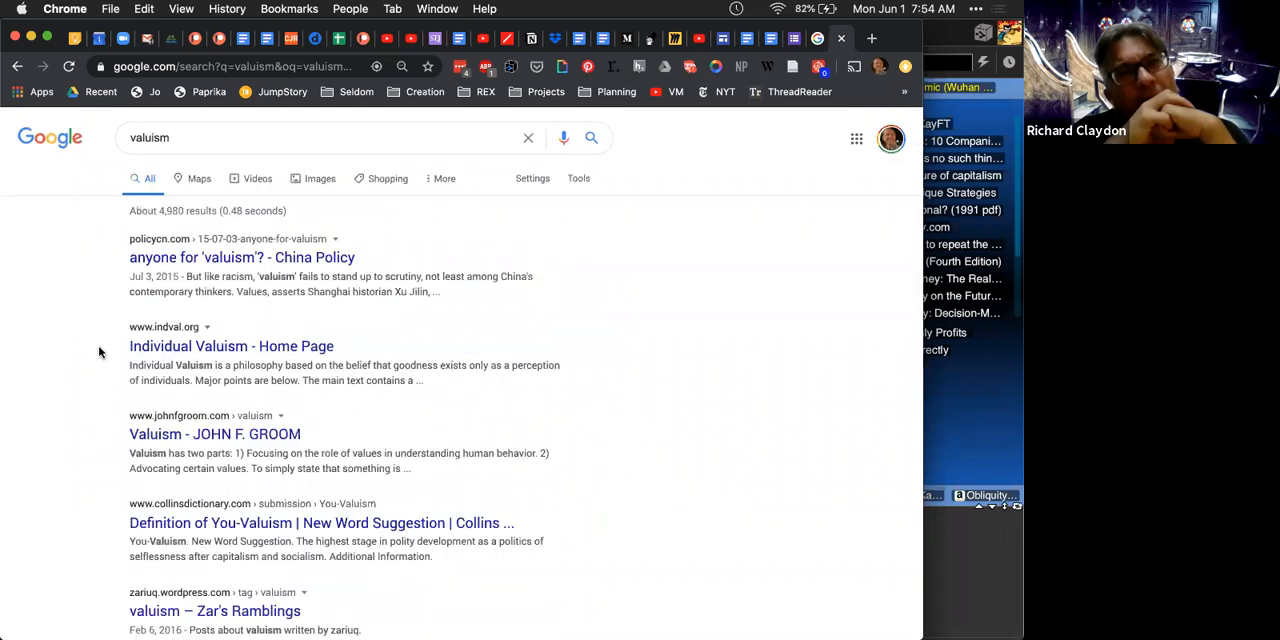
{"action": "left_click", "coordinate": [302, 136]}
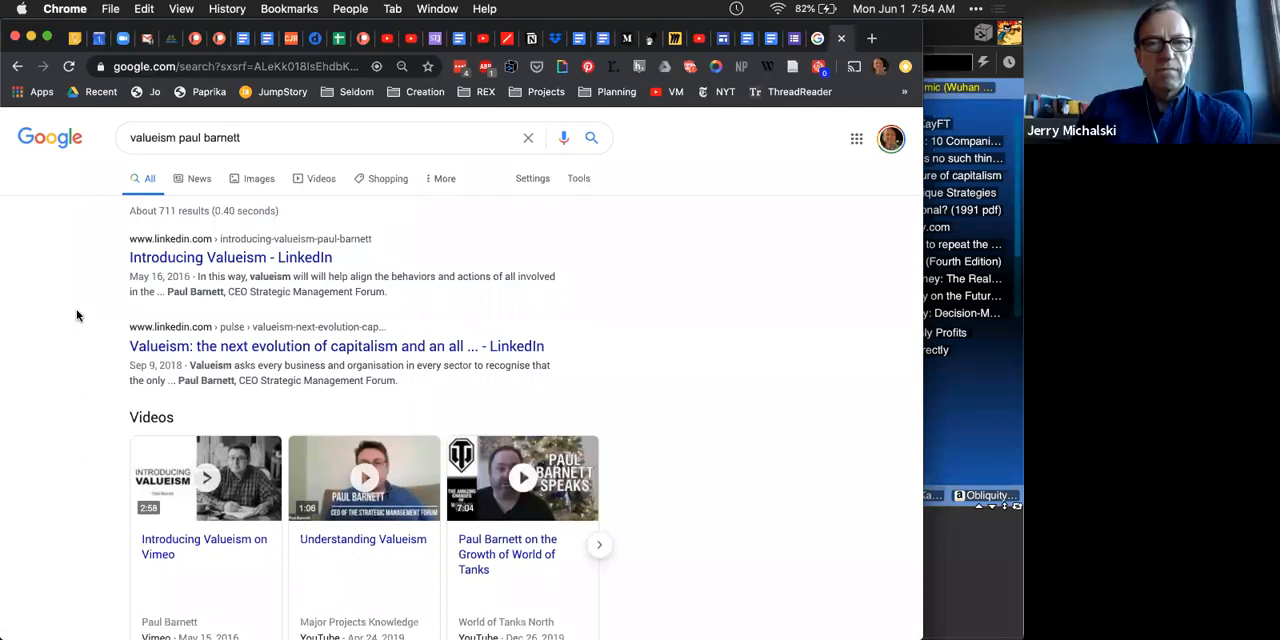
{"action": "mouse_move", "coordinate": [748, 296]}
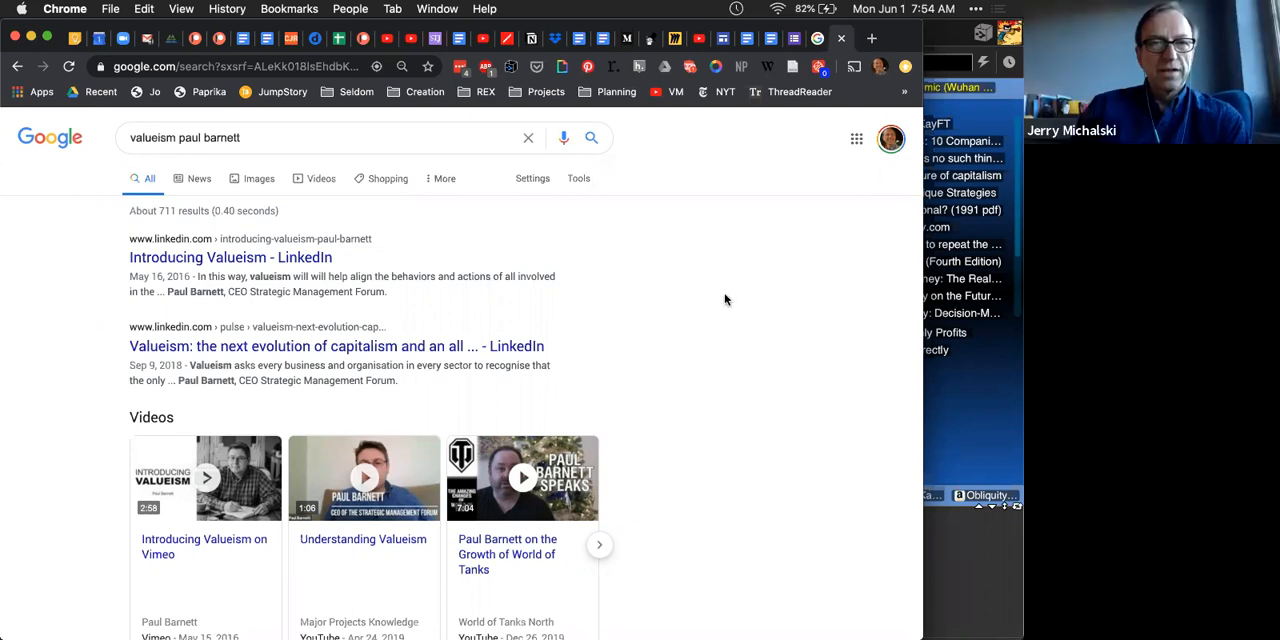
{"action": "mouse_move", "coordinate": [956, 412]}
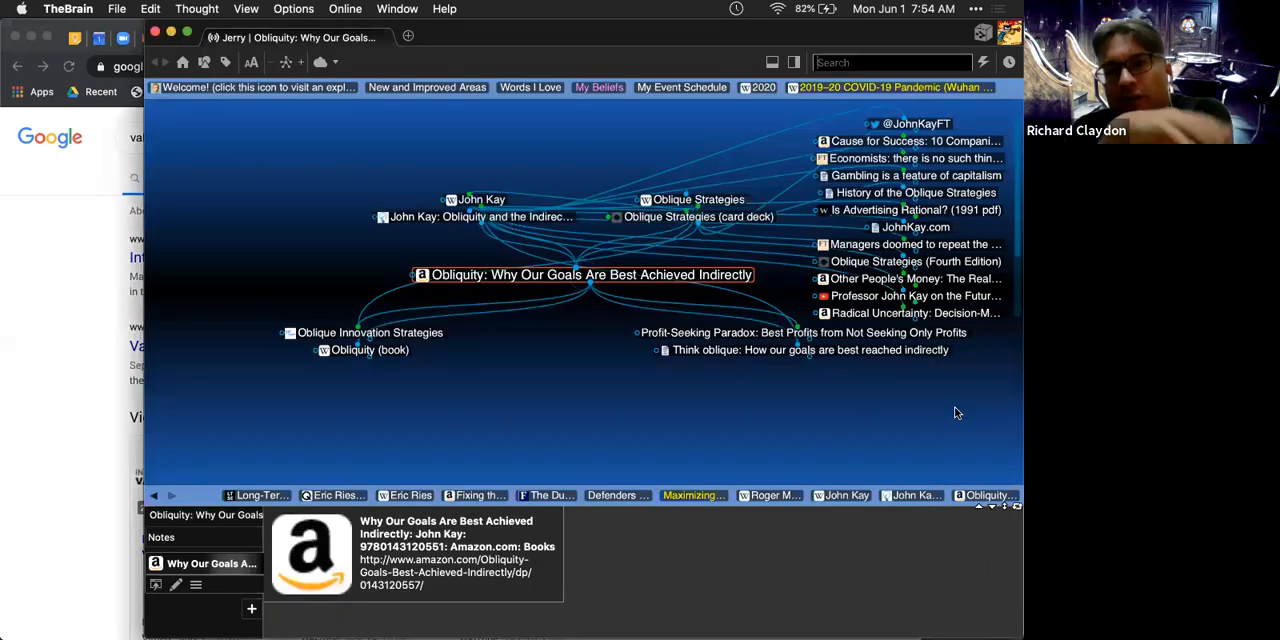
Step: After the 'valueism paul barnett' results, search 'isms' to reach the isms thought in TheBrain
{"action": "type", "text": "isms"}
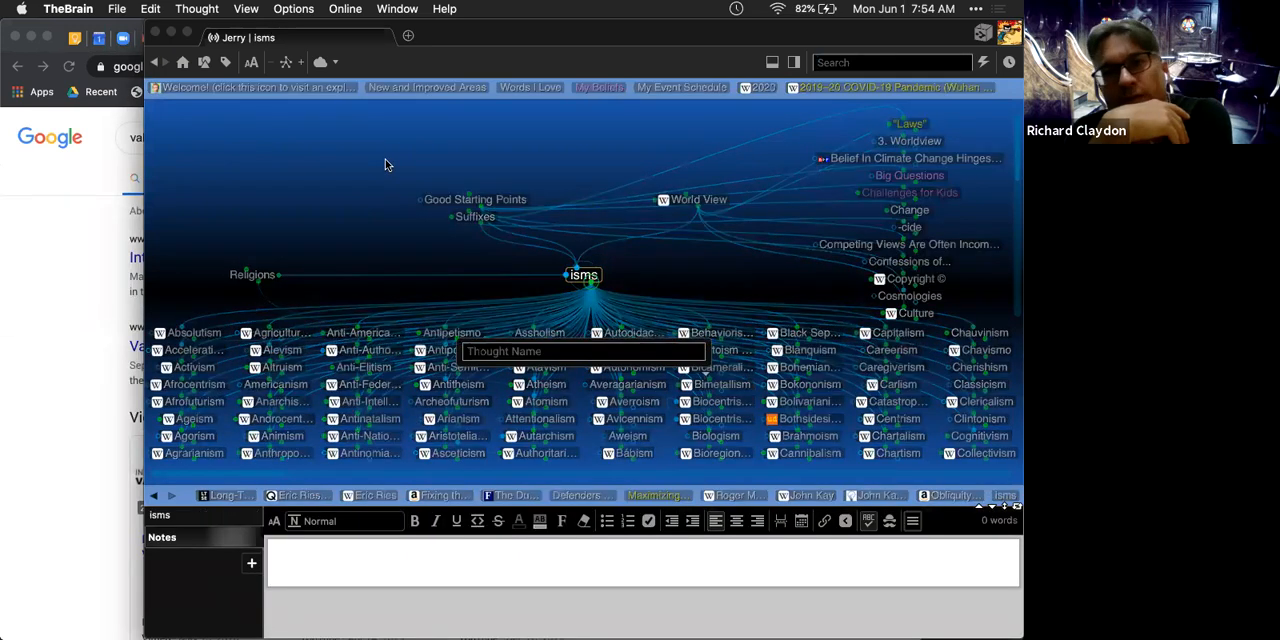
Step: Create a new child thought named 'valueism' under the isms thought
{"action": "type", "text": "valueism"}
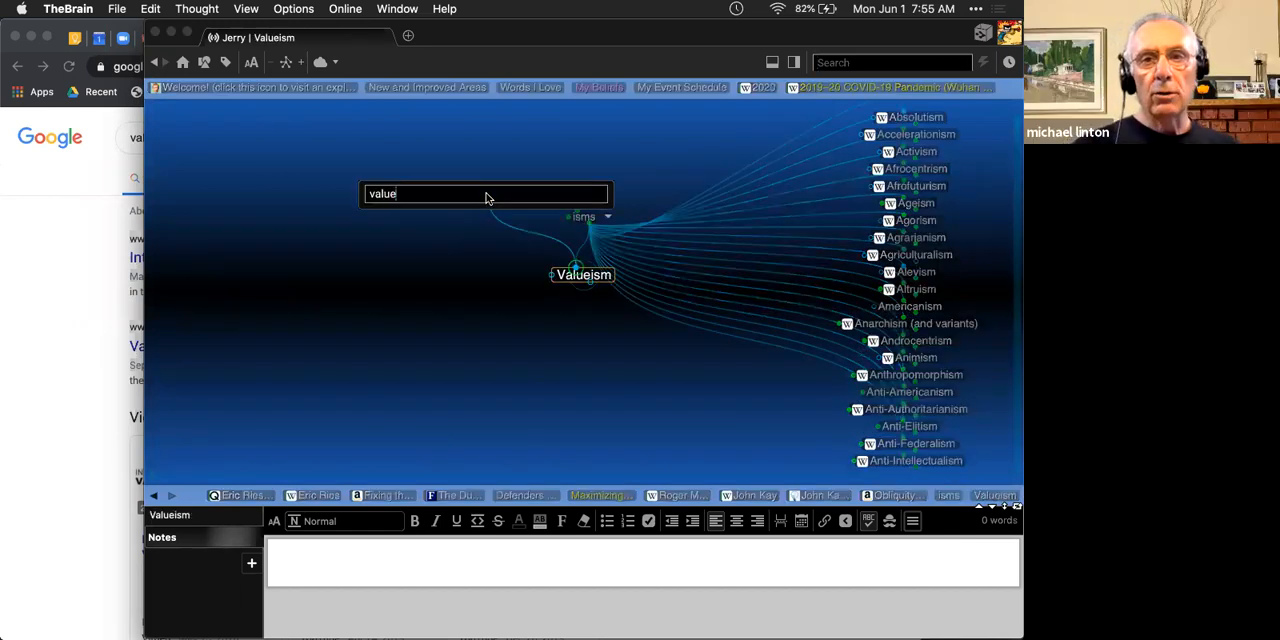
{"action": "type", "text": "Value"}
{"action": "left_click", "coordinate": [892, 62]}
{"action": "type", "text": "casinos"}
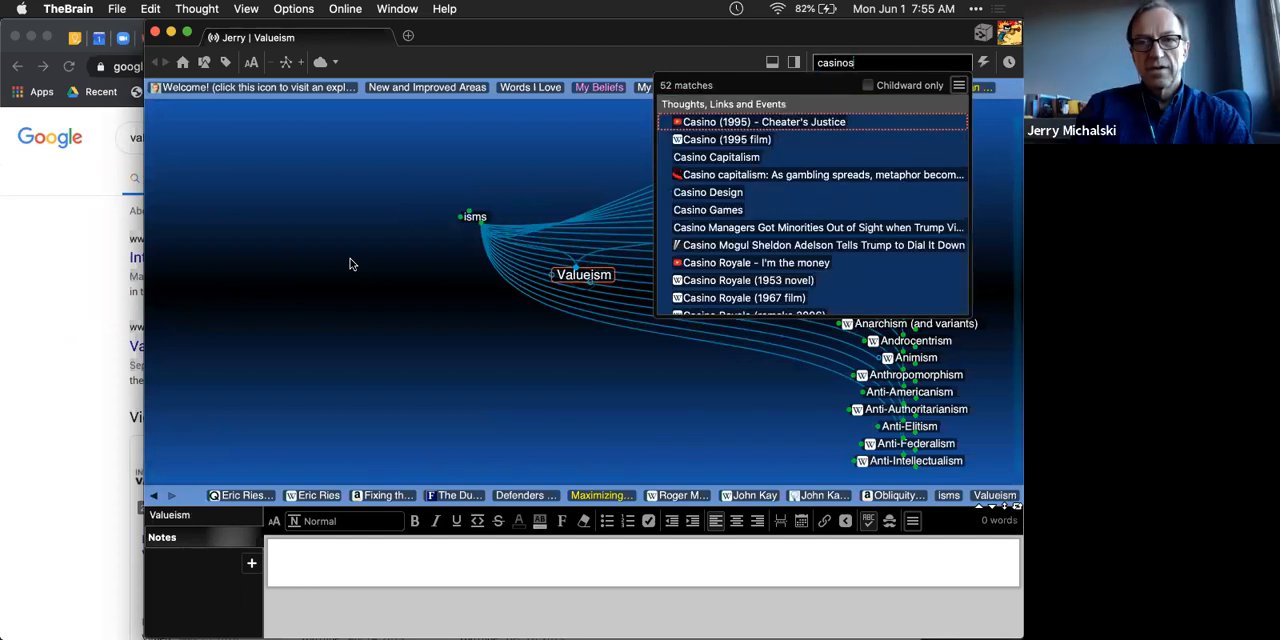
Step: Move from Casinos through Casino Capitalism to the Variants of Capitalism thought
{"action": "left_click", "coordinate": [716, 156]}
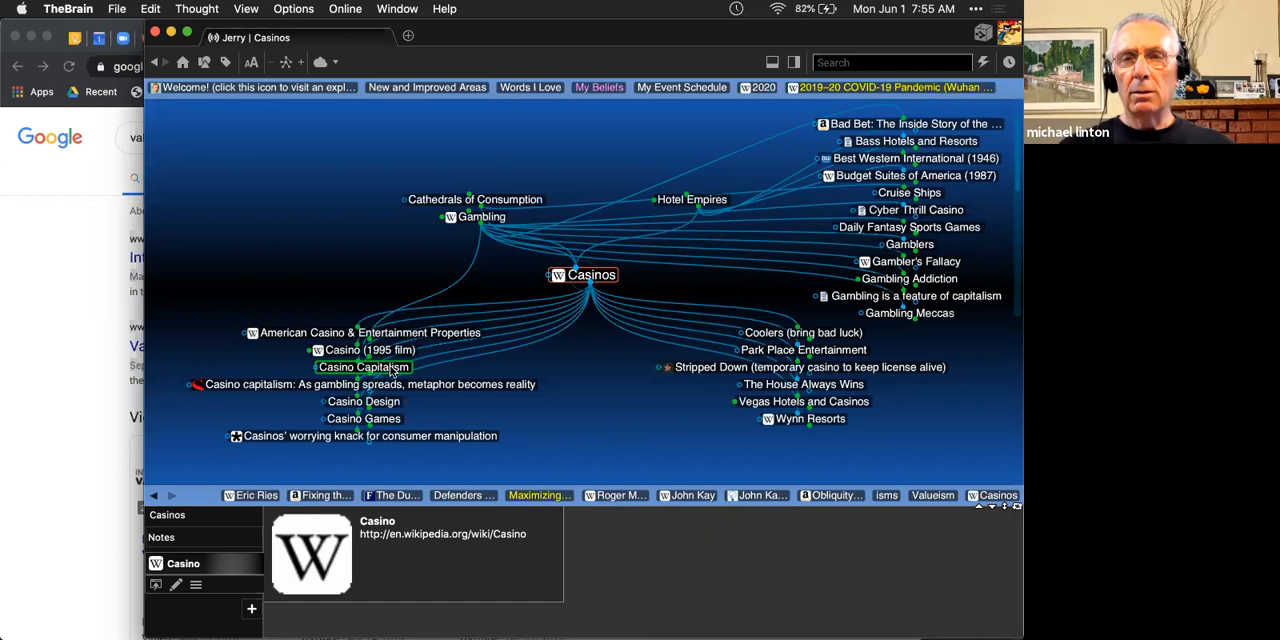
{"action": "left_click", "coordinate": [364, 368]}
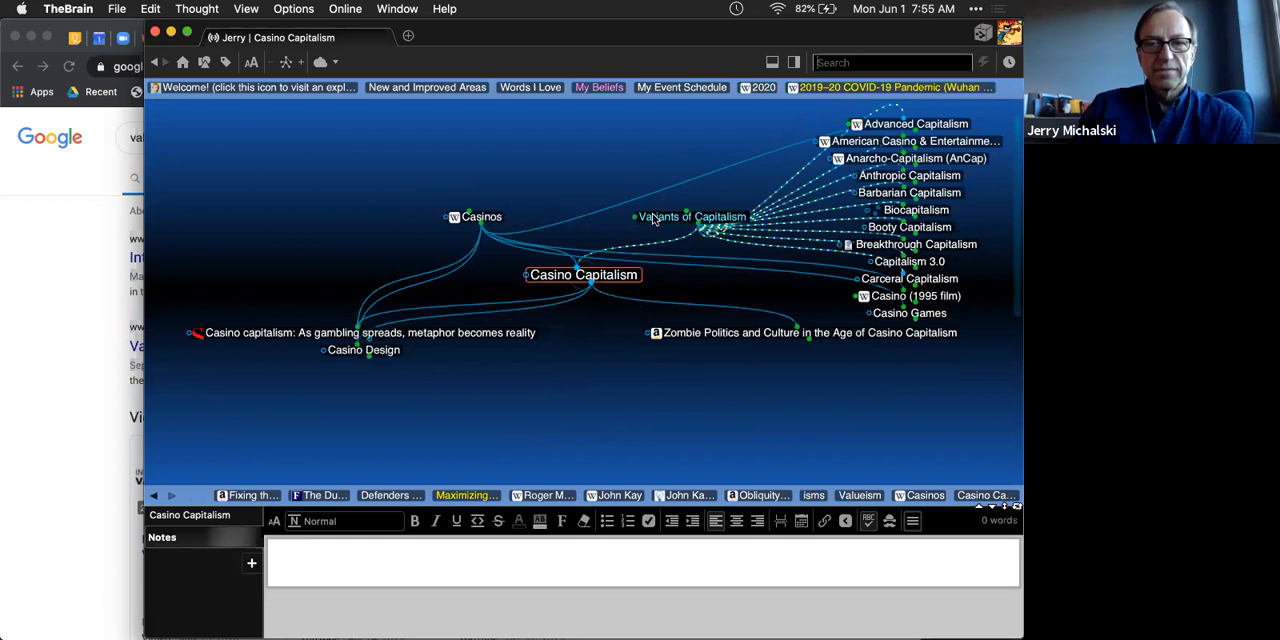
{"action": "left_click", "coordinate": [692, 216]}
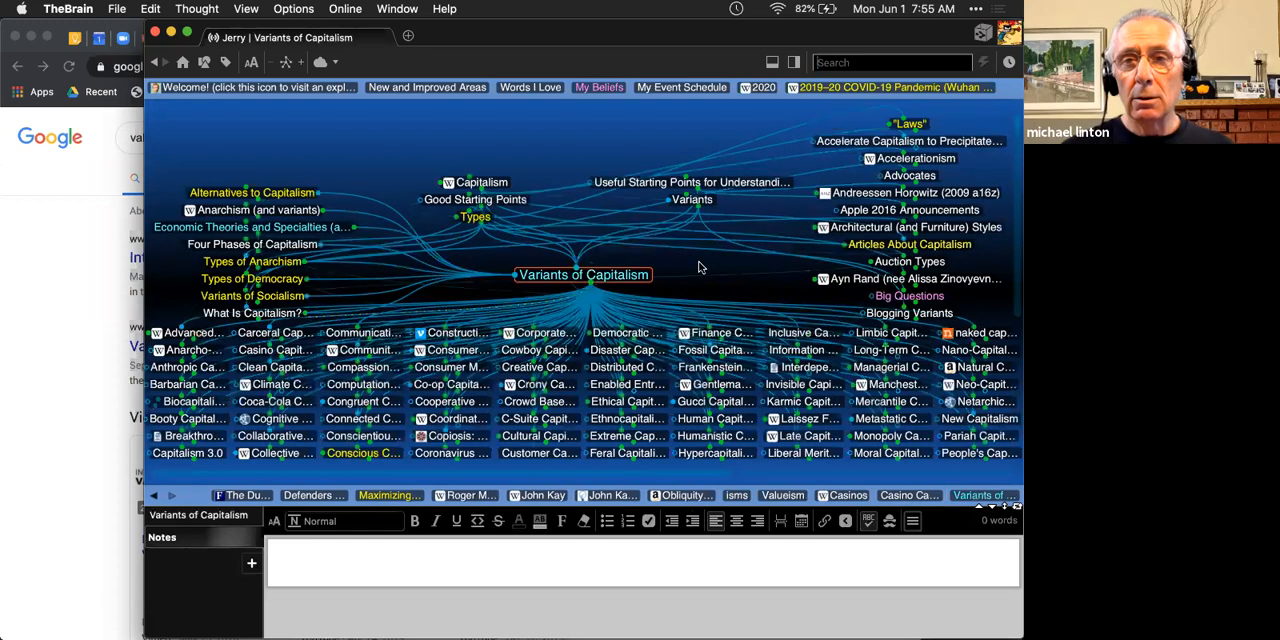
{"action": "mouse_move", "coordinate": [650, 128]}
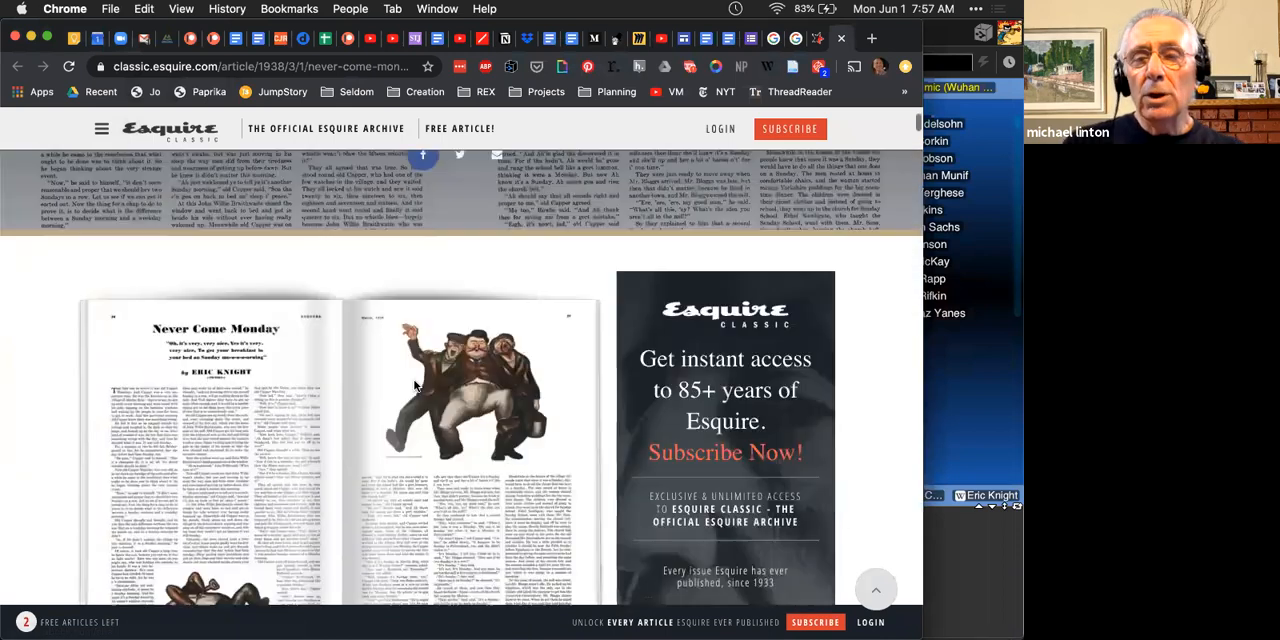
Step: Scroll down the Esquire Classic page for Eric Knight's Never Come Monday
{"action": "scroll", "scroll_direction": "down", "scroll_amount": 3}
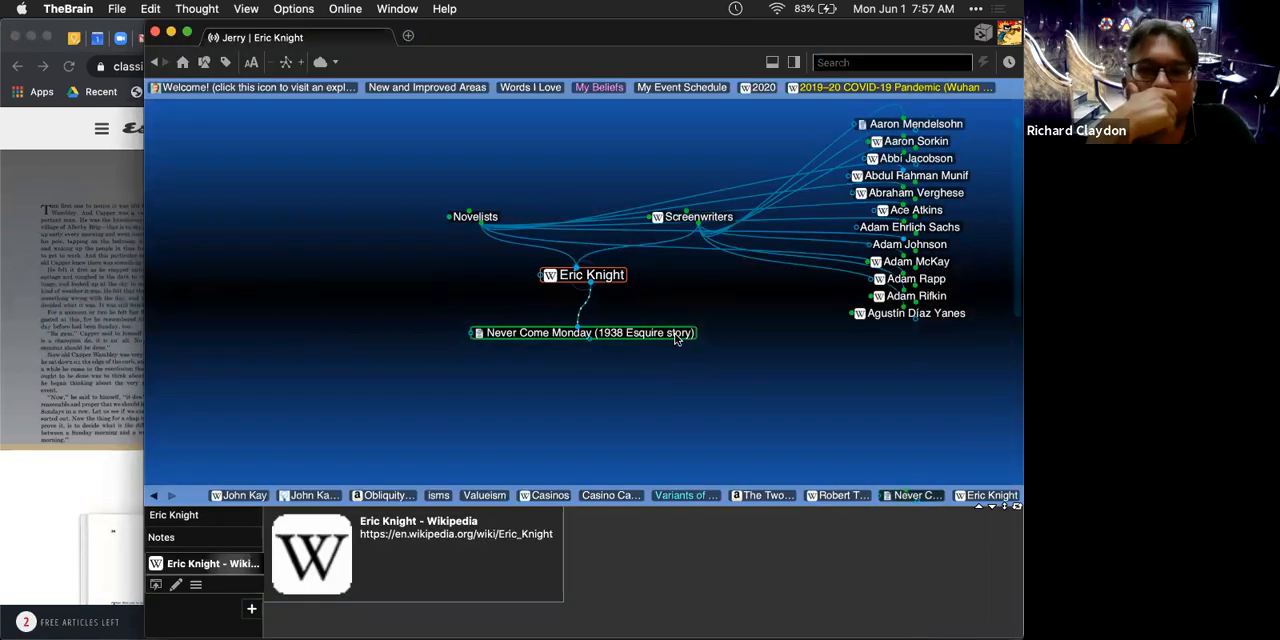
Step: Make '9 novels that changed the world' central, then search for 'interest'
{"action": "left_click", "coordinate": [590, 332]}
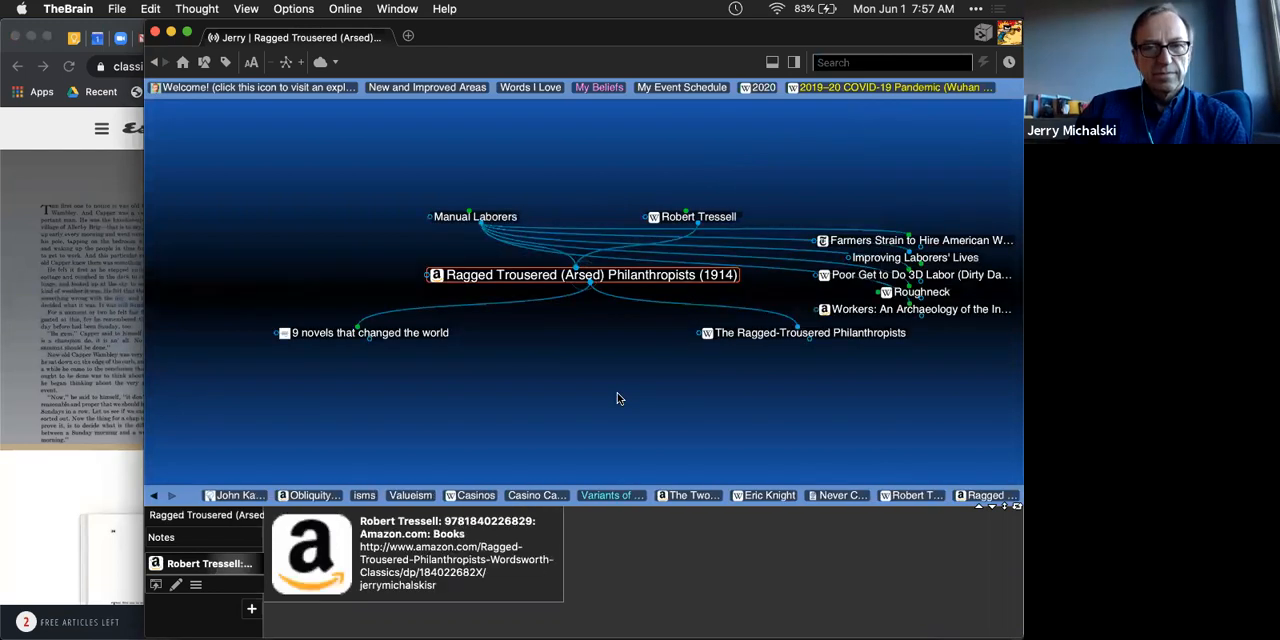
{"action": "mouse_move", "coordinate": [584, 376]}
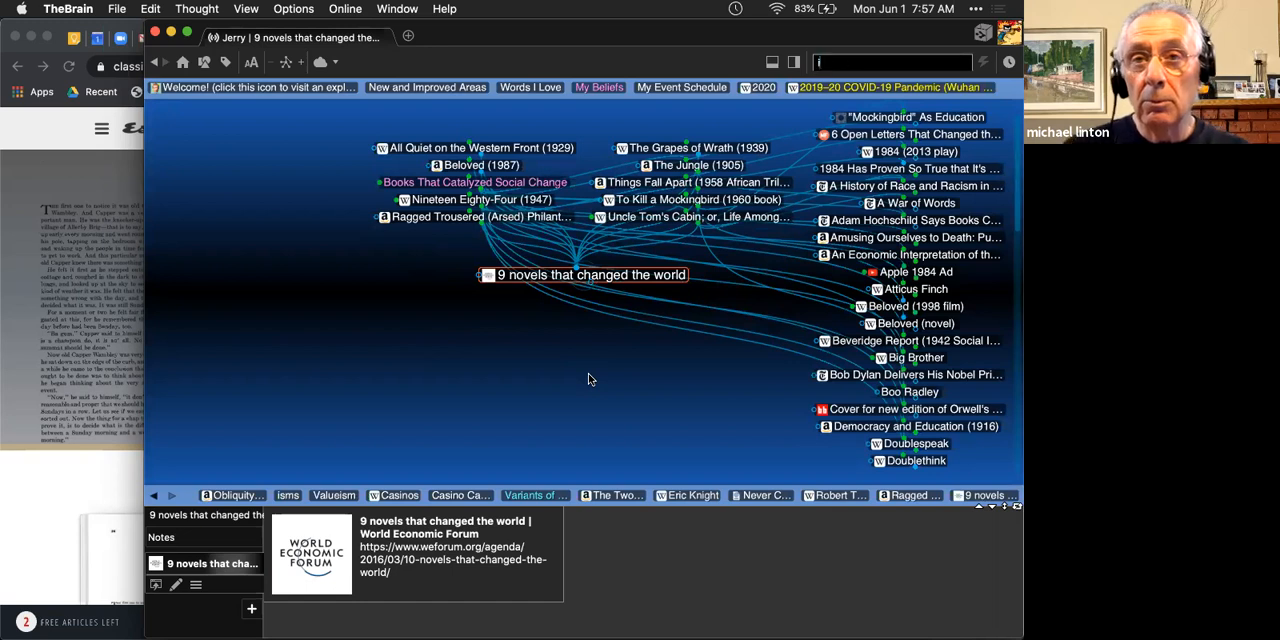
{"action": "type", "text": "nterest"}
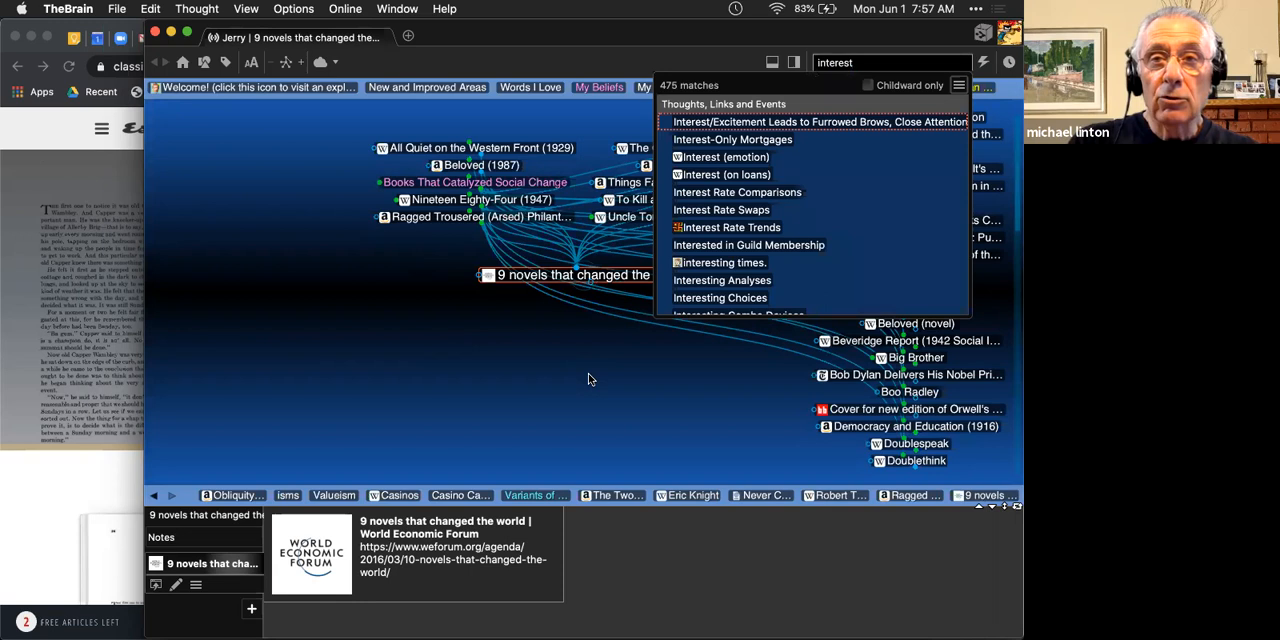
Step: Make 'Interest (on loans)' the central thought from the interest matches
{"action": "left_click", "coordinate": [726, 174]}
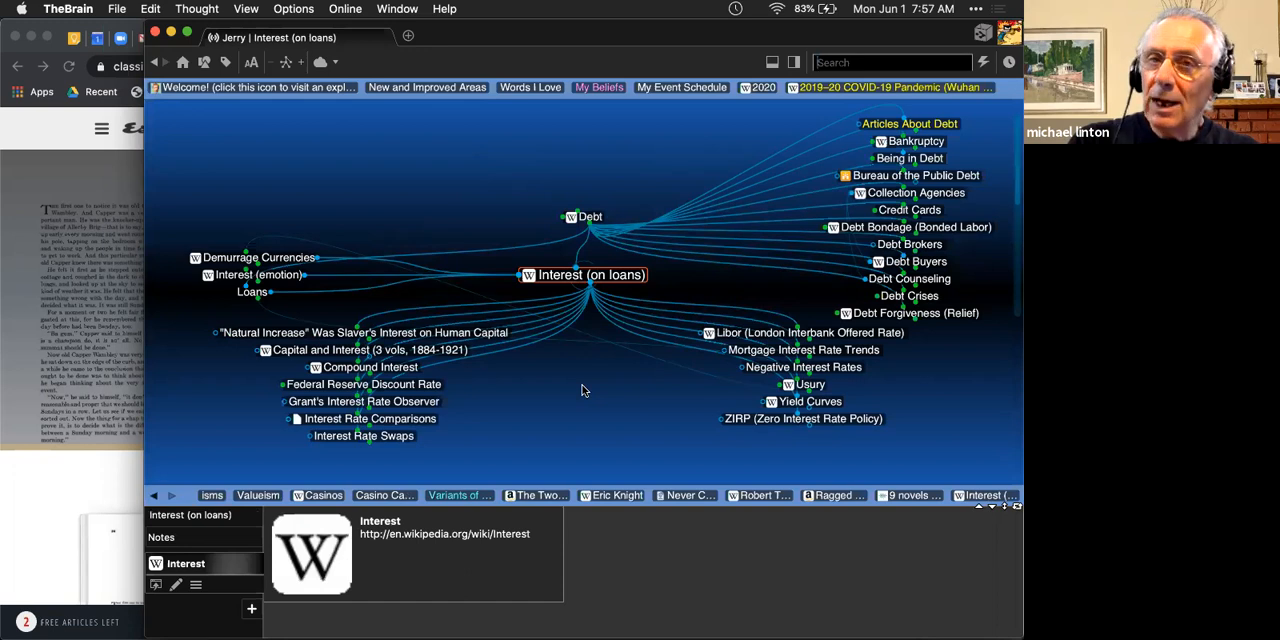
{"action": "mouse_move", "coordinate": [440, 204]}
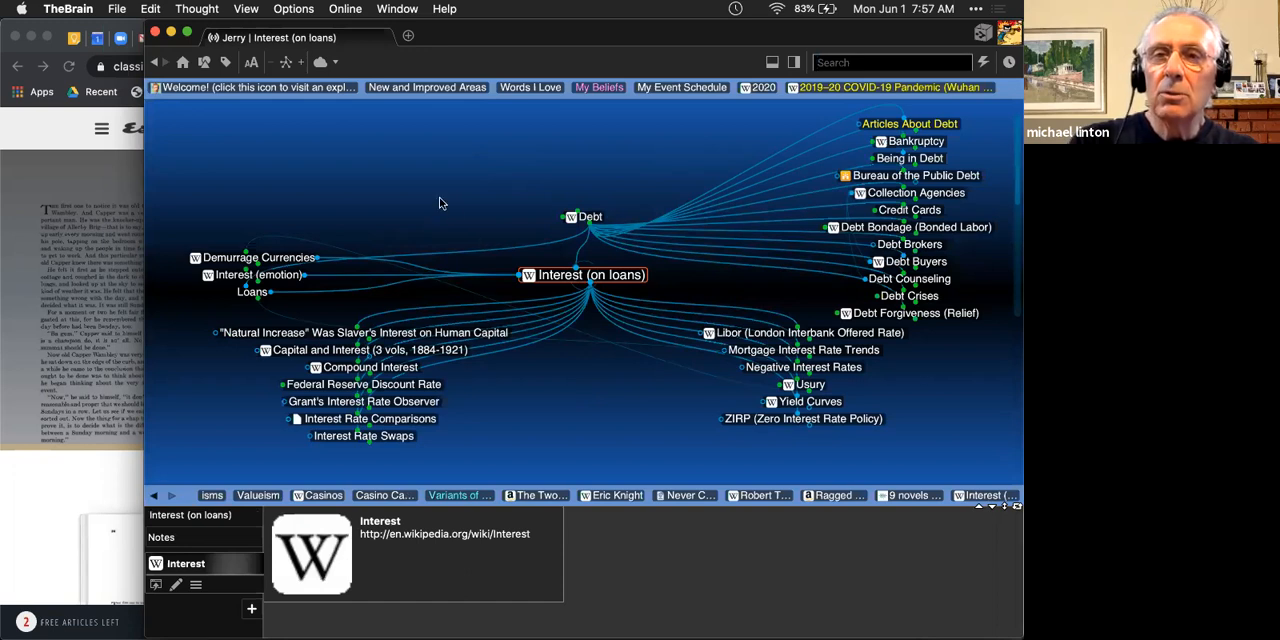
{"action": "mouse_move", "coordinate": [566, 382]}
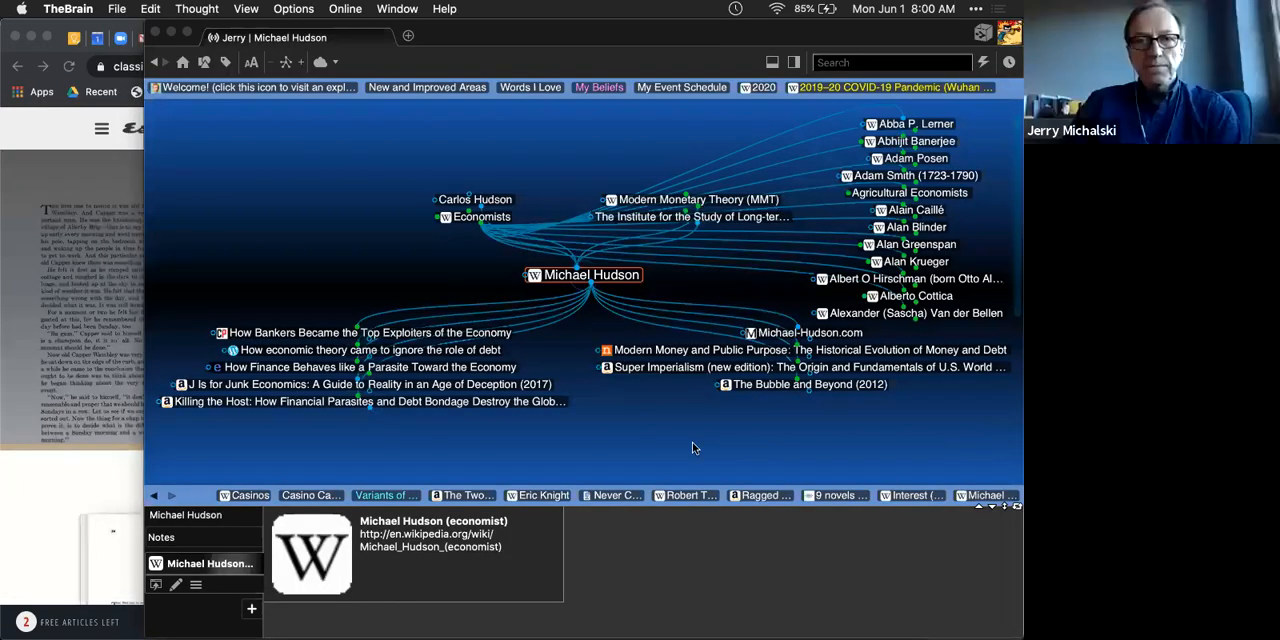
{"action": "mouse_move", "coordinate": [600, 168]}
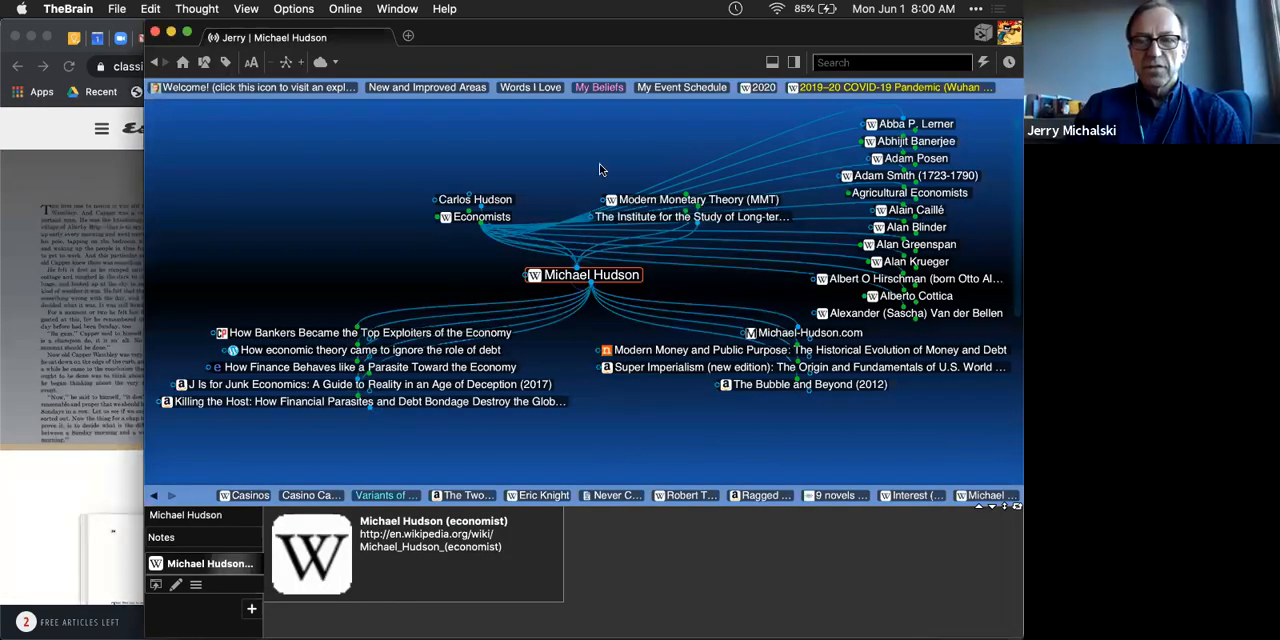
{"action": "mouse_move", "coordinate": [592, 160]}
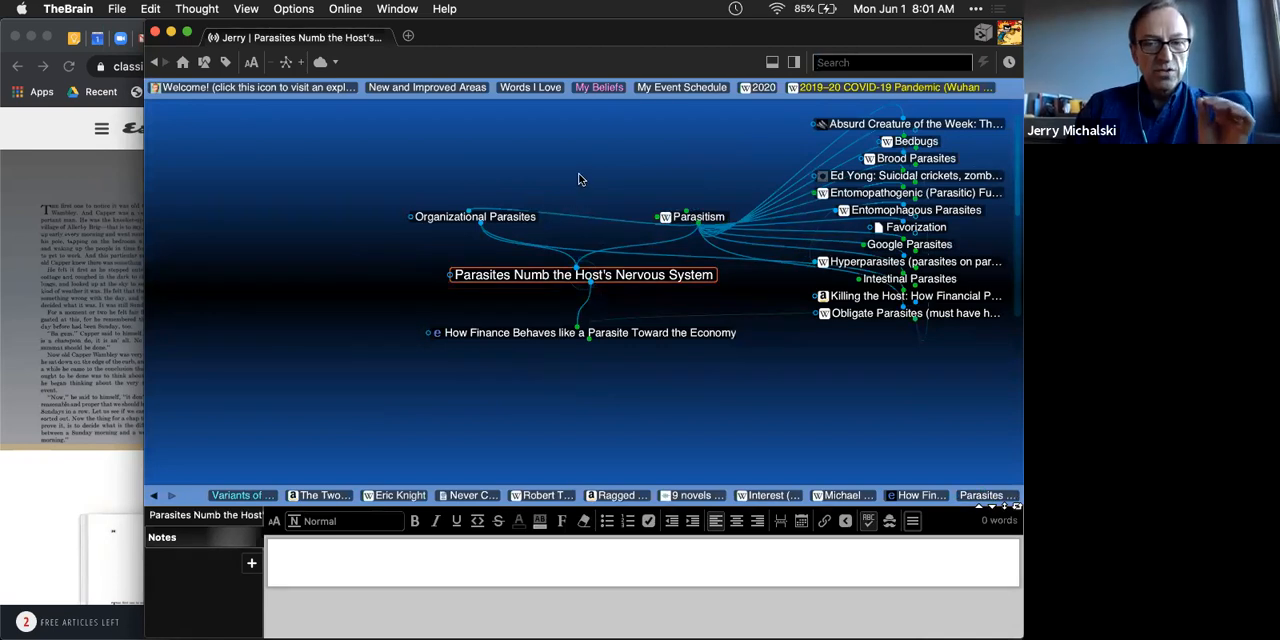
{"action": "mouse_move", "coordinate": [508, 220]}
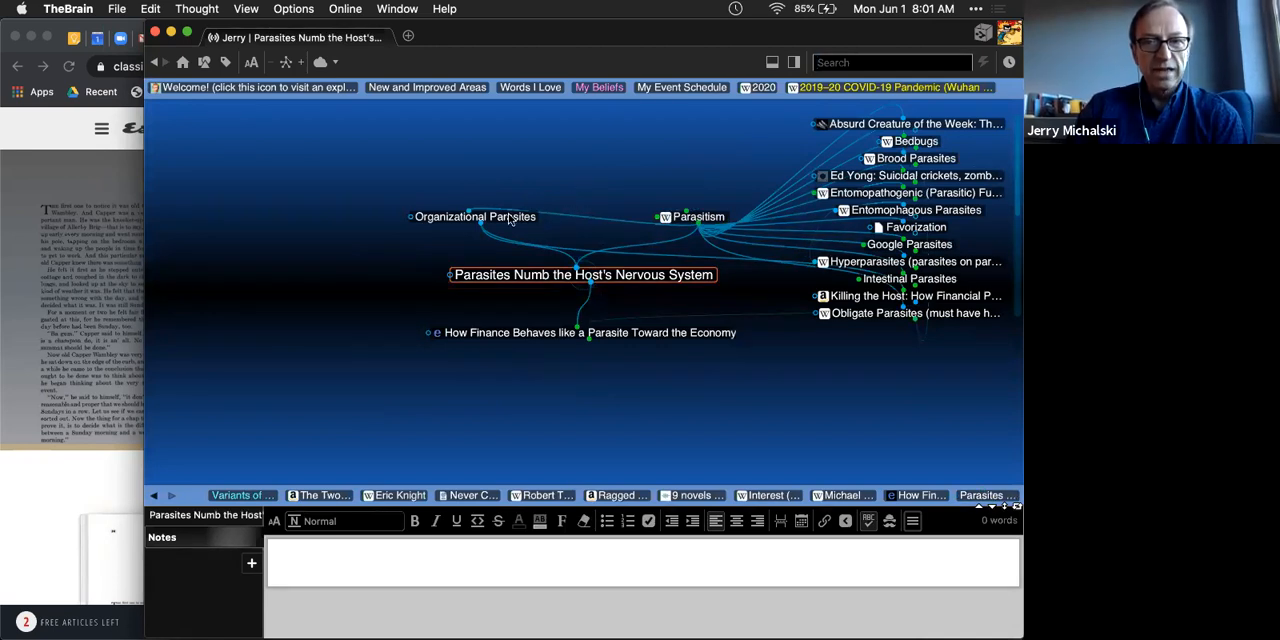
Step: Navigate through Organizational Parasites and Parasitism to Parasites that Hijack Their Hosts
{"action": "left_click", "coordinate": [476, 216]}
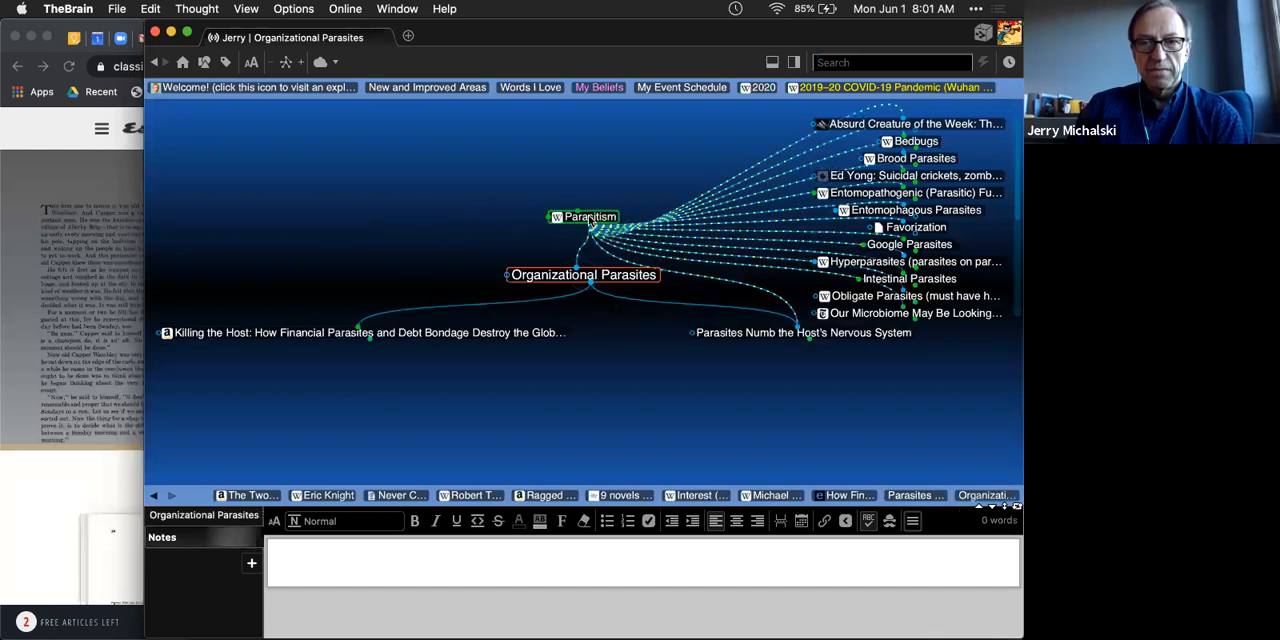
{"action": "left_click", "coordinate": [584, 216]}
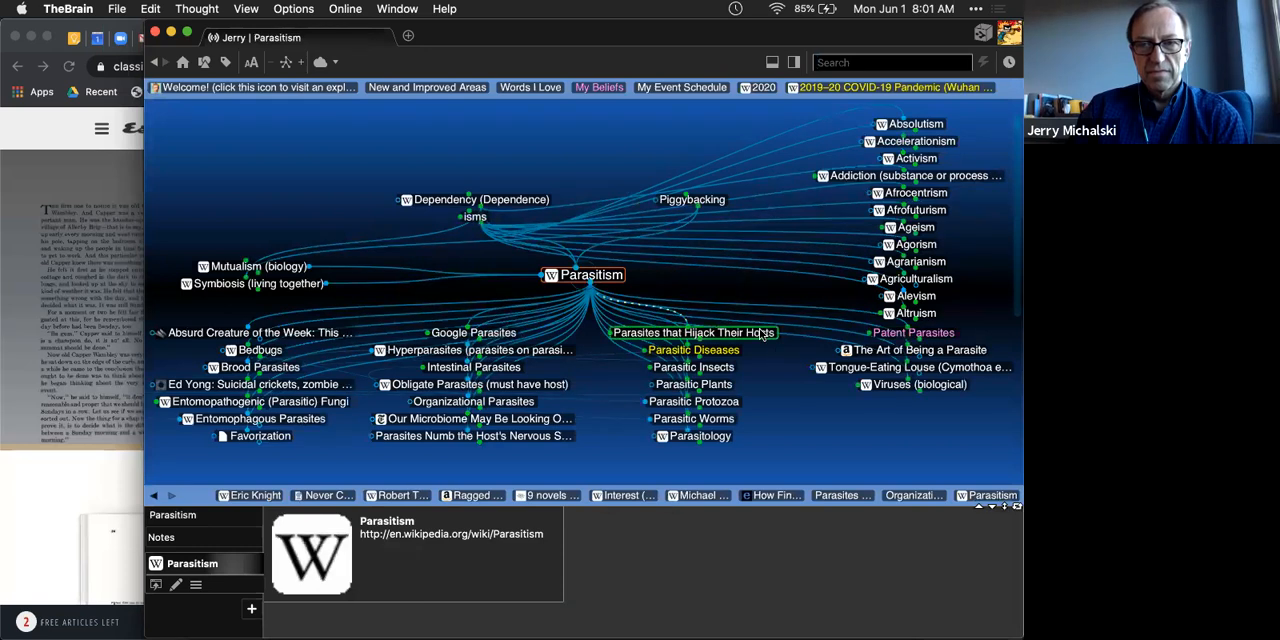
{"action": "left_click", "coordinate": [692, 332]}
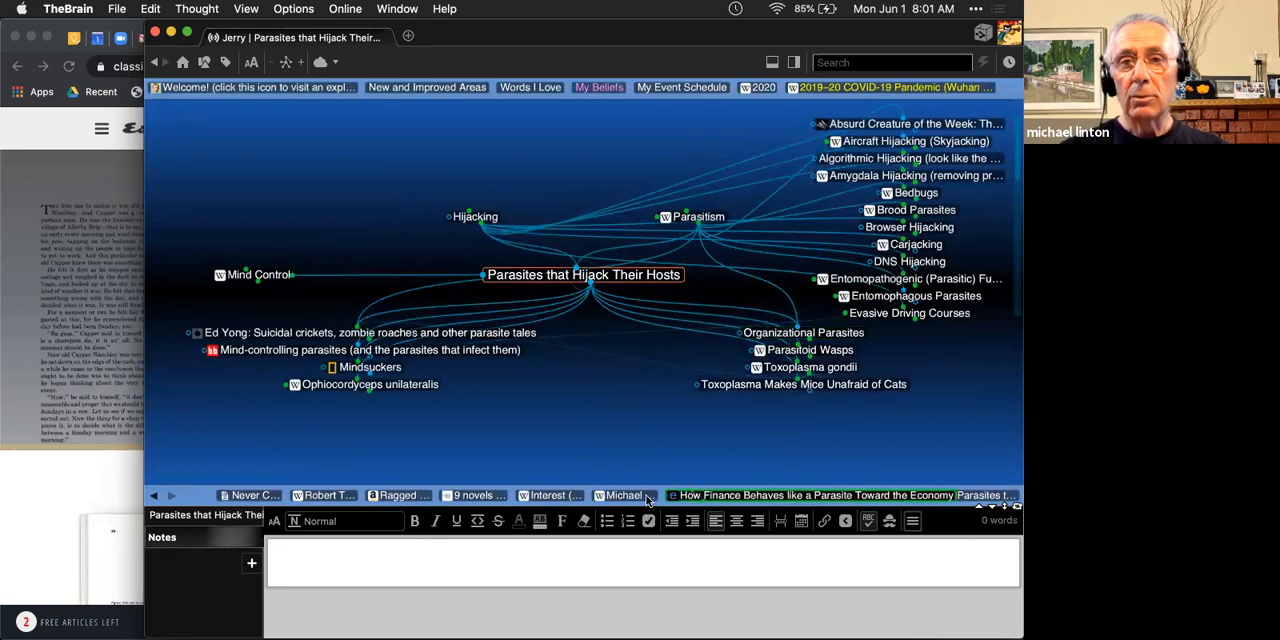
Step: Move through Killing the Host to How Finance Behaves like a Parasite Toward the Economy
{"action": "left_click", "coordinate": [620, 496]}
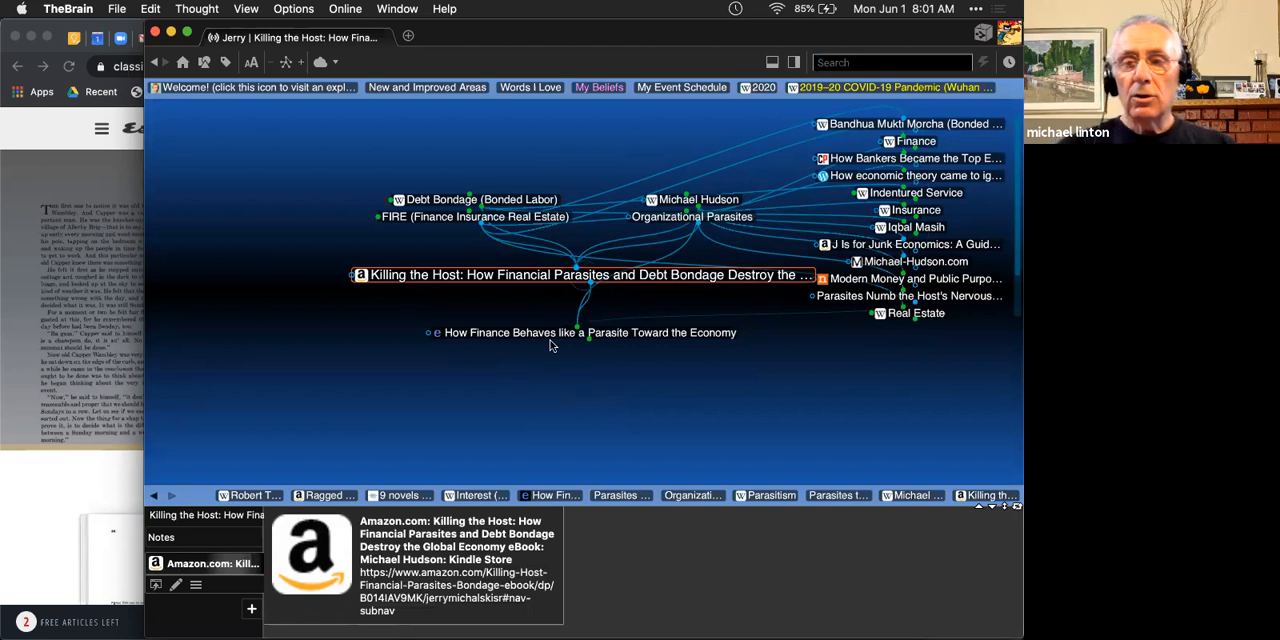
{"action": "left_click", "coordinate": [584, 332]}
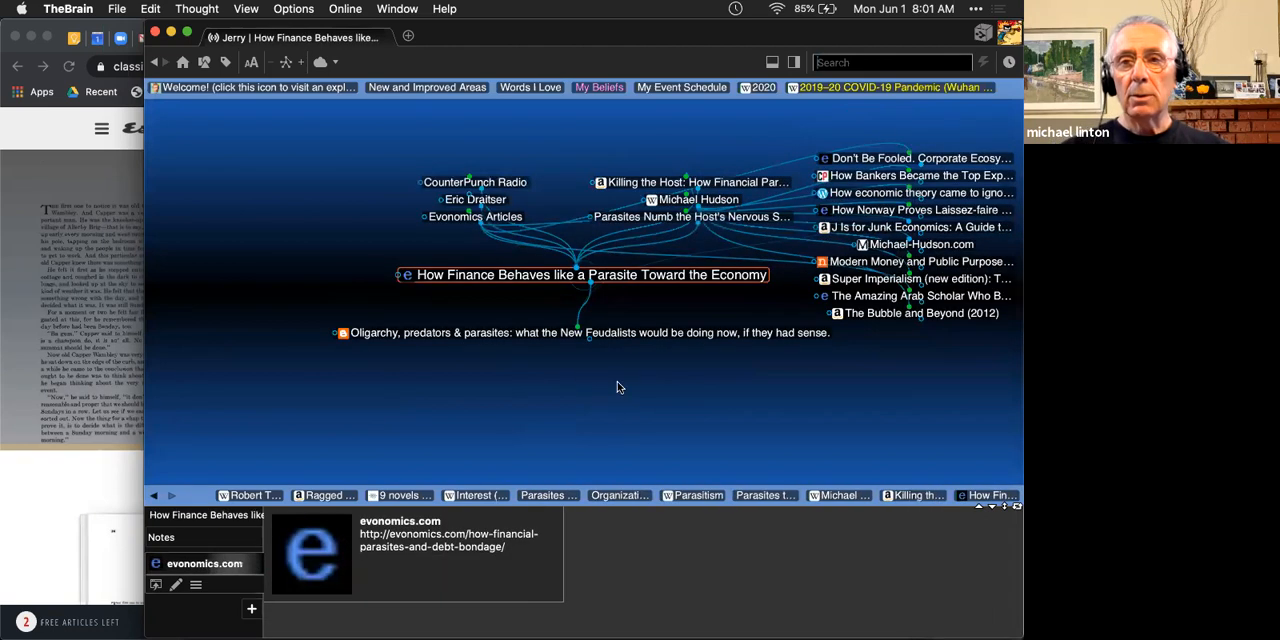
{"action": "mouse_move", "coordinate": [624, 372]}
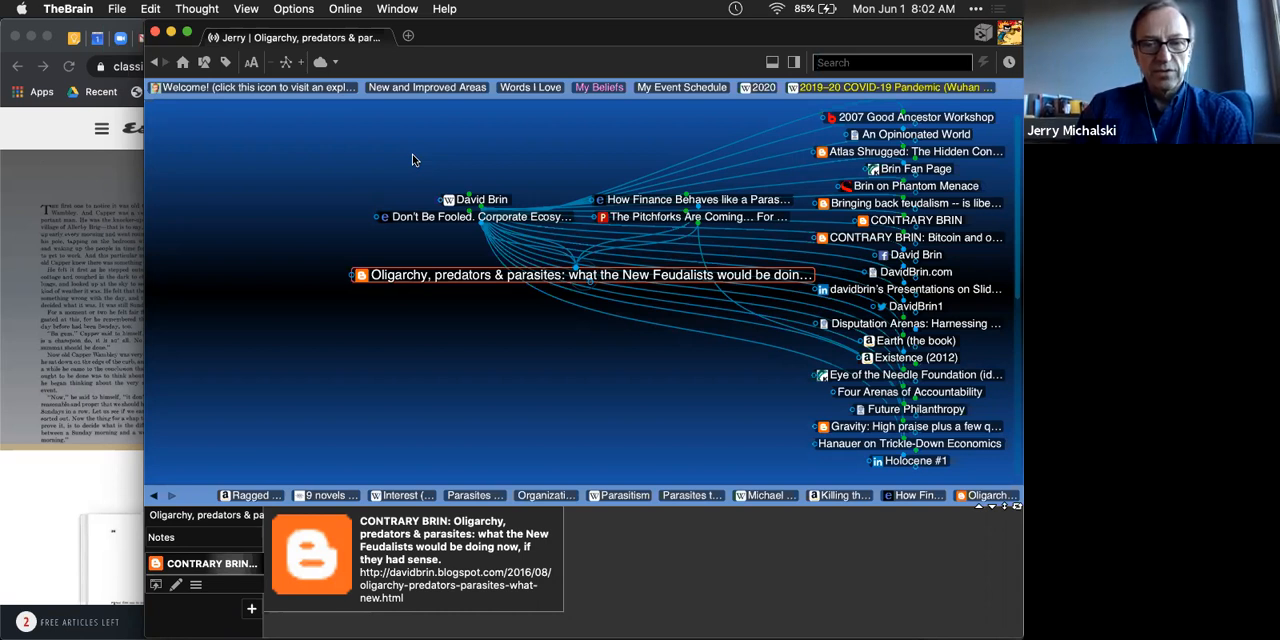
{"action": "mouse_move", "coordinate": [338, 188]}
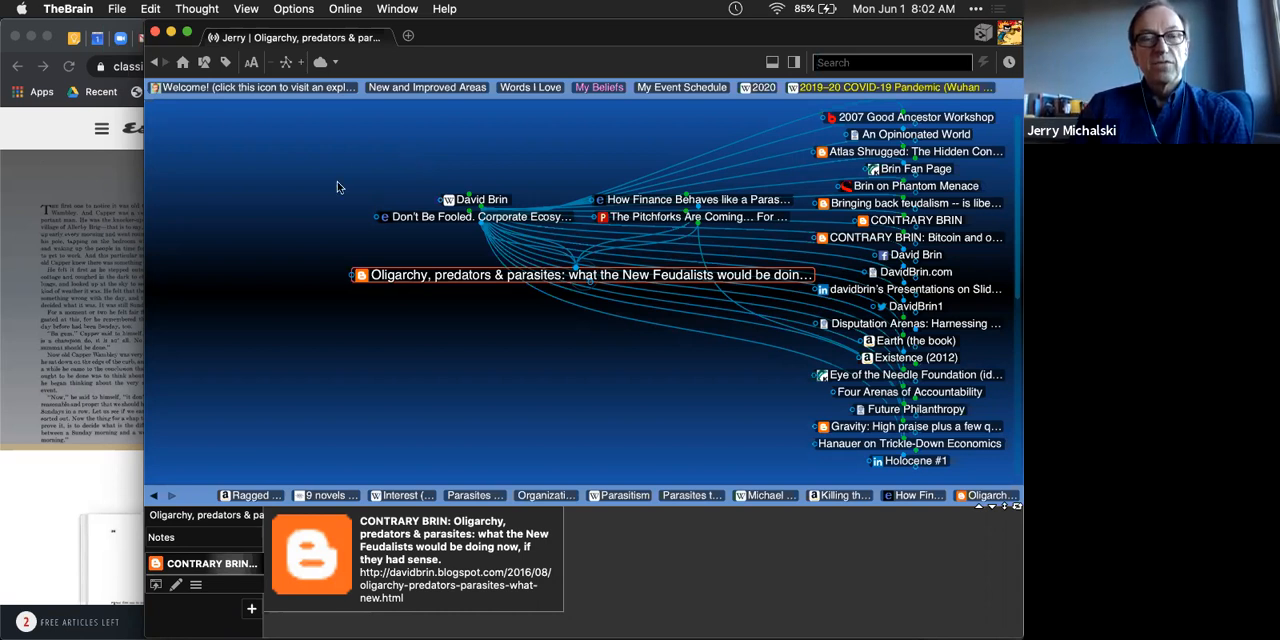
{"action": "mouse_move", "coordinate": [372, 160]}
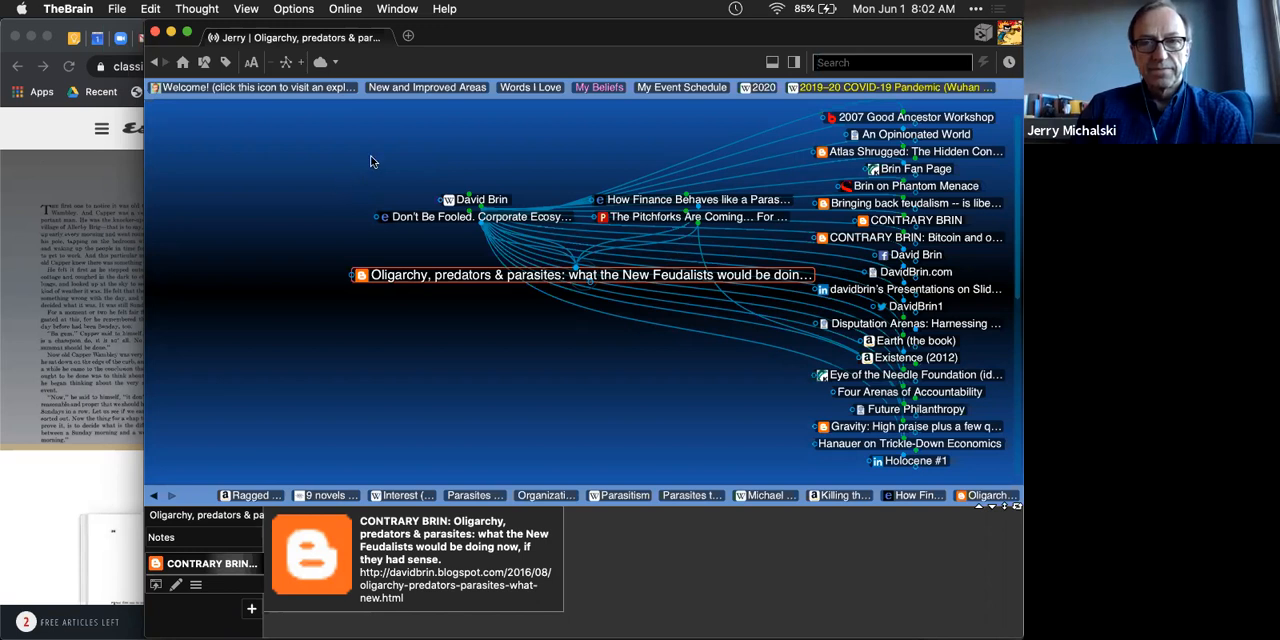
{"action": "mouse_move", "coordinate": [422, 148]}
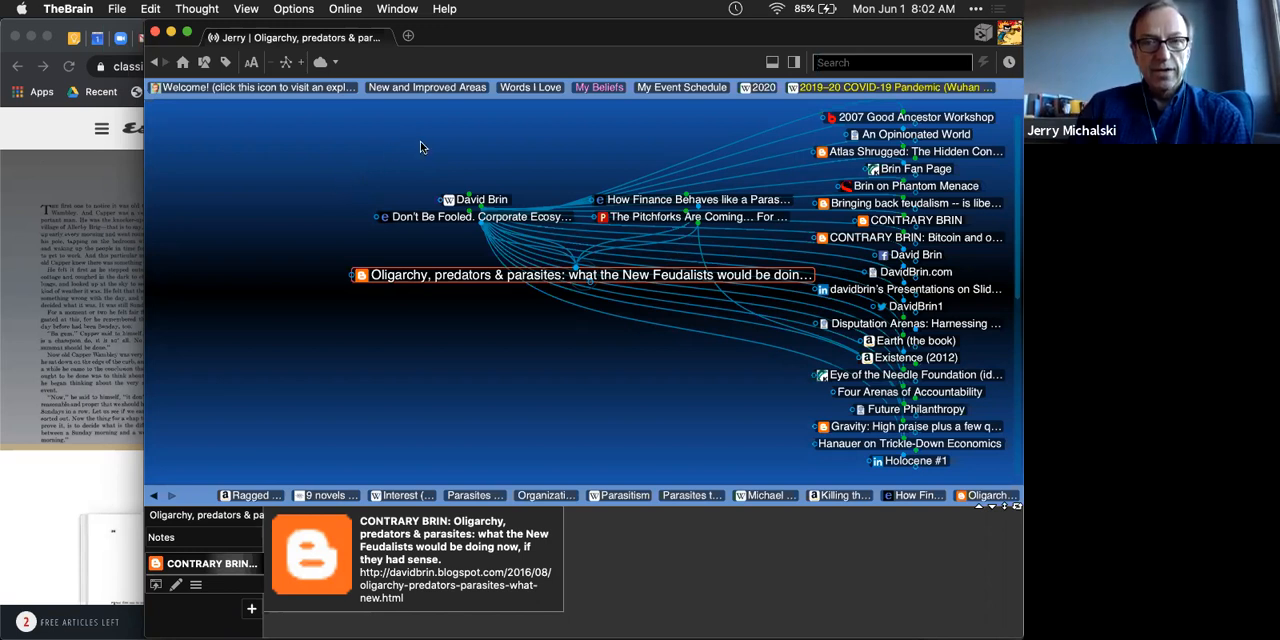
{"action": "mouse_move", "coordinate": [516, 132]}
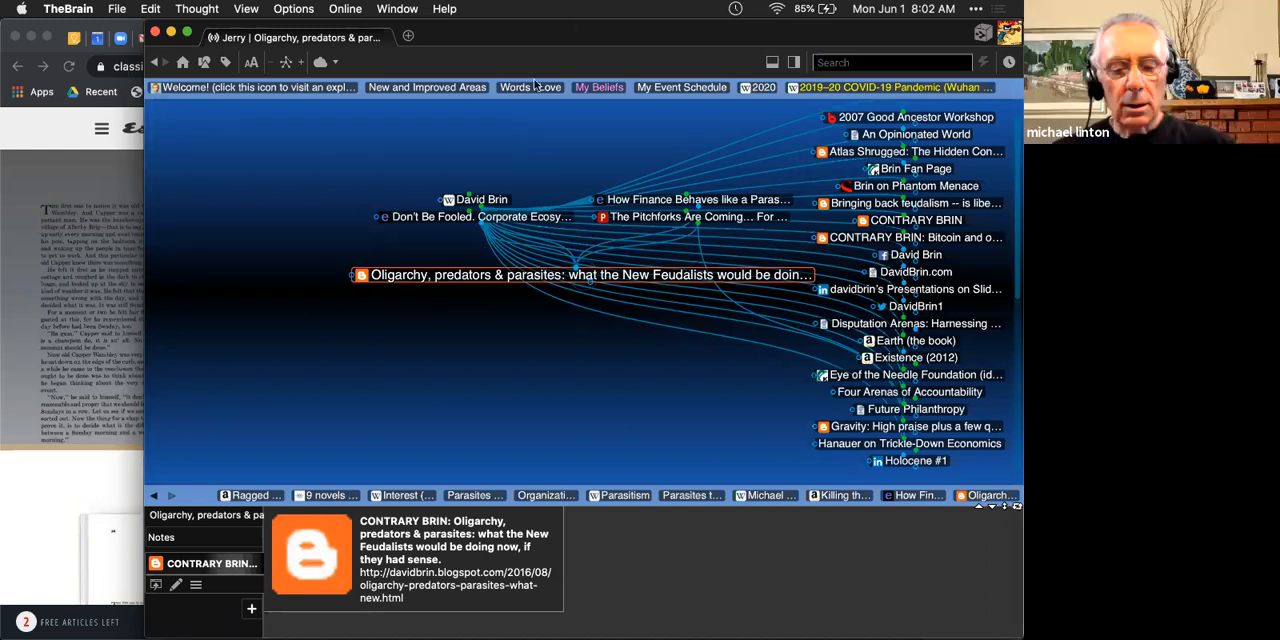
{"action": "mouse_move", "coordinate": [532, 128]}
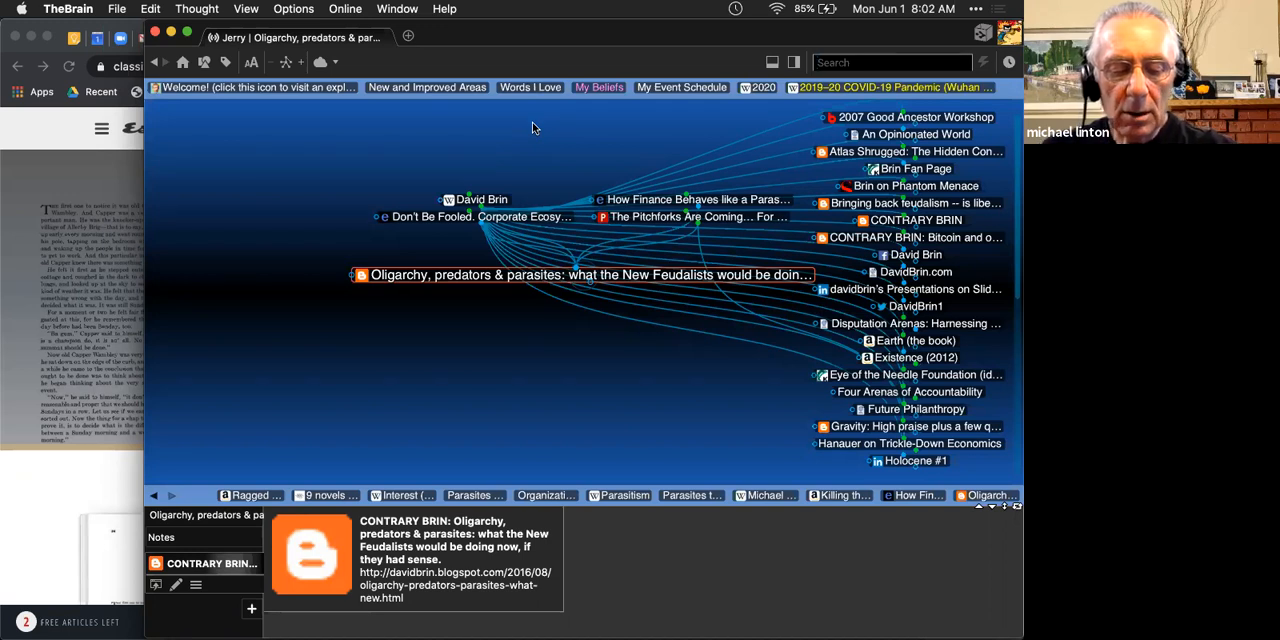
{"action": "mouse_move", "coordinate": [542, 132]}
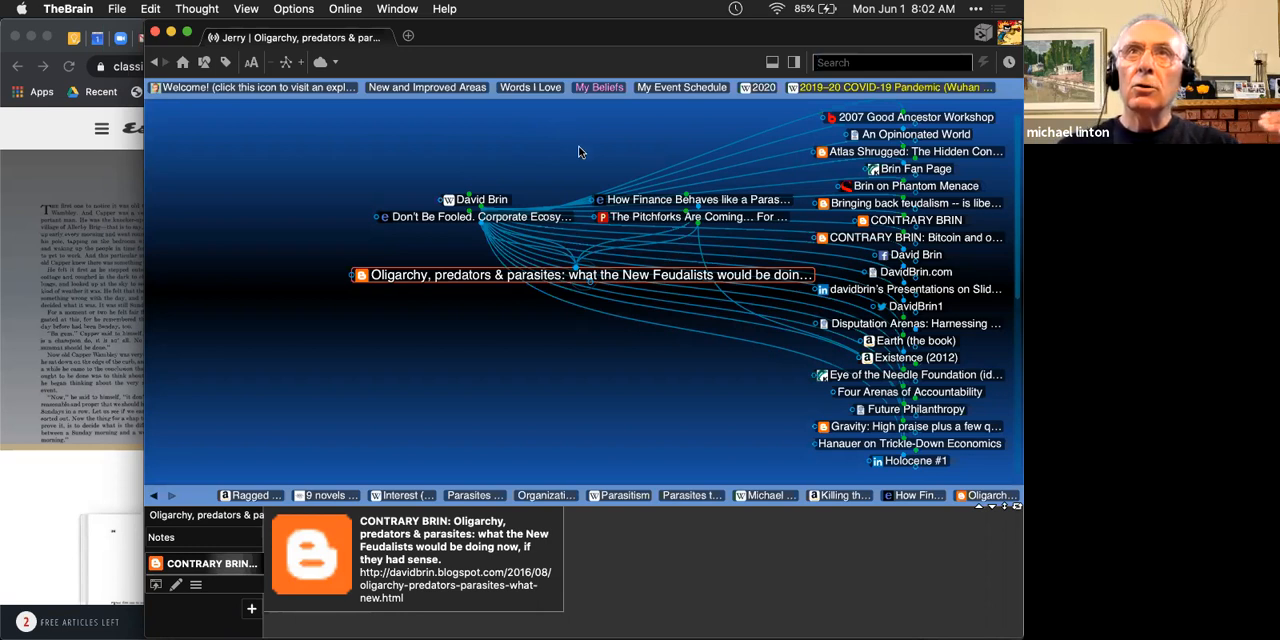
{"action": "mouse_move", "coordinate": [576, 140]}
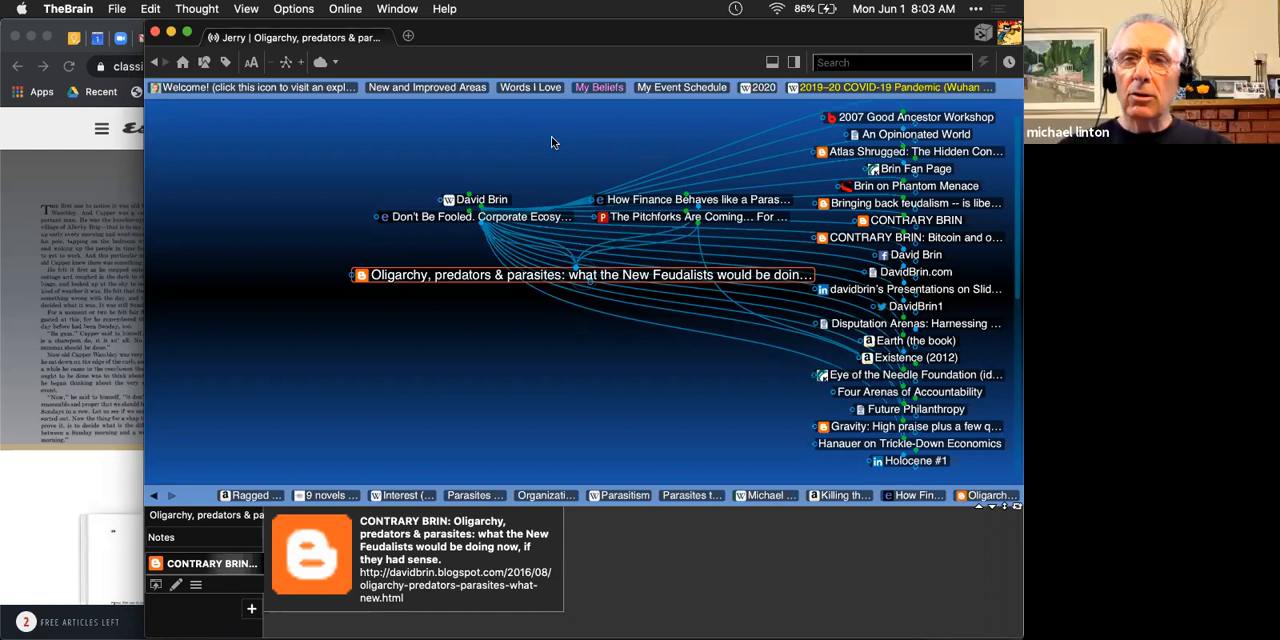
{"action": "mouse_move", "coordinate": [544, 148]}
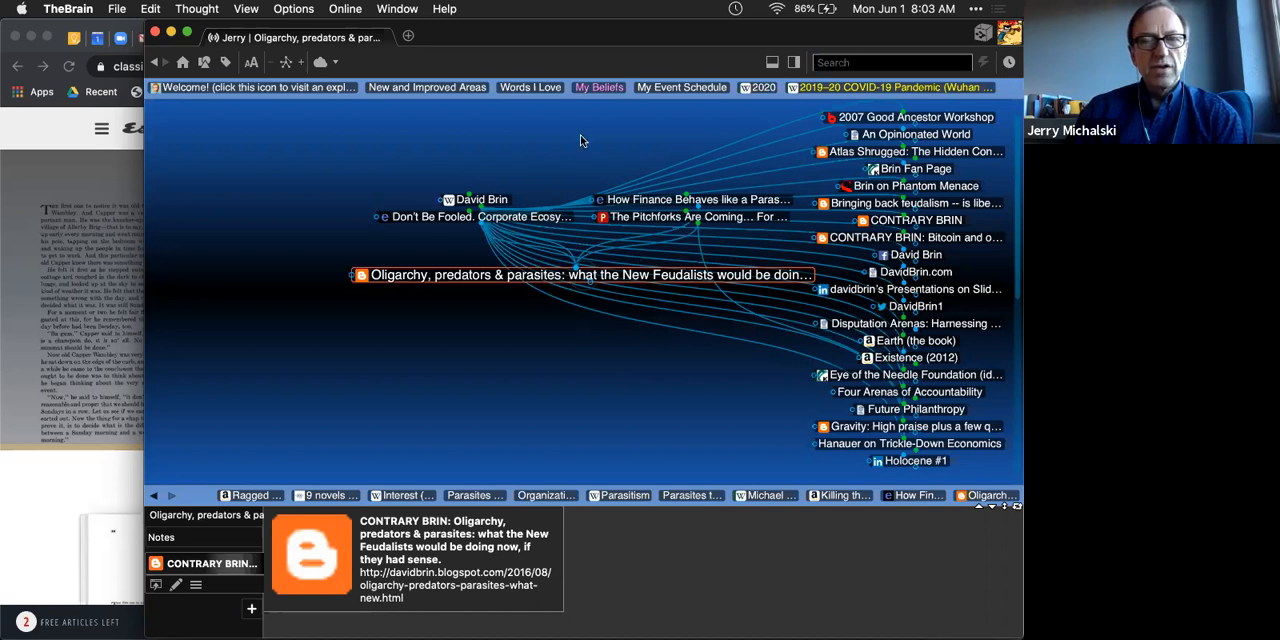
{"action": "mouse_move", "coordinate": [622, 276]}
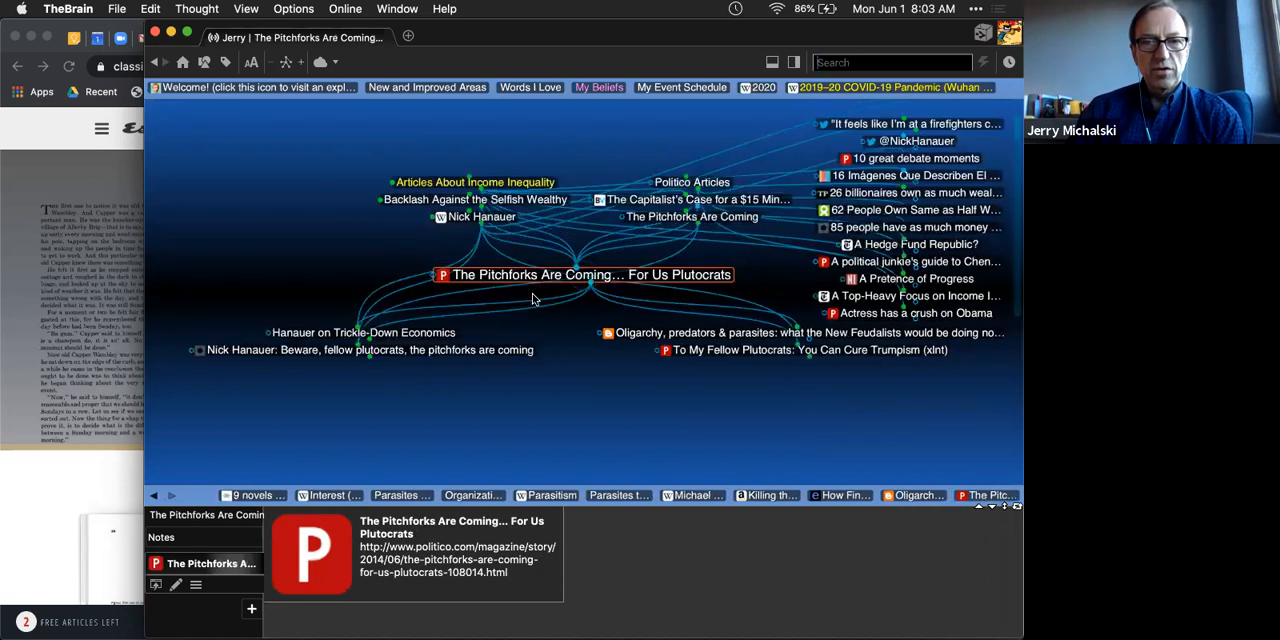
{"action": "mouse_move", "coordinate": [540, 288]}
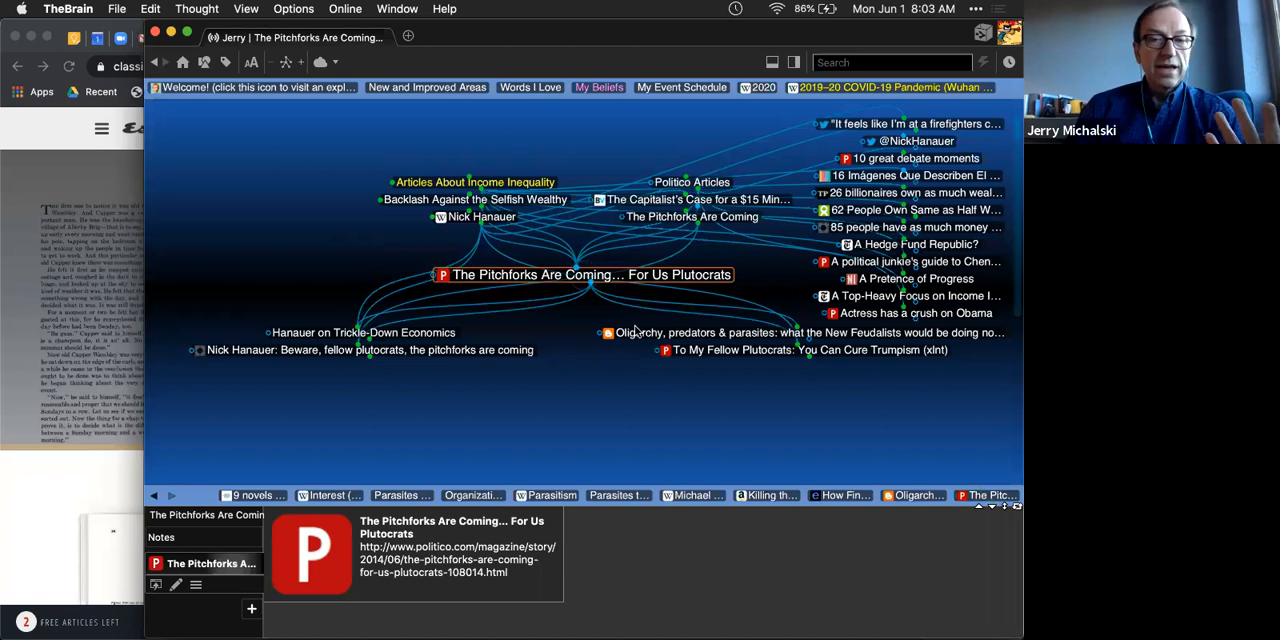
Step: Make David Brin the central thought and show his notes and Wikipedia link
{"action": "left_click", "coordinate": [602, 332]}
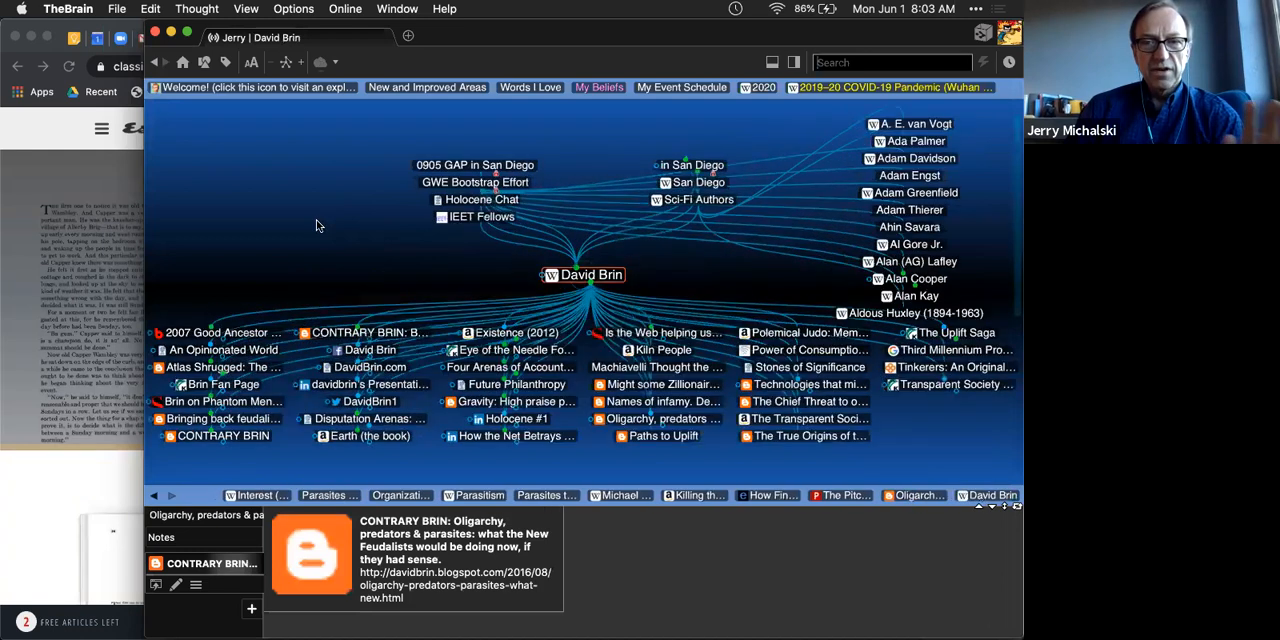
{"action": "left_click", "coordinate": [582, 274]}
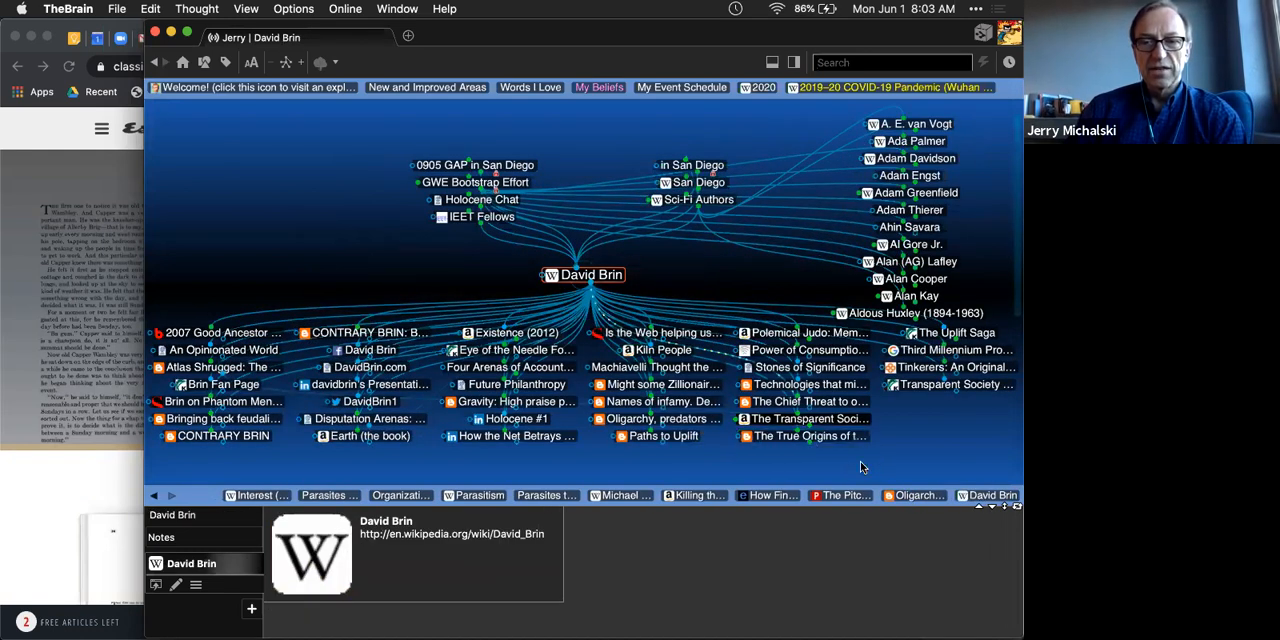
{"action": "mouse_move", "coordinate": [788, 476]}
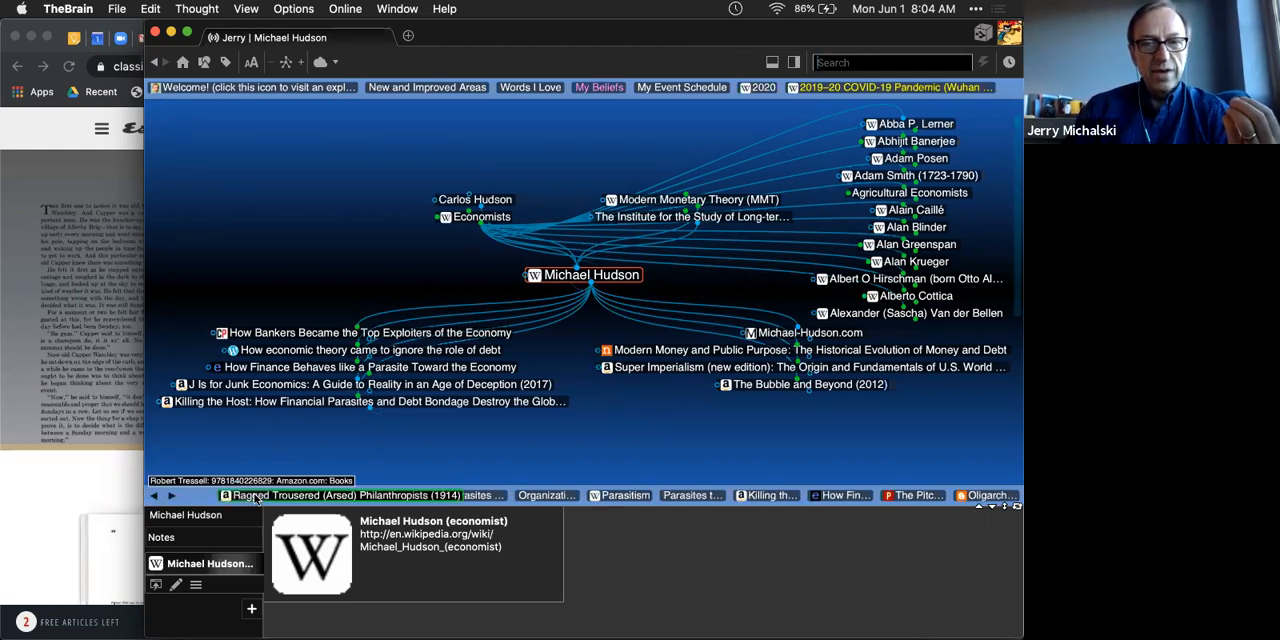
Step: Make Ragged Trousered (Arsed) Philanthropists (1914) the central thought
{"action": "left_click", "coordinate": [344, 496]}
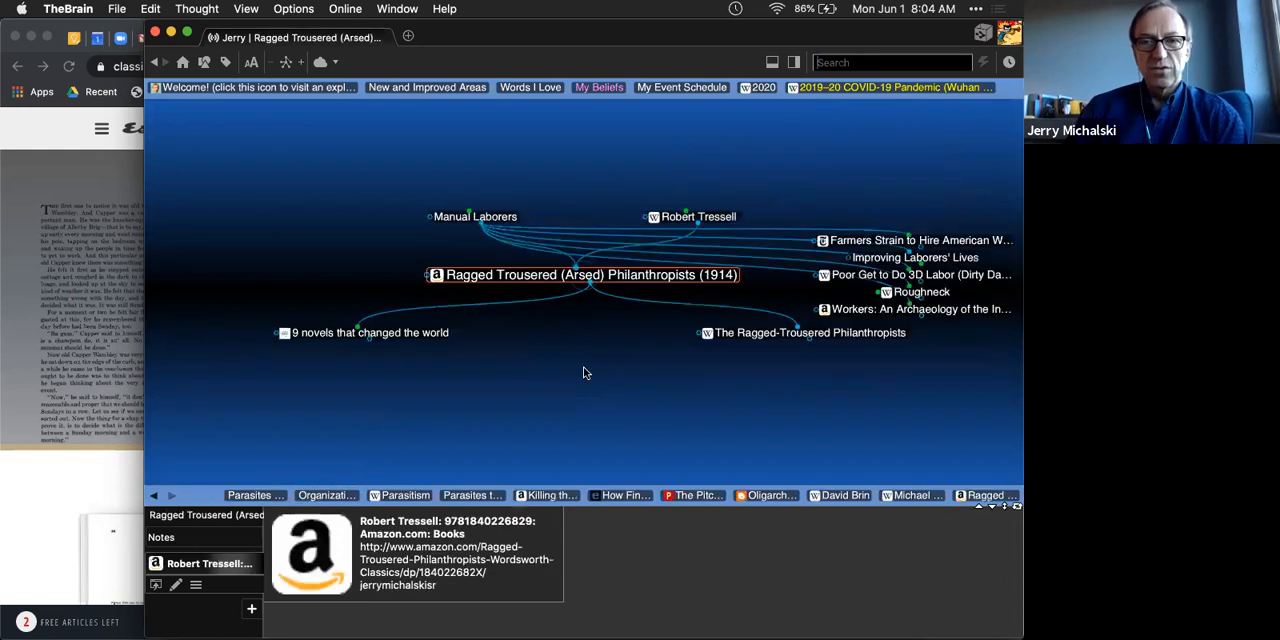
{"action": "mouse_move", "coordinate": [592, 364]}
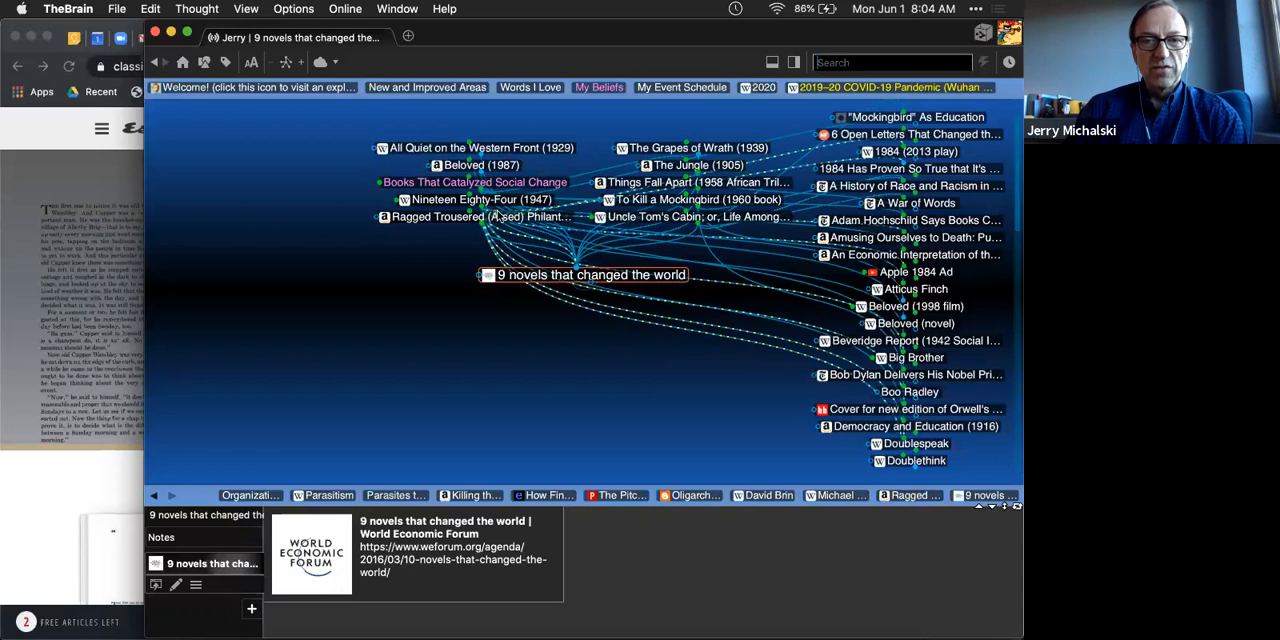
Step: Return to Ragged Trousered Philanthropists and search for 'confess e'
{"action": "left_click", "coordinate": [482, 216]}
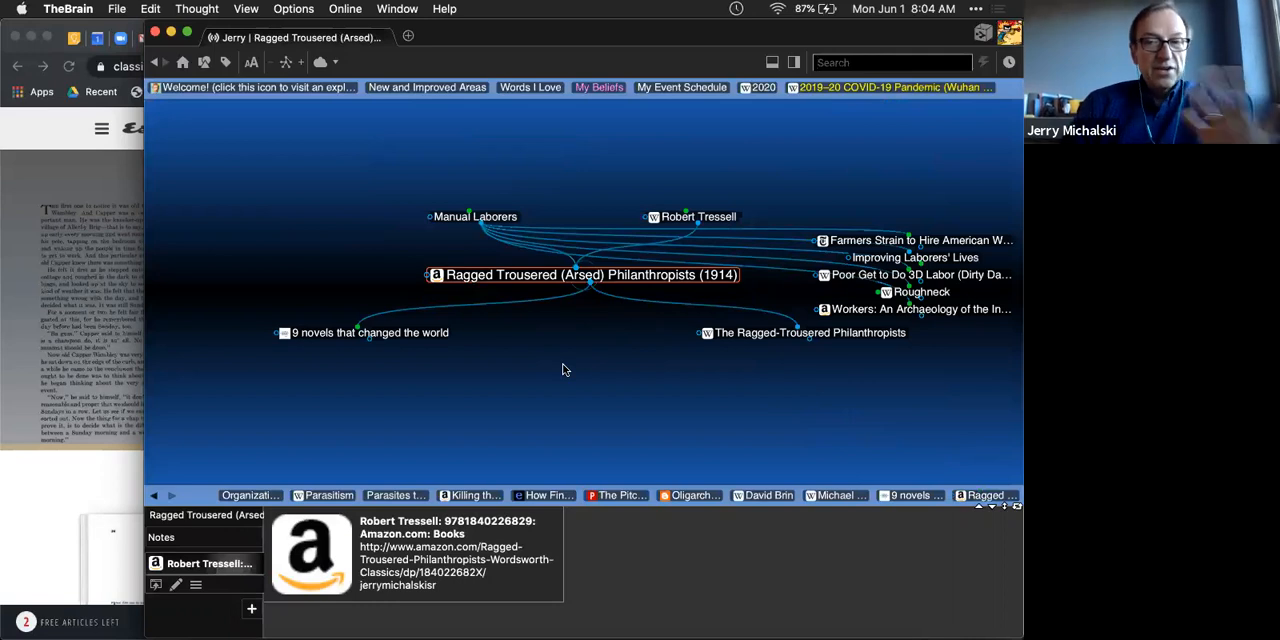
{"action": "mouse_move", "coordinate": [572, 364]}
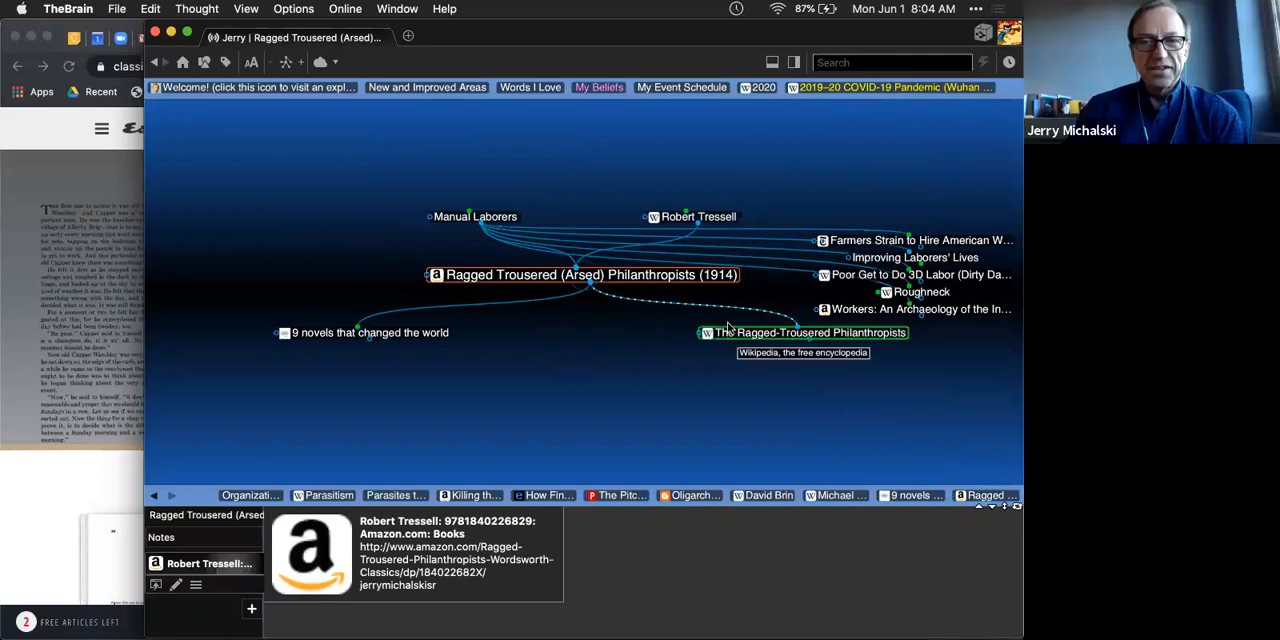
{"action": "mouse_move", "coordinate": [576, 352]}
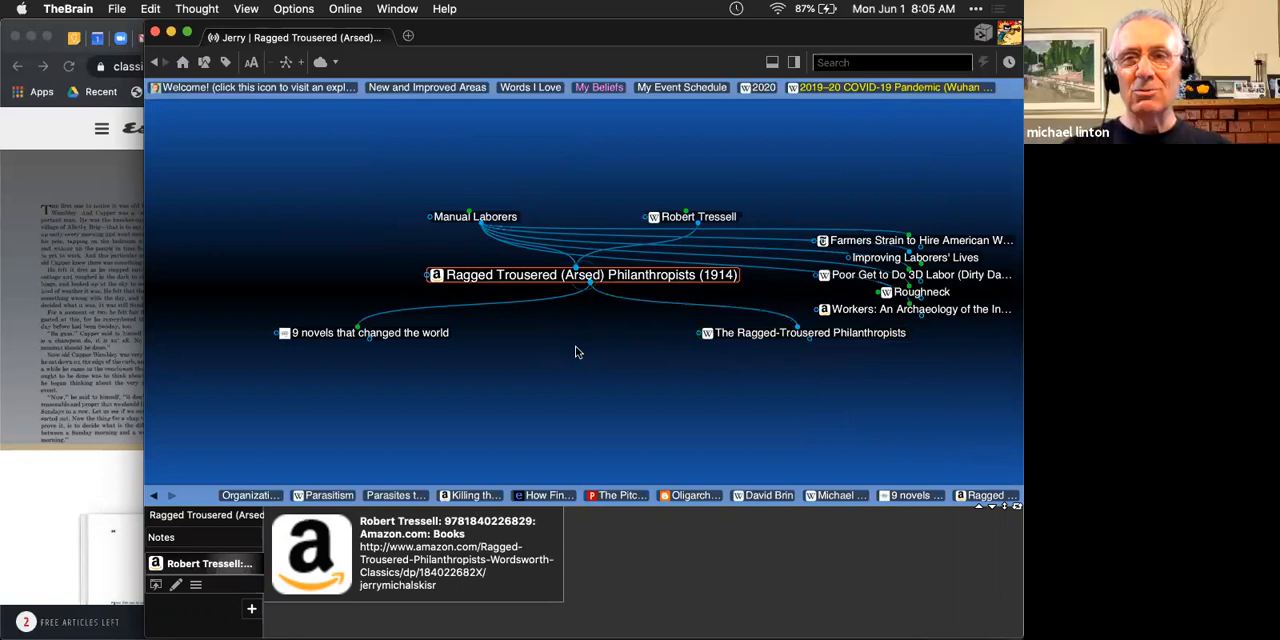
{"action": "type", "text": "confess economi"}
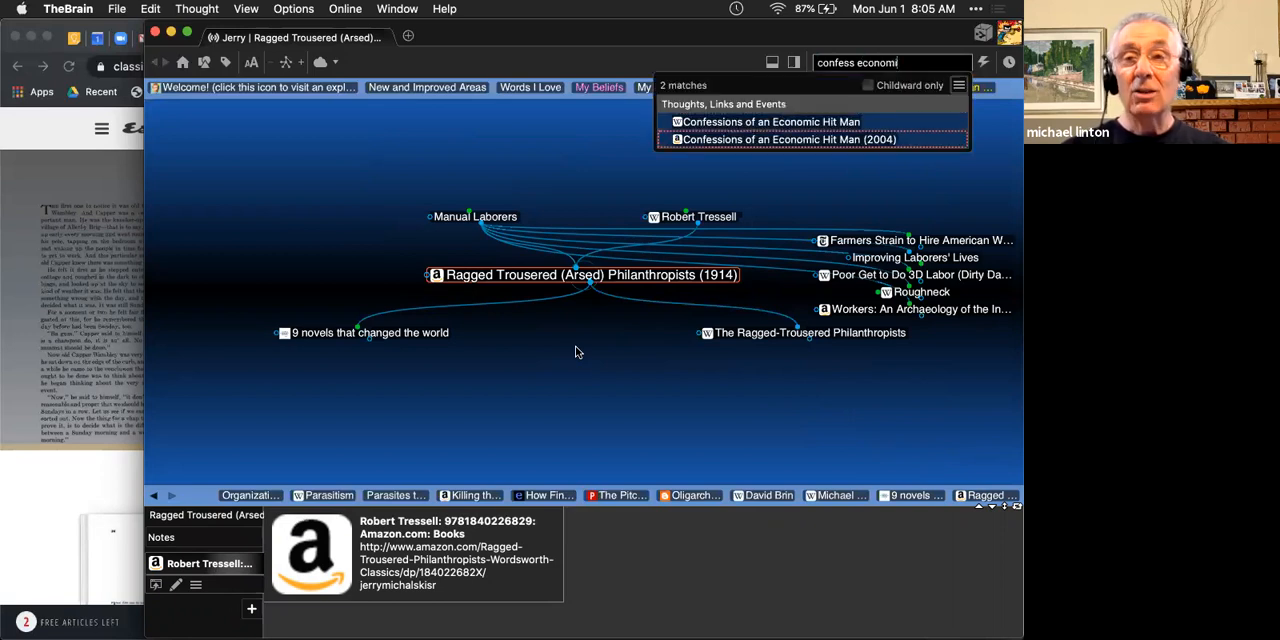
Step: Make Confessions of an Economic Hit Man (2004) the central thought
{"action": "left_click", "coordinate": [810, 140]}
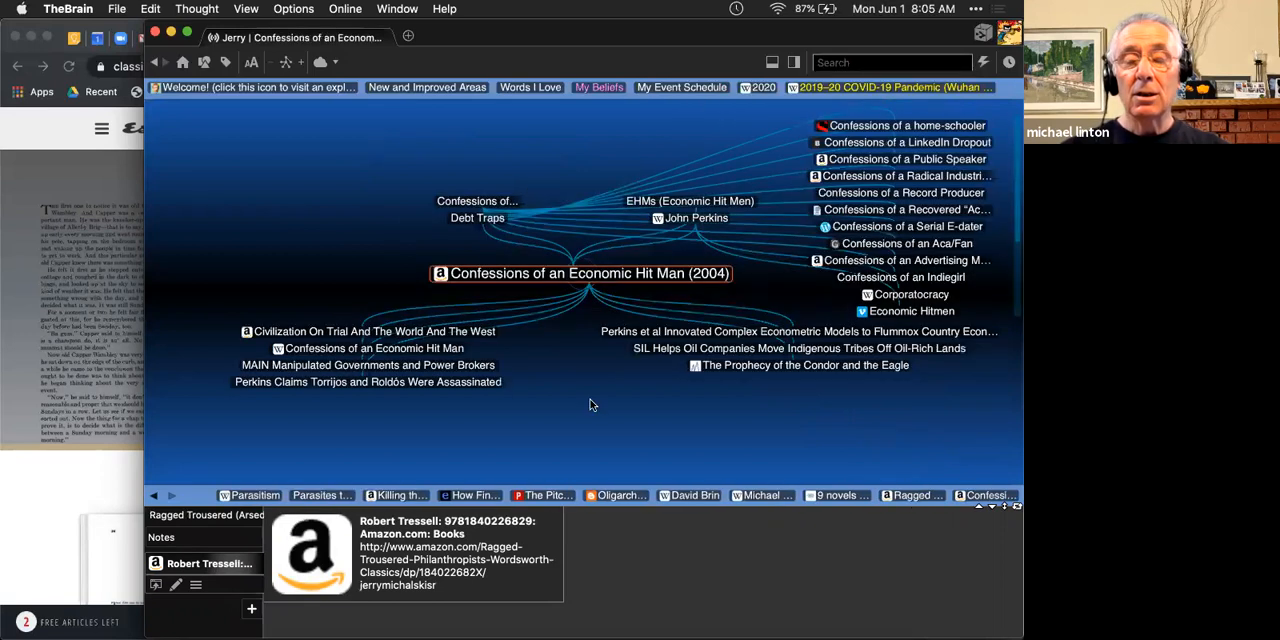
{"action": "left_click", "coordinate": [590, 274]}
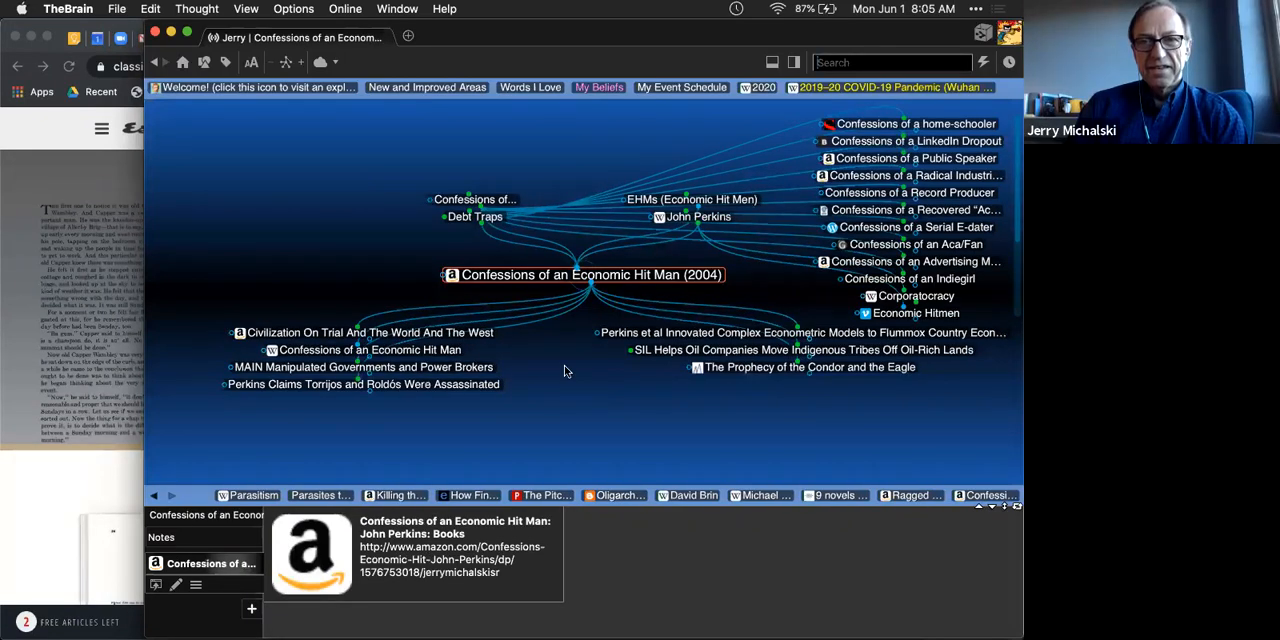
{"action": "mouse_move", "coordinate": [566, 368]}
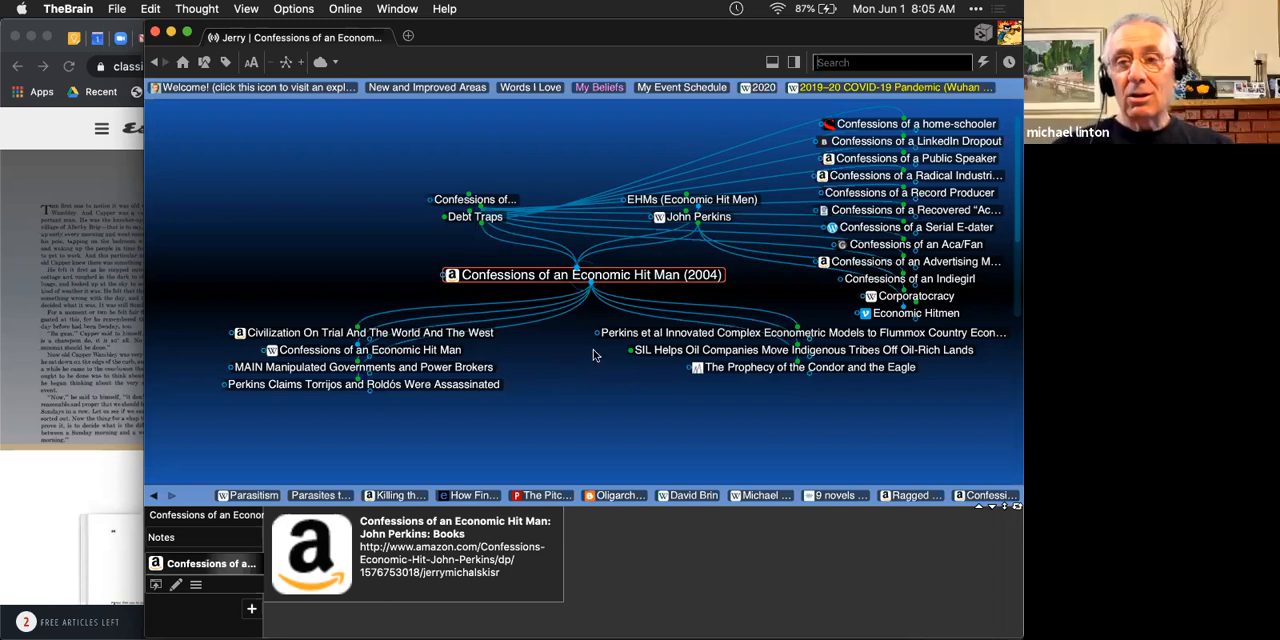
{"action": "mouse_move", "coordinate": [580, 364]}
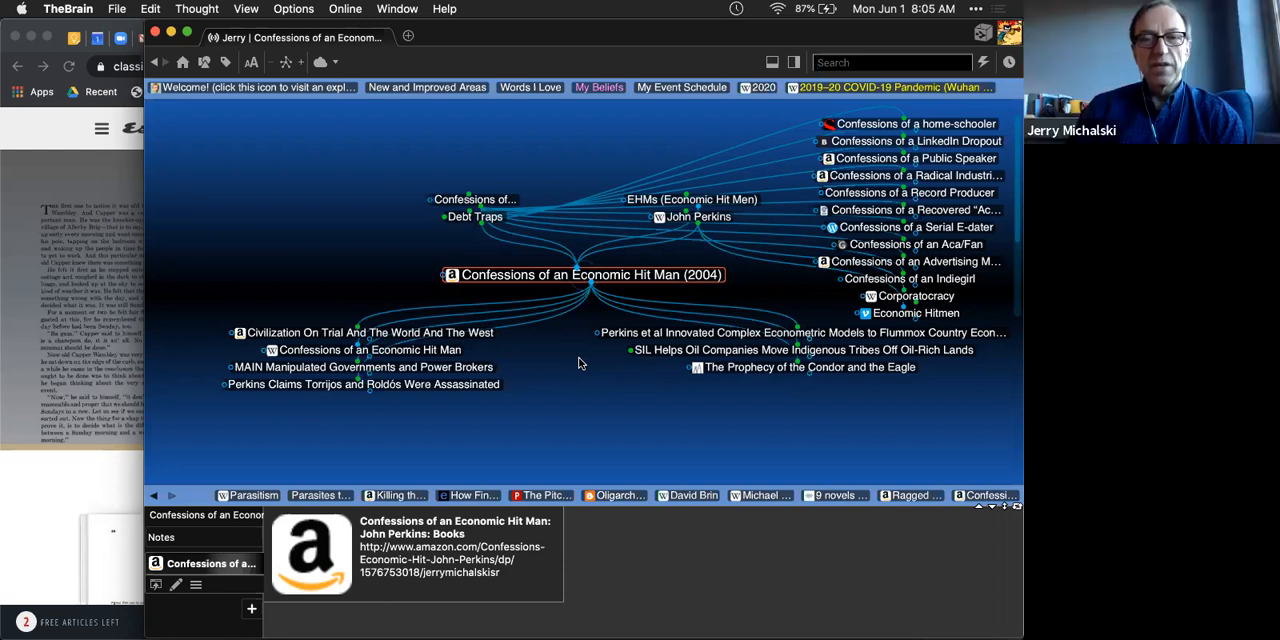
{"action": "mouse_move", "coordinate": [600, 132]}
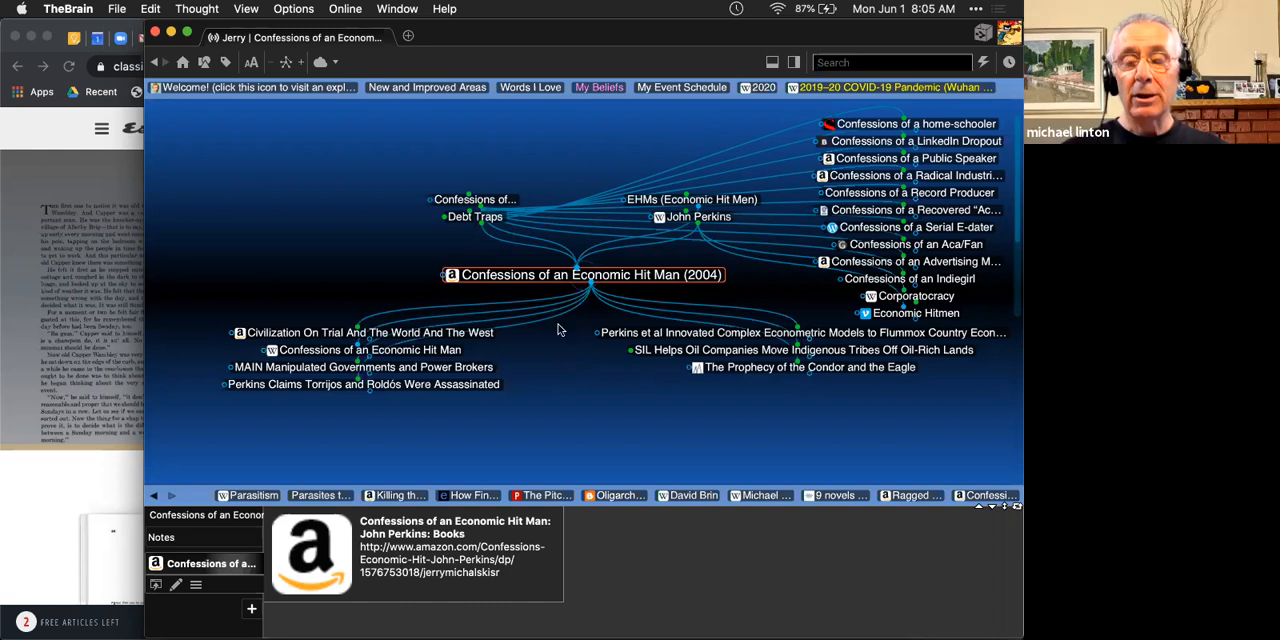
{"action": "mouse_move", "coordinate": [552, 364]}
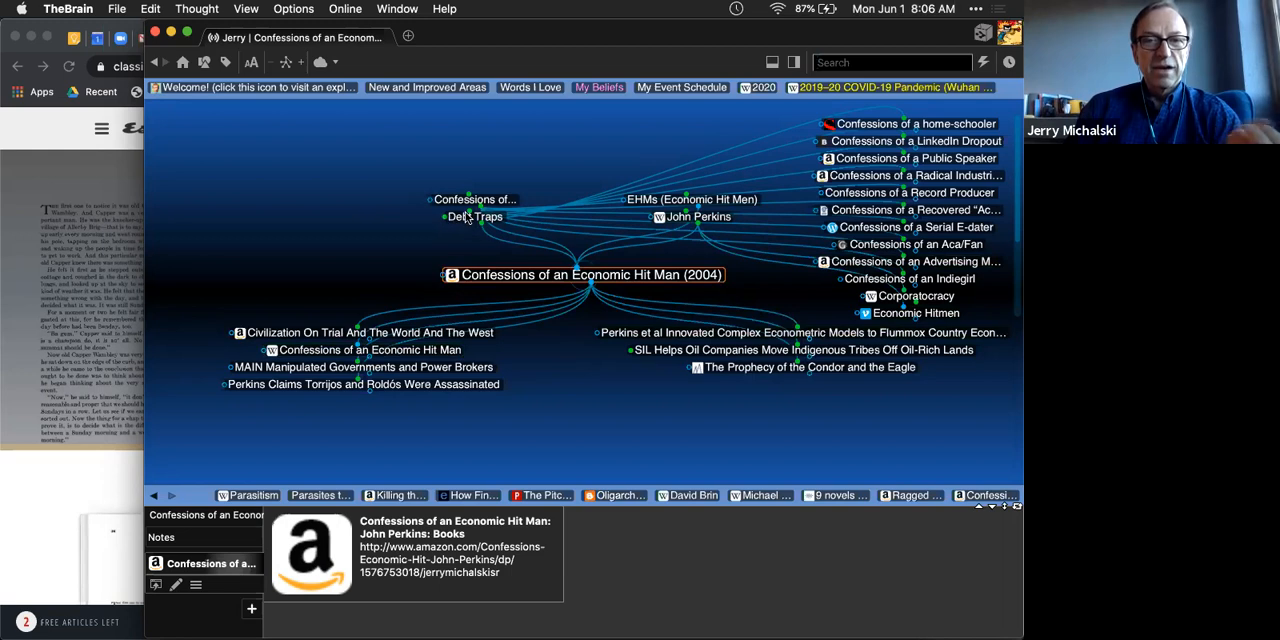
{"action": "mouse_move", "coordinate": [384, 248]}
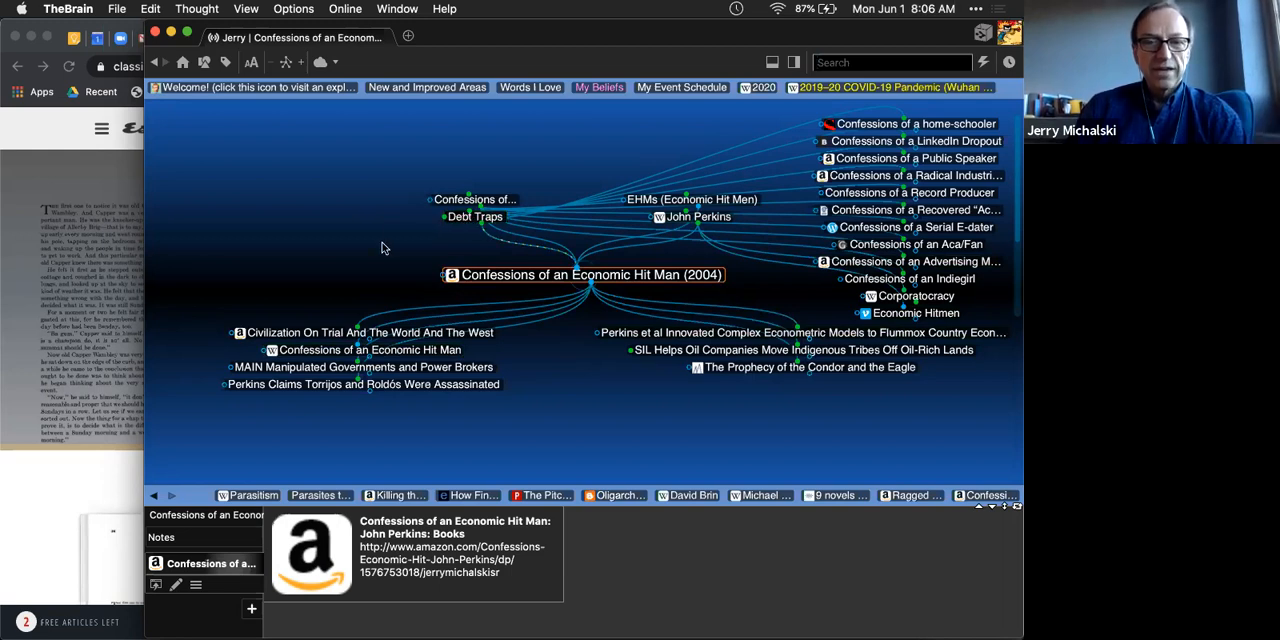
{"action": "mouse_move", "coordinate": [552, 356]}
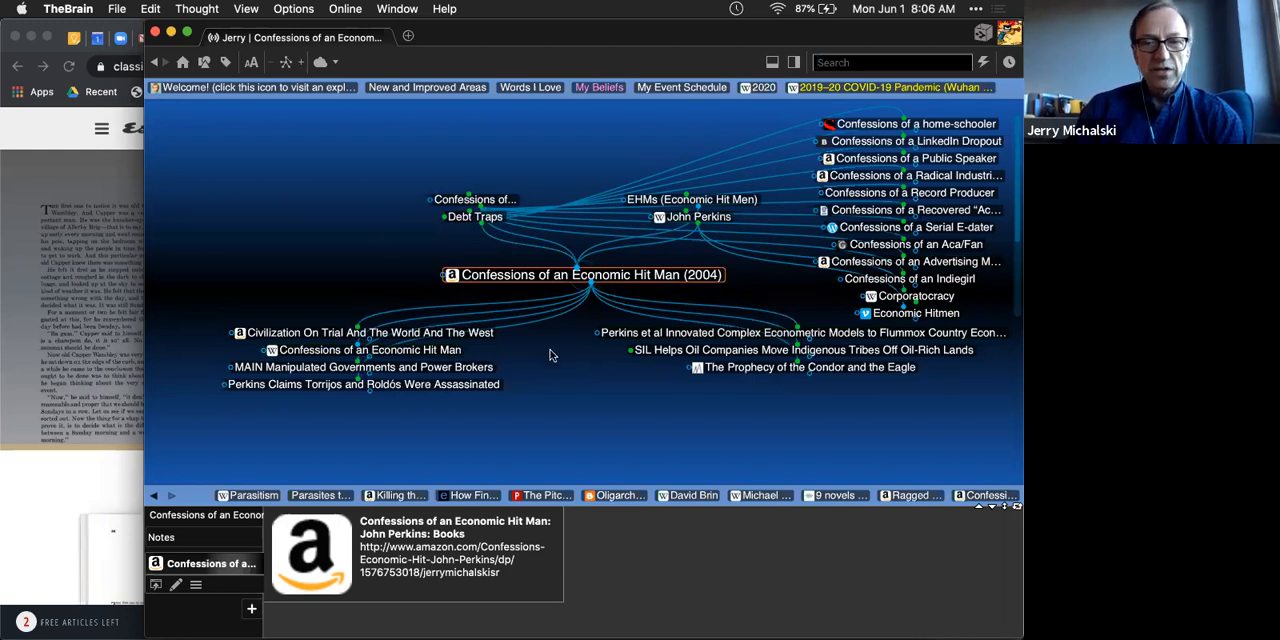
{"action": "mouse_move", "coordinate": [550, 364]}
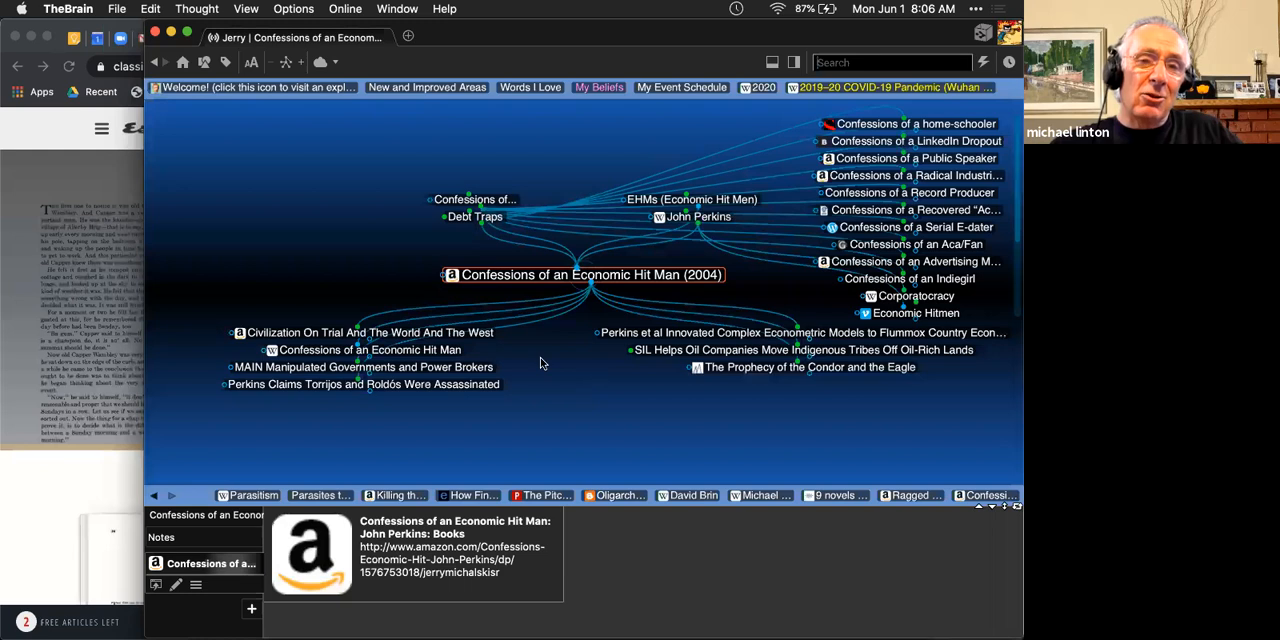
{"action": "mouse_move", "coordinate": [822, 464]}
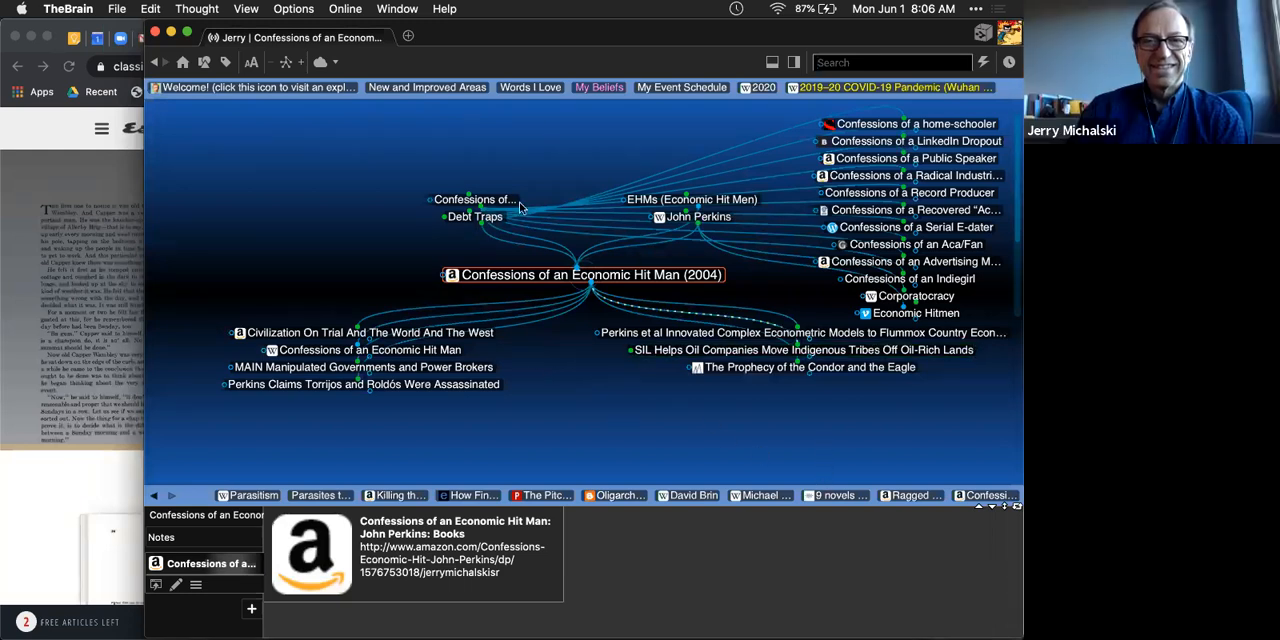
{"action": "mouse_move", "coordinate": [592, 130]}
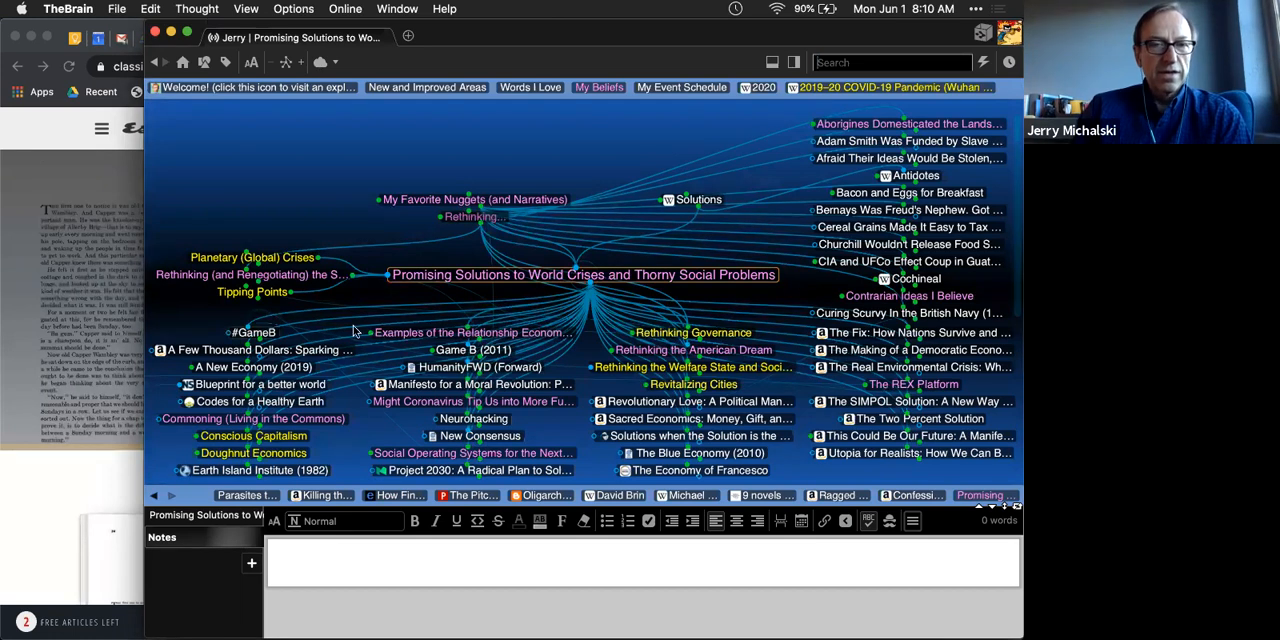
{"action": "left_click", "coordinate": [256, 332]}
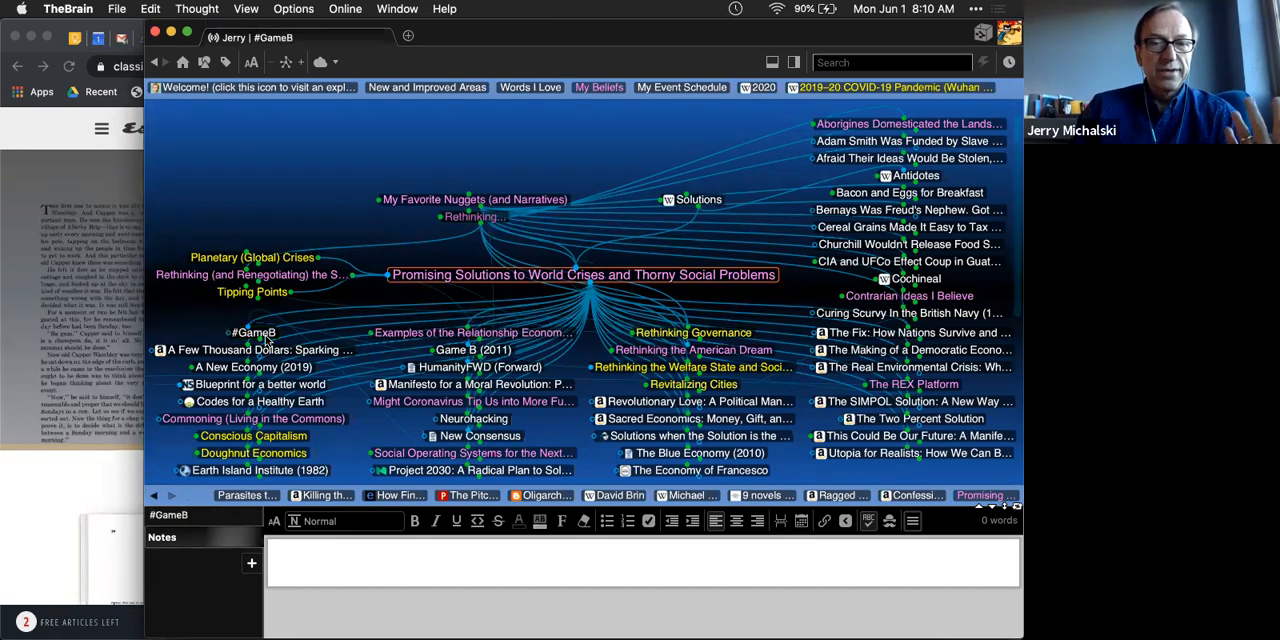
{"action": "left_click", "coordinate": [252, 332]}
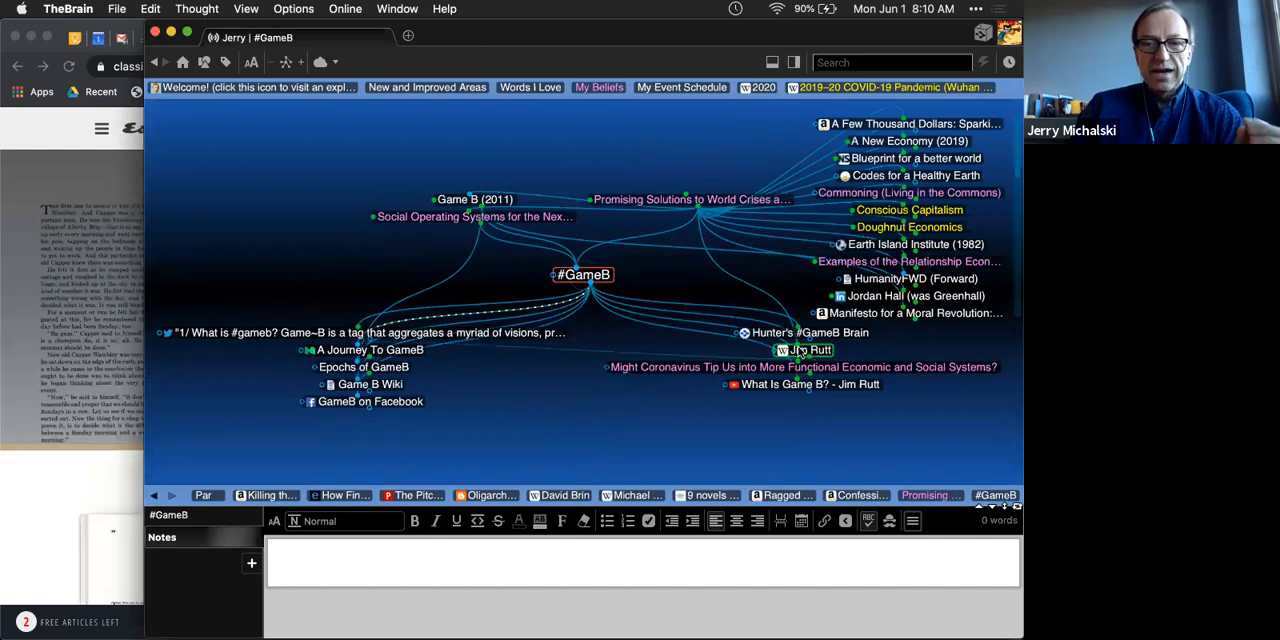
{"action": "left_click", "coordinate": [802, 350]}
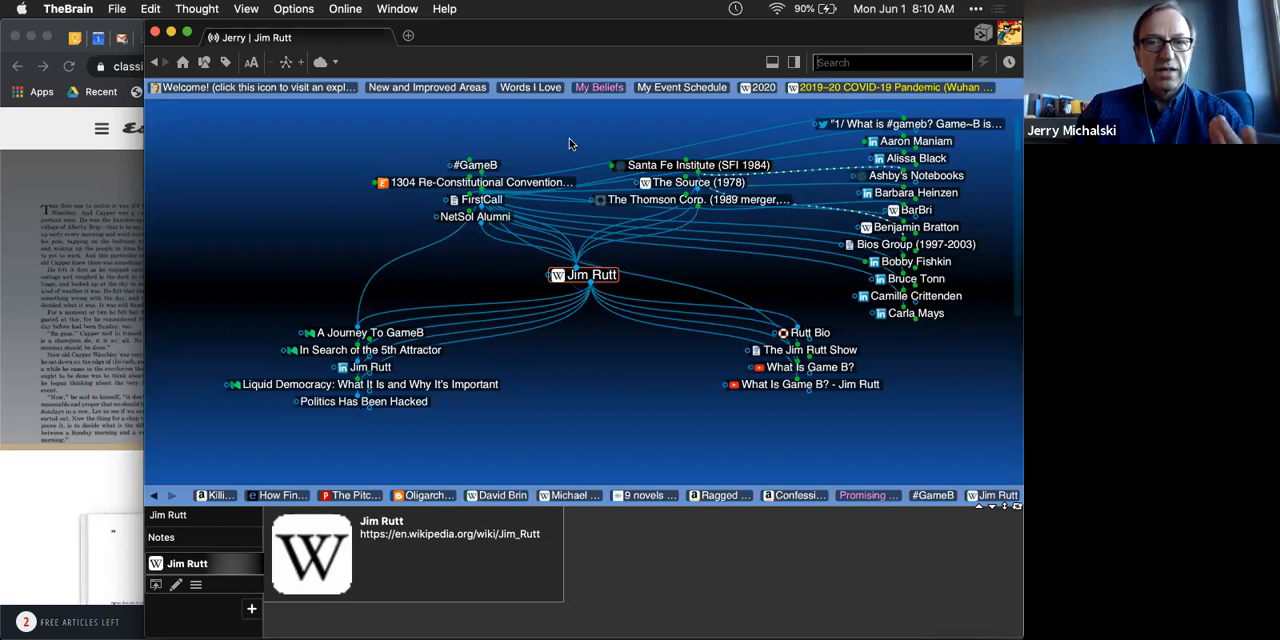
{"action": "mouse_move", "coordinate": [610, 380]}
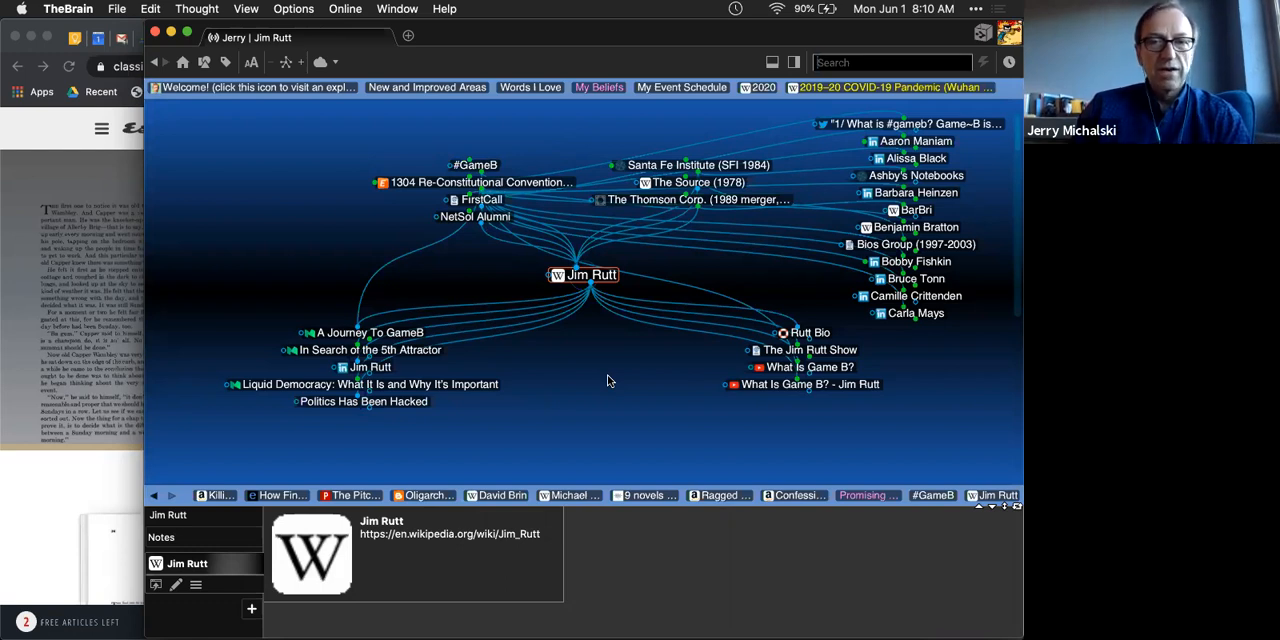
{"action": "mouse_move", "coordinate": [576, 204]}
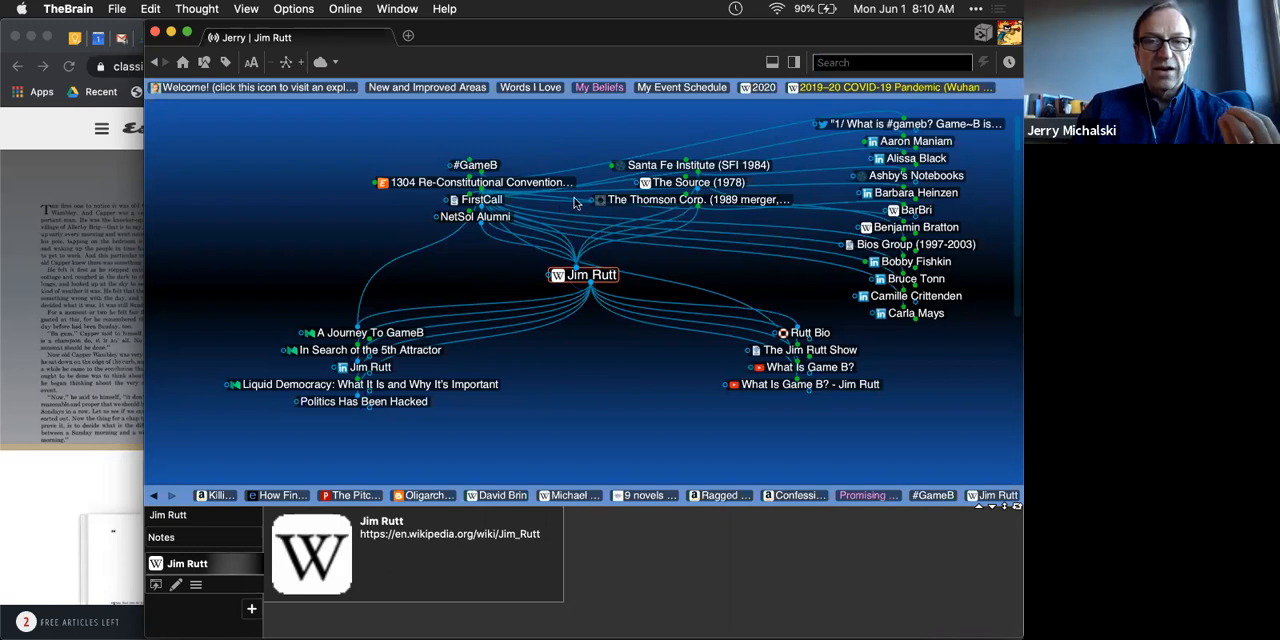
{"action": "mouse_move", "coordinate": [868, 496]}
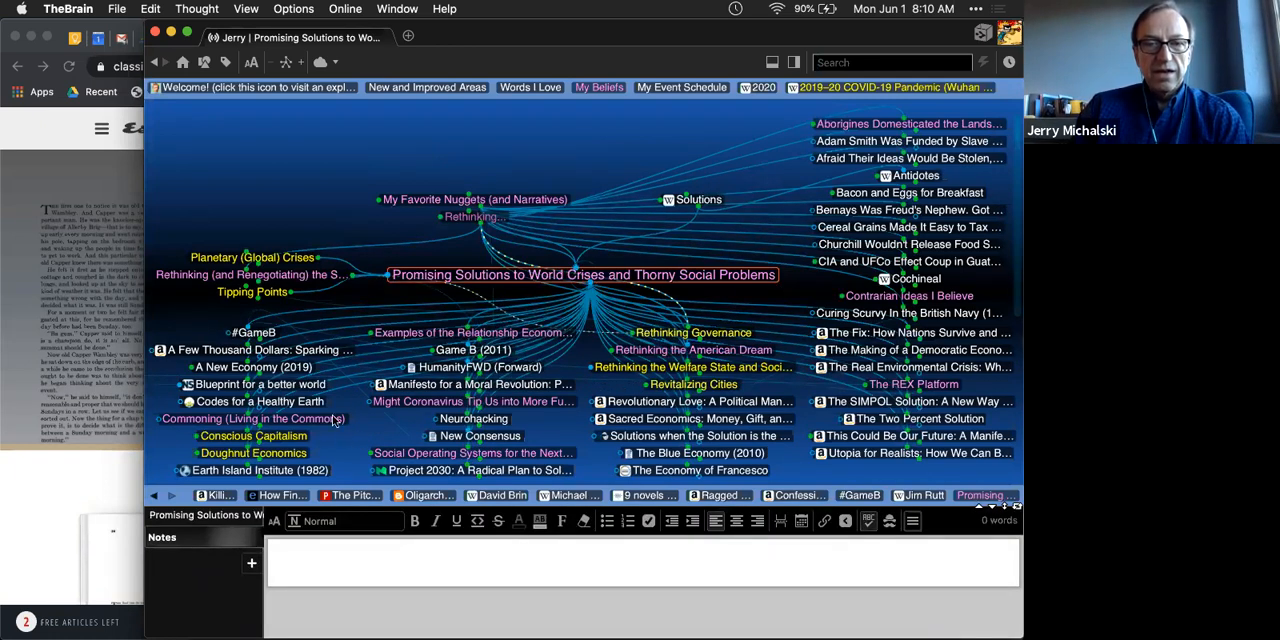
Step: Make Commoning (Living in the Commons) the central thought
{"action": "left_click", "coordinate": [252, 420]}
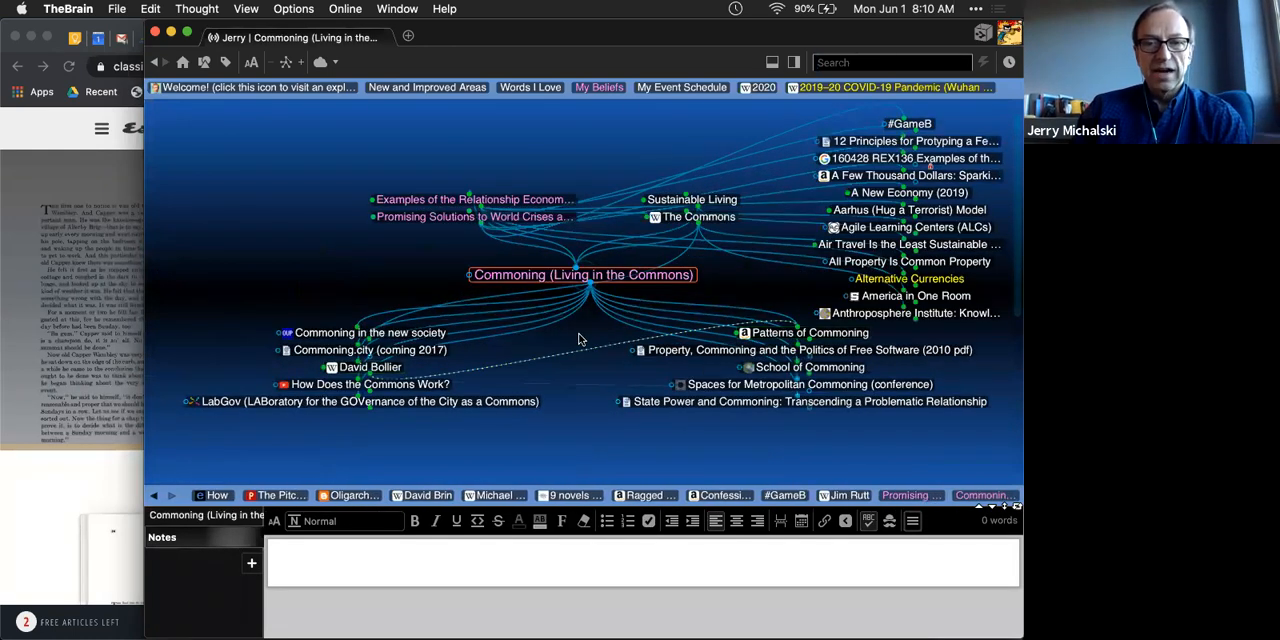
{"action": "left_click", "coordinate": [372, 368]}
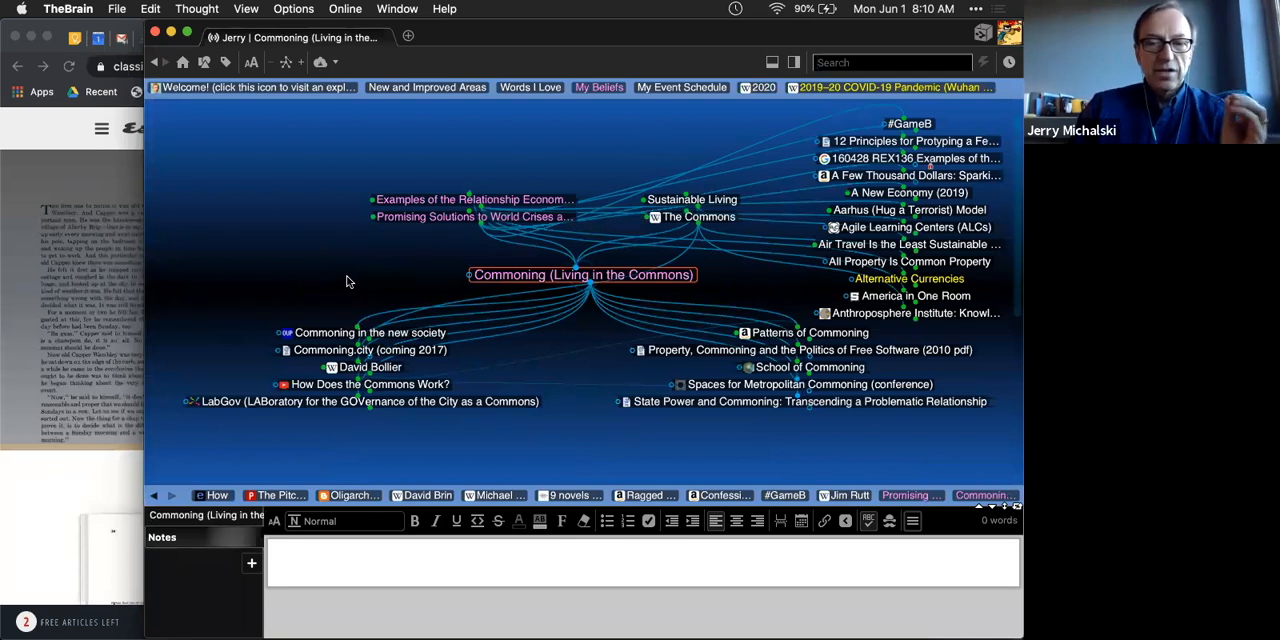
{"action": "mouse_move", "coordinate": [392, 240]}
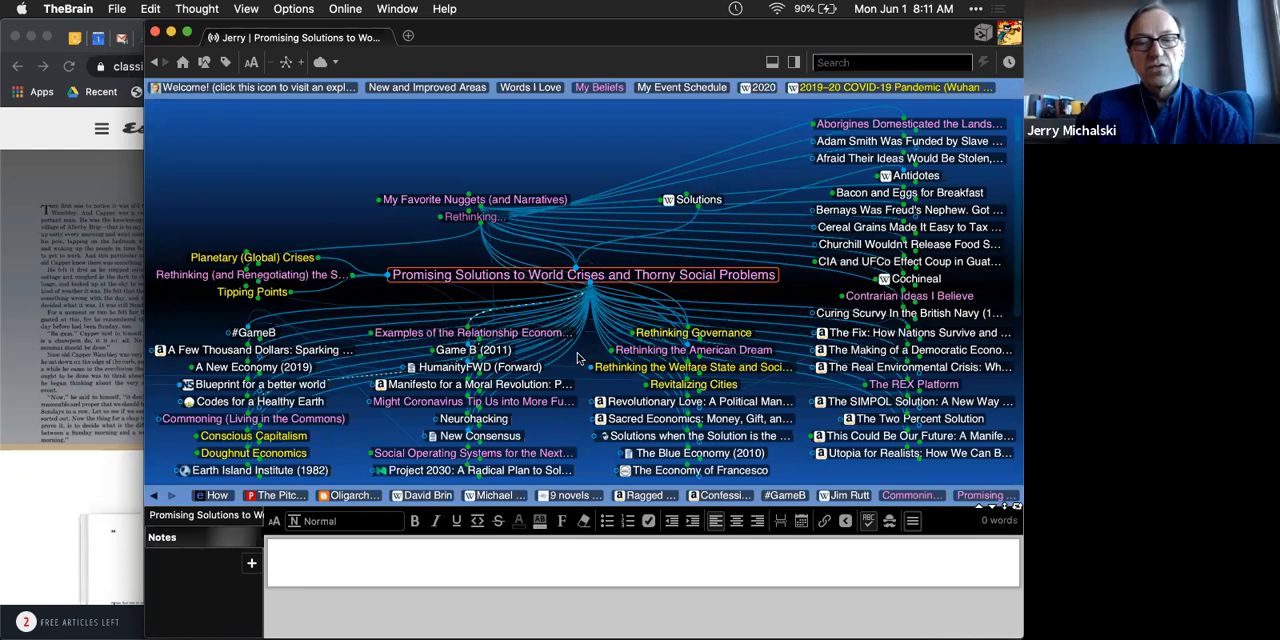
Step: Search 'fourth' and focus The Fourth Turning book thought, showing its notes and Amazon link
{"action": "type", "text": "fourth turnin"}
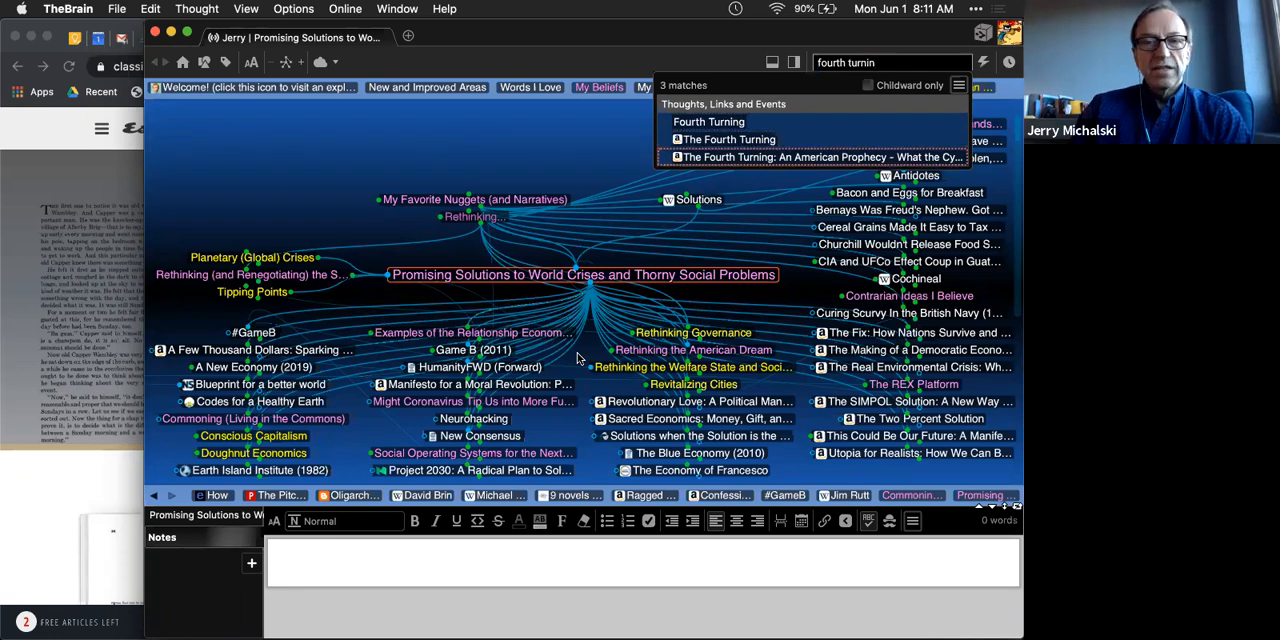
{"action": "left_click", "coordinate": [810, 156]}
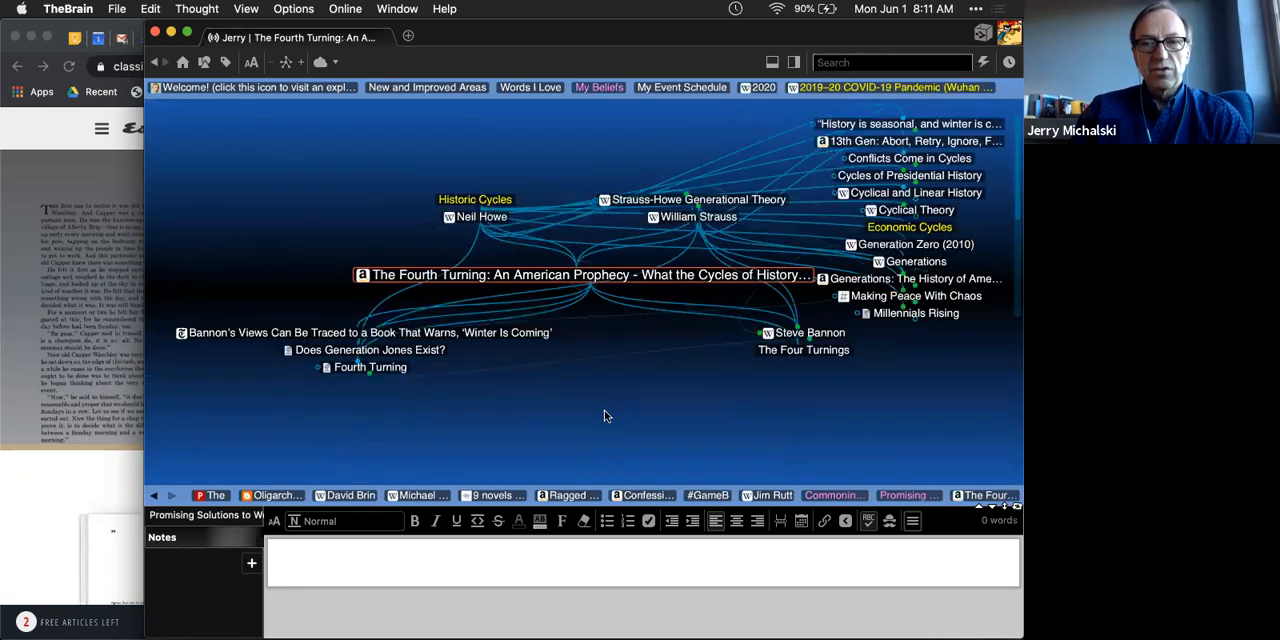
{"action": "left_click", "coordinate": [584, 276]}
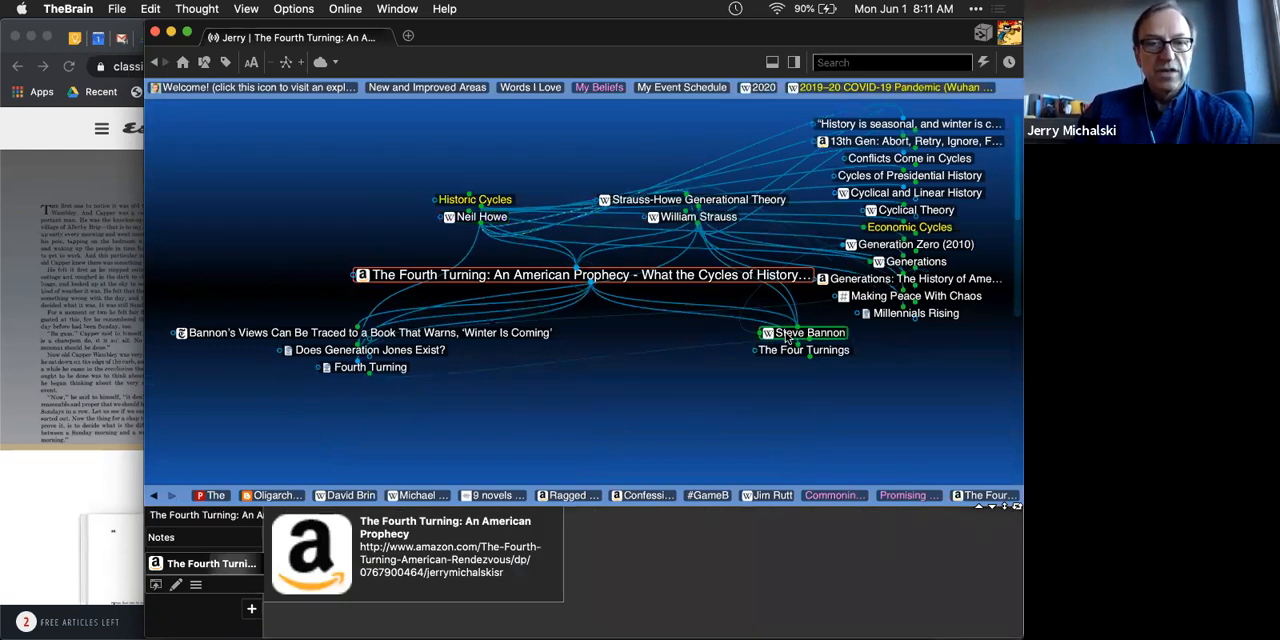
Step: Make Steve Bannon the central thought and return to it after a detour
{"action": "left_click", "coordinate": [804, 332]}
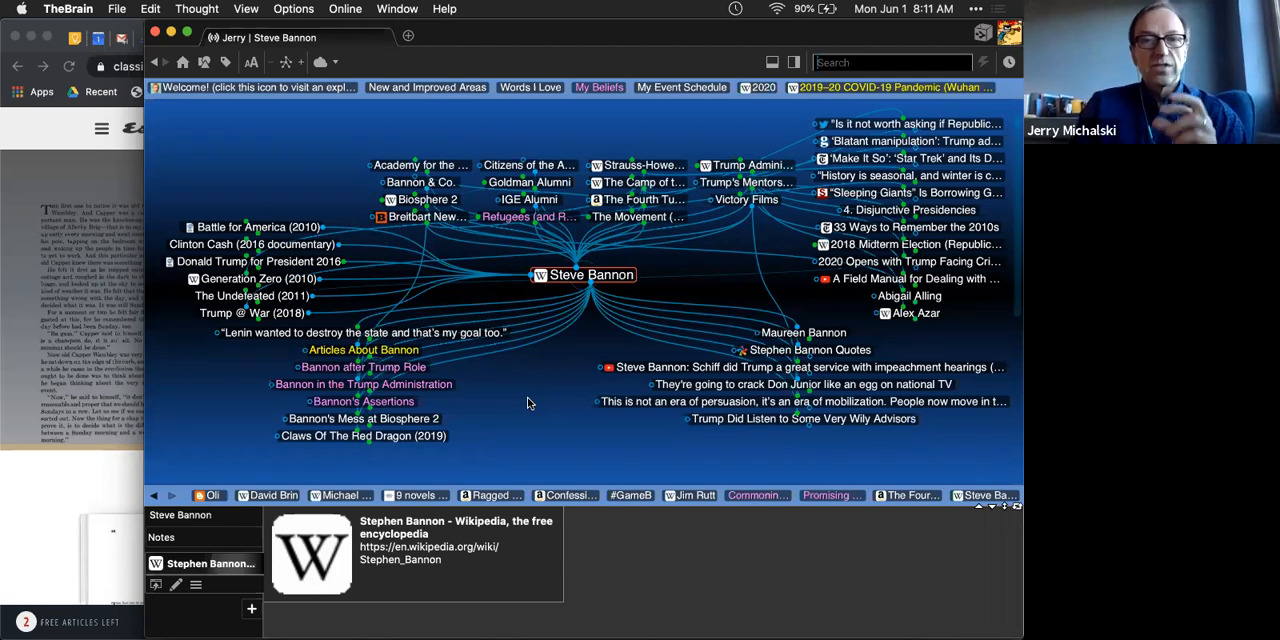
{"action": "mouse_move", "coordinate": [530, 368]}
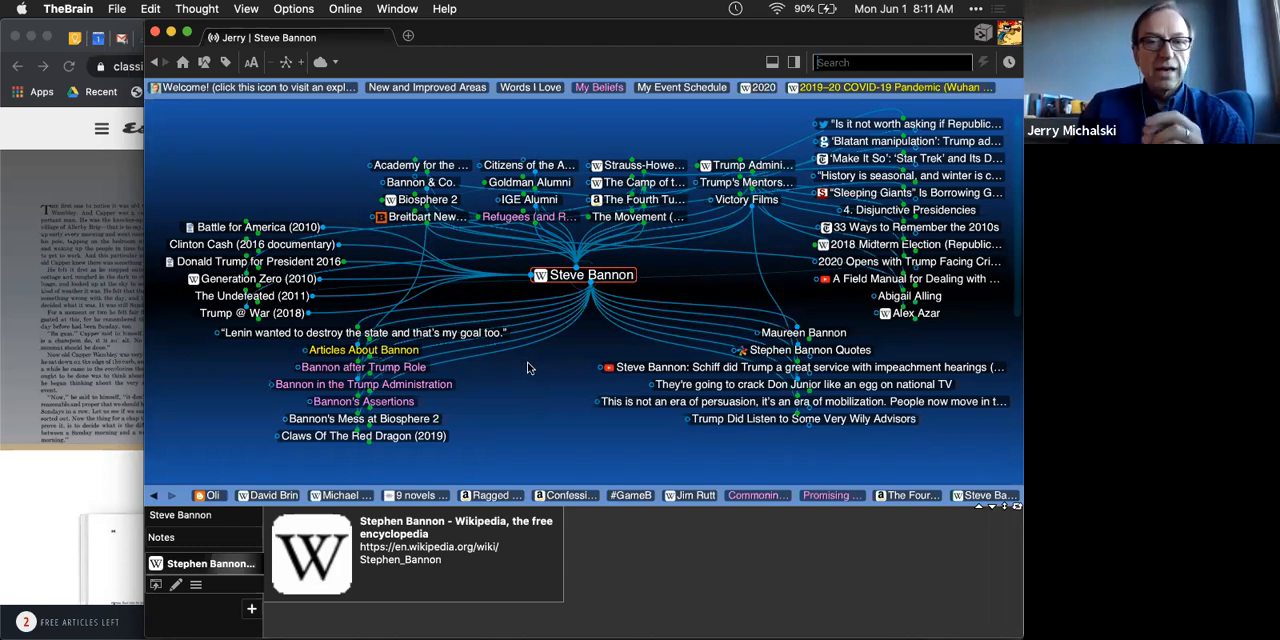
{"action": "mouse_move", "coordinate": [788, 478]}
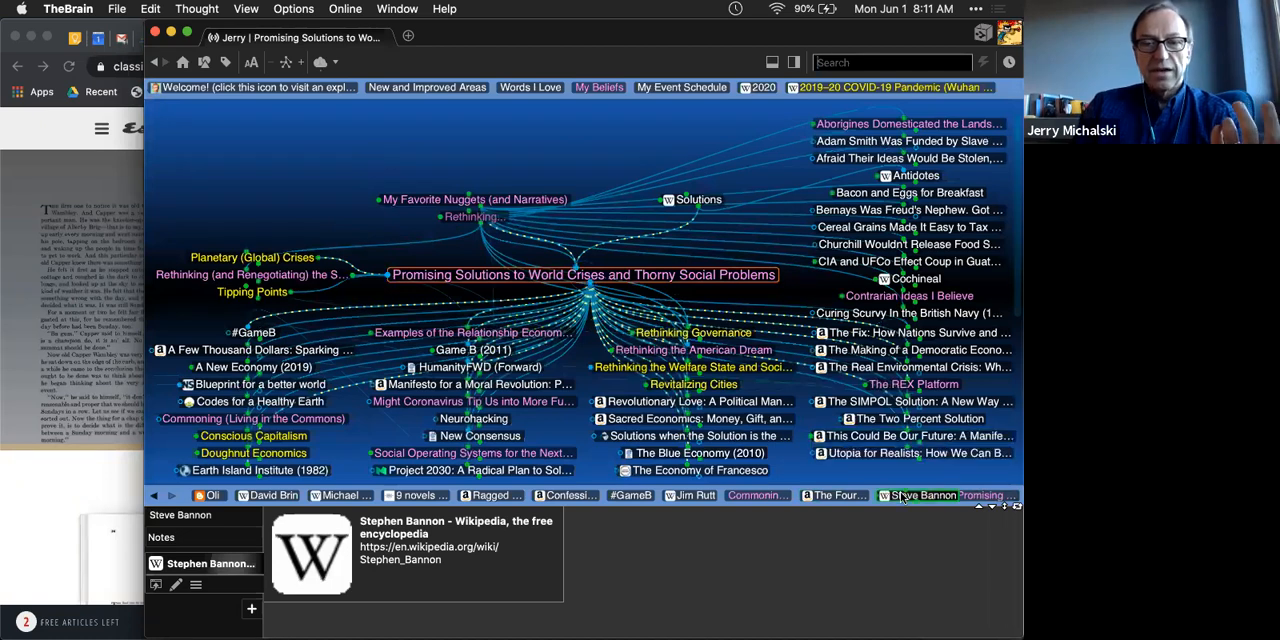
{"action": "left_click", "coordinate": [928, 496]}
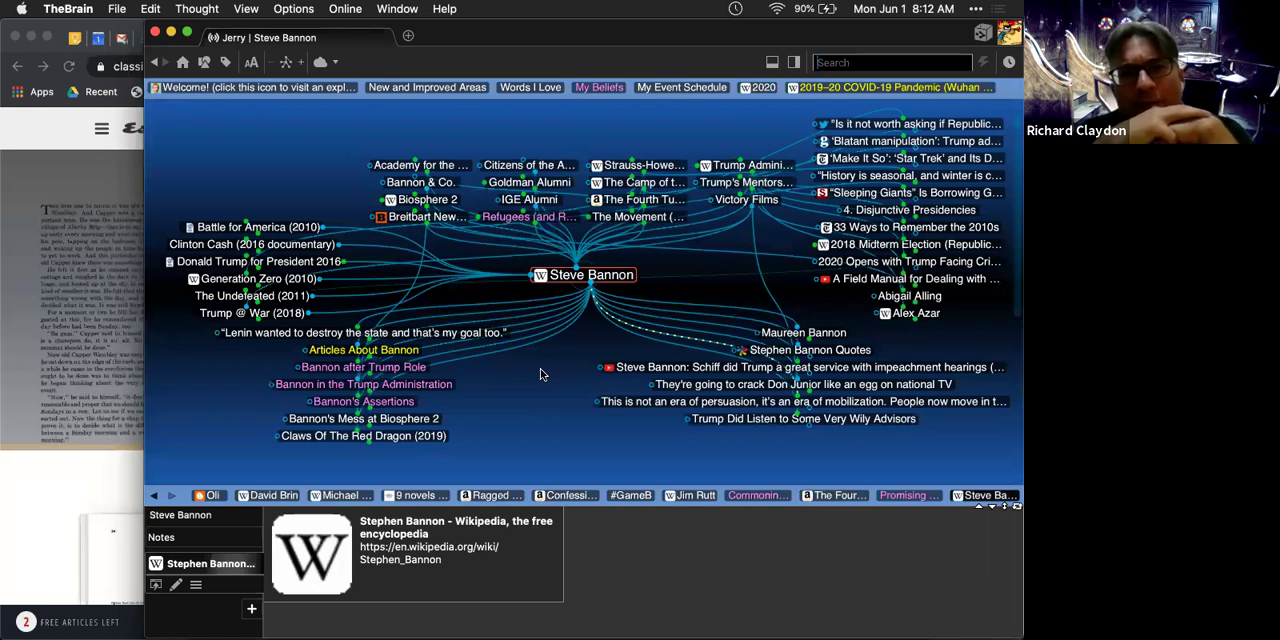
{"action": "mouse_move", "coordinate": [598, 422]}
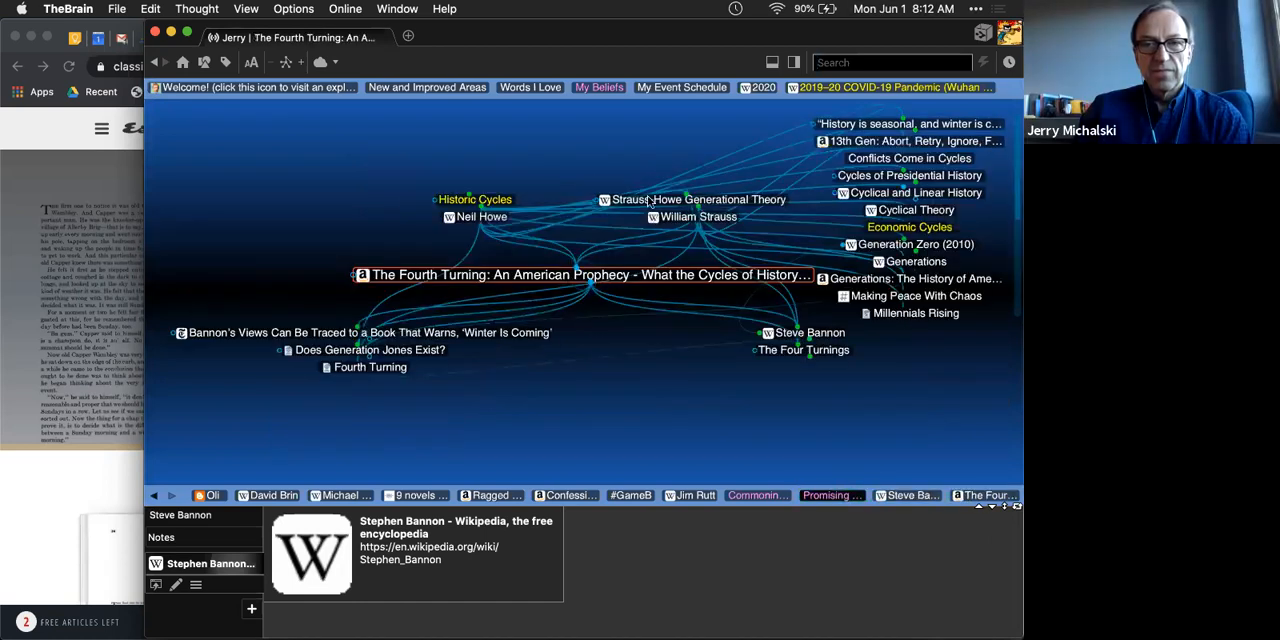
Step: Visit Strauss-Howe Generational Theory, search 'osw' for Oswald Spengler, then focus Spengler's Eight Hochkulturen
{"action": "left_click", "coordinate": [696, 200]}
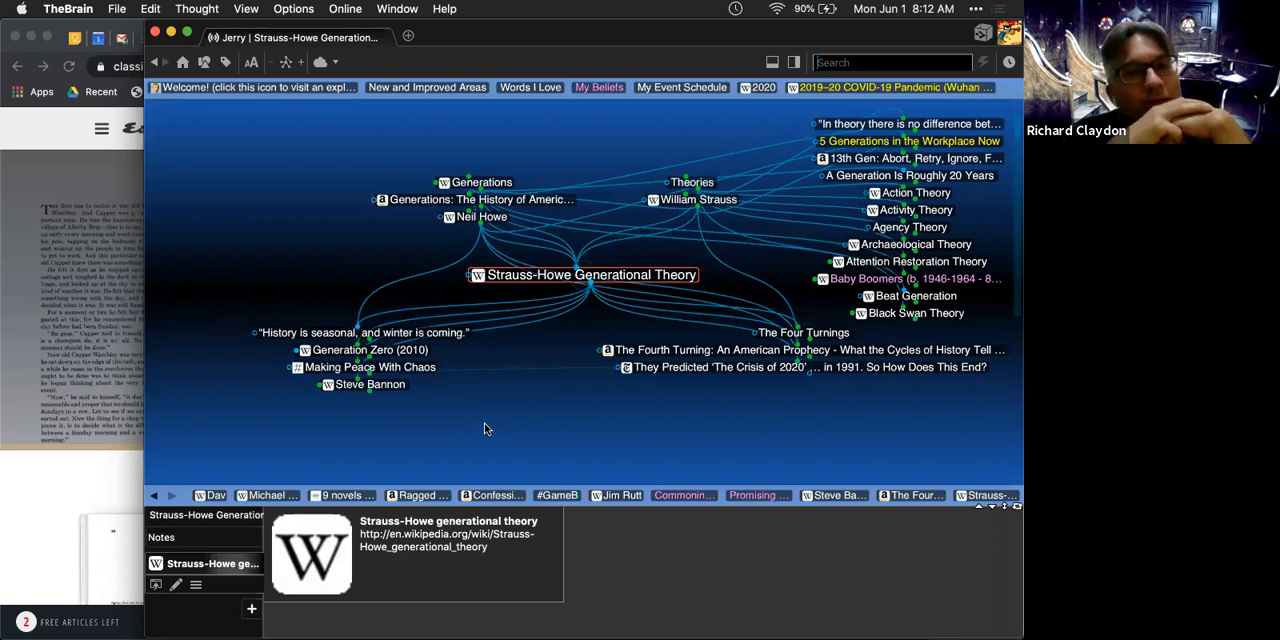
{"action": "type", "text": "osw spengl"}
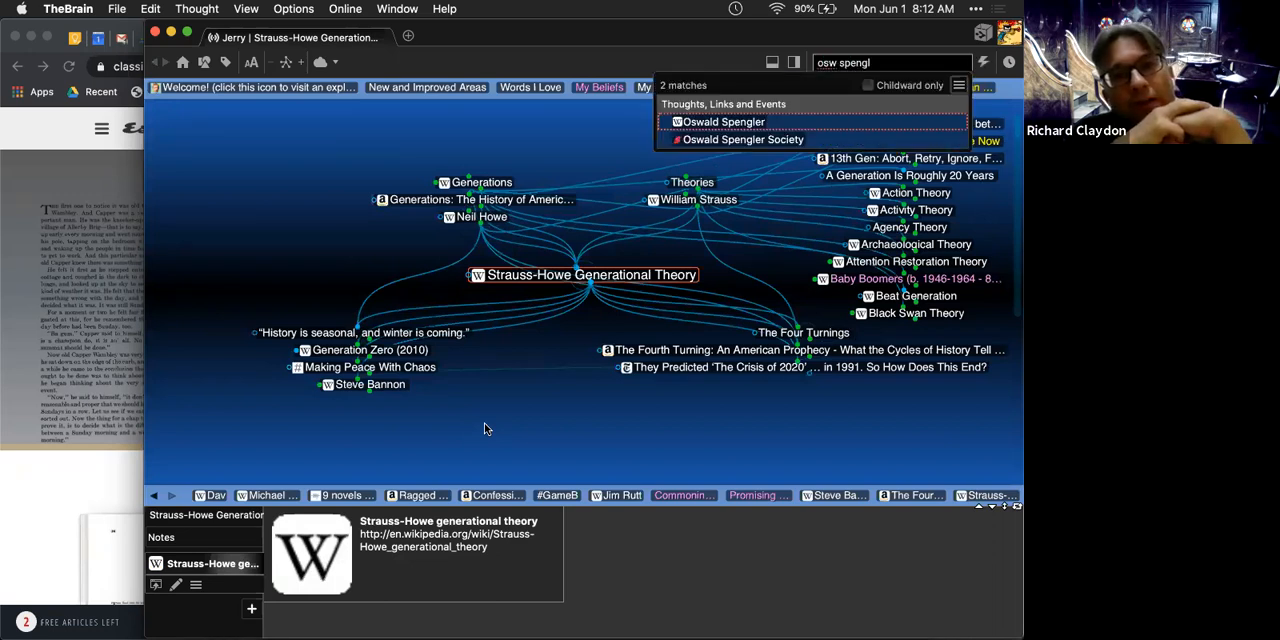
{"action": "mouse_move", "coordinate": [492, 388]}
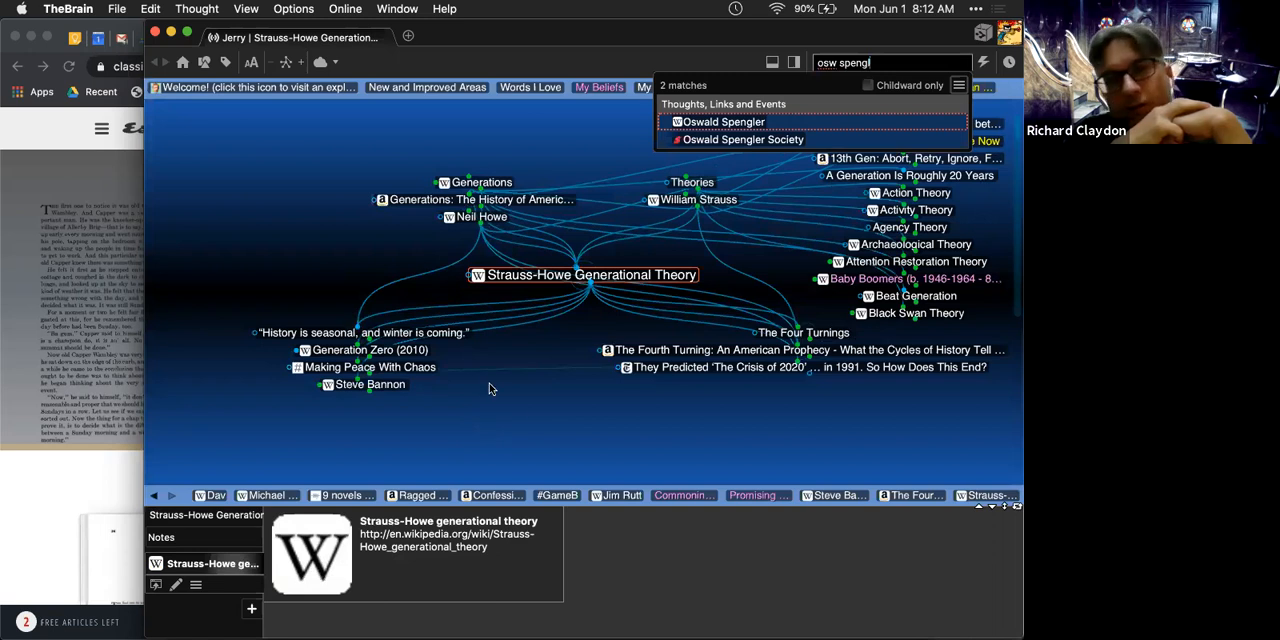
{"action": "left_click", "coordinate": [724, 120]}
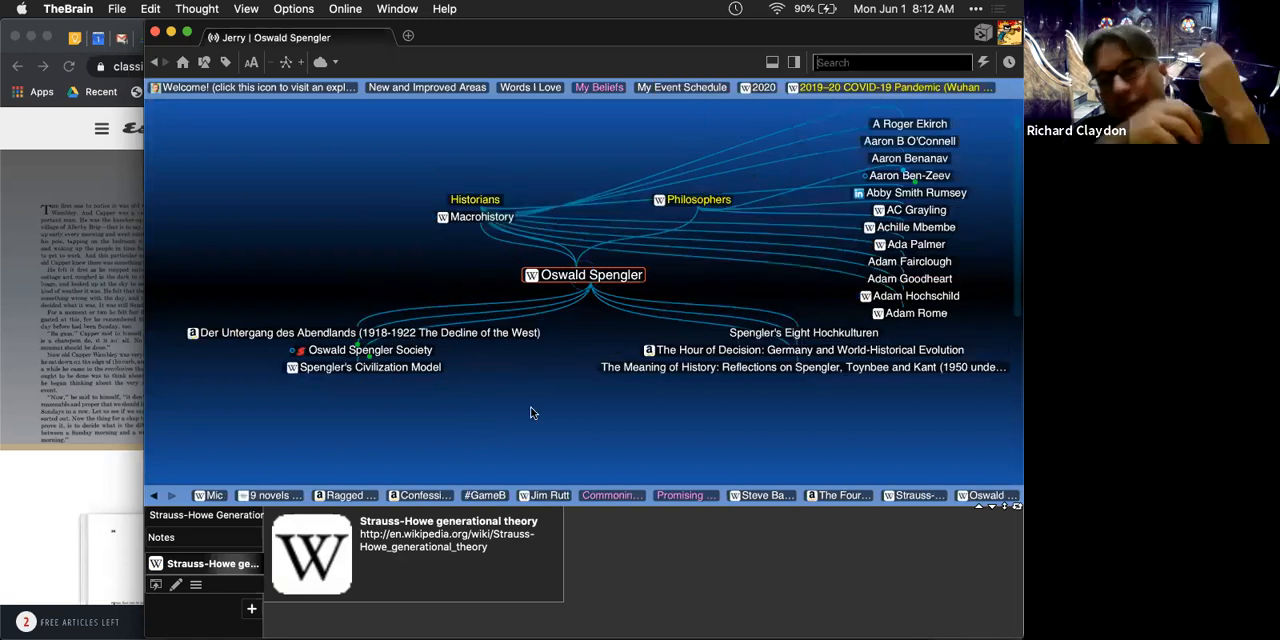
{"action": "left_click", "coordinate": [592, 276]}
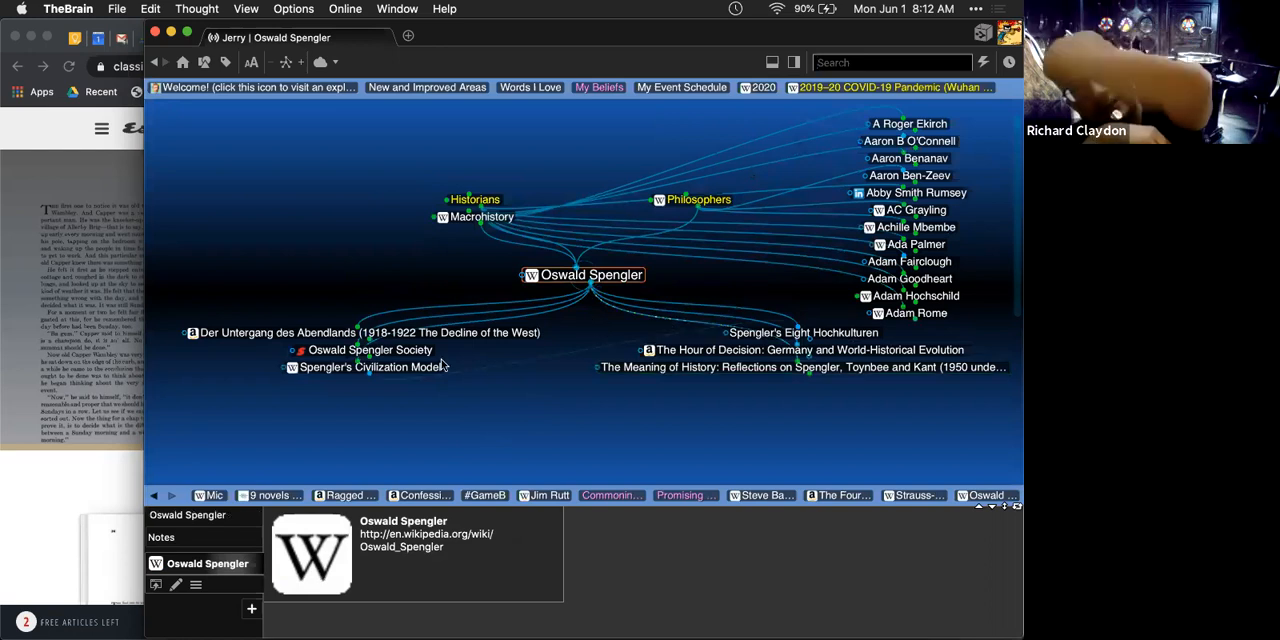
{"action": "left_click", "coordinate": [370, 368]}
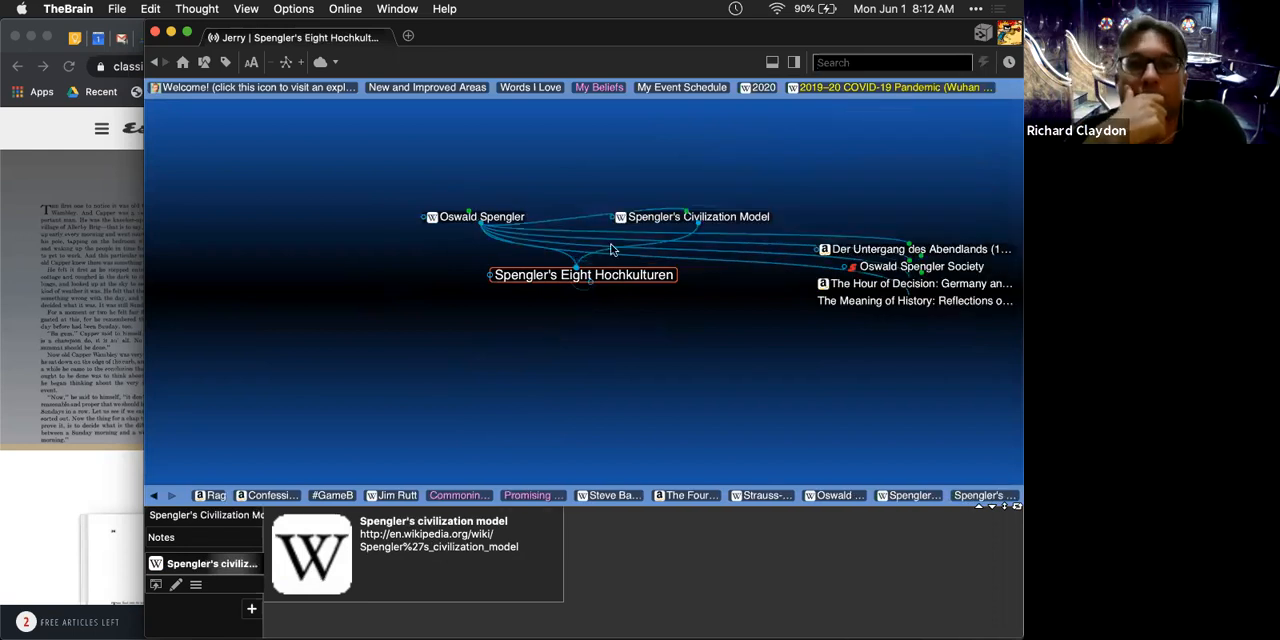
Step: Focus Der Untergang des Abendlands, then move on to the Declinism thought
{"action": "left_click", "coordinate": [698, 216]}
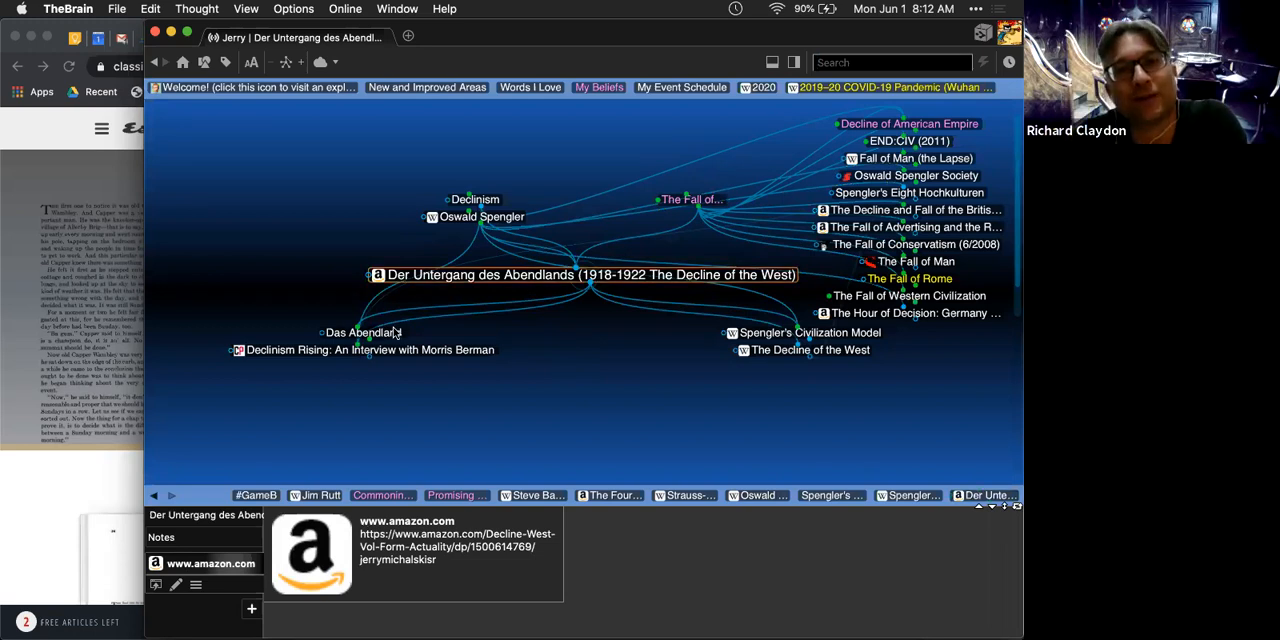
{"action": "left_click", "coordinate": [360, 332]}
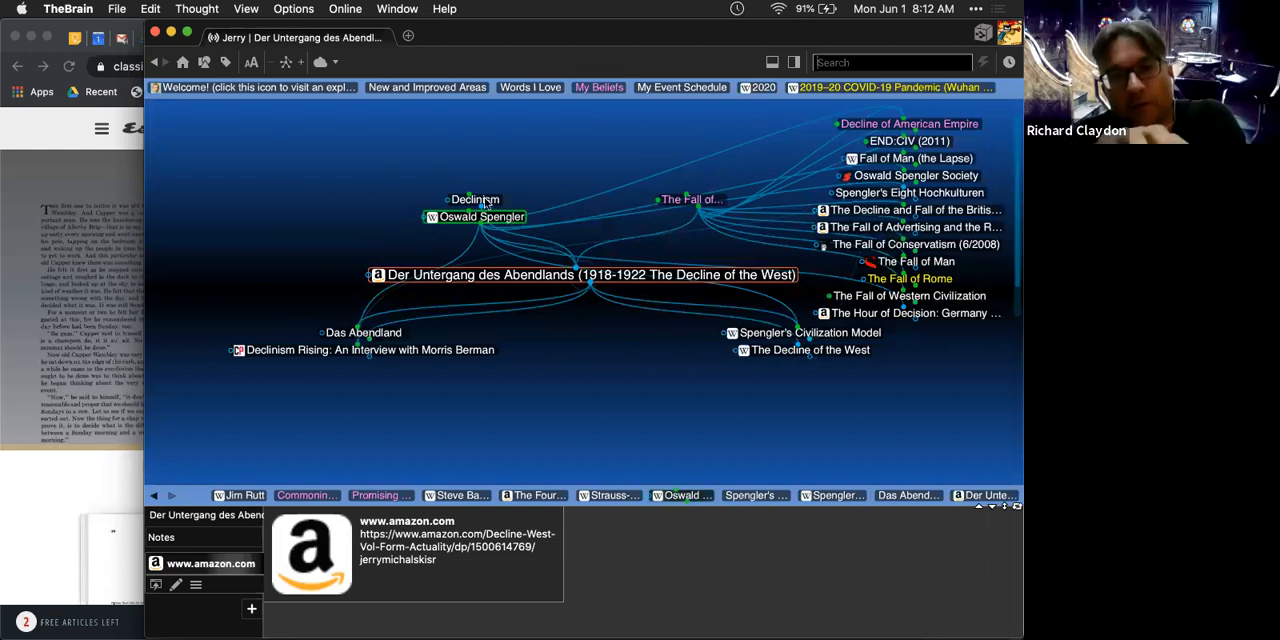
{"action": "left_click", "coordinate": [472, 200]}
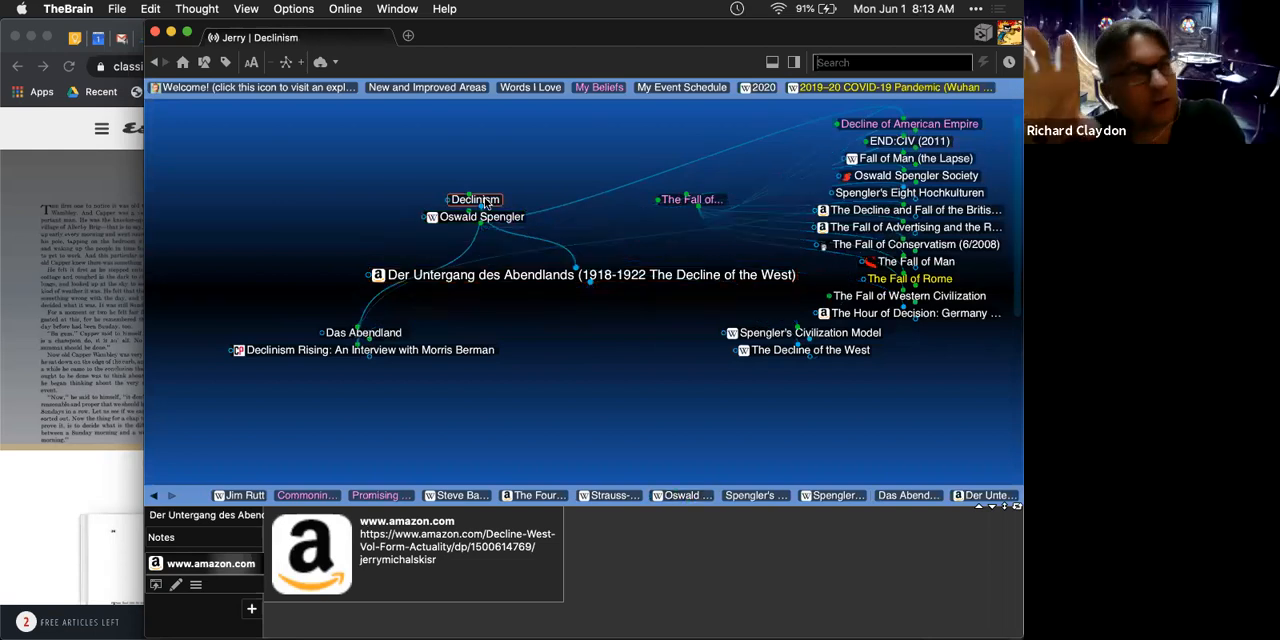
{"action": "left_click", "coordinate": [474, 200]}
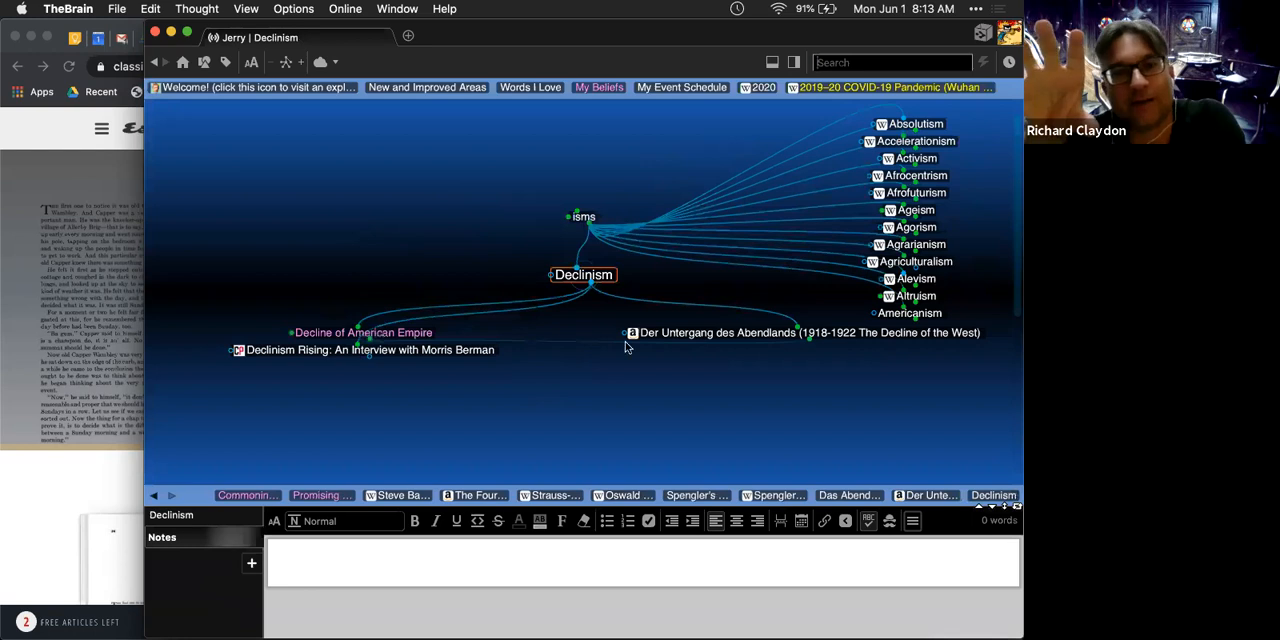
{"action": "mouse_move", "coordinate": [658, 332]}
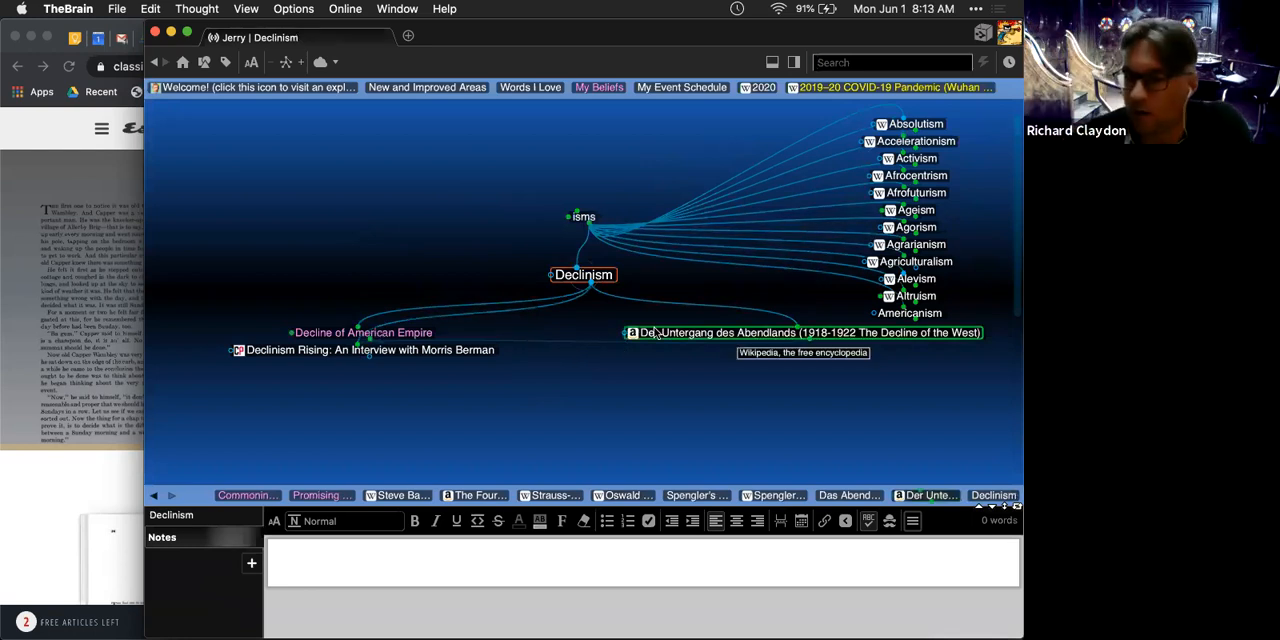
Step: Return to Der Untergang des Abendlands and make Oswald Spengler the central thought
{"action": "left_click", "coordinate": [800, 332]}
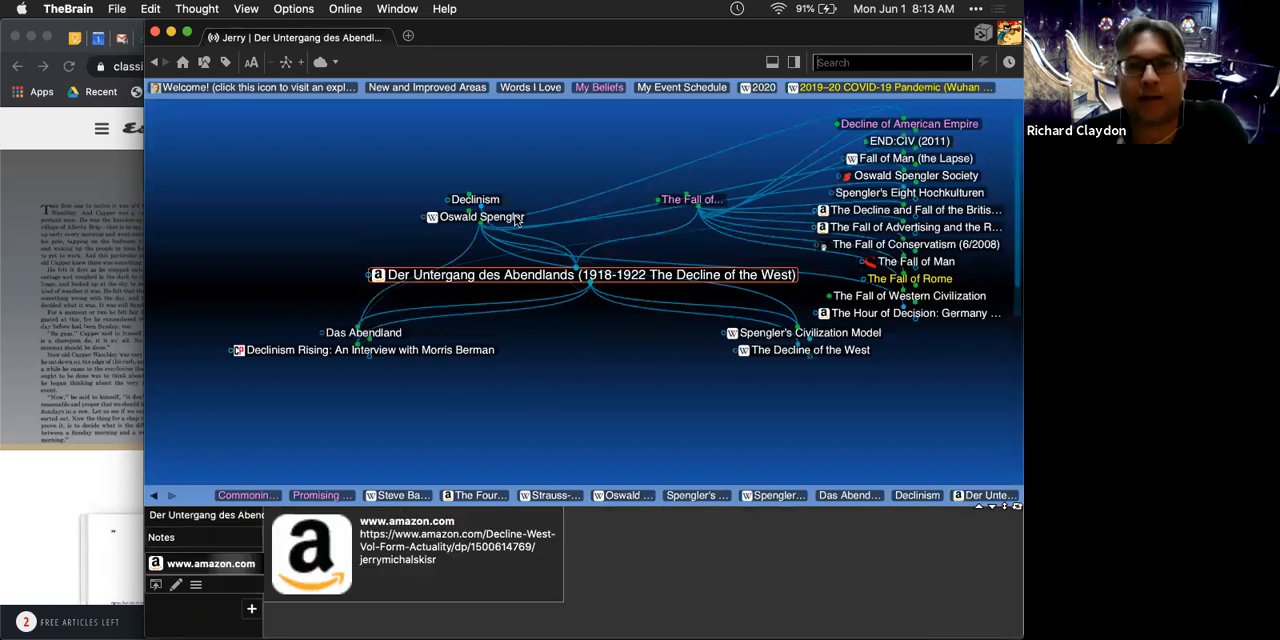
{"action": "left_click", "coordinate": [480, 216]}
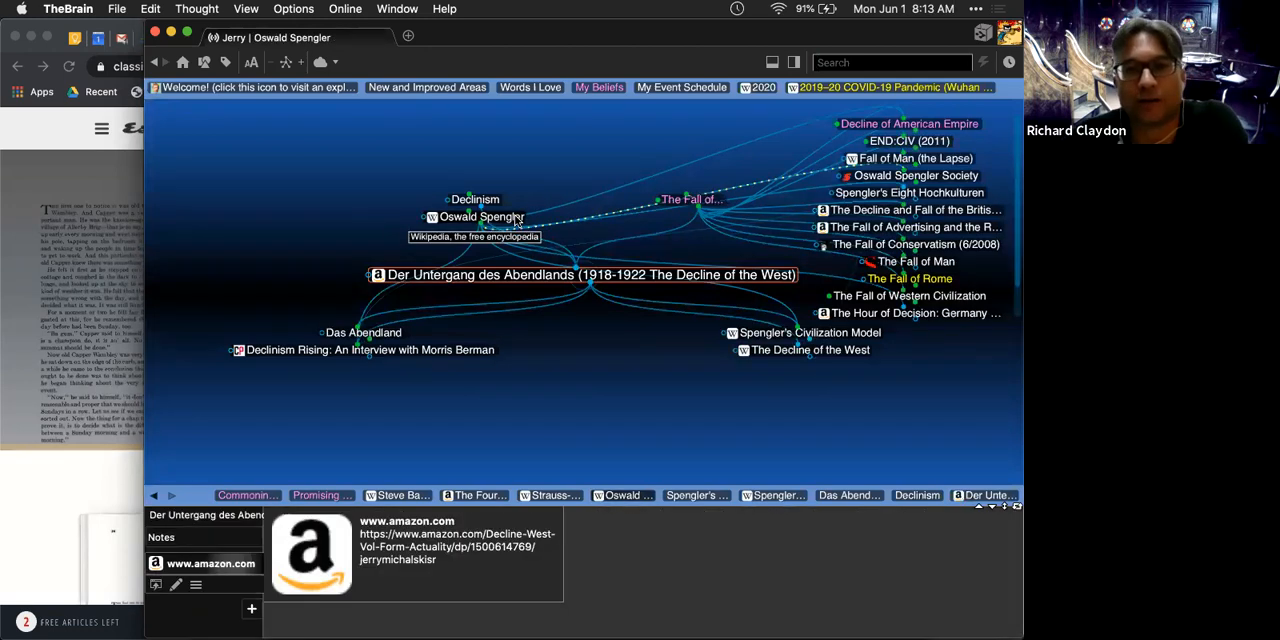
{"action": "left_click", "coordinate": [476, 216]}
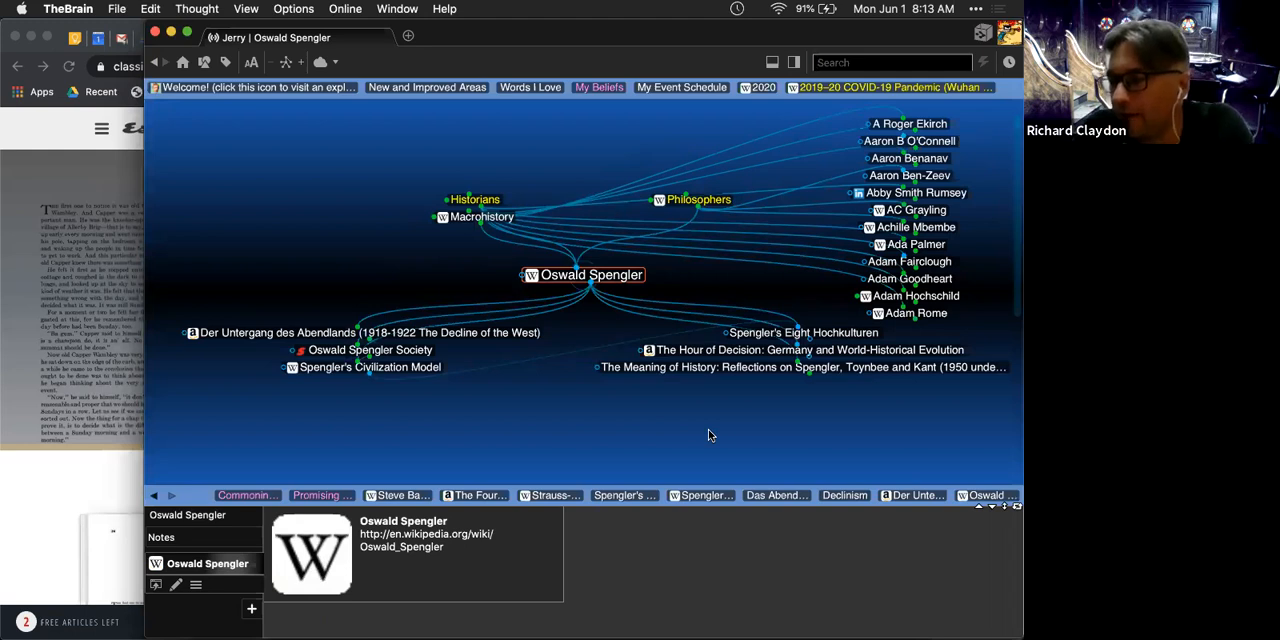
{"action": "mouse_move", "coordinate": [600, 428]}
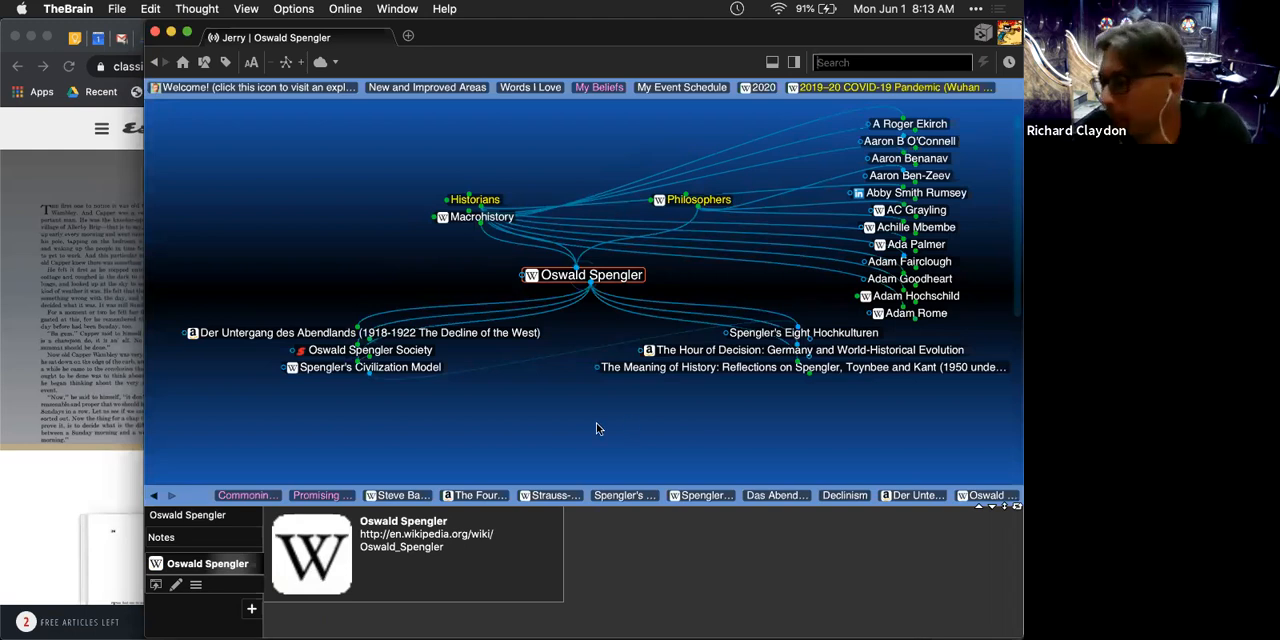
Step: Search 'bauman', focus the Zygmunt Bauman thought, and begin searching 'ant' for Giddens
{"action": "type", "text": "zug"}
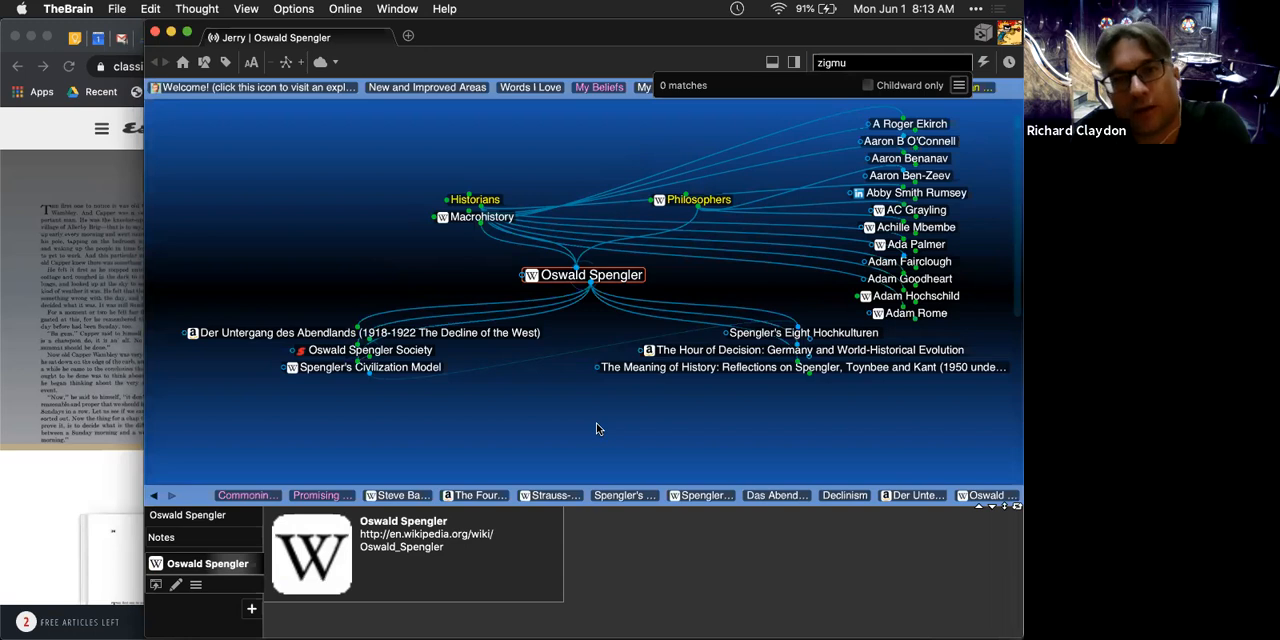
{"action": "type", "text": "bu"}
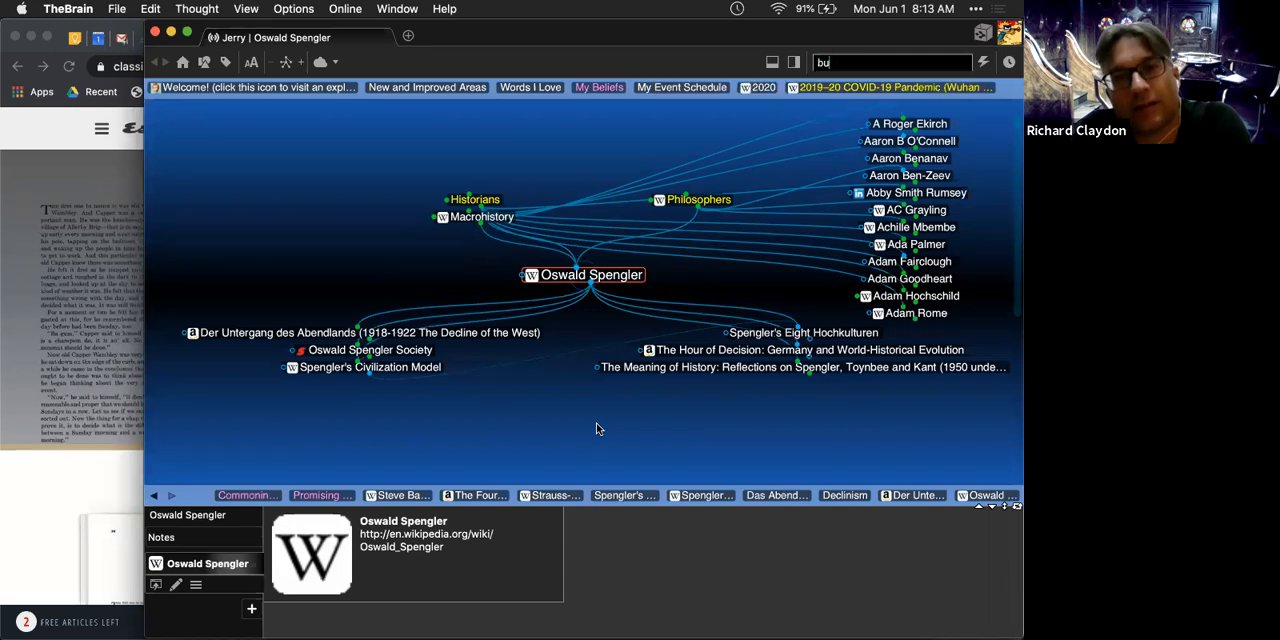
{"action": "type", "text": "auman"}
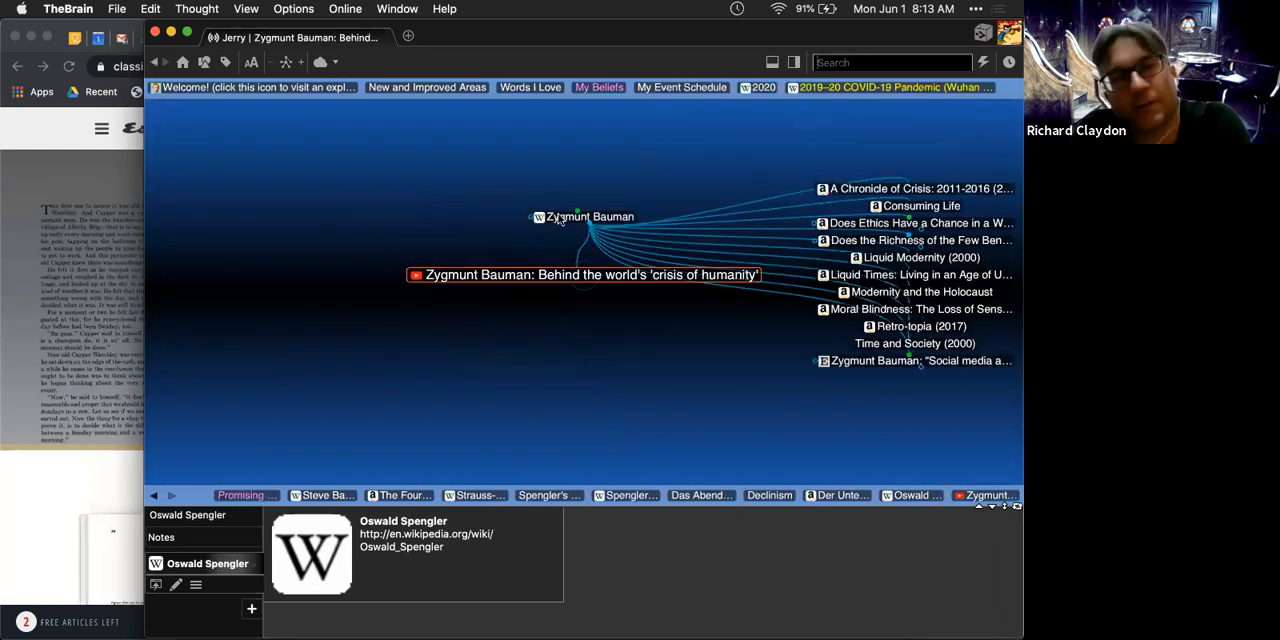
{"action": "left_click", "coordinate": [586, 216]}
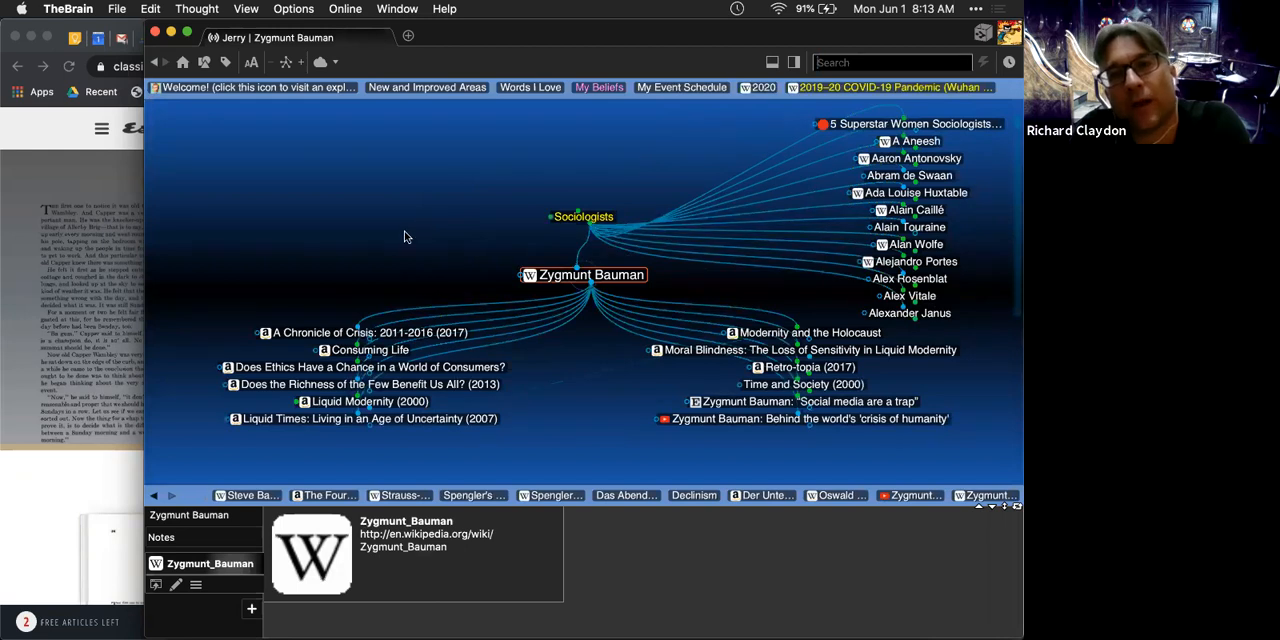
{"action": "type", "text": "anthon gidden"}
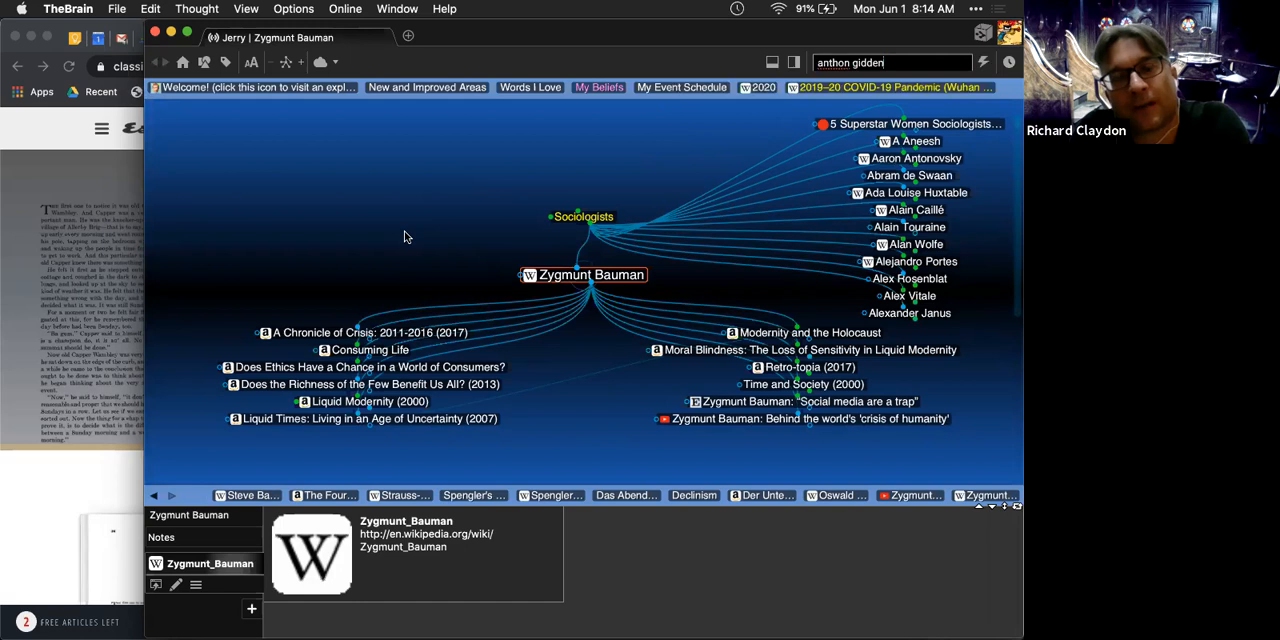
Step: Jump to the Anthony Giddens thought from the matches, then head back toward Zygmunt Bauman
{"action": "left_click", "coordinate": [876, 62]}
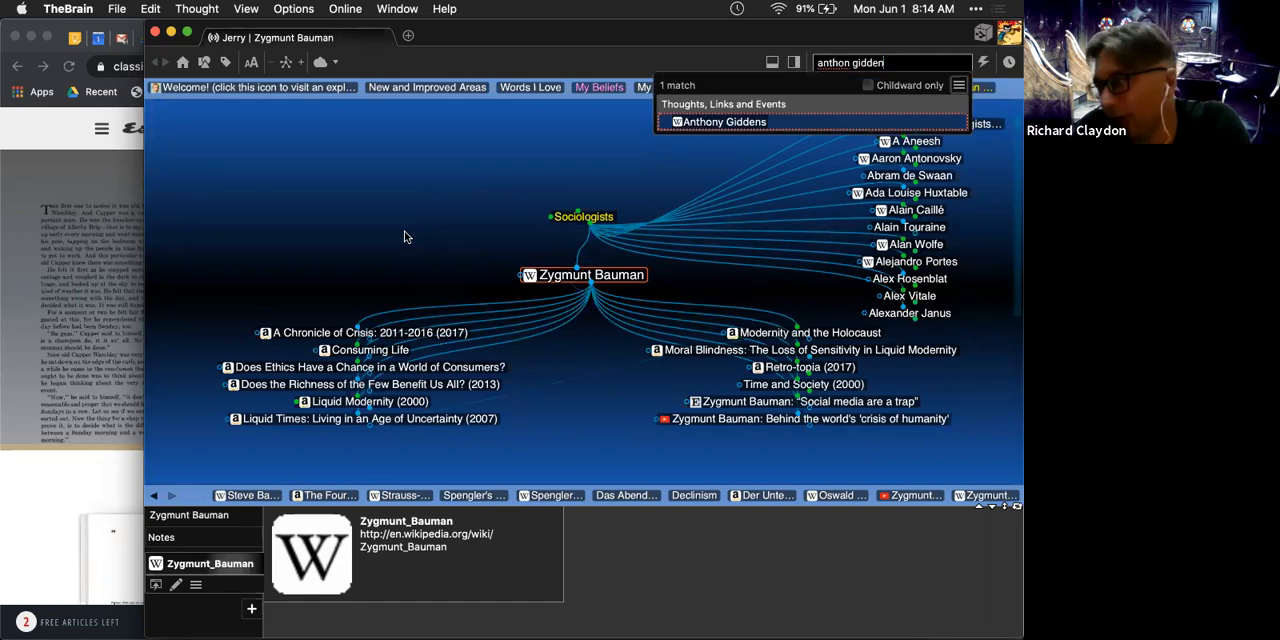
{"action": "left_click", "coordinate": [720, 120]}
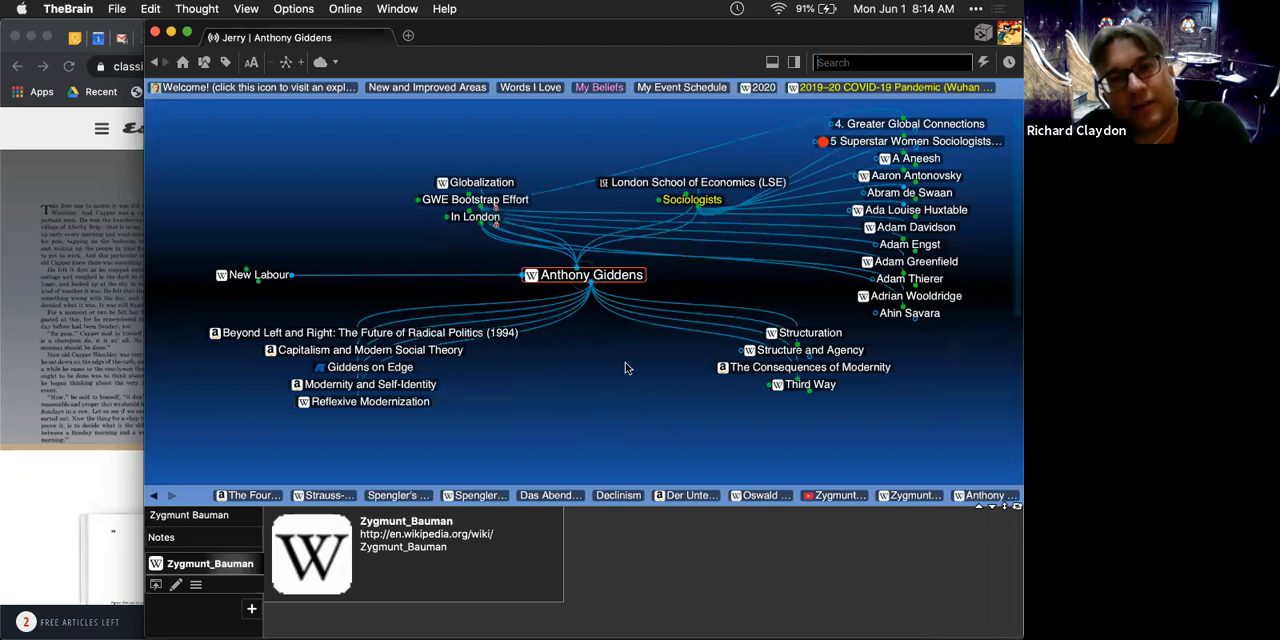
{"action": "left_click", "coordinate": [584, 274]}
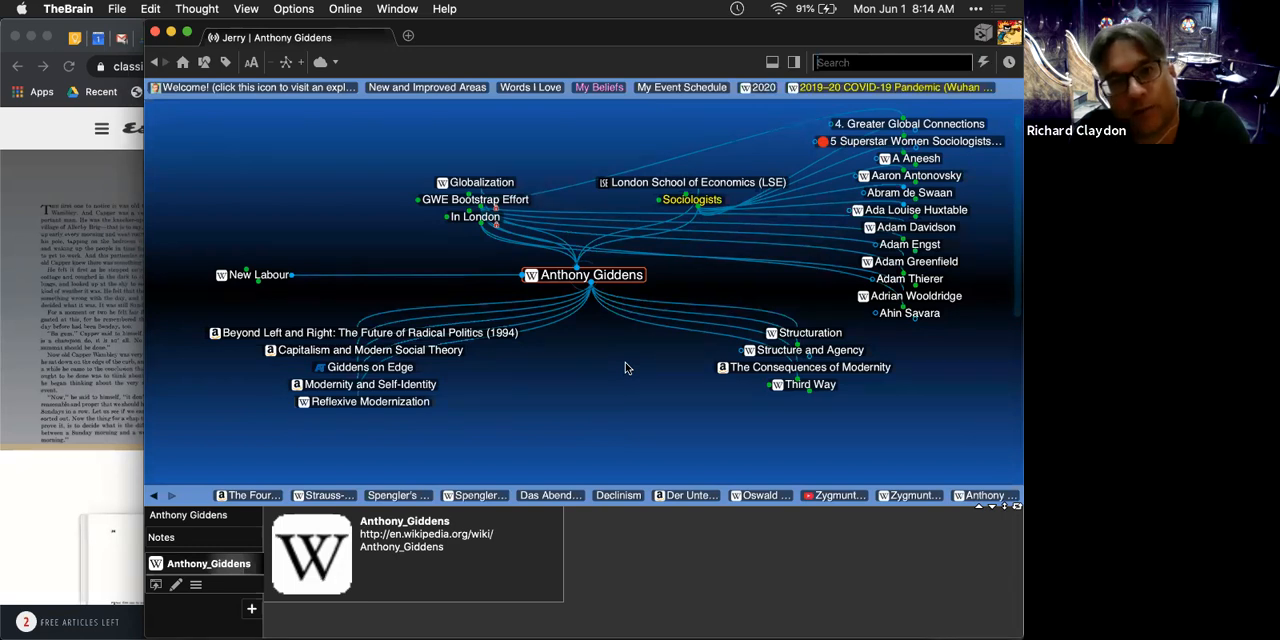
{"action": "mouse_move", "coordinate": [860, 438]}
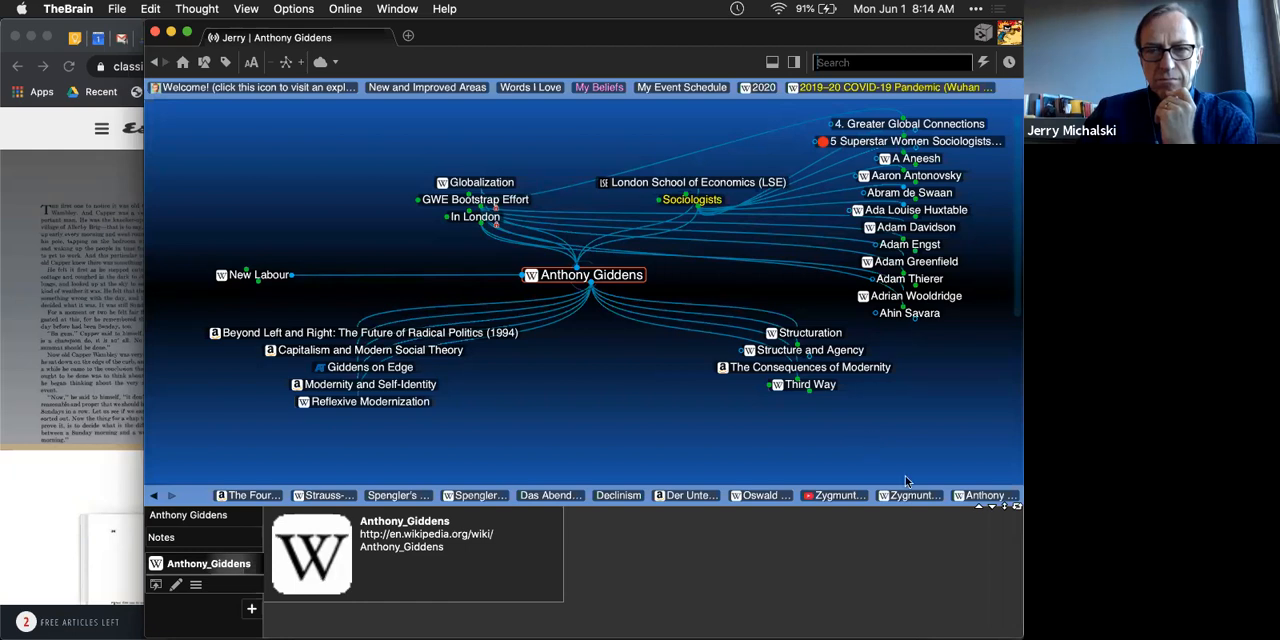
{"action": "left_click", "coordinate": [912, 496]}
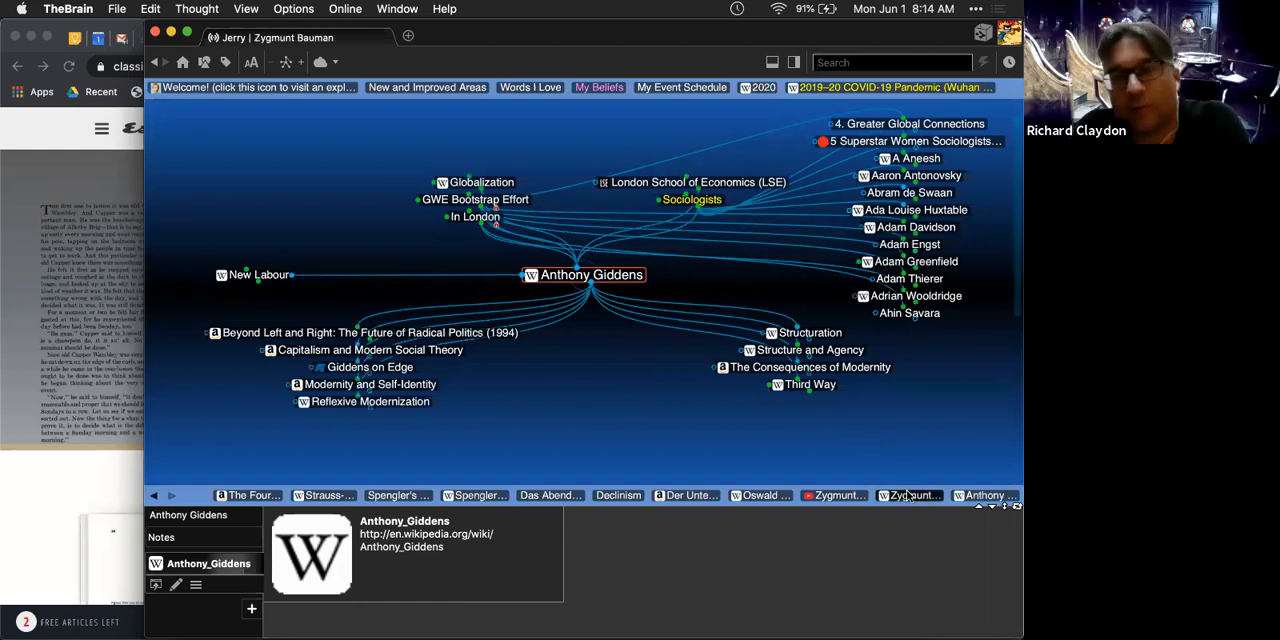
Step: From Bauman, focus the thought about the past having become attractive
{"action": "left_click", "coordinate": [912, 496]}
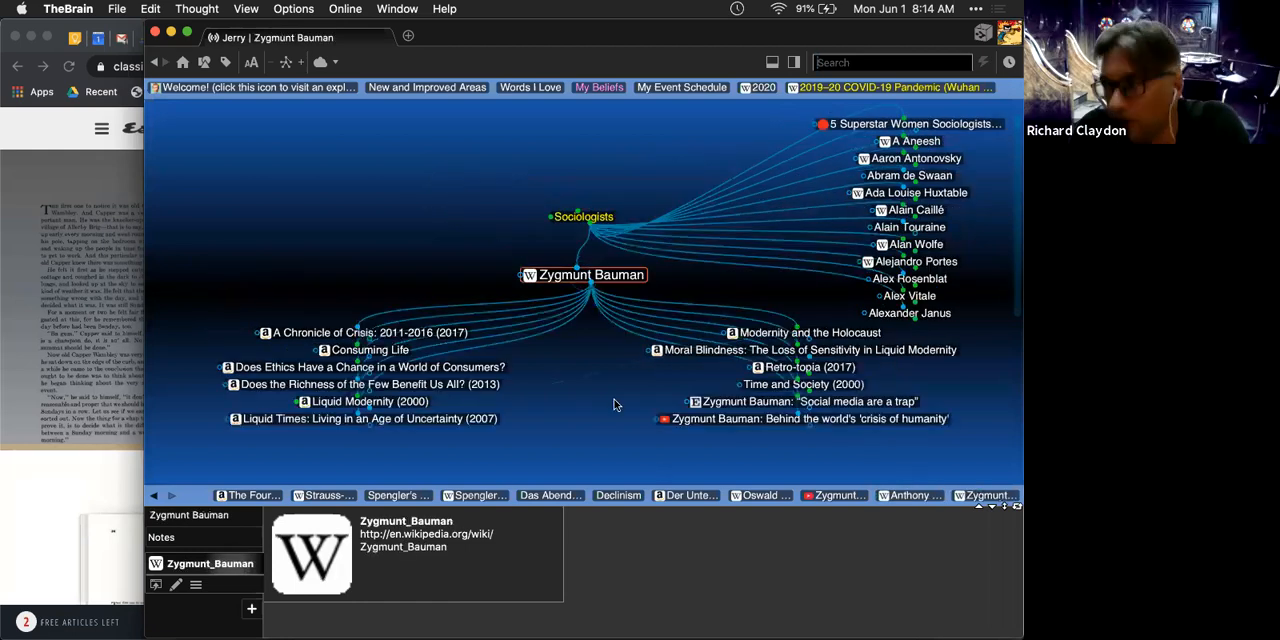
{"action": "mouse_move", "coordinate": [596, 348]}
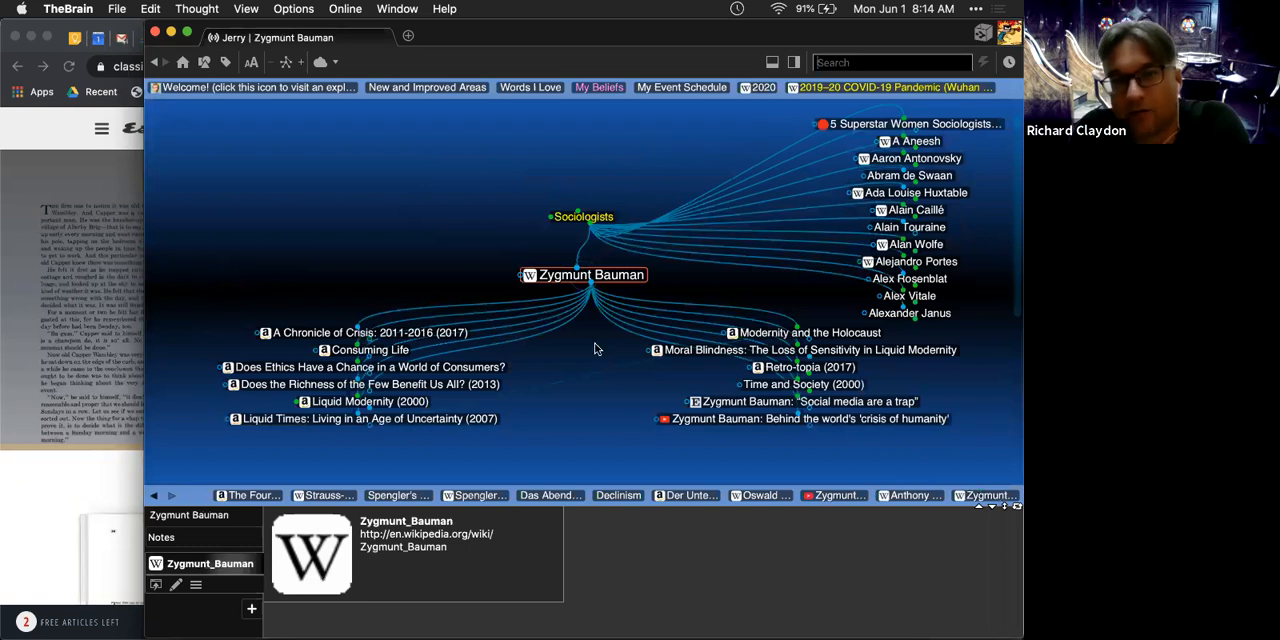
{"action": "mouse_move", "coordinate": [592, 344]}
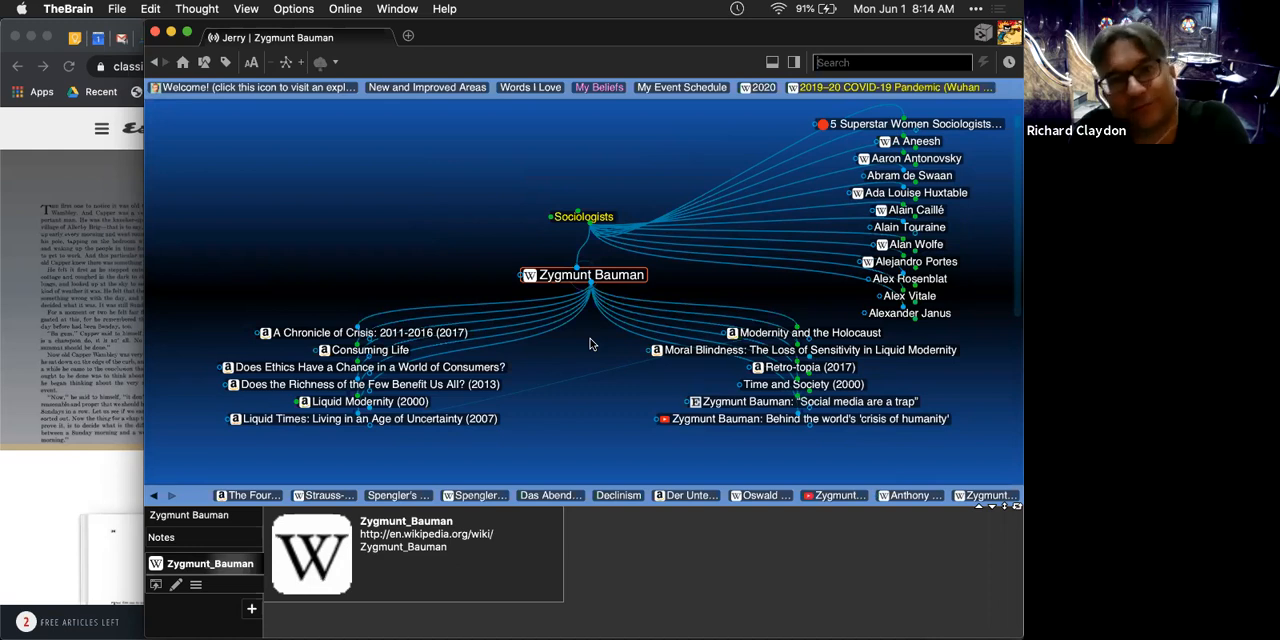
{"action": "mouse_move", "coordinate": [424, 252]}
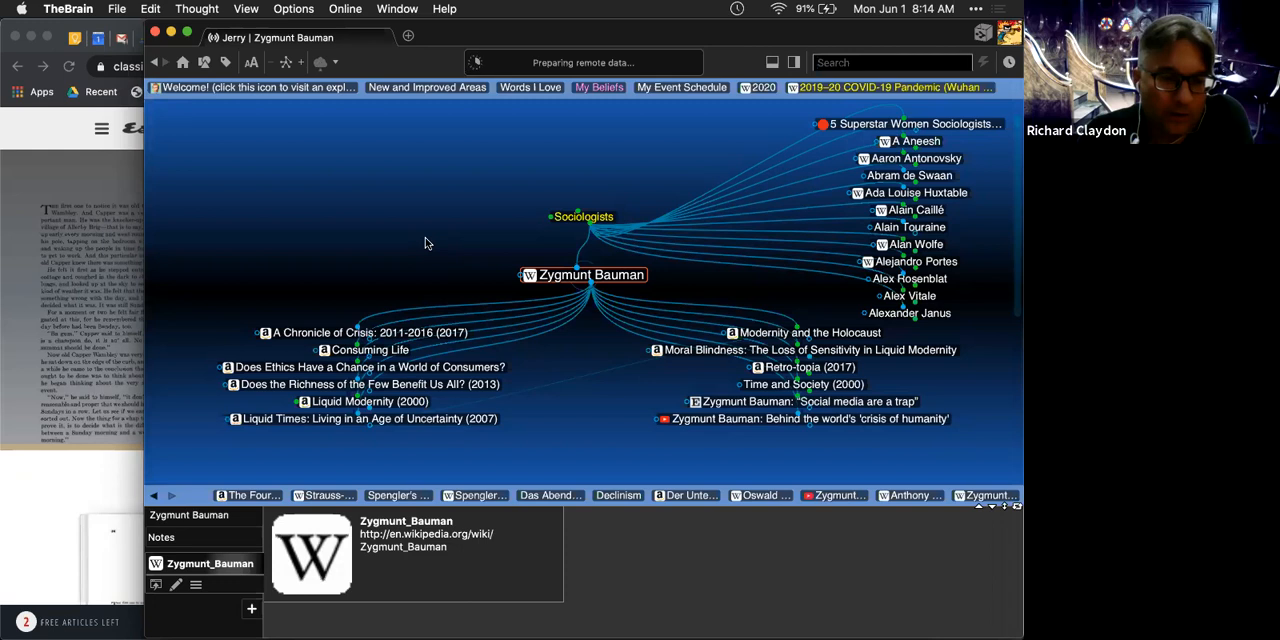
{"action": "mouse_move", "coordinate": [544, 384]}
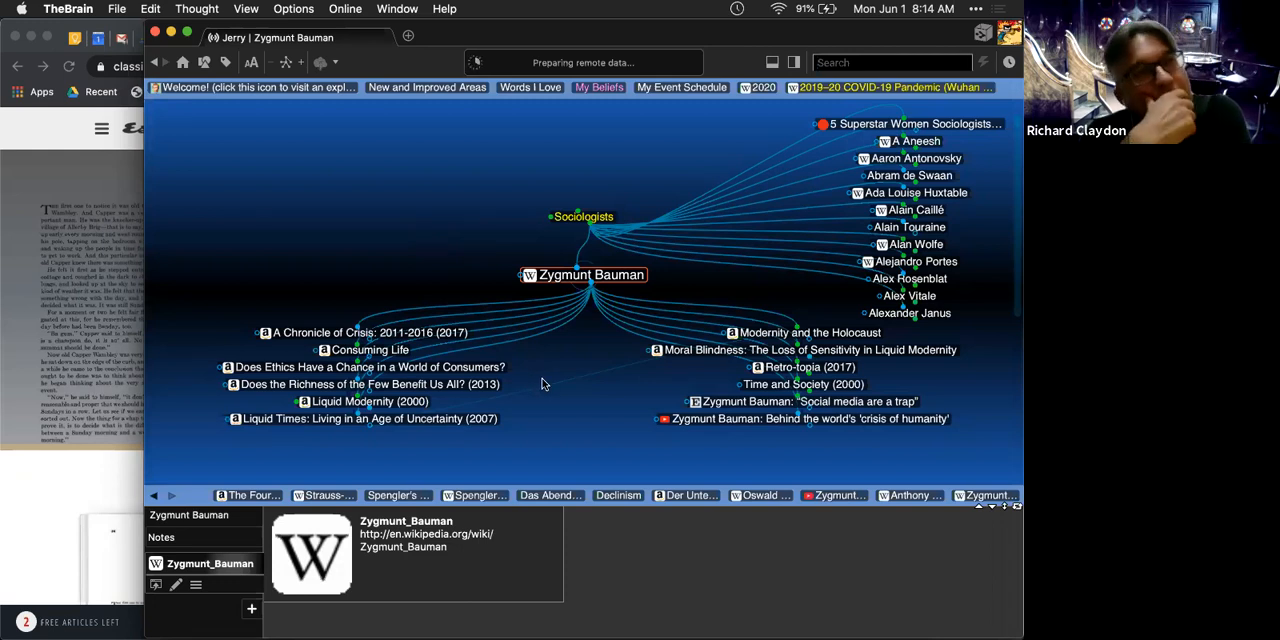
{"action": "mouse_move", "coordinate": [554, 356]}
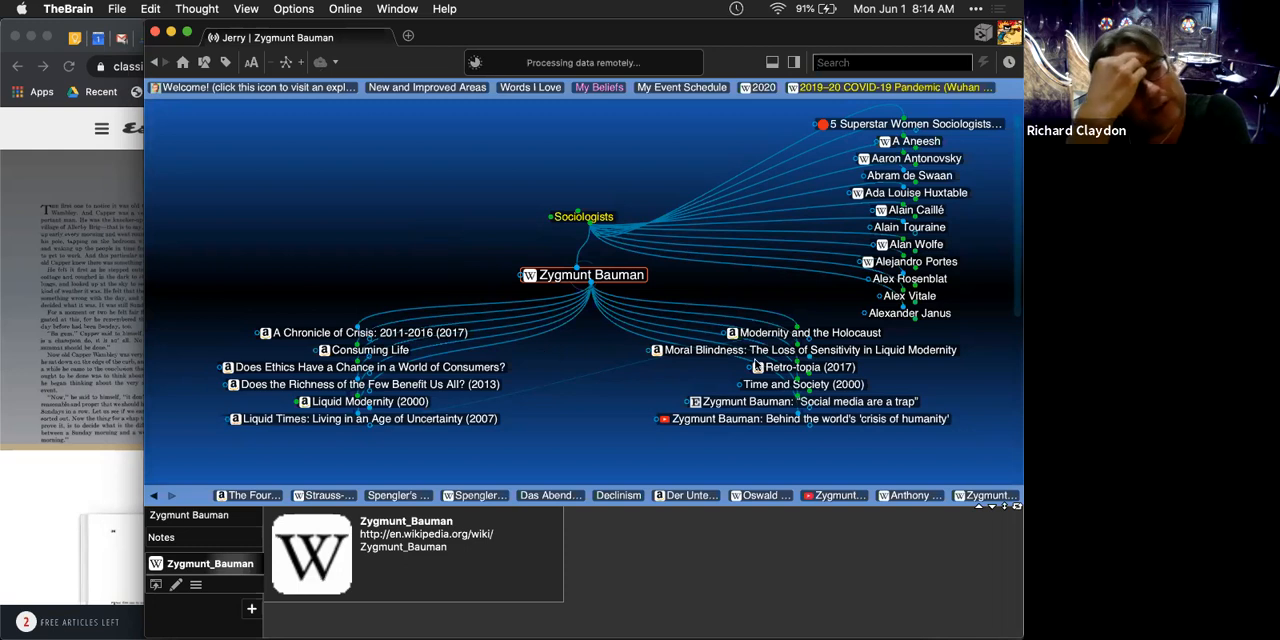
{"action": "left_click", "coordinate": [802, 366]}
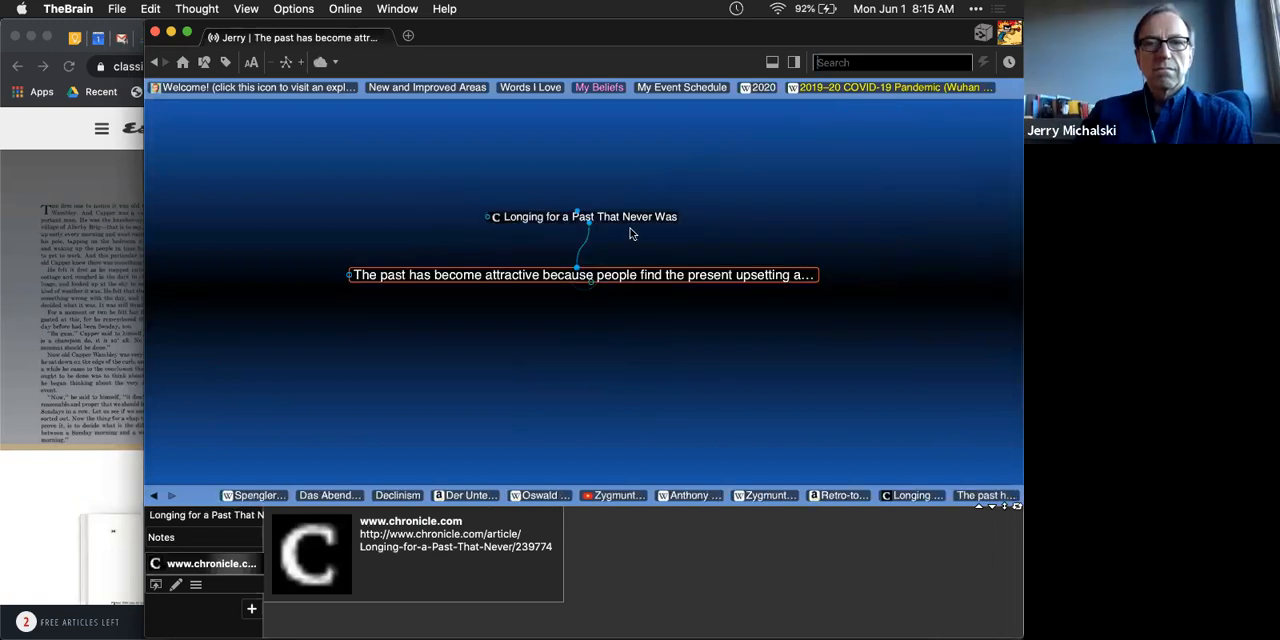
Step: Make Zygmunt Bauman the central thought again
{"action": "left_click", "coordinate": [584, 216]}
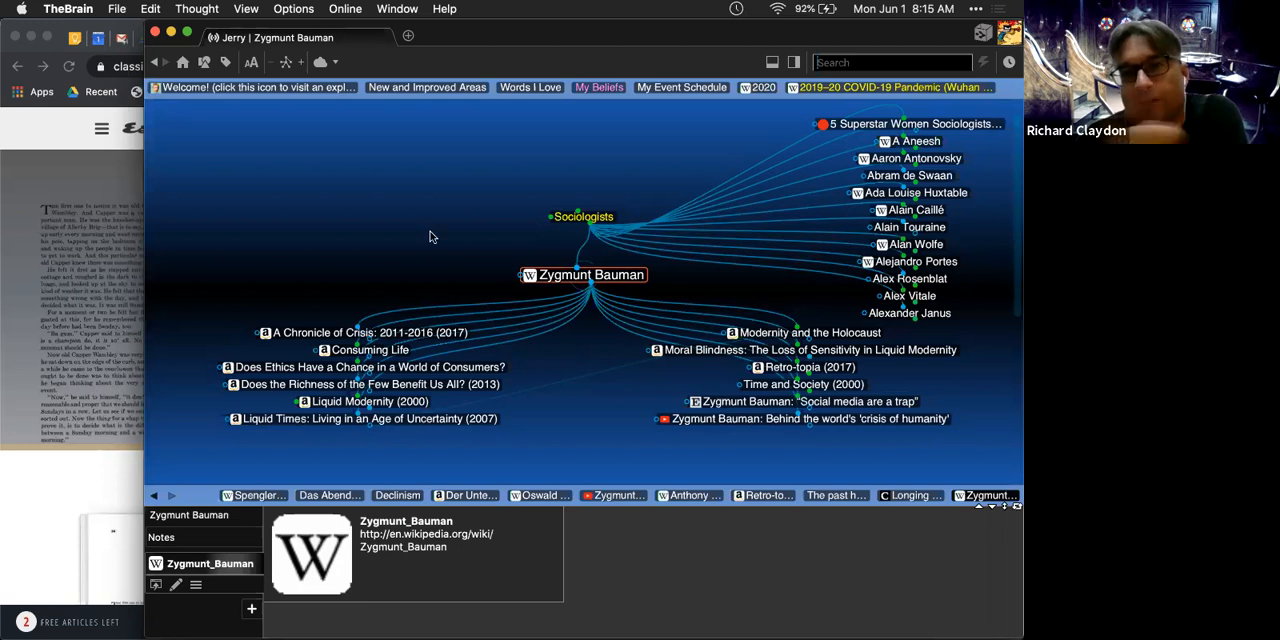
Step: Search 'ba' to reach the Titanic Battle Over the Narratives thought
{"action": "type", "text": "ba"}
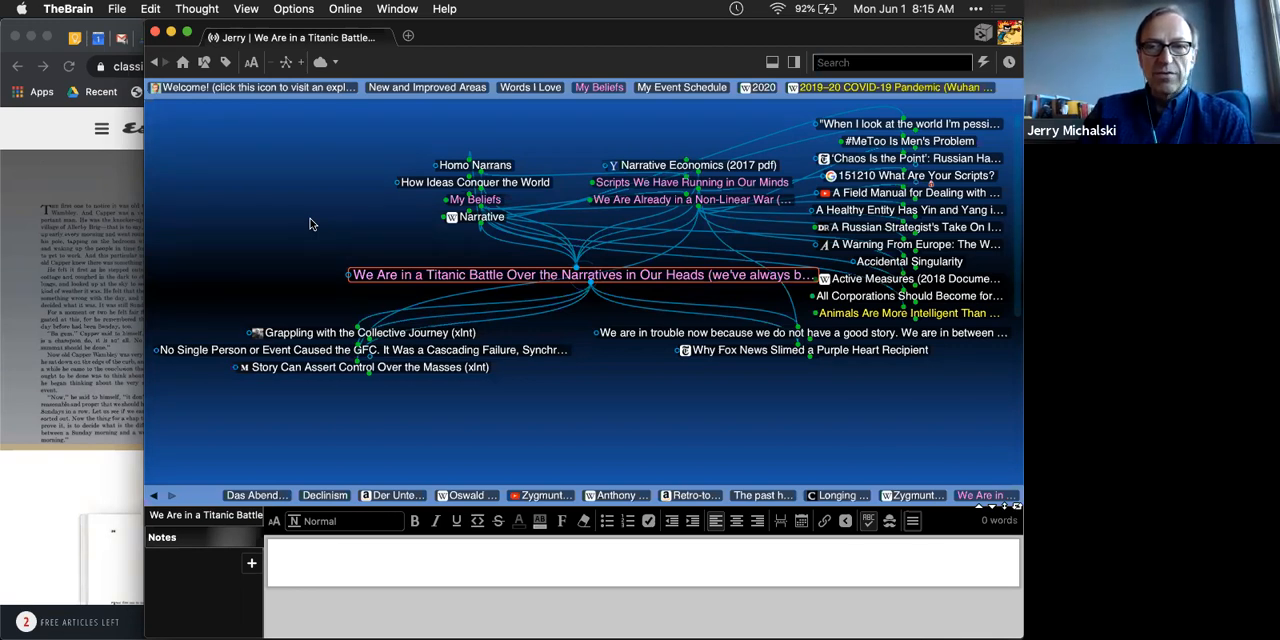
{"action": "mouse_move", "coordinate": [404, 278]}
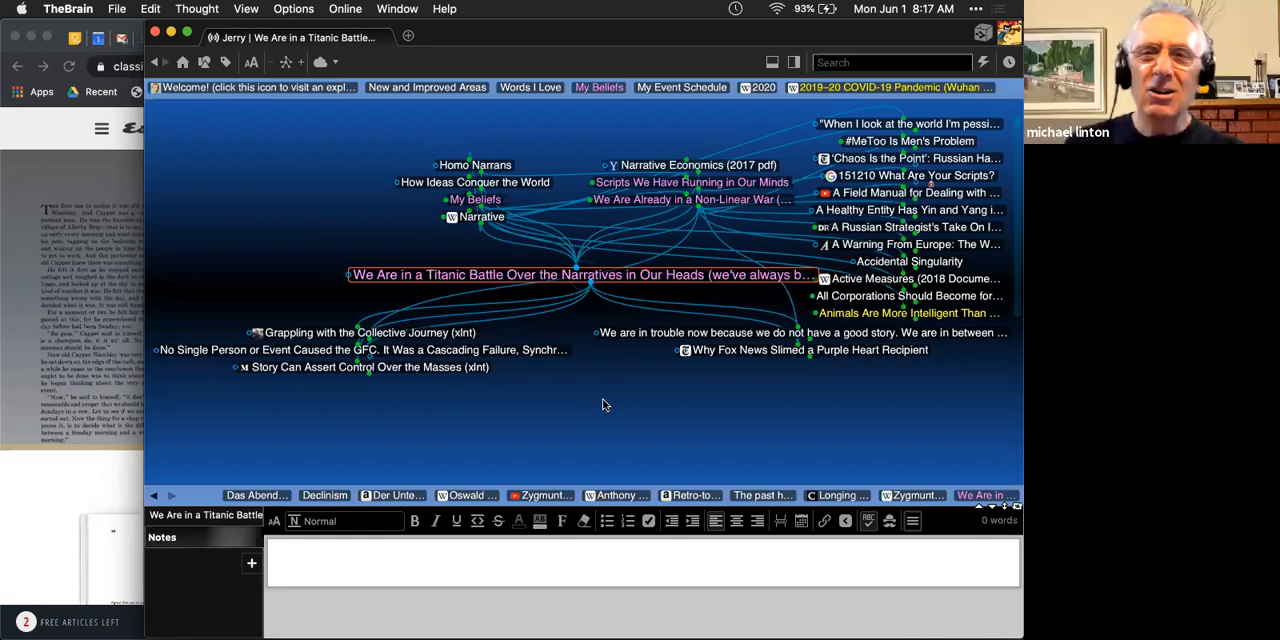
{"action": "mouse_move", "coordinate": [620, 404]}
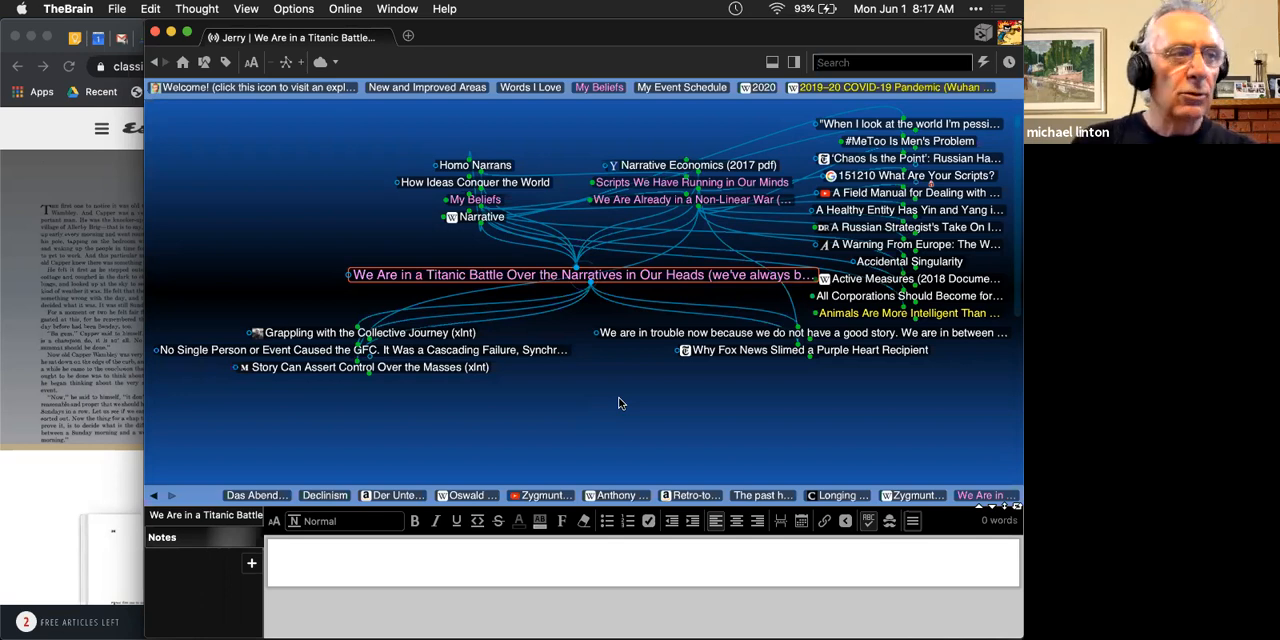
Step: Search 'da' and focus the Dave Snowden thought, then start a 'tropes' search
{"action": "type", "text": "dav snowden"}
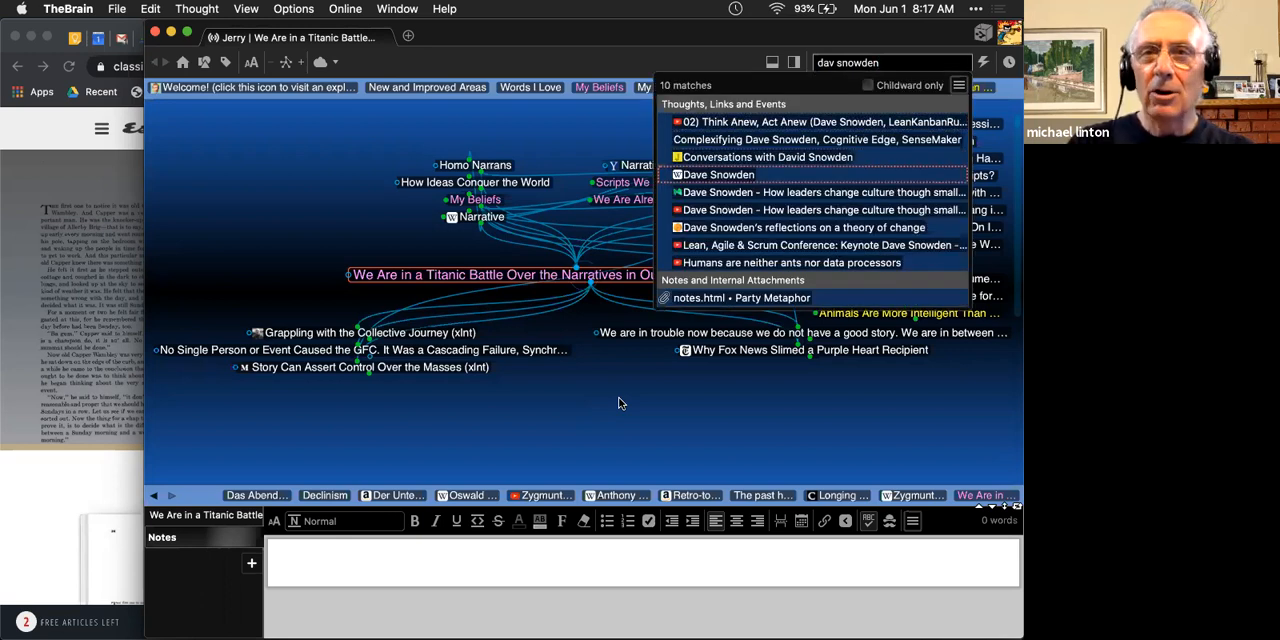
{"action": "left_click", "coordinate": [716, 176]}
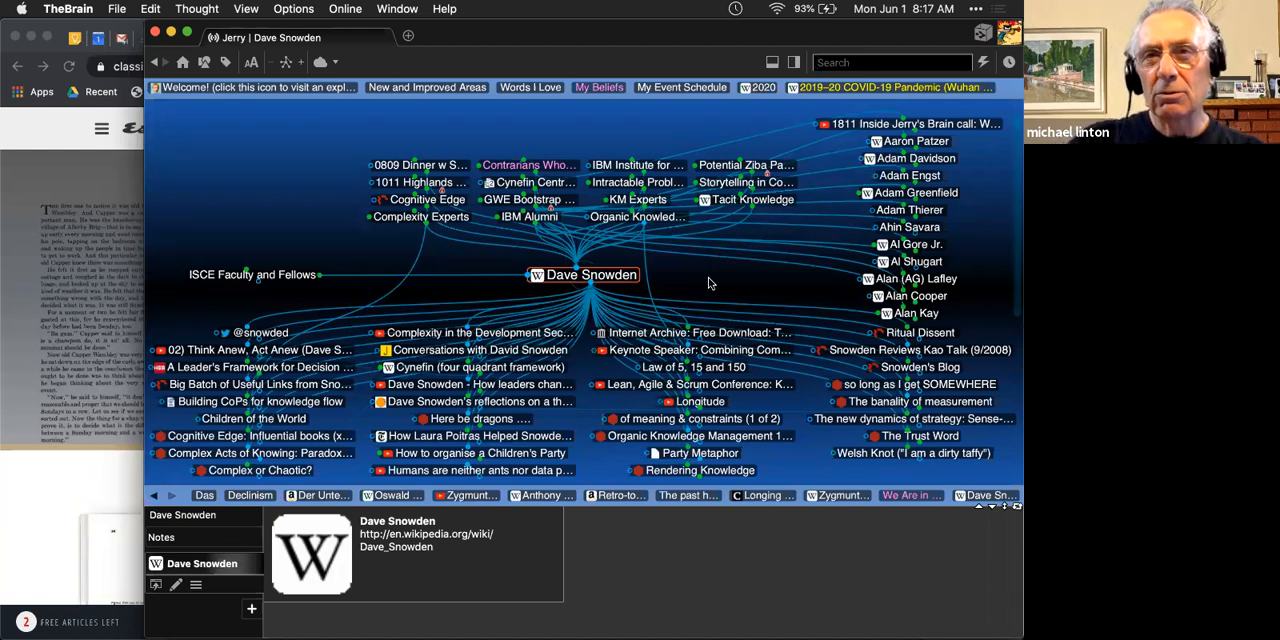
{"action": "type", "text": "tropes"}
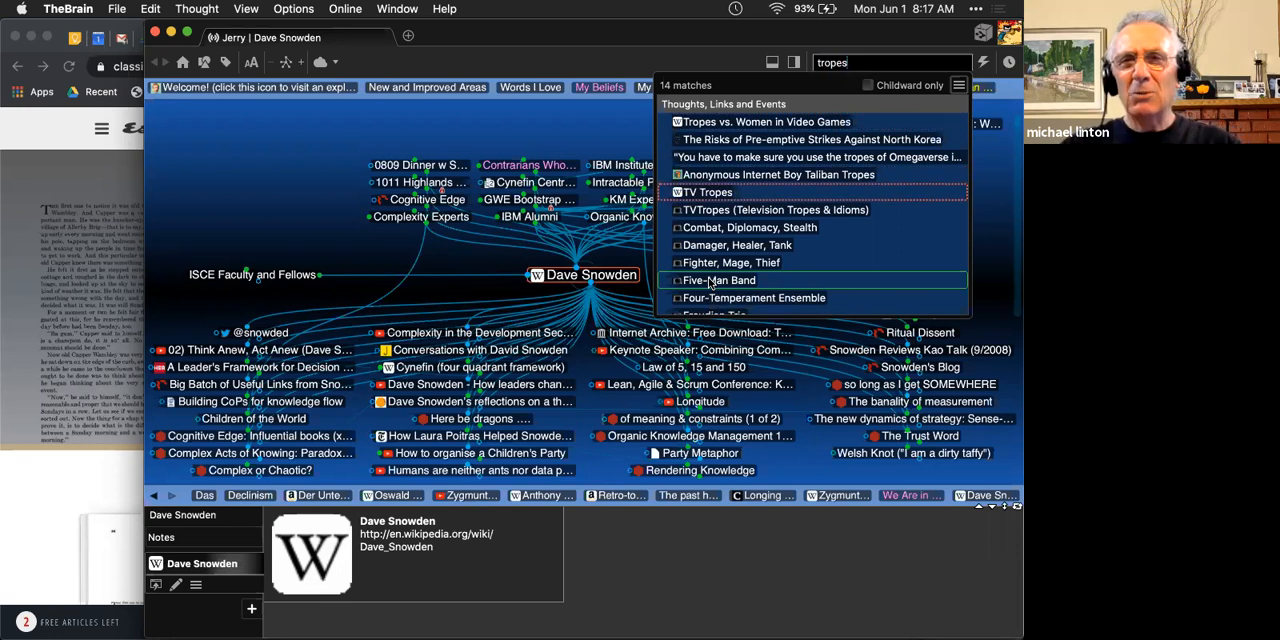
Step: Reach the Trope (literature) thought by way of TV Tropes from the search results
{"action": "left_click", "coordinate": [708, 192]}
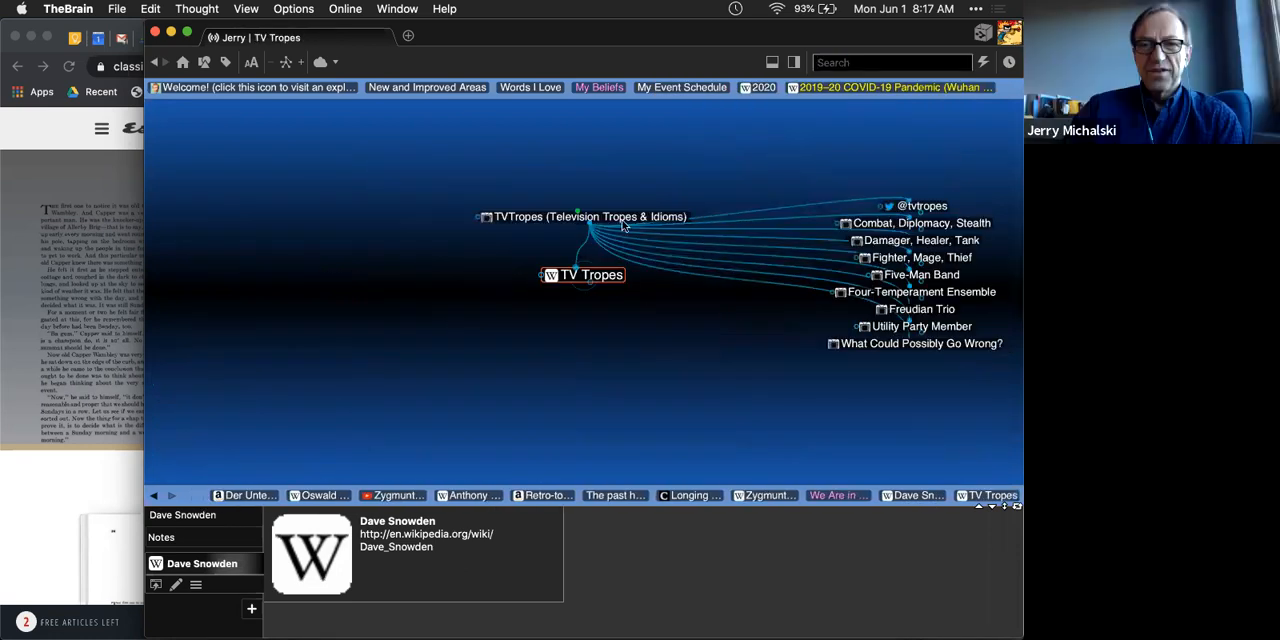
{"action": "left_click", "coordinate": [572, 216]}
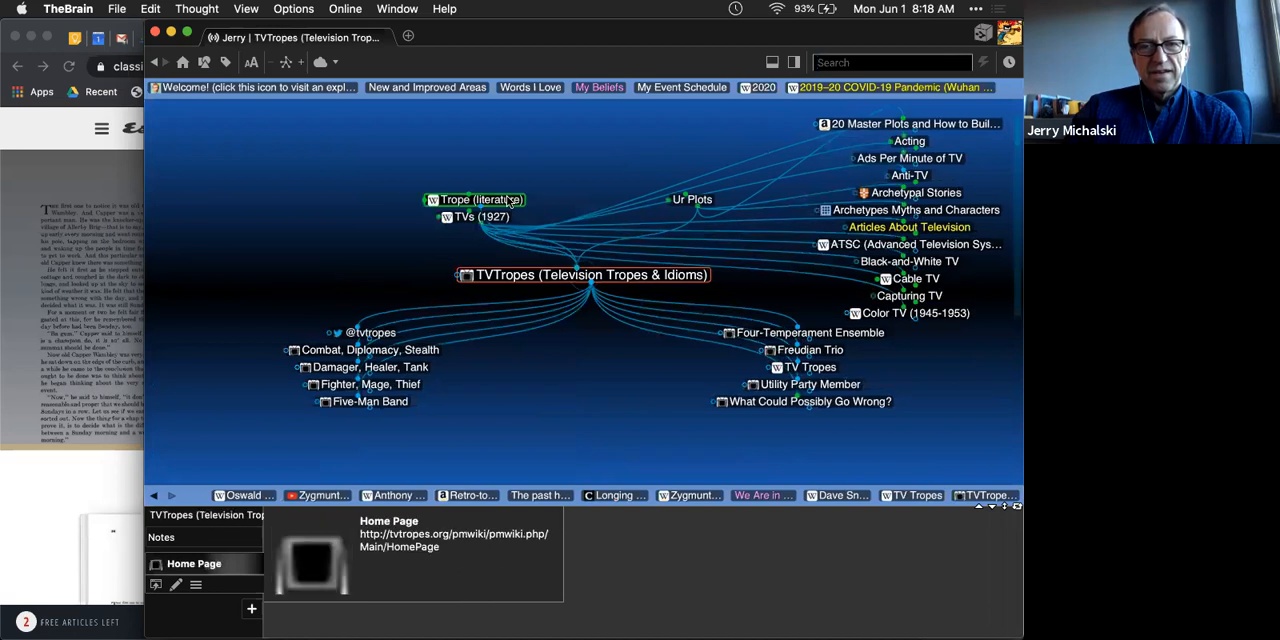
{"action": "left_click", "coordinate": [476, 200]}
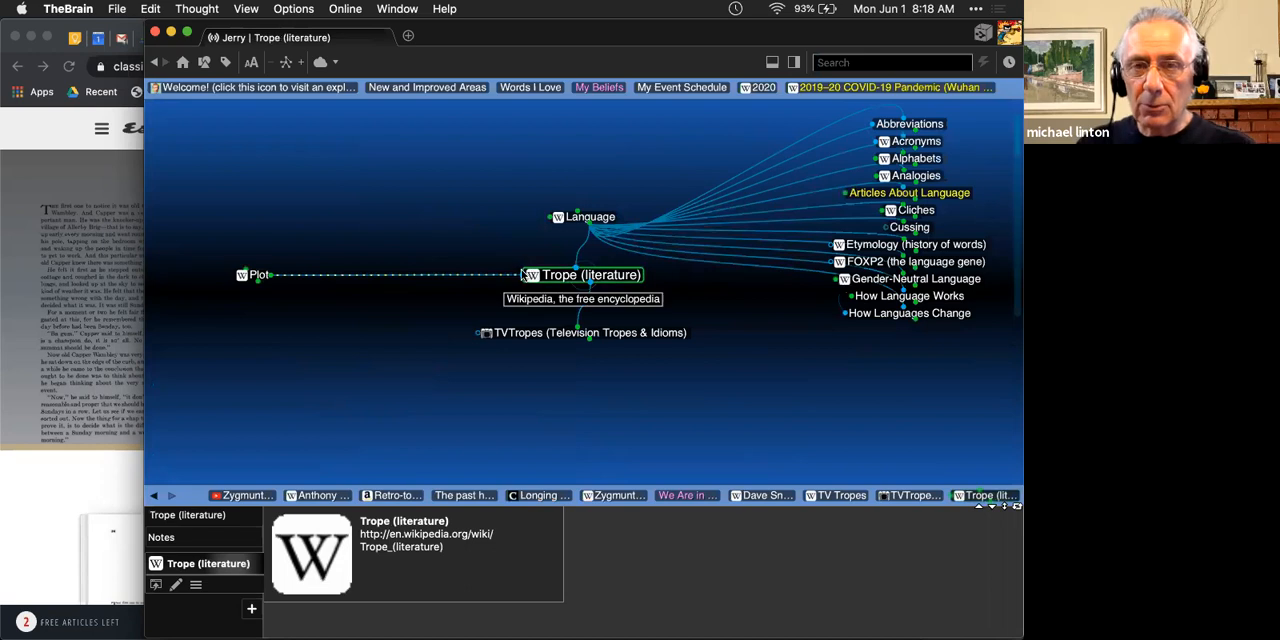
Step: Link Memes and Narrative to Trope (literature), start Retrospective Coherence, and return to Dave Snowden
{"action": "type", "text": "meme"}
{"action": "type", "text": "narratives"}
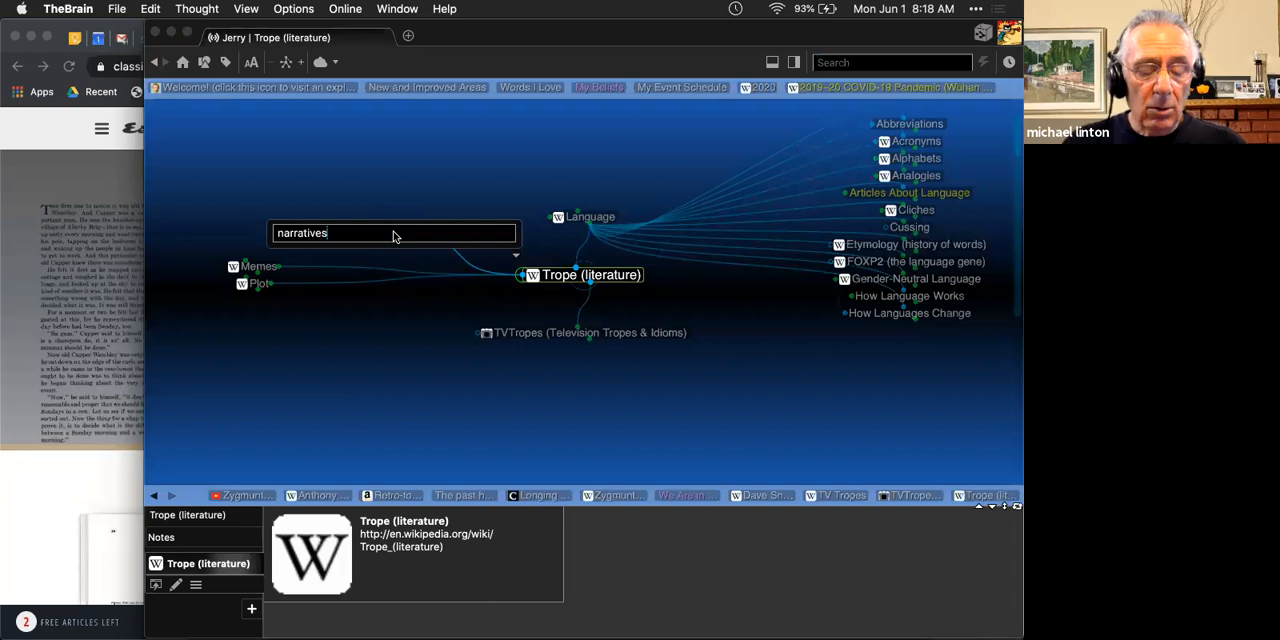
{"action": "left_click", "coordinate": [392, 232]}
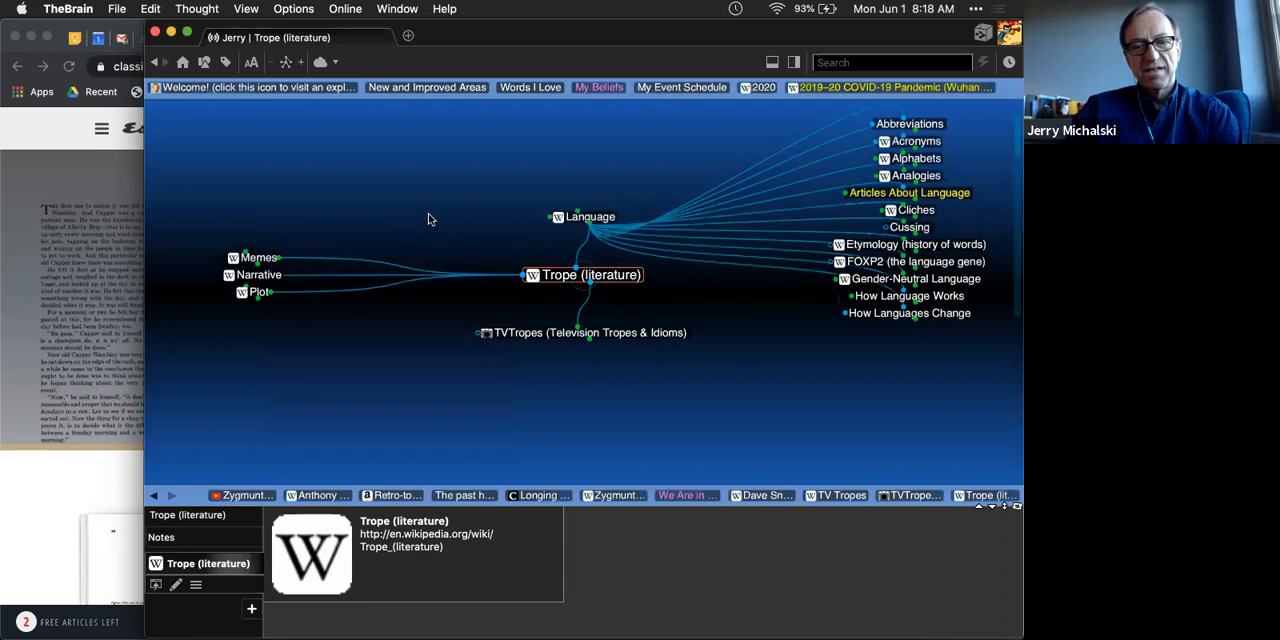
{"action": "type", "text": "retros"}
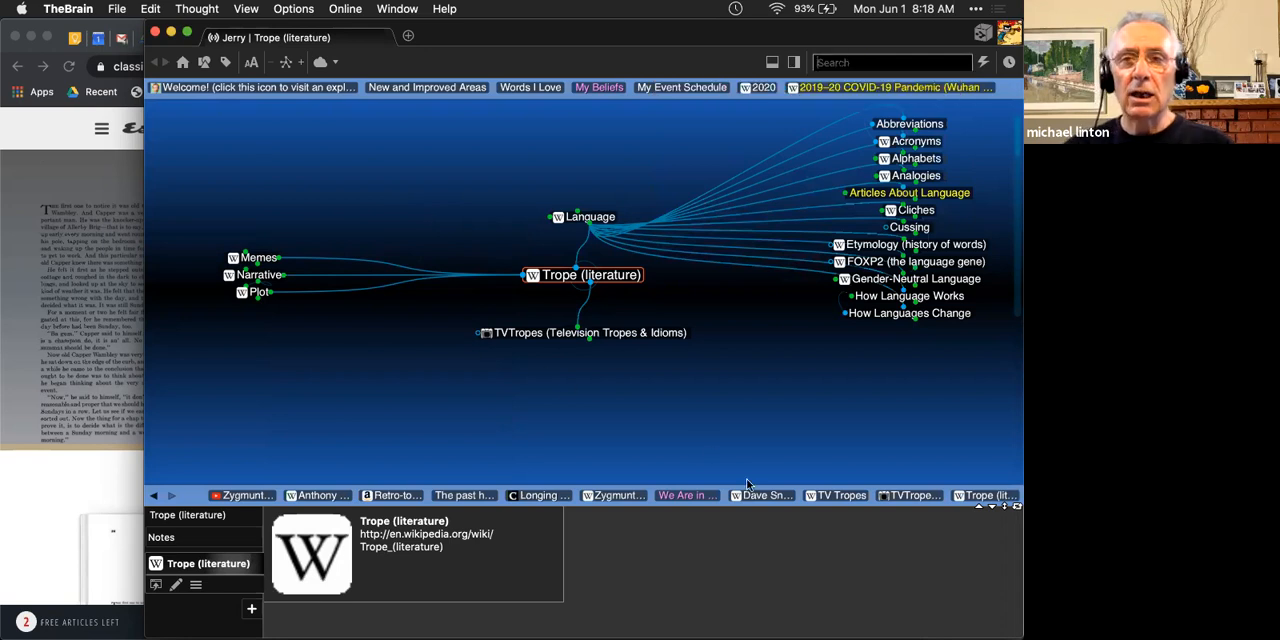
{"action": "left_click", "coordinate": [764, 496]}
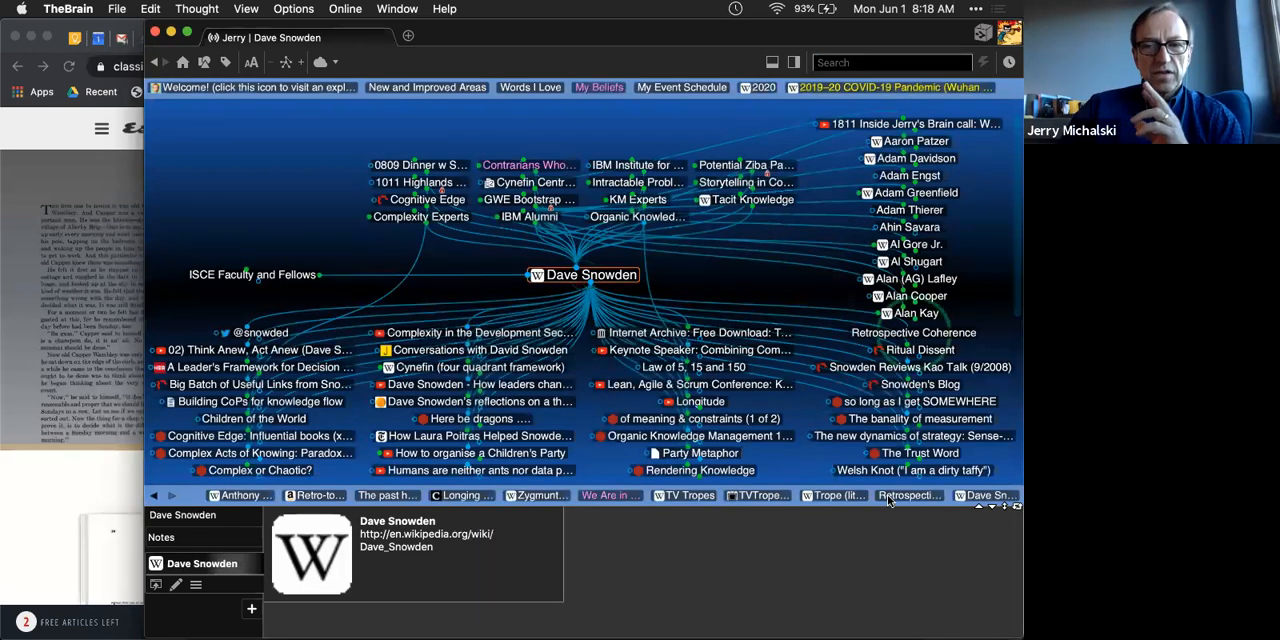
Step: Open Retrospective Coherence from Snowden's children, then find and open the Coherence thought
{"action": "left_click", "coordinate": [912, 332]}
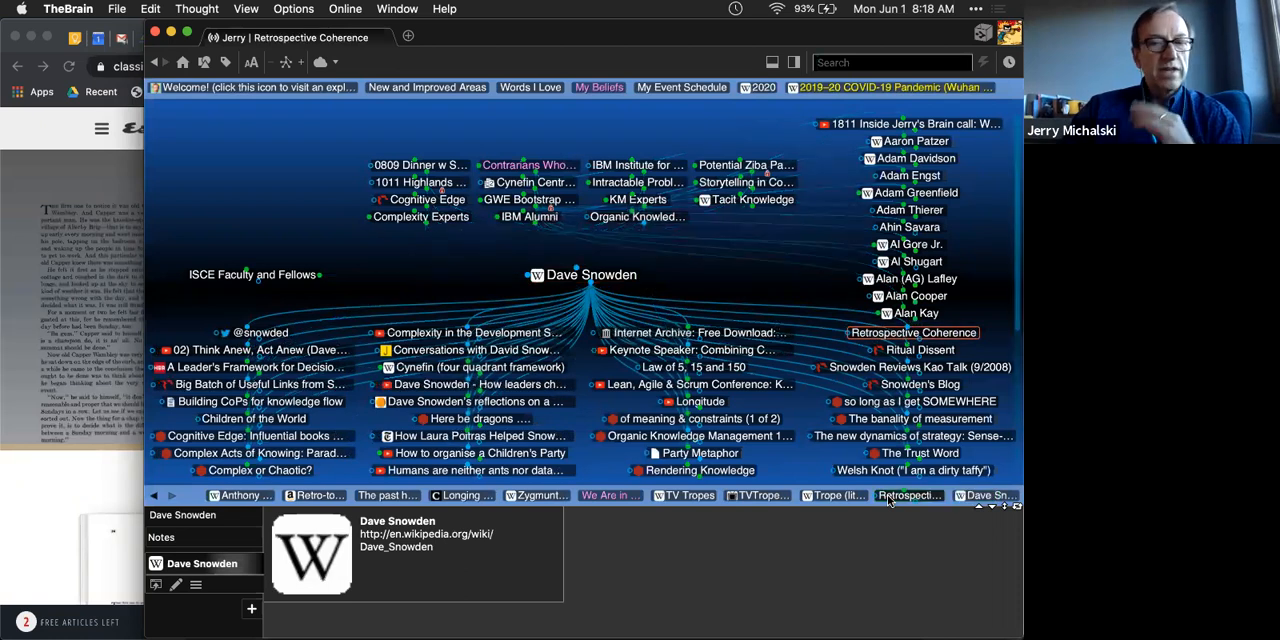
{"action": "left_click", "coordinate": [912, 332]}
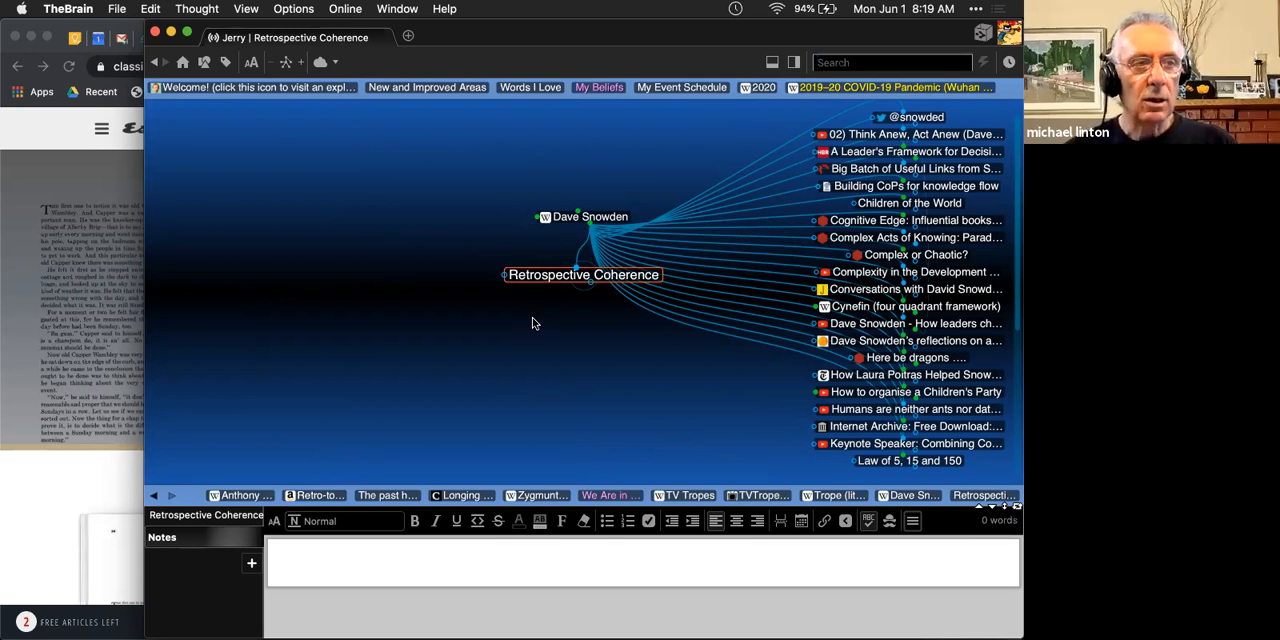
{"action": "type", "text": "coherend"}
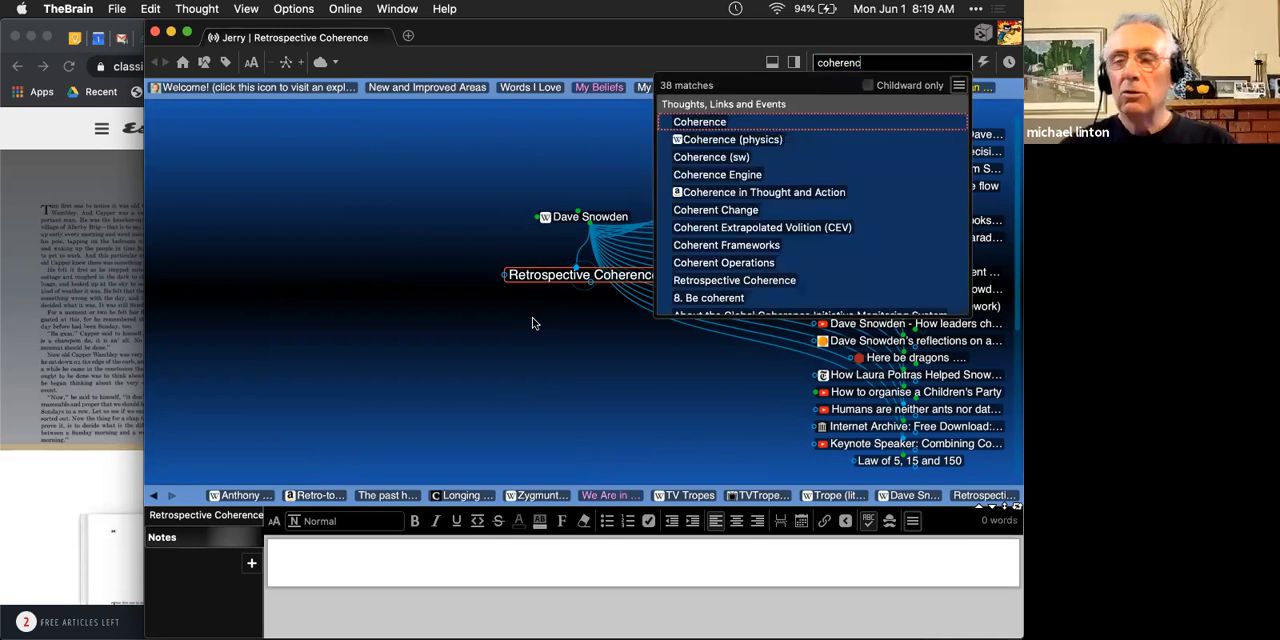
{"action": "left_click", "coordinate": [698, 120]}
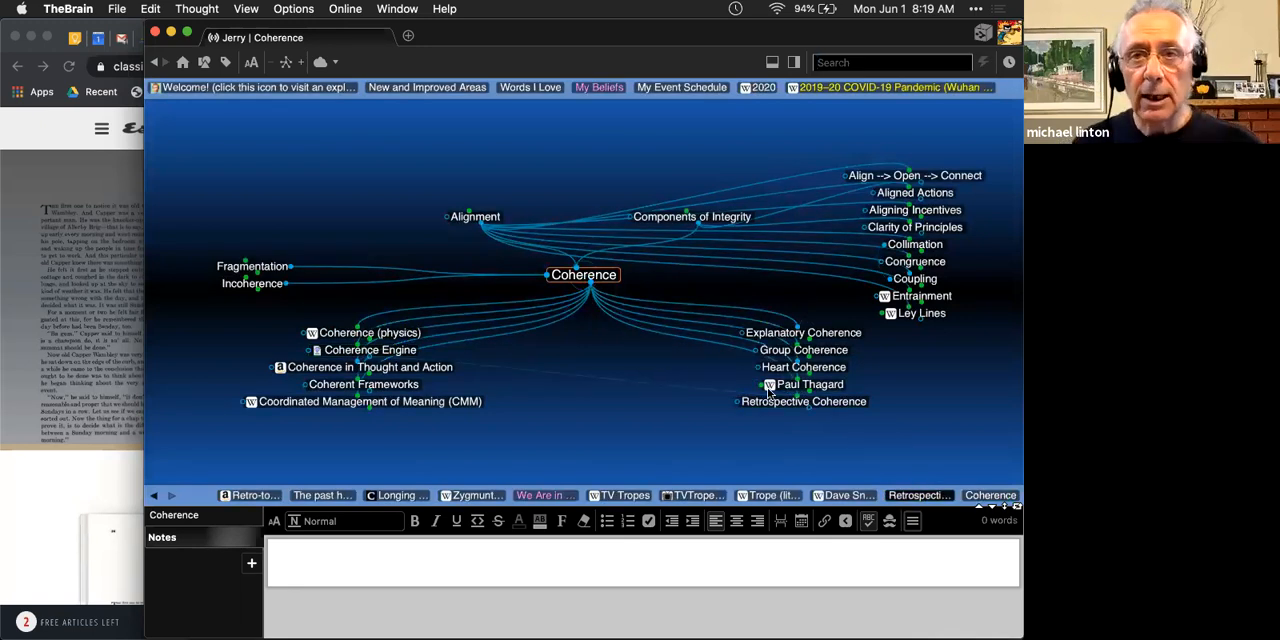
Step: Open Retrospective Coherence showing both Coherence and Dave Snowden as parents, then move on to the COVID thought
{"action": "left_click", "coordinate": [800, 400]}
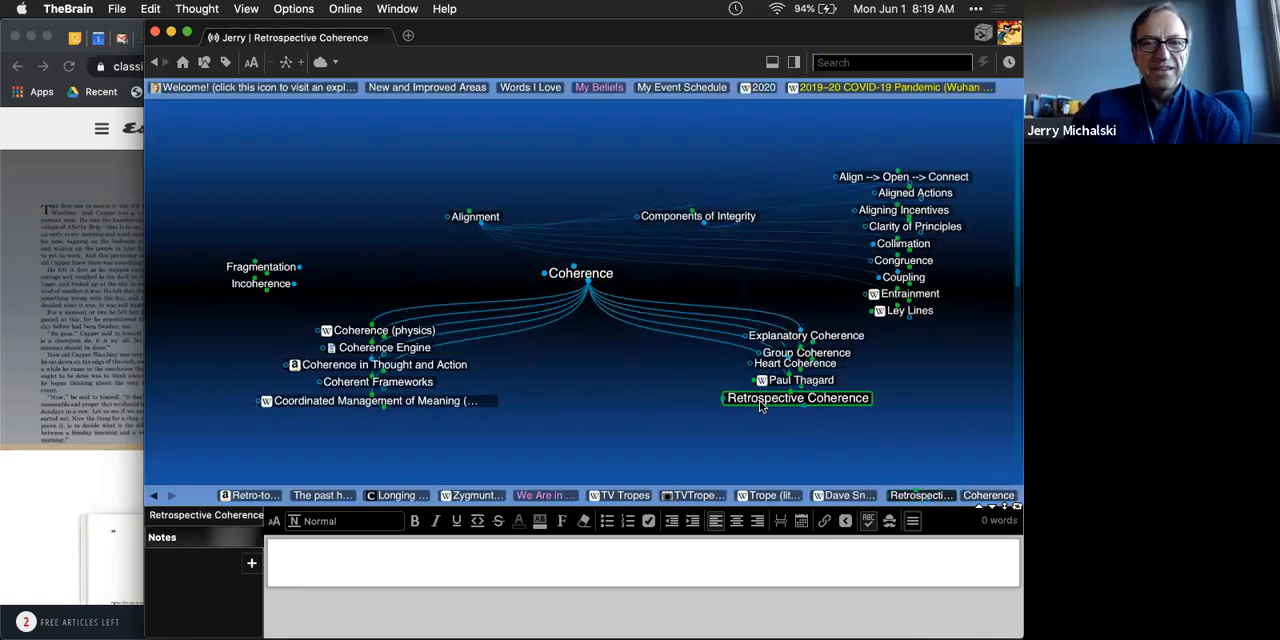
{"action": "left_click", "coordinate": [796, 398]}
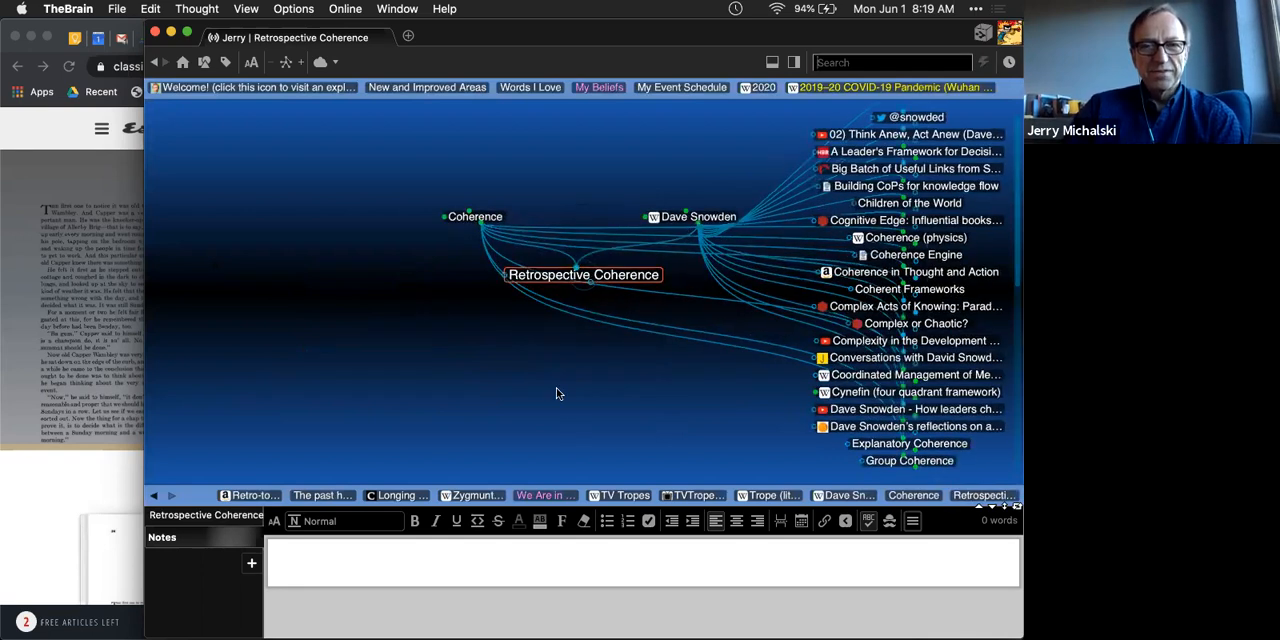
{"action": "mouse_move", "coordinate": [552, 380]}
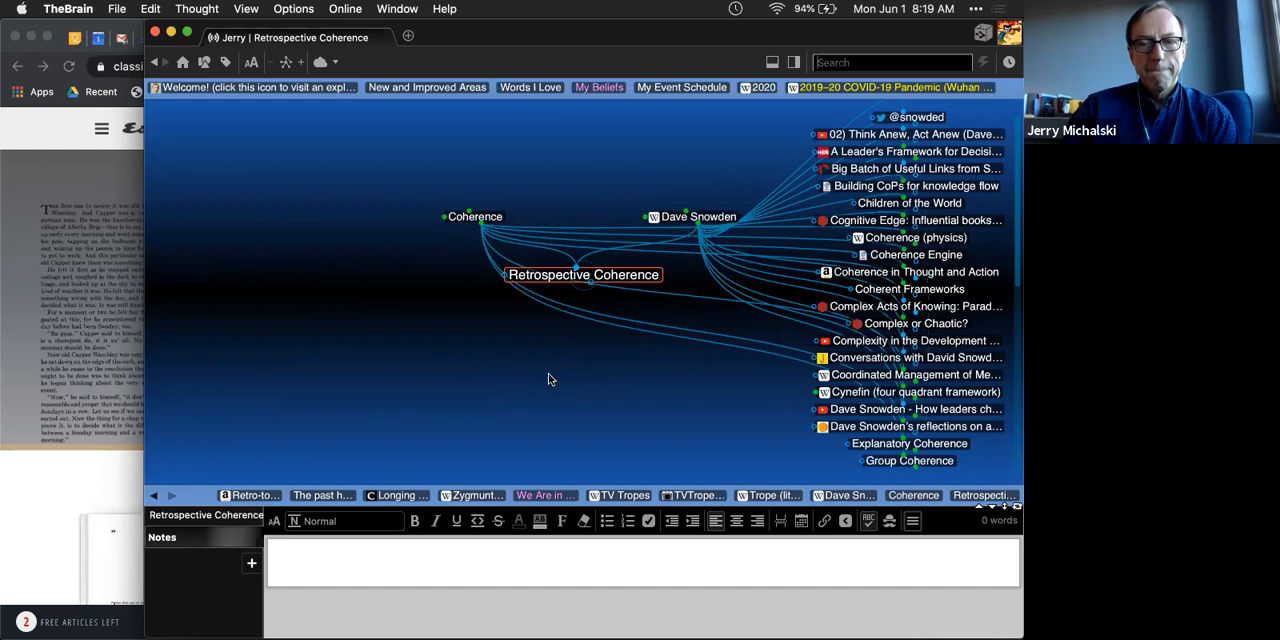
{"action": "mouse_move", "coordinate": [616, 190]}
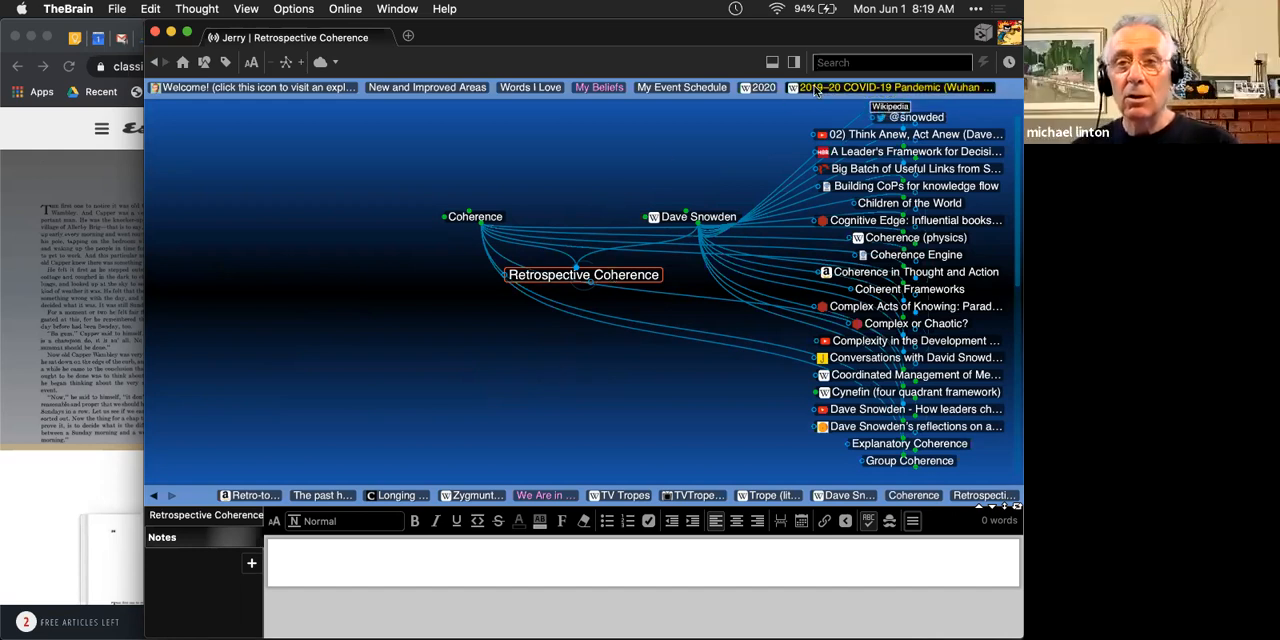
{"action": "left_click", "coordinate": [872, 88]}
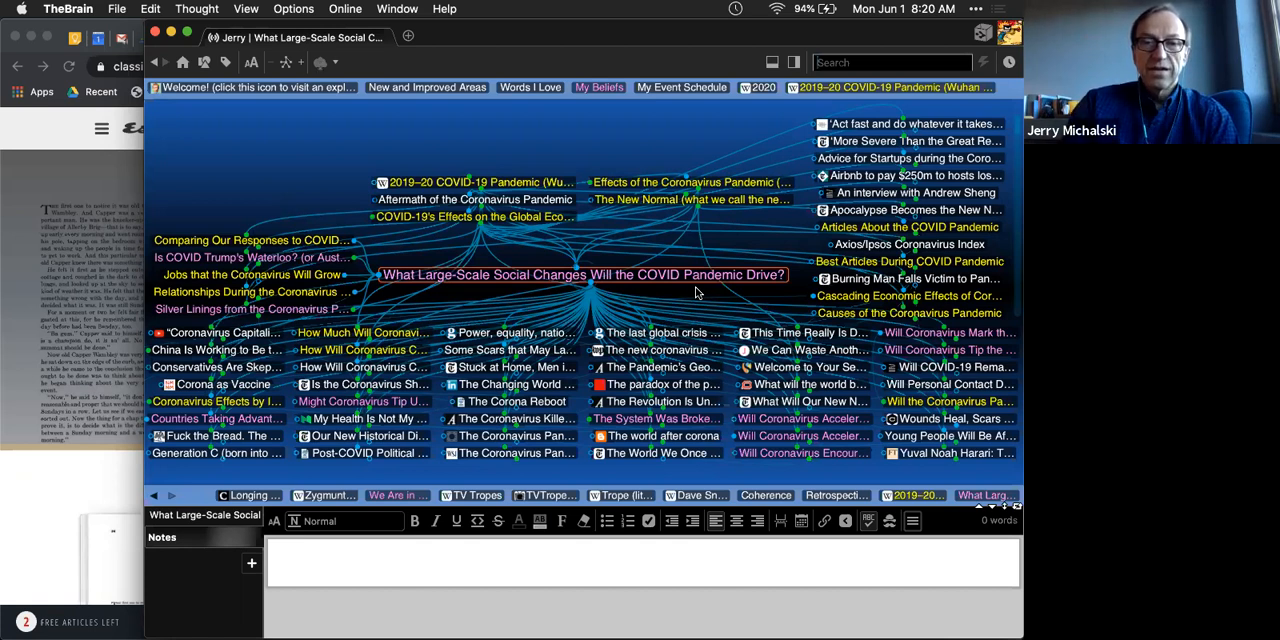
{"action": "mouse_move", "coordinate": [296, 150]}
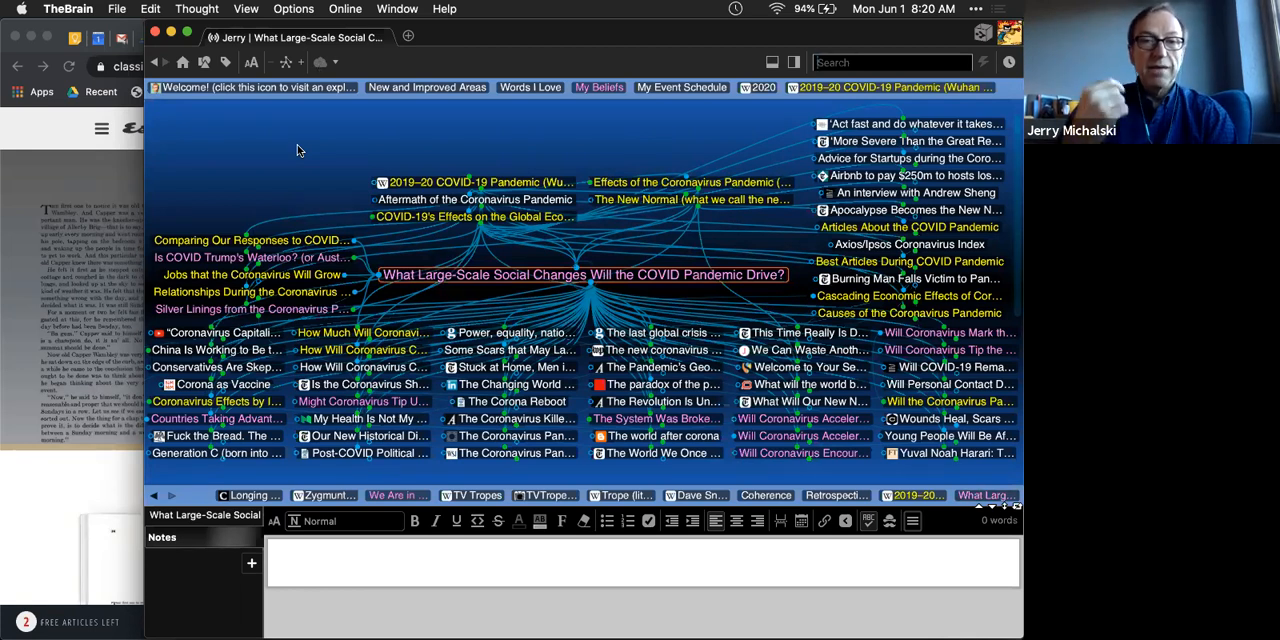
Step: Find Best Articles About Trump's Win and go on to People (and Systems) Who Predicted a Trump Victory
{"action": "type", "text": "b"}
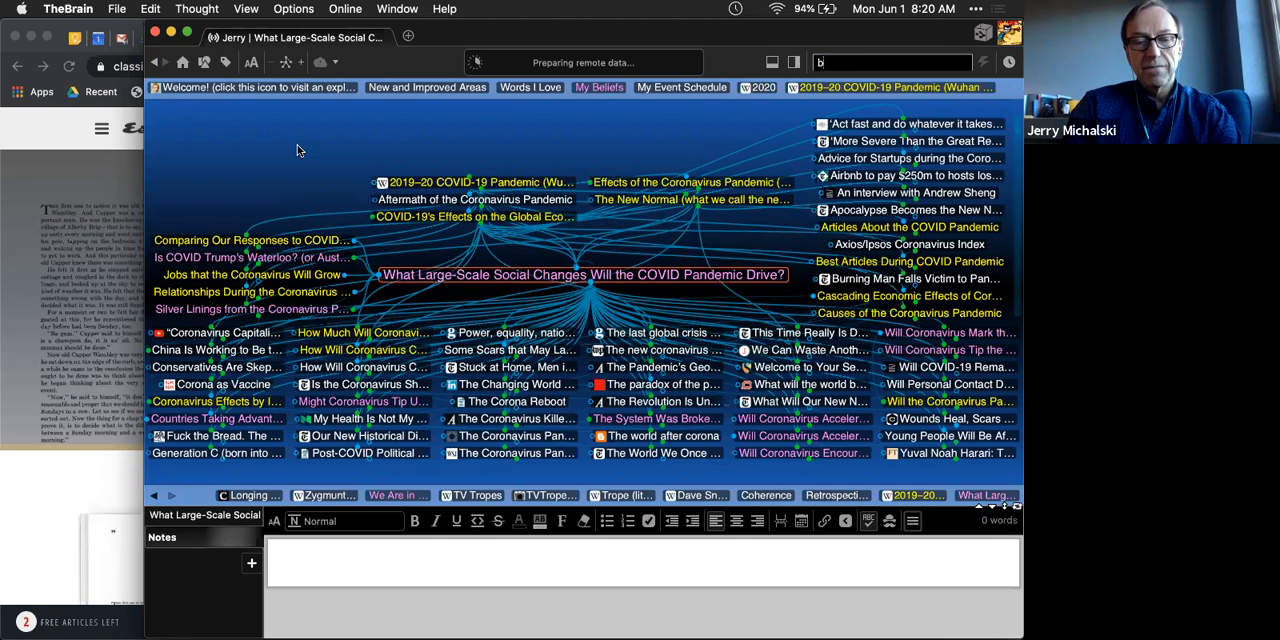
{"action": "type", "text": "est trump"}
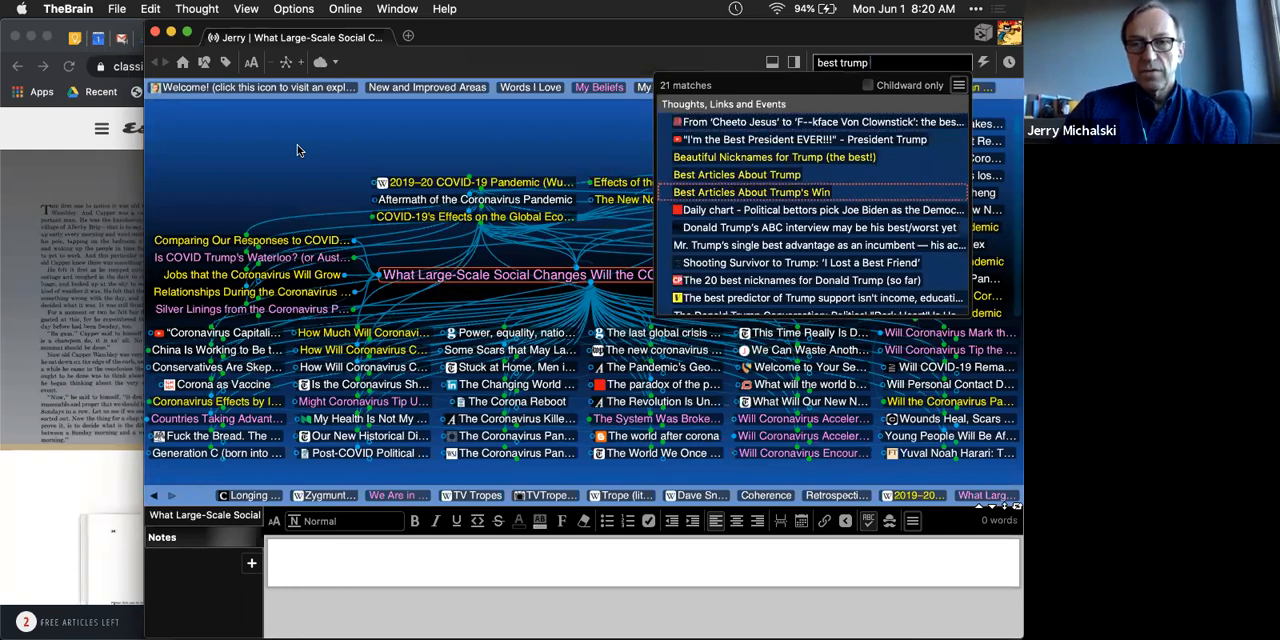
{"action": "left_click", "coordinate": [752, 192]}
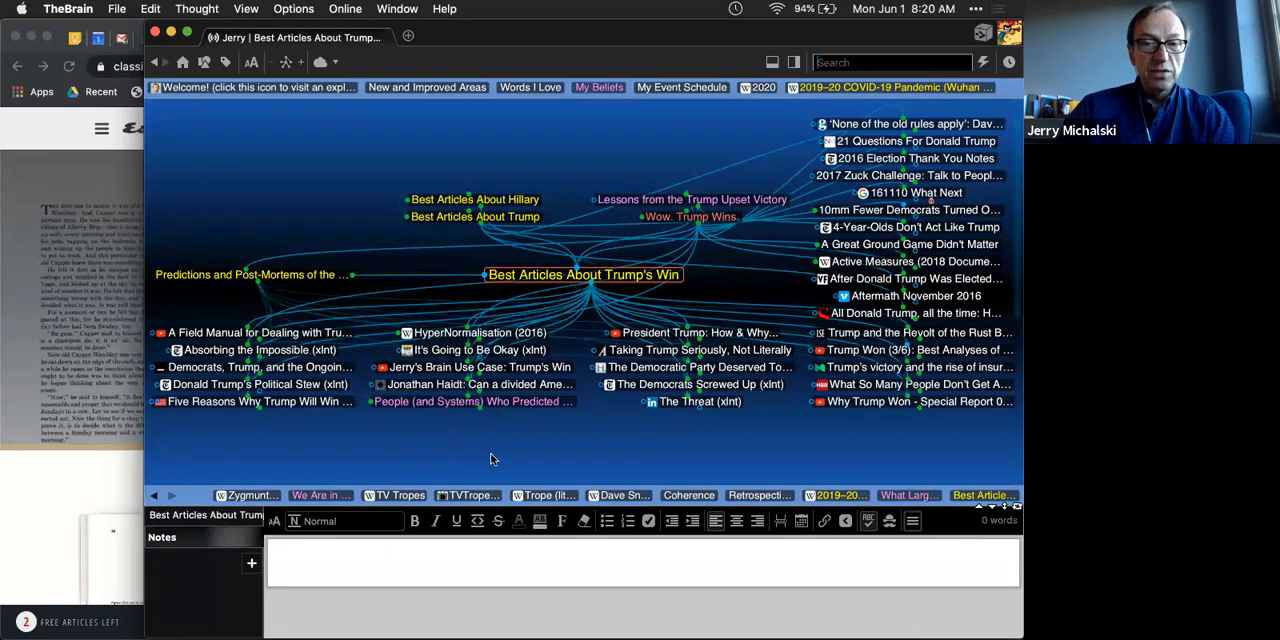
{"action": "mouse_move", "coordinate": [590, 448]}
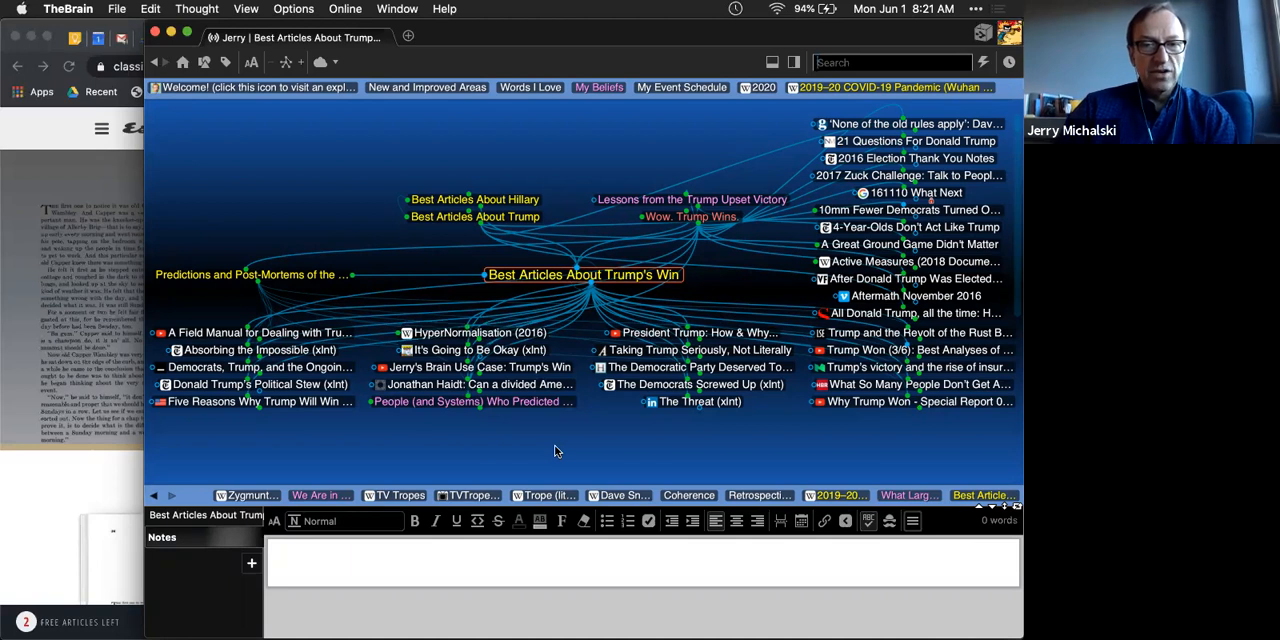
{"action": "left_click", "coordinate": [472, 400]}
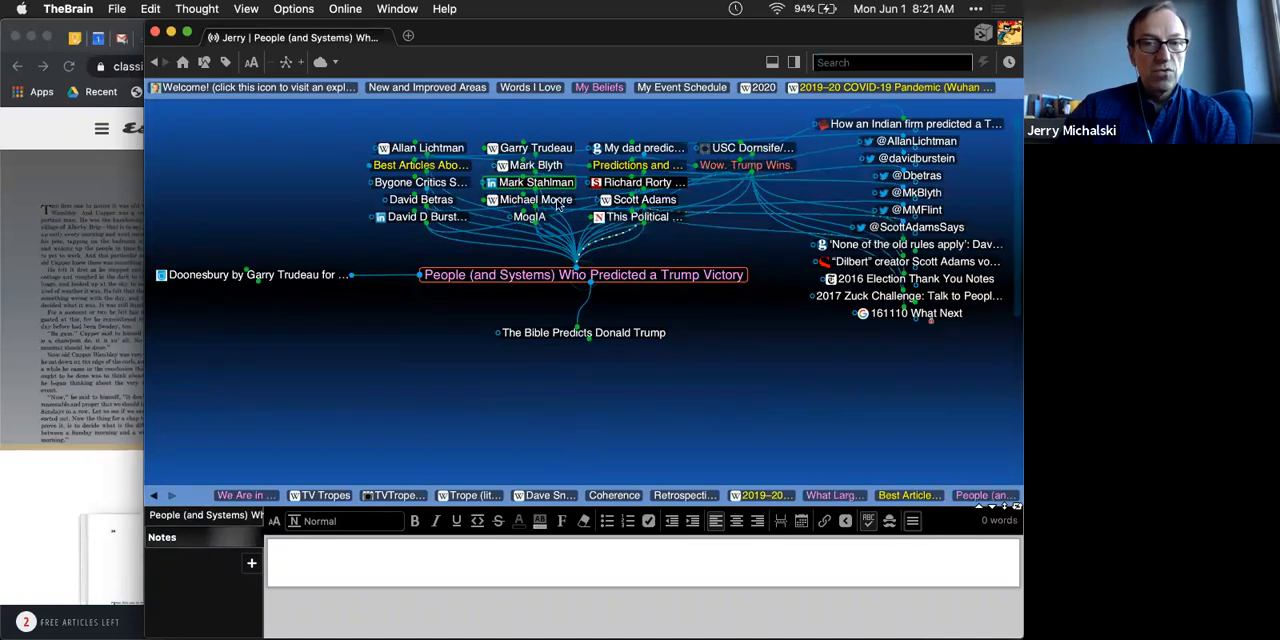
Step: Visit Michael Moore and Five Reasons Why Trump Will Win, then return to the COVID social changes thought
{"action": "left_click", "coordinate": [536, 200]}
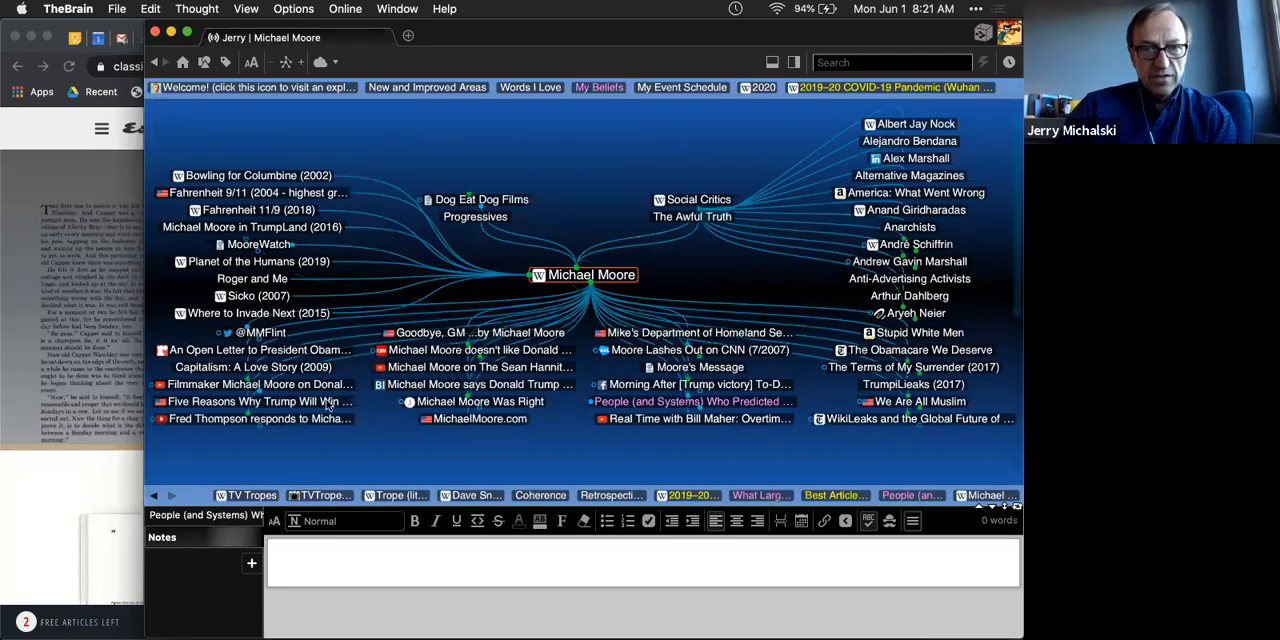
{"action": "left_click", "coordinate": [262, 400]}
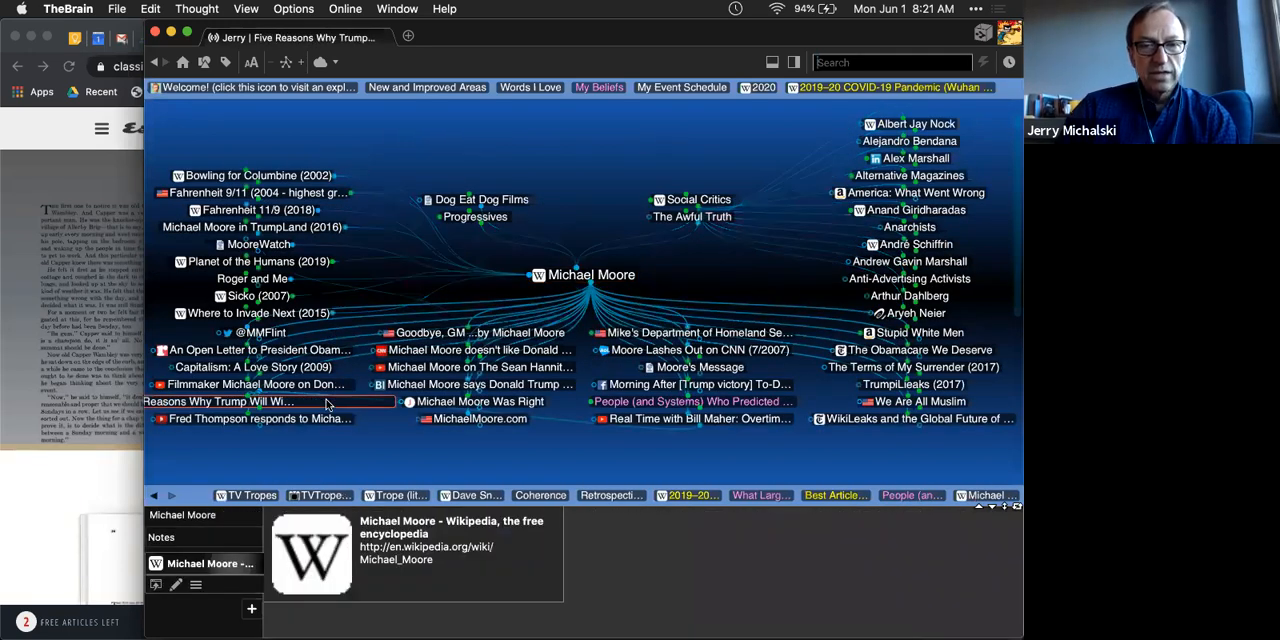
{"action": "left_click", "coordinate": [244, 402]}
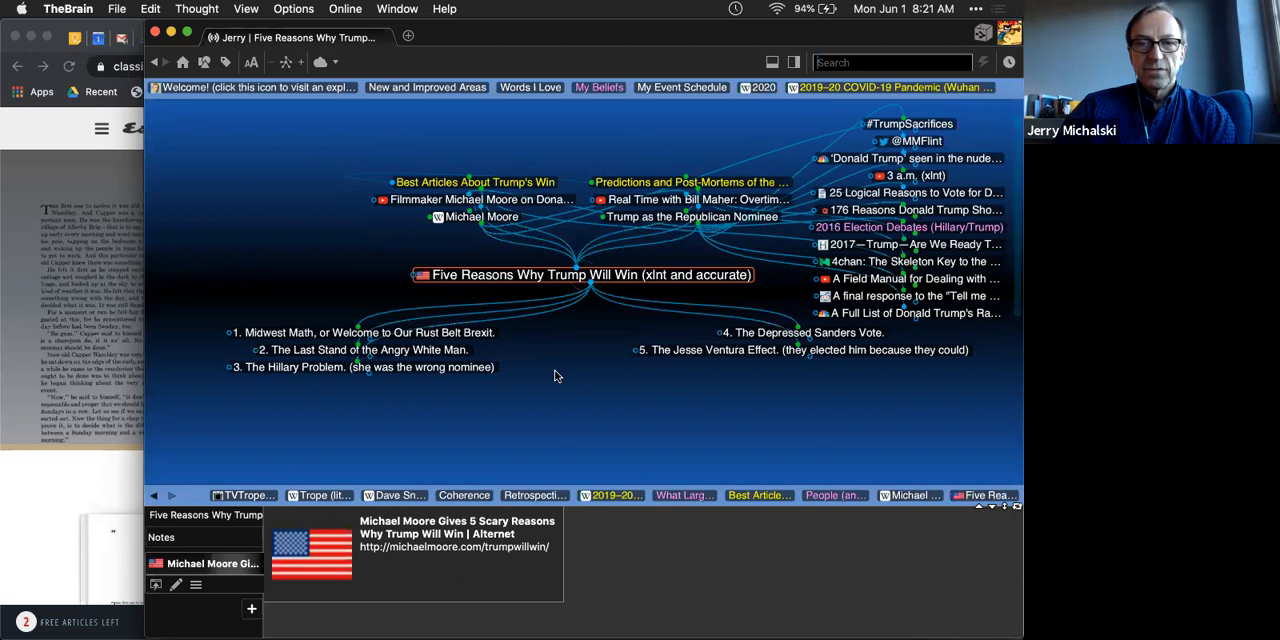
{"action": "mouse_move", "coordinate": [572, 356]}
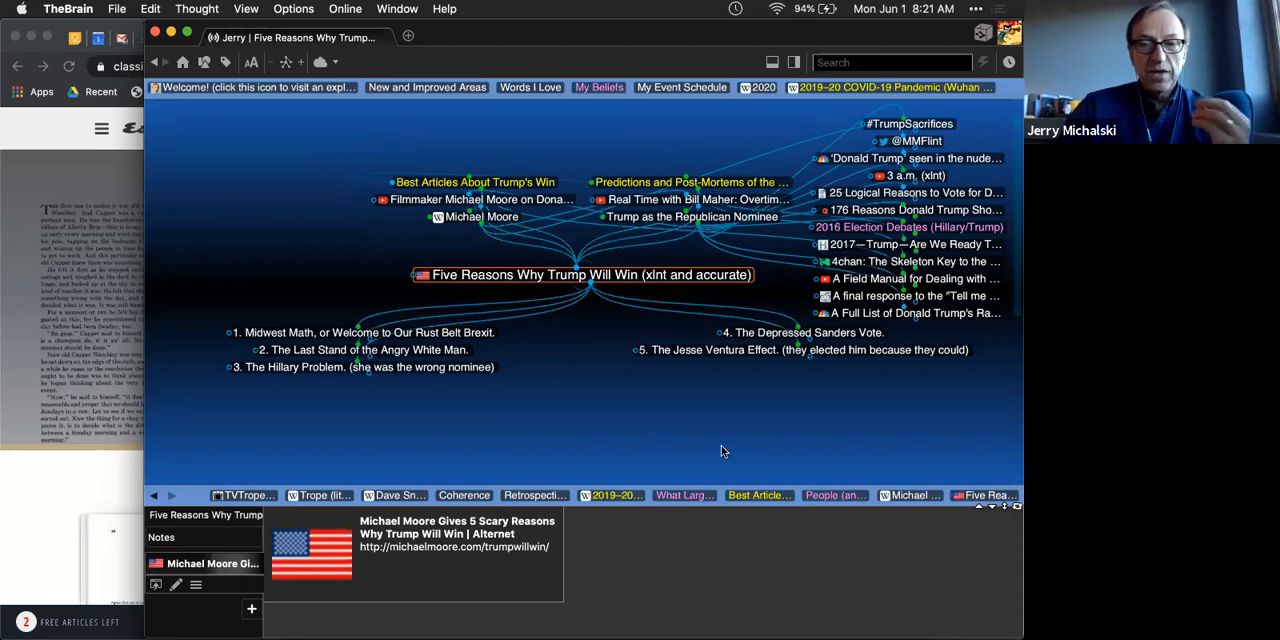
{"action": "mouse_move", "coordinate": [708, 496]}
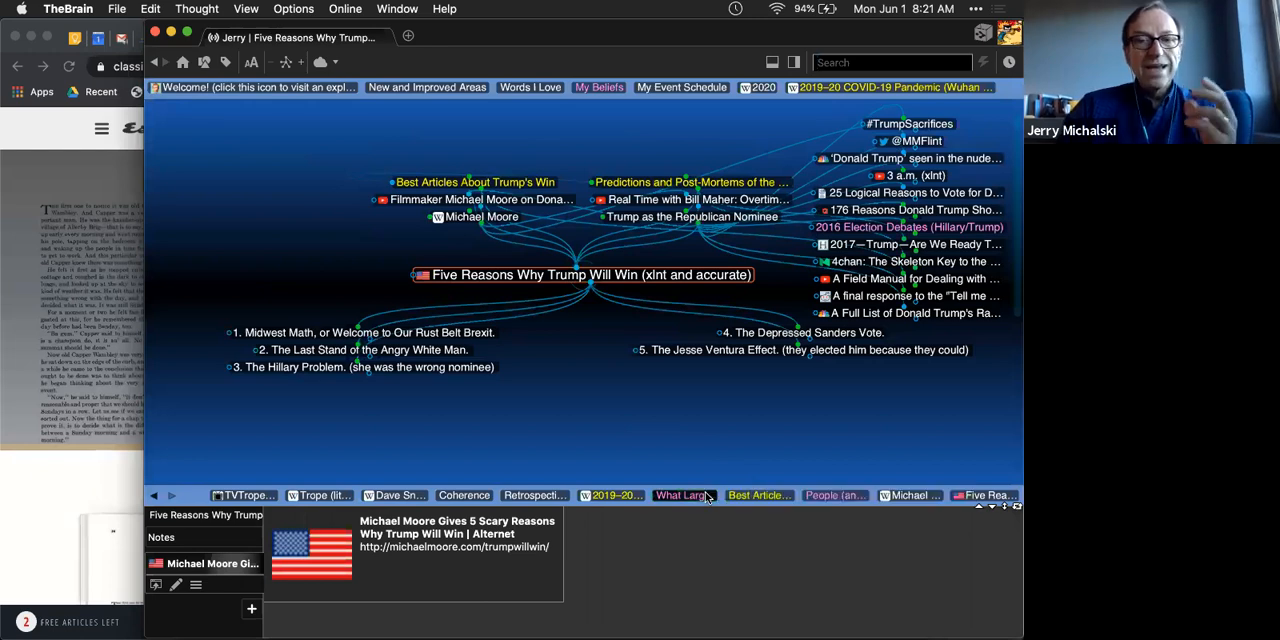
{"action": "left_click", "coordinate": [684, 496]}
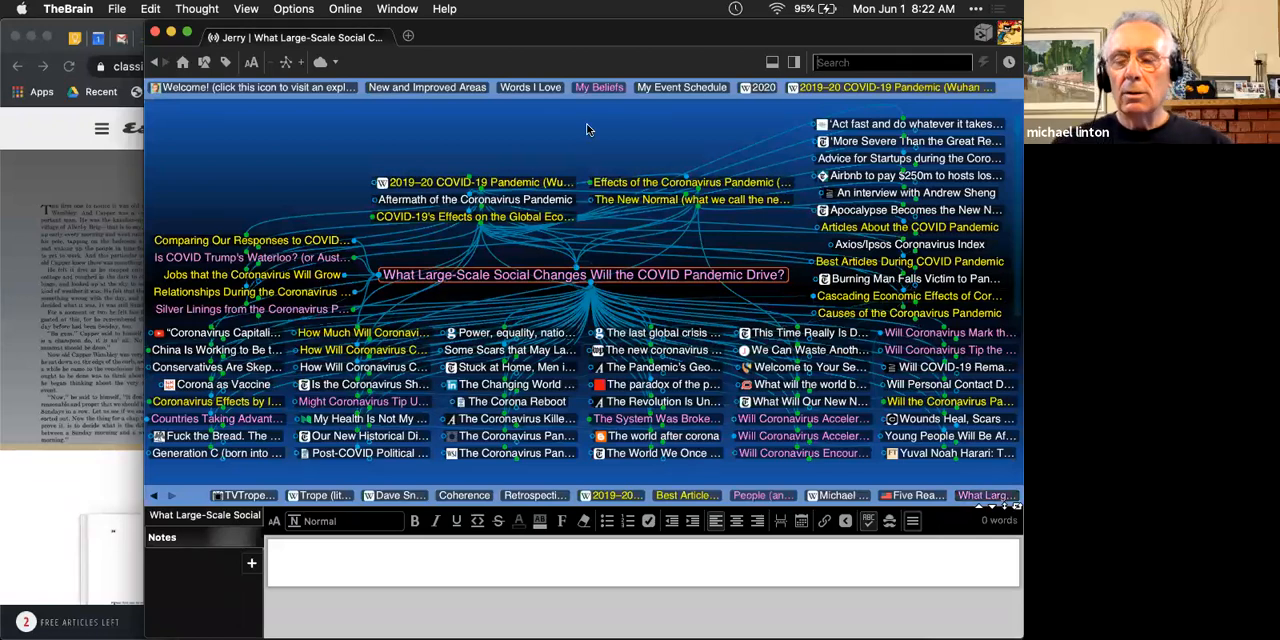
Step: Open Fake News via search, hop to Collective Intelligence via 'collec', then go back to Fake News
{"action": "type", "text": "fake ne"}
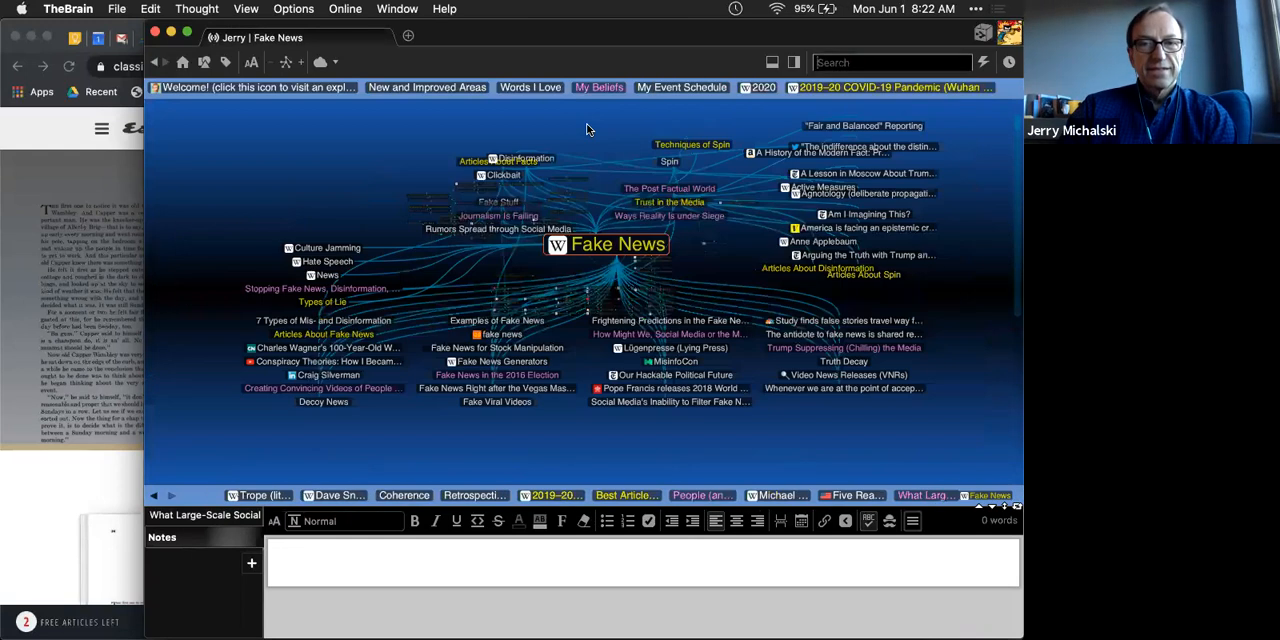
{"action": "left_click", "coordinate": [616, 244]}
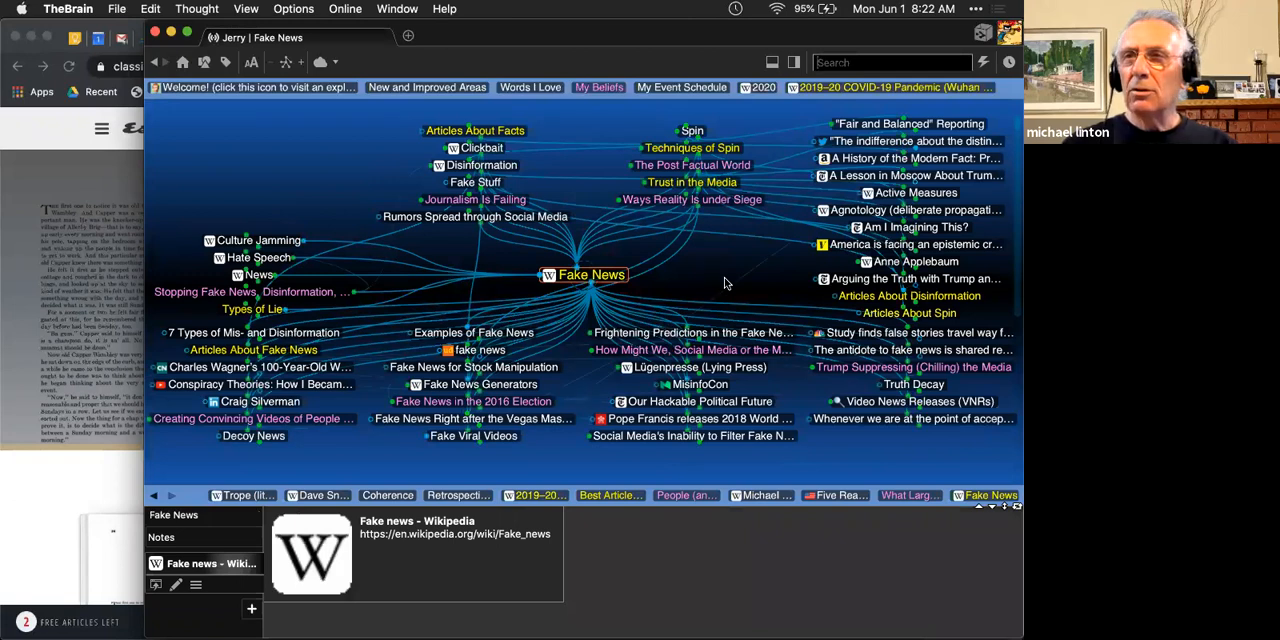
{"action": "mouse_move", "coordinate": [712, 260]}
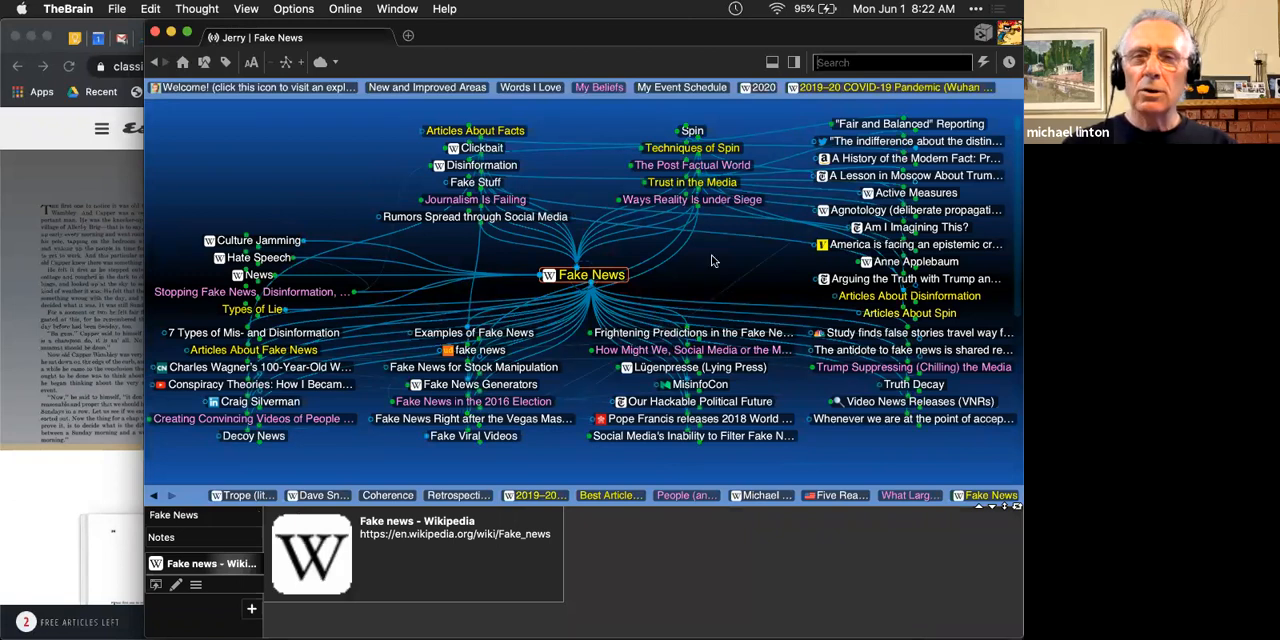
{"action": "type", "text": "collective intelli"}
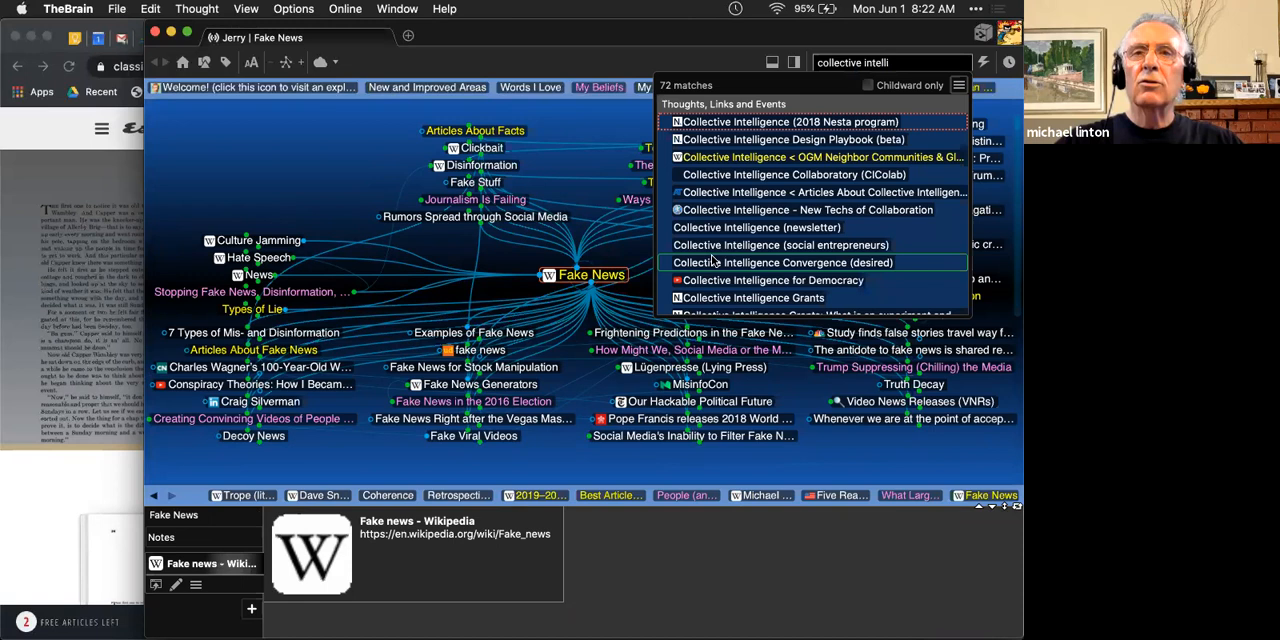
{"action": "left_click", "coordinate": [772, 262]}
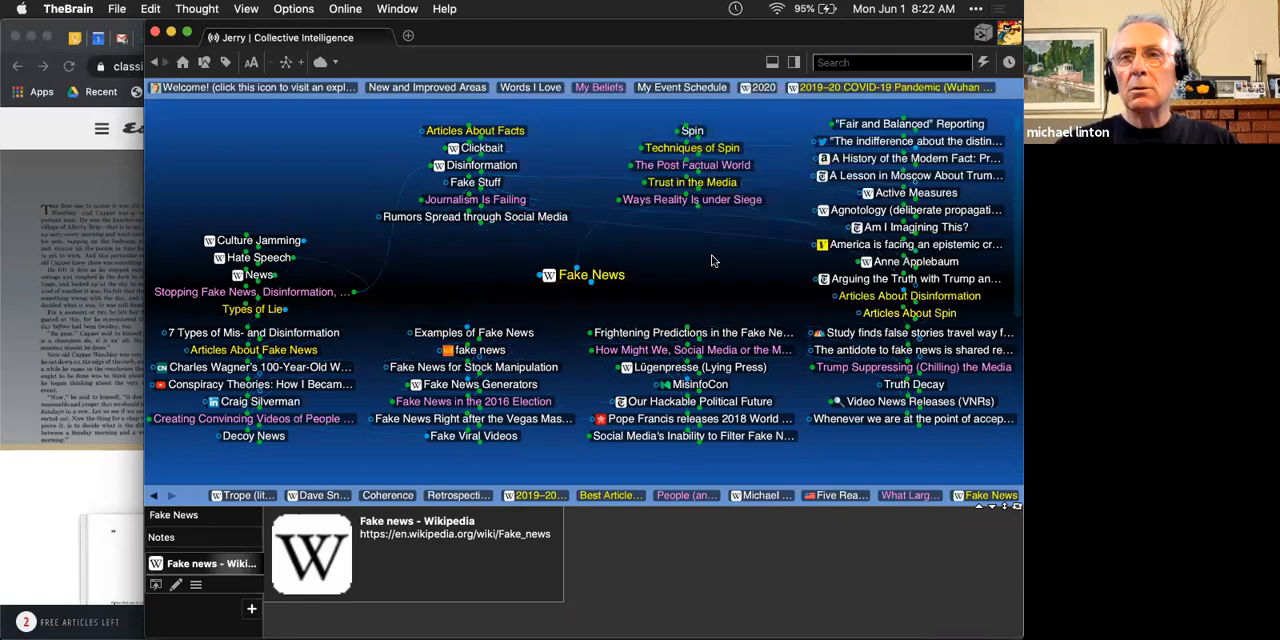
{"action": "left_click", "coordinate": [592, 274]}
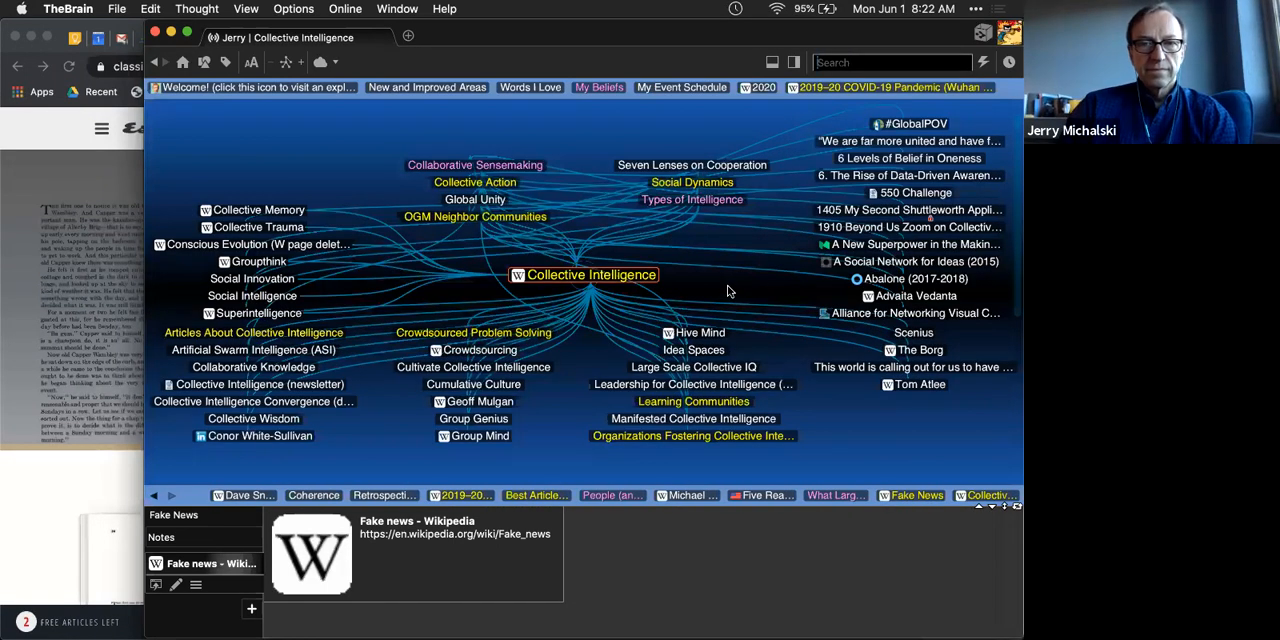
{"action": "left_click", "coordinate": [592, 276]}
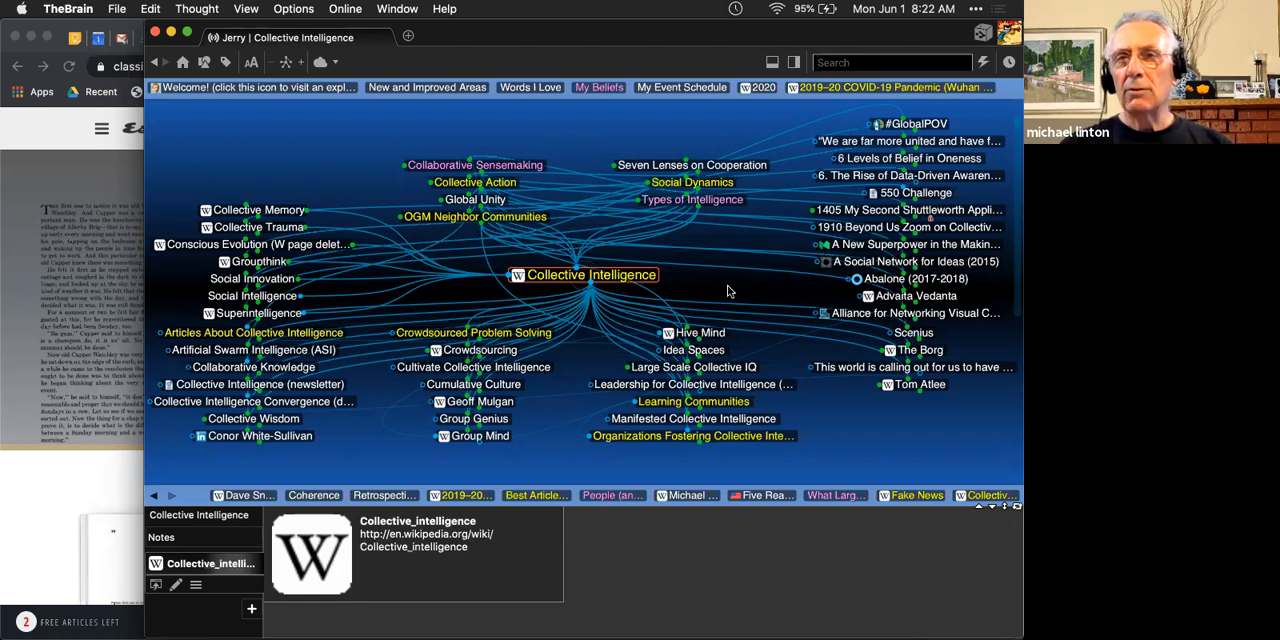
{"action": "mouse_move", "coordinate": [280, 152]}
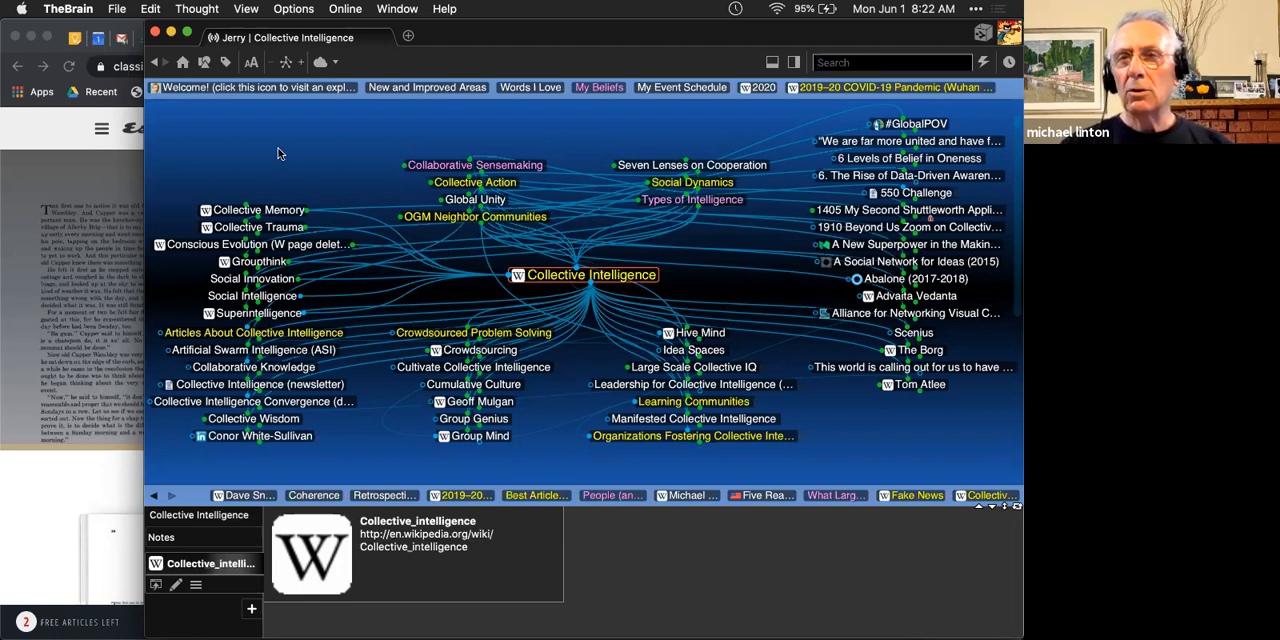
{"action": "mouse_move", "coordinate": [520, 280]}
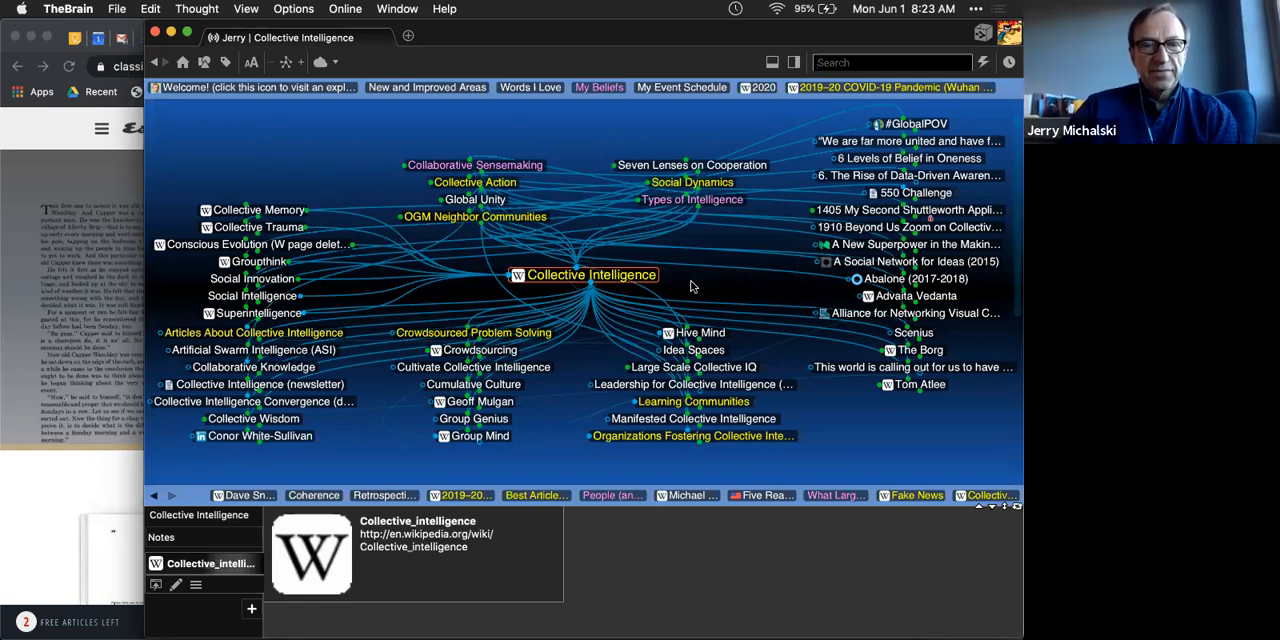
{"action": "mouse_move", "coordinate": [698, 284]}
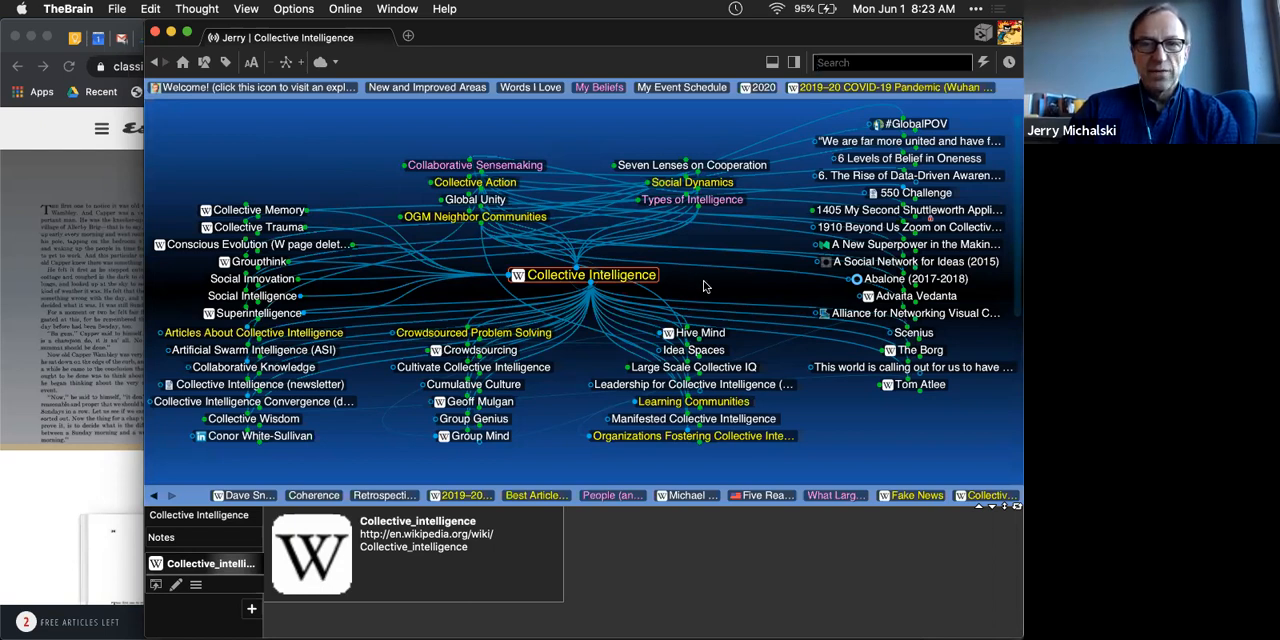
{"action": "mouse_move", "coordinate": [846, 414]}
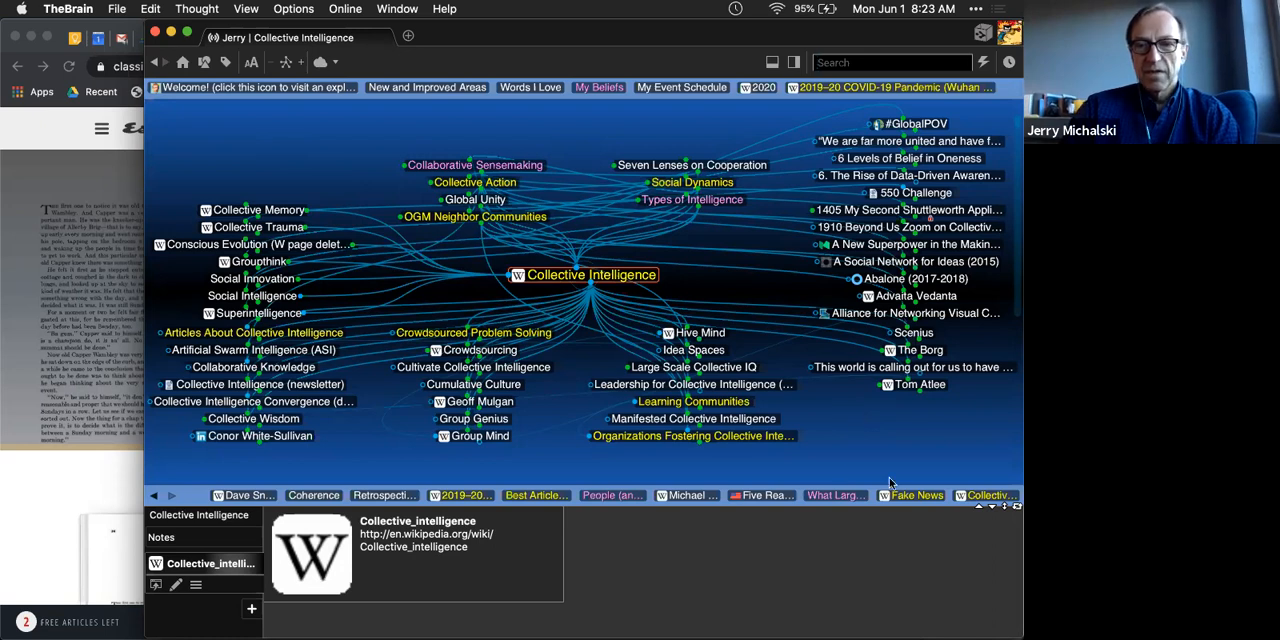
{"action": "left_click", "coordinate": [916, 496]}
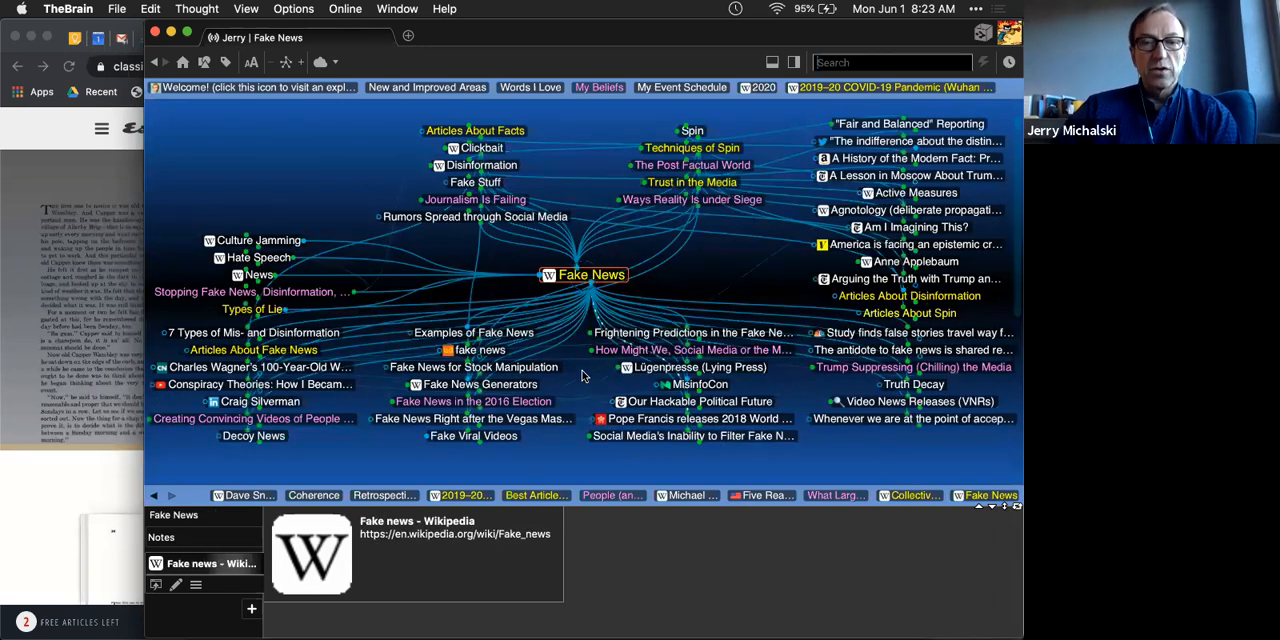
{"action": "mouse_move", "coordinate": [572, 368]}
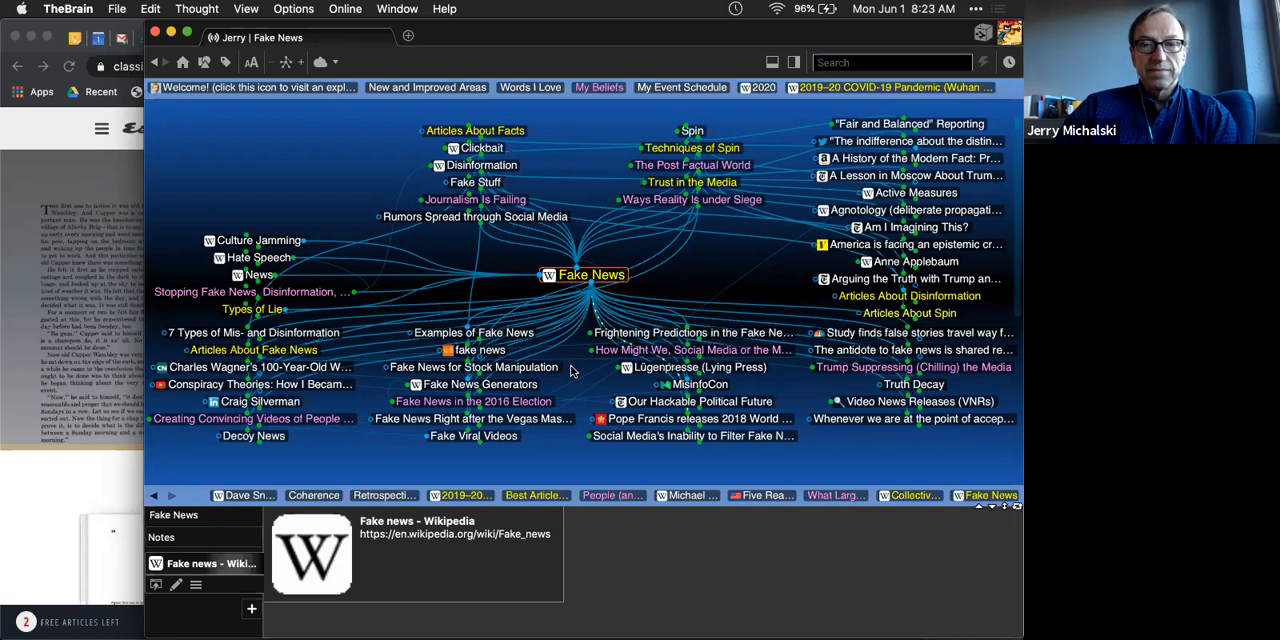
{"action": "mouse_move", "coordinate": [716, 270]}
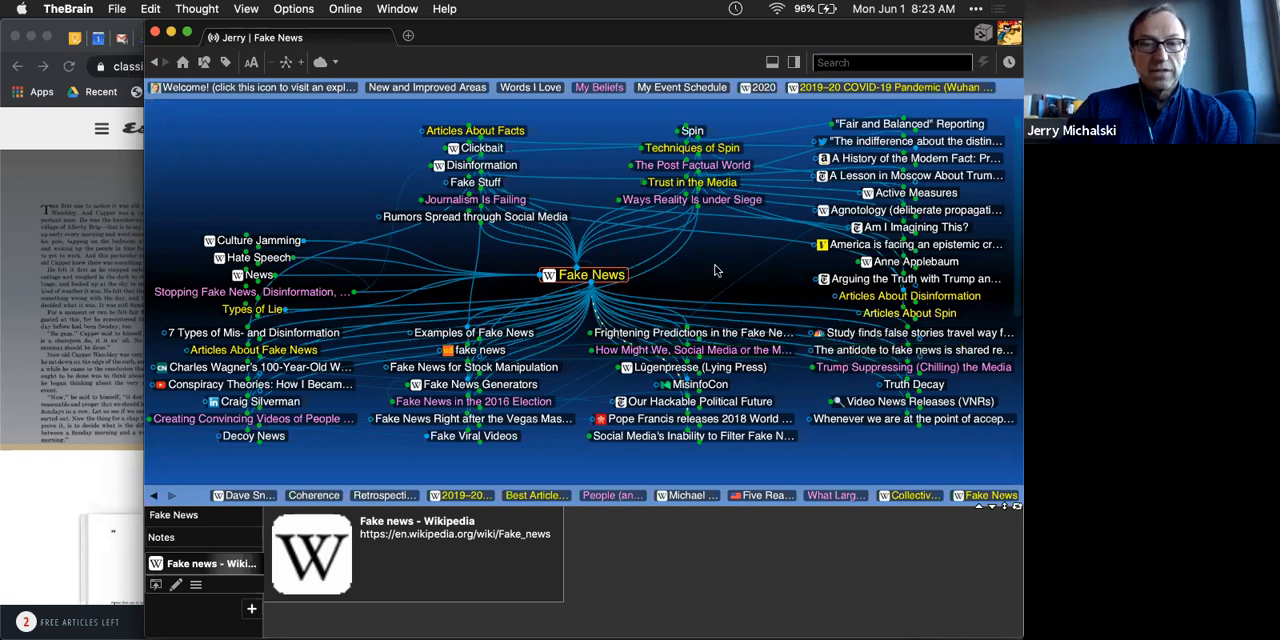
{"action": "mouse_move", "coordinate": [708, 260]}
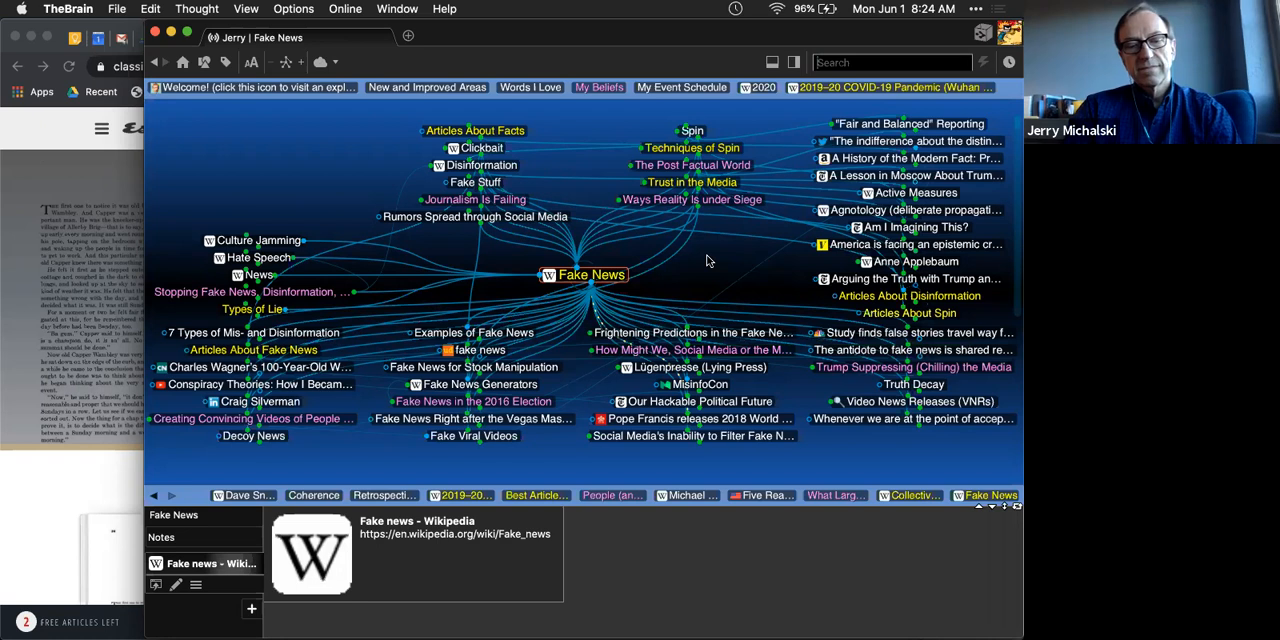
Step: Search for 'cynic' to bring up the Cynicism thought
{"action": "type", "text": "cynic"}
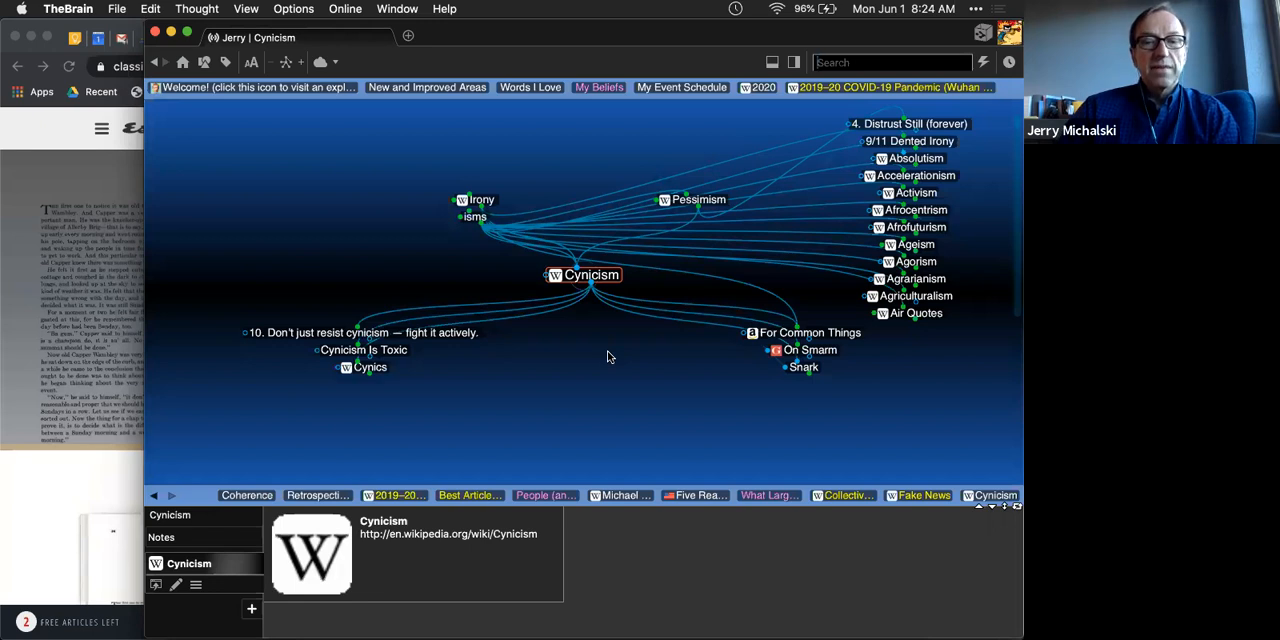
{"action": "mouse_move", "coordinate": [648, 364]}
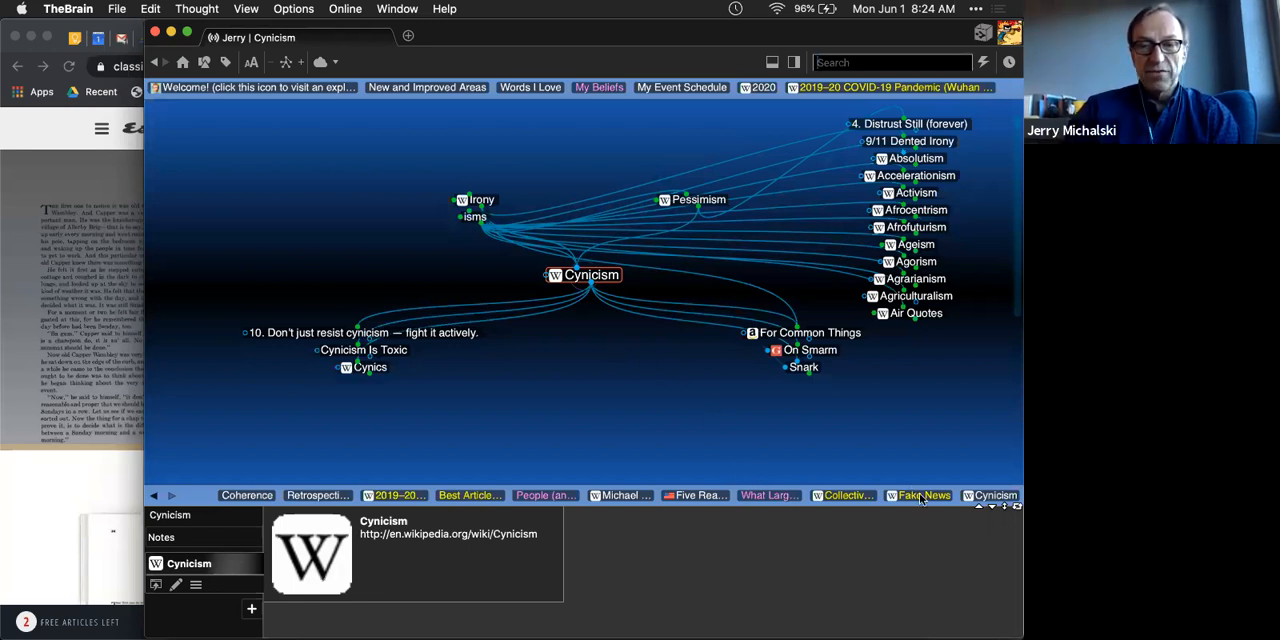
Step: Return to Fake News from the history bar, then search for 'apathy'
{"action": "left_click", "coordinate": [920, 496]}
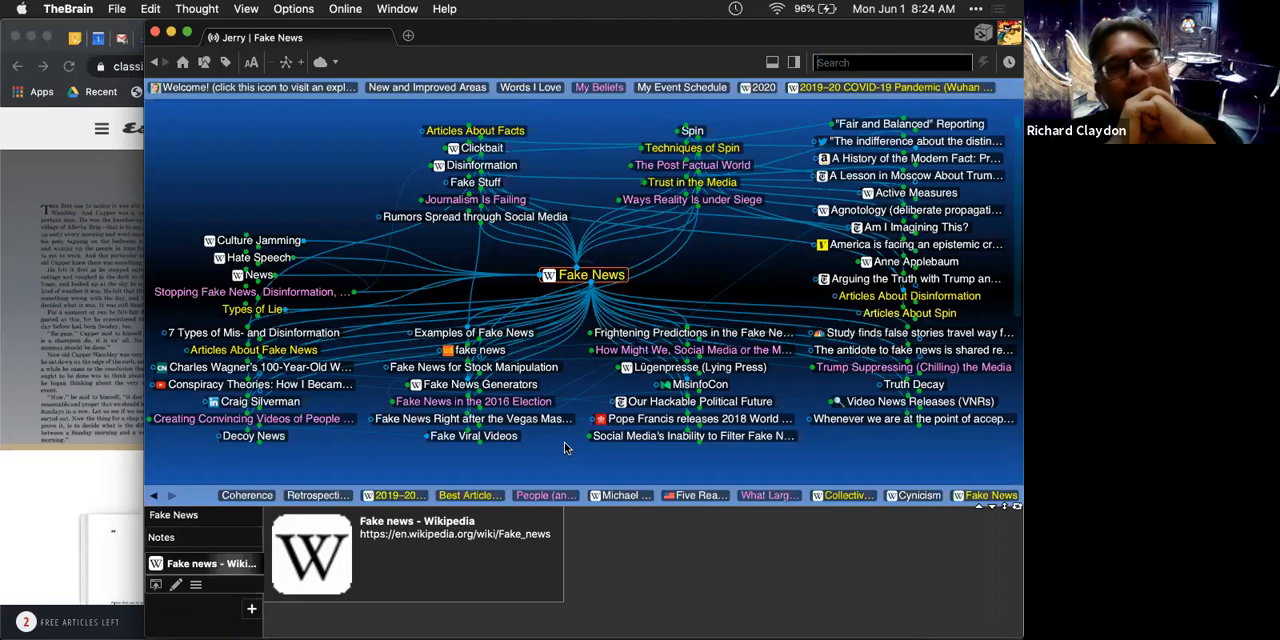
{"action": "type", "text": "apathy"}
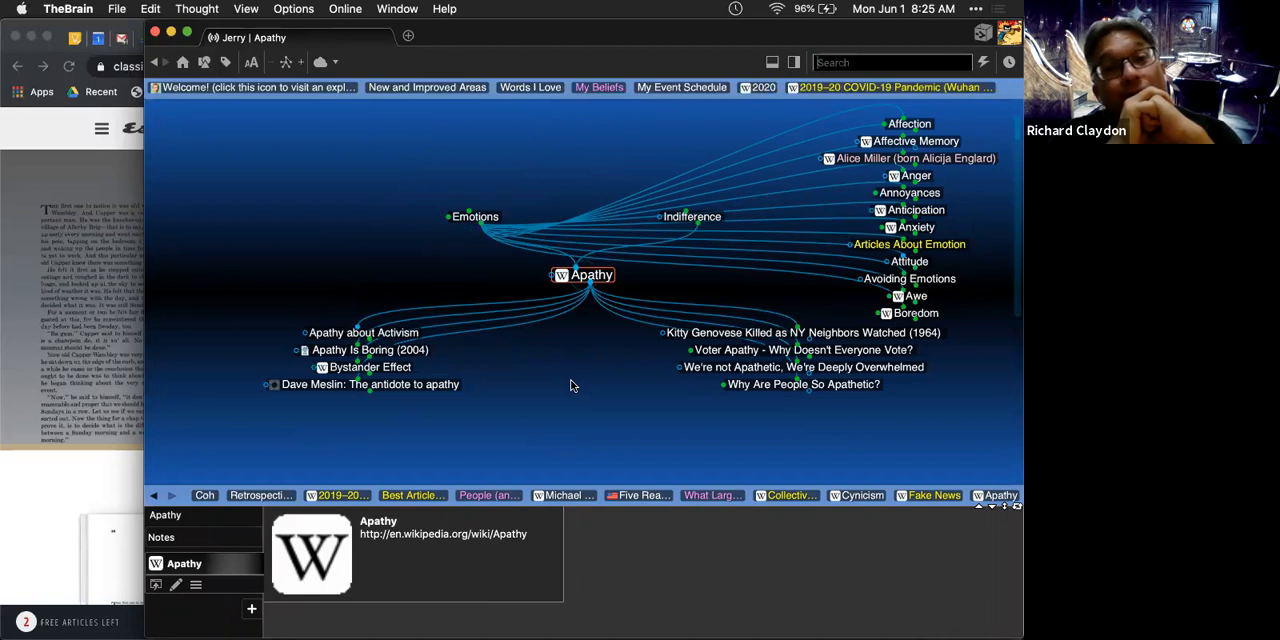
{"action": "mouse_move", "coordinate": [578, 356]}
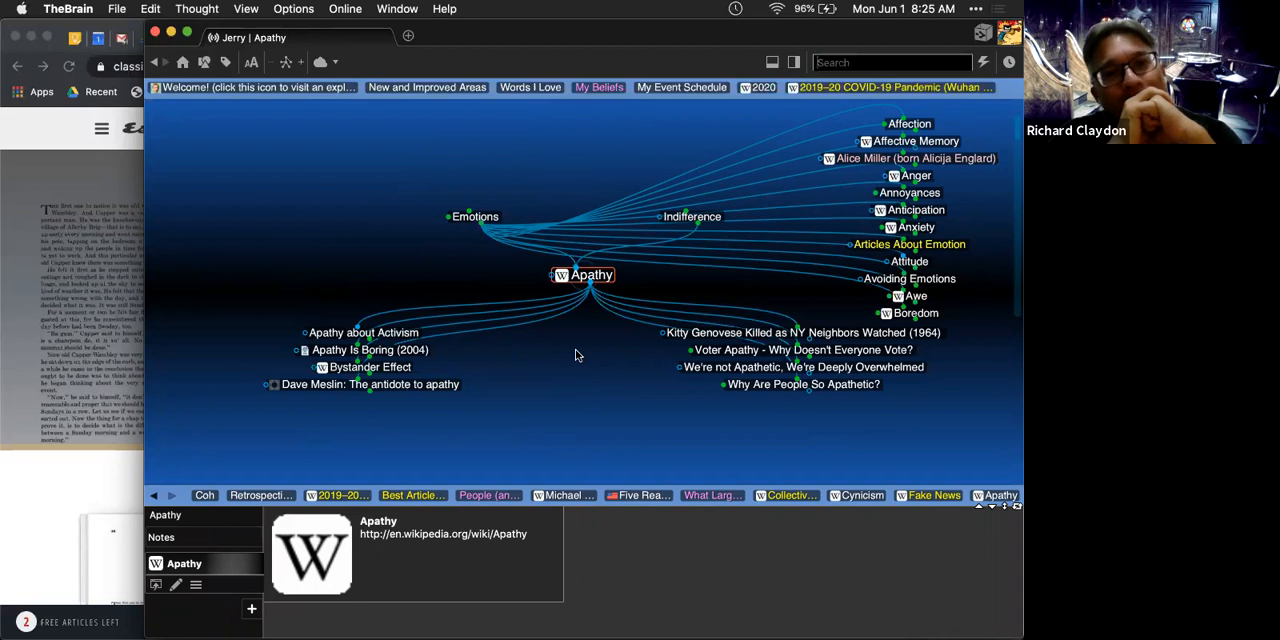
Step: Open Apathy, hop to Cynicism and back, then start typing 'slott' in a new Chrome tab
{"action": "left_click", "coordinate": [804, 368]}
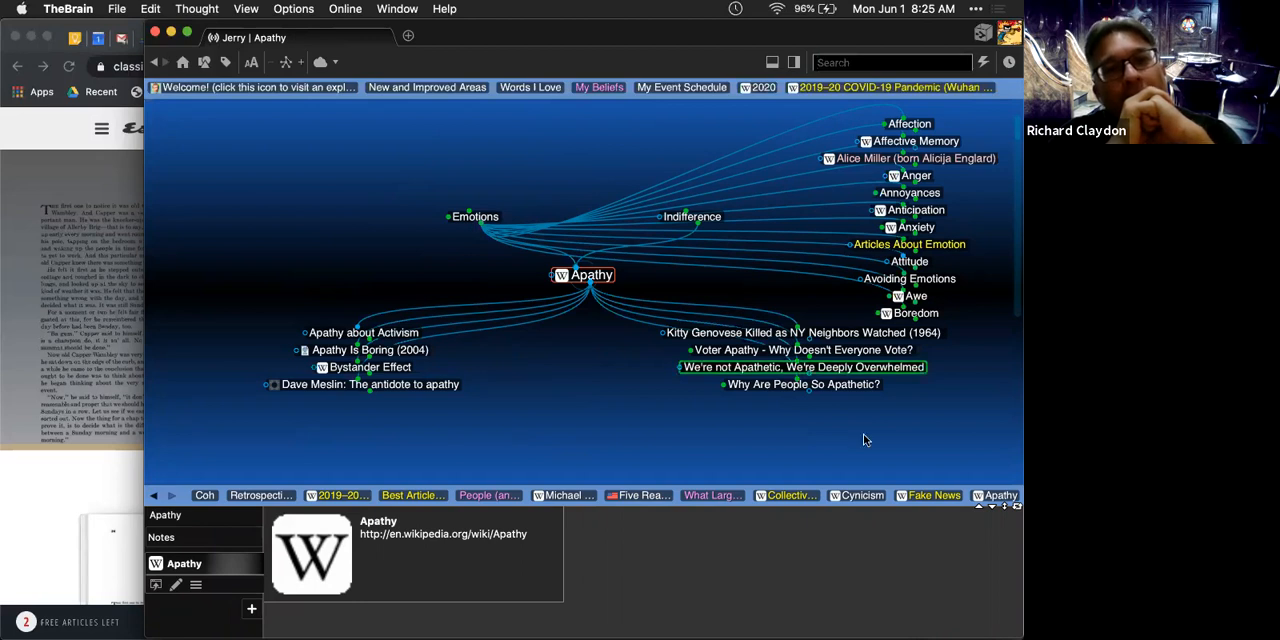
{"action": "left_click", "coordinate": [864, 496]}
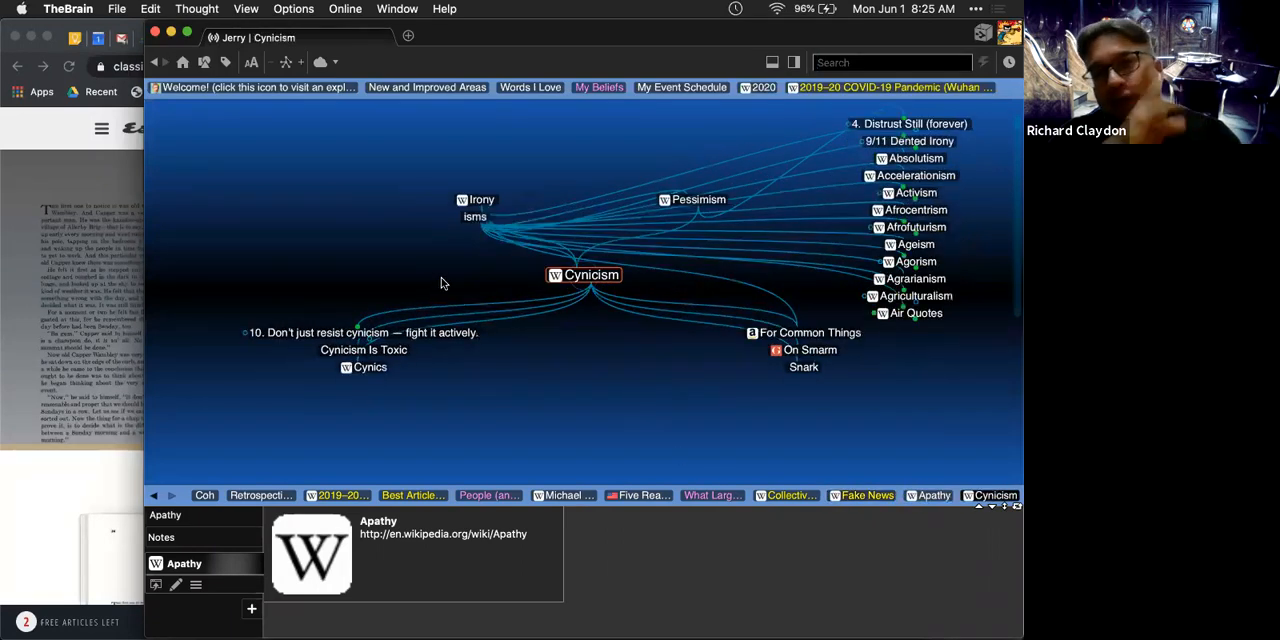
{"action": "left_click", "coordinate": [996, 496]}
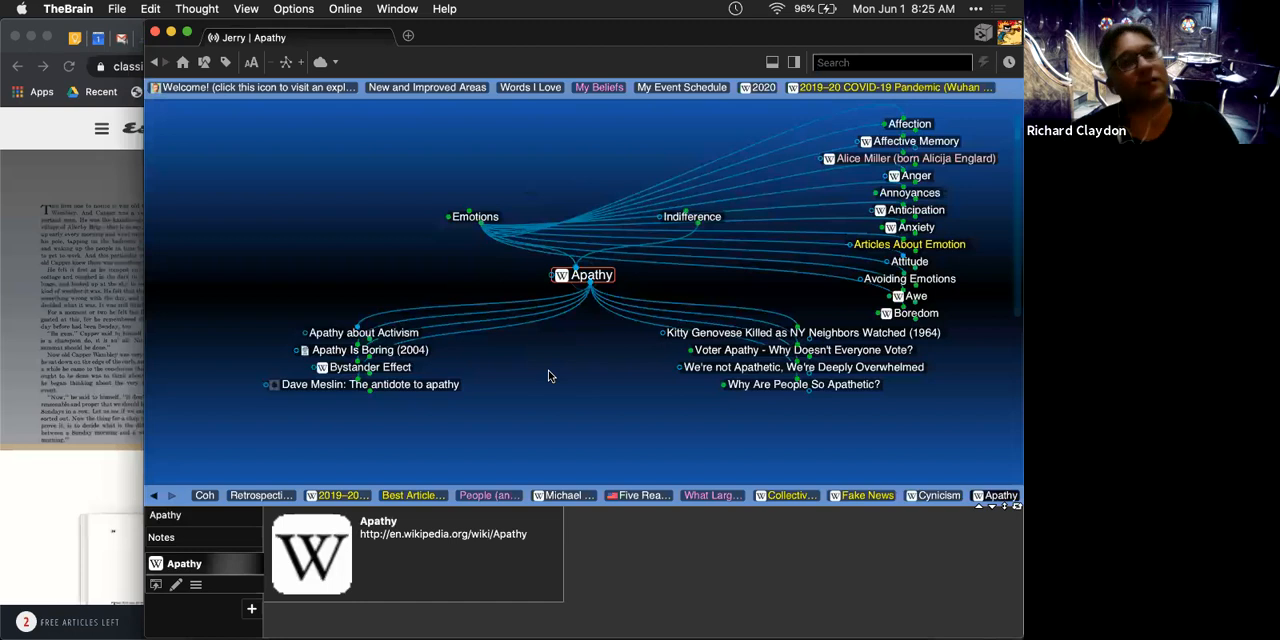
{"action": "type", "text": "slott"}
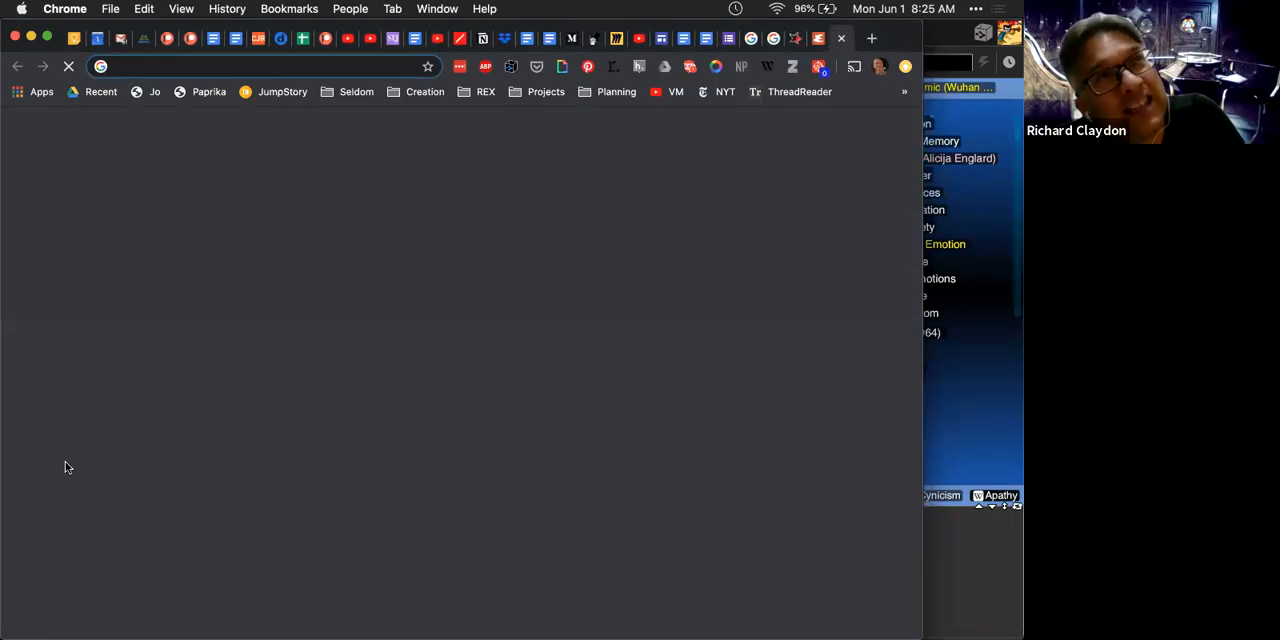
Step: Google 'peter slott', accept the Sloterdyk spelling correction, and scroll through the web results
{"action": "type", "text": "peter slotterdyk"}
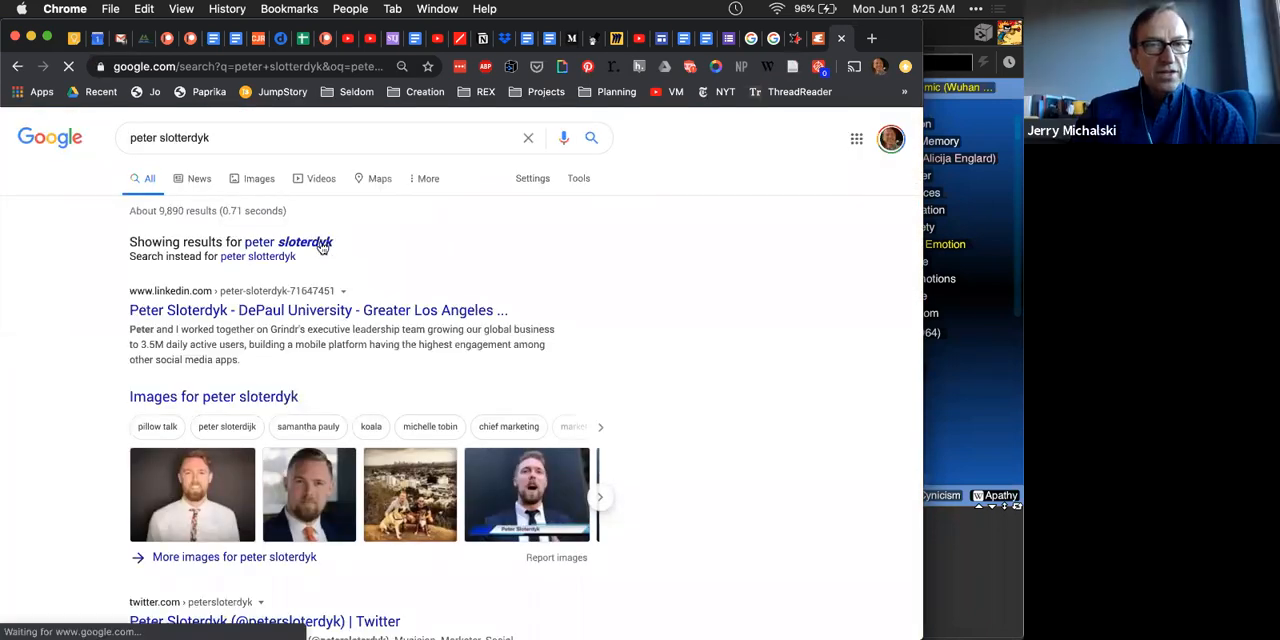
{"action": "left_click", "coordinate": [288, 240]}
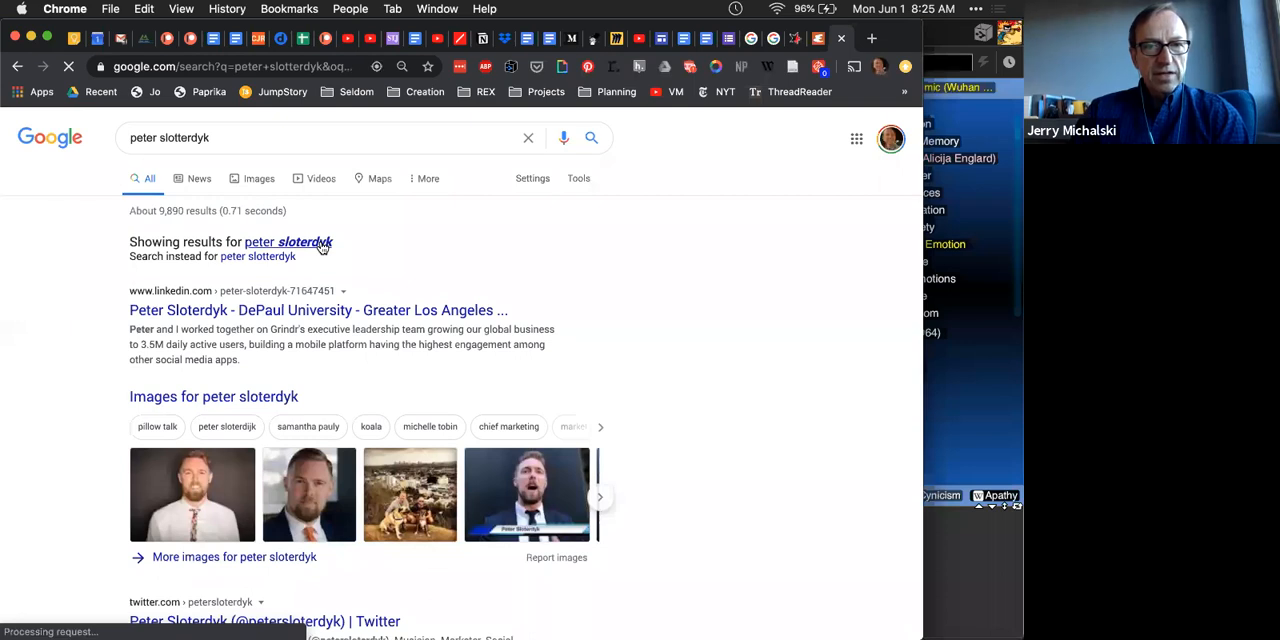
{"action": "scroll", "scroll_direction": "down", "scroll_amount": 3}
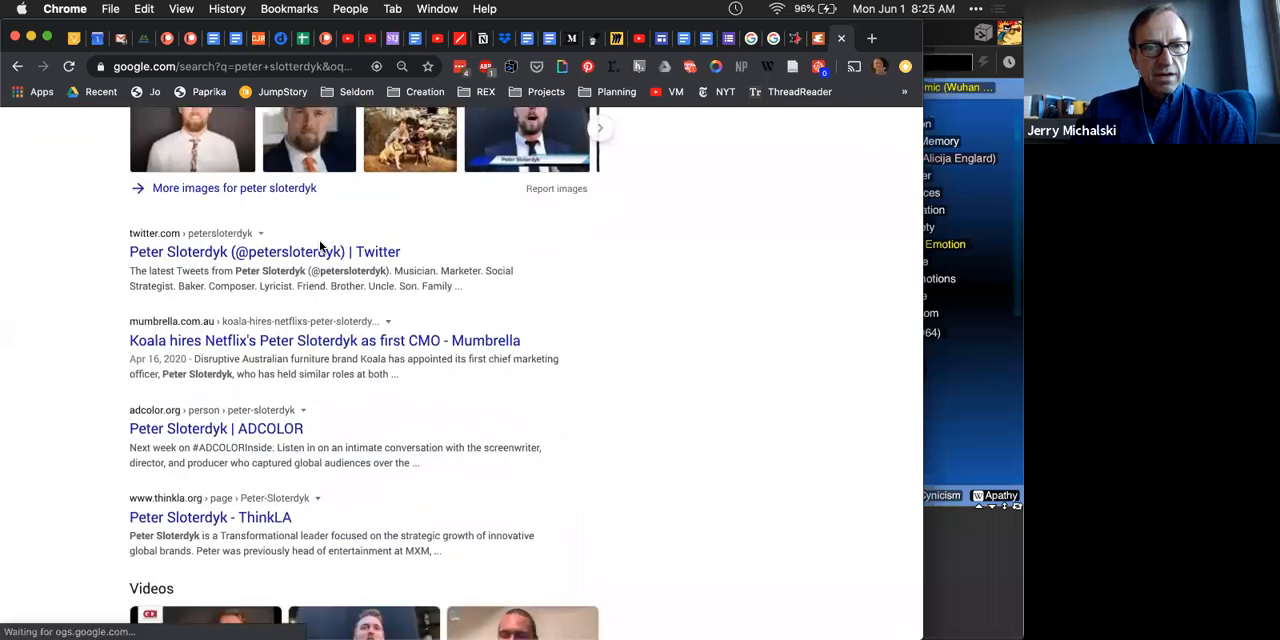
{"action": "scroll", "scroll_direction": "down", "scroll_amount": 3}
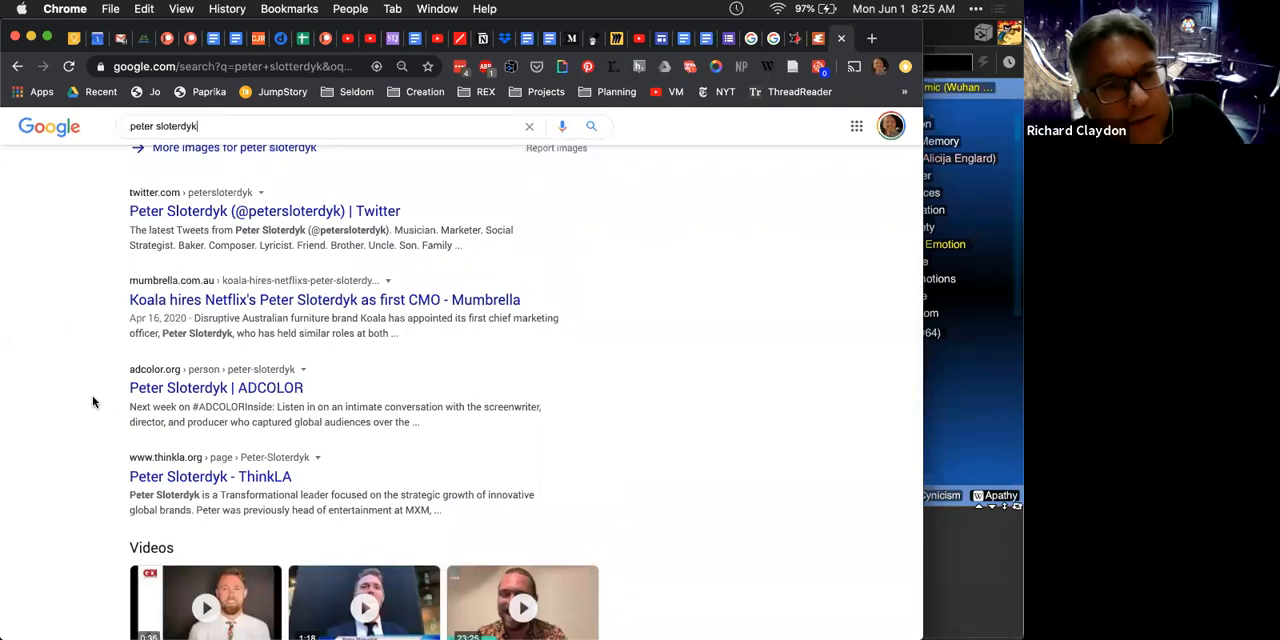
{"action": "scroll", "scroll_direction": "down", "scroll_amount": 3}
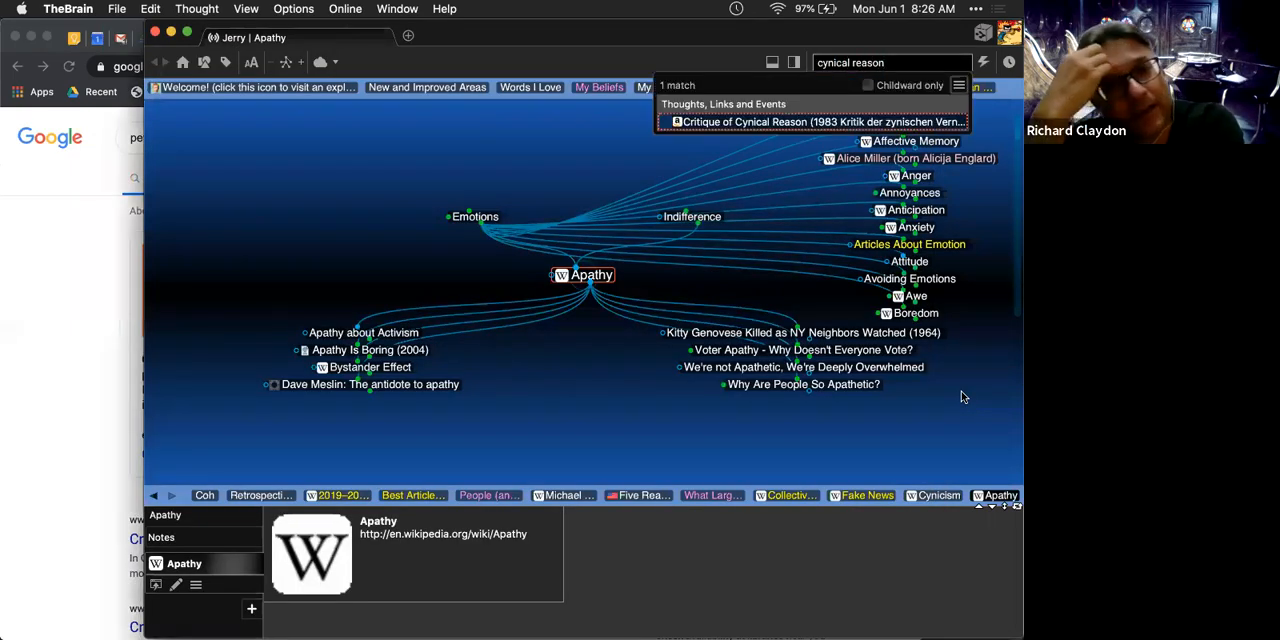
Step: Open Critique of Cynical Reason, visit Peter Sloterdijk, and start a 'cyn' search for a Cynical Reason parent
{"action": "left_click", "coordinate": [820, 120]}
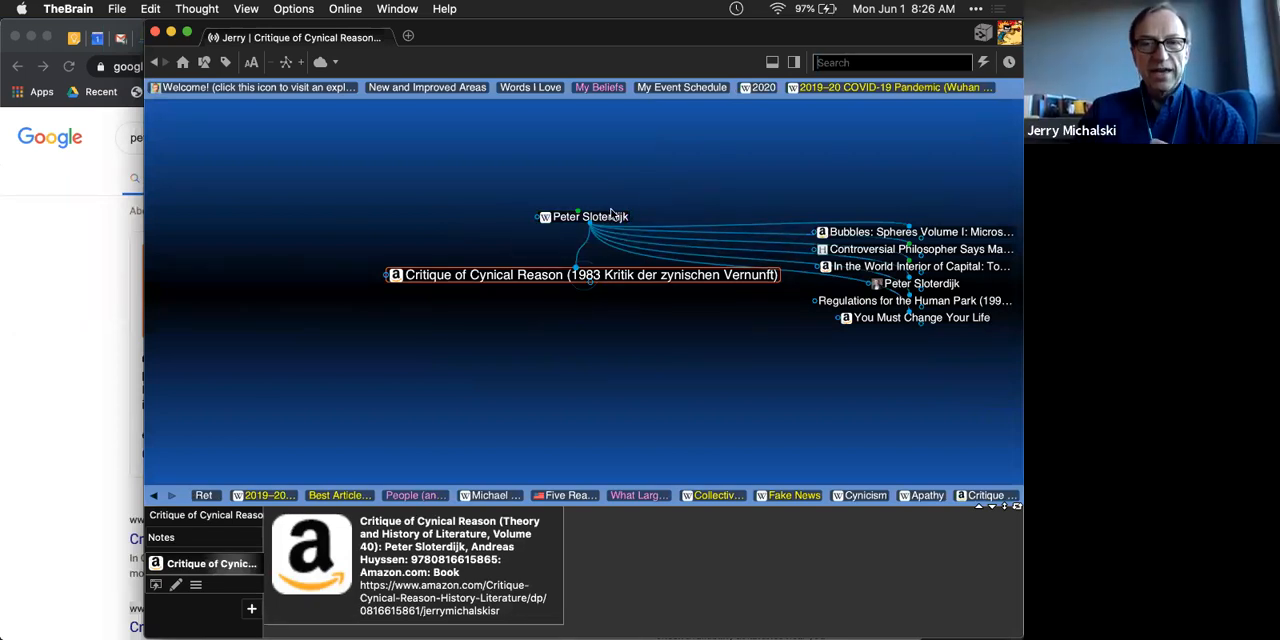
{"action": "left_click", "coordinate": [586, 216]}
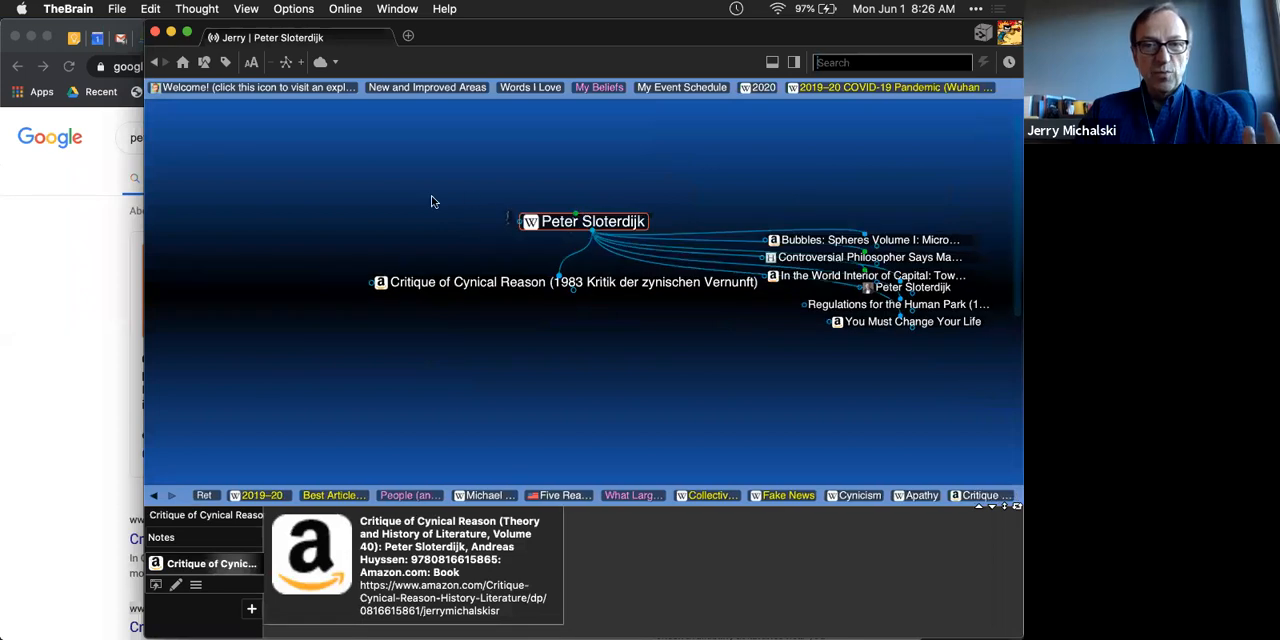
{"action": "left_click", "coordinate": [592, 220]}
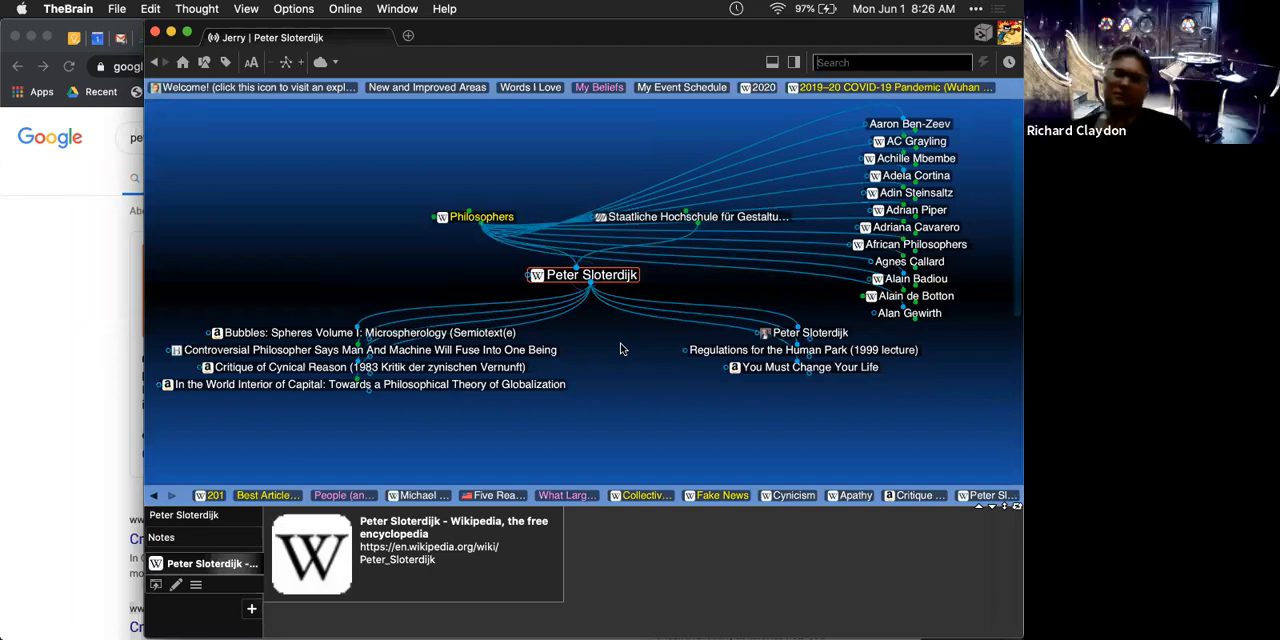
{"action": "mouse_move", "coordinate": [606, 360]}
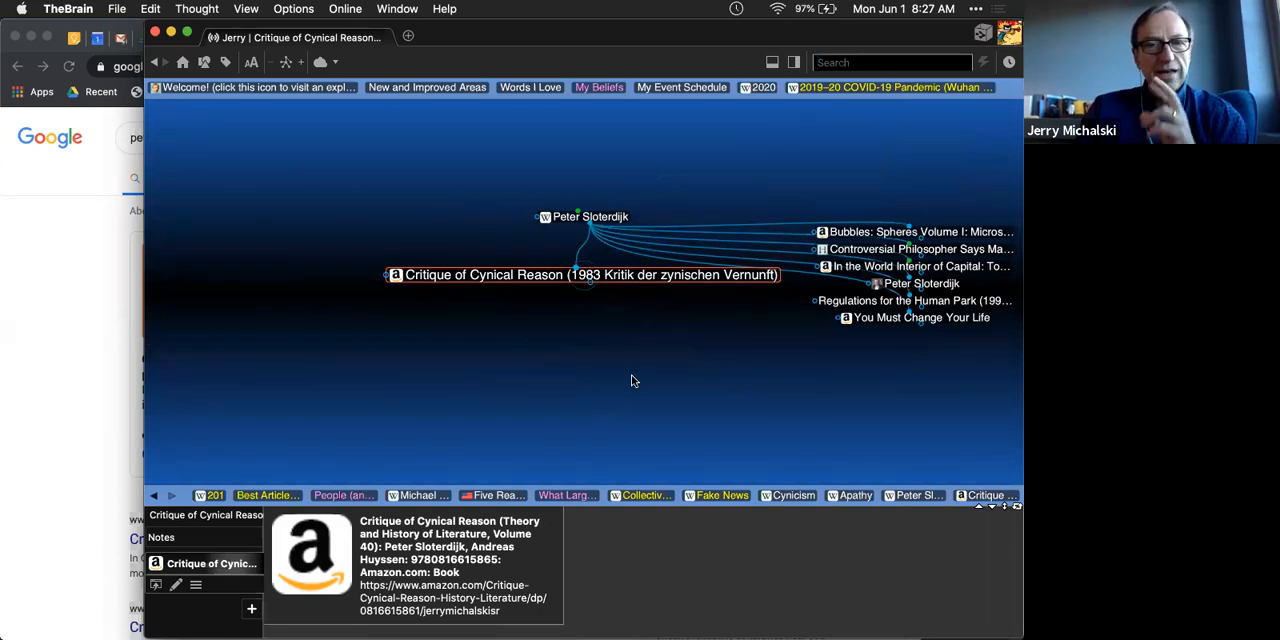
{"action": "mouse_move", "coordinate": [636, 332]}
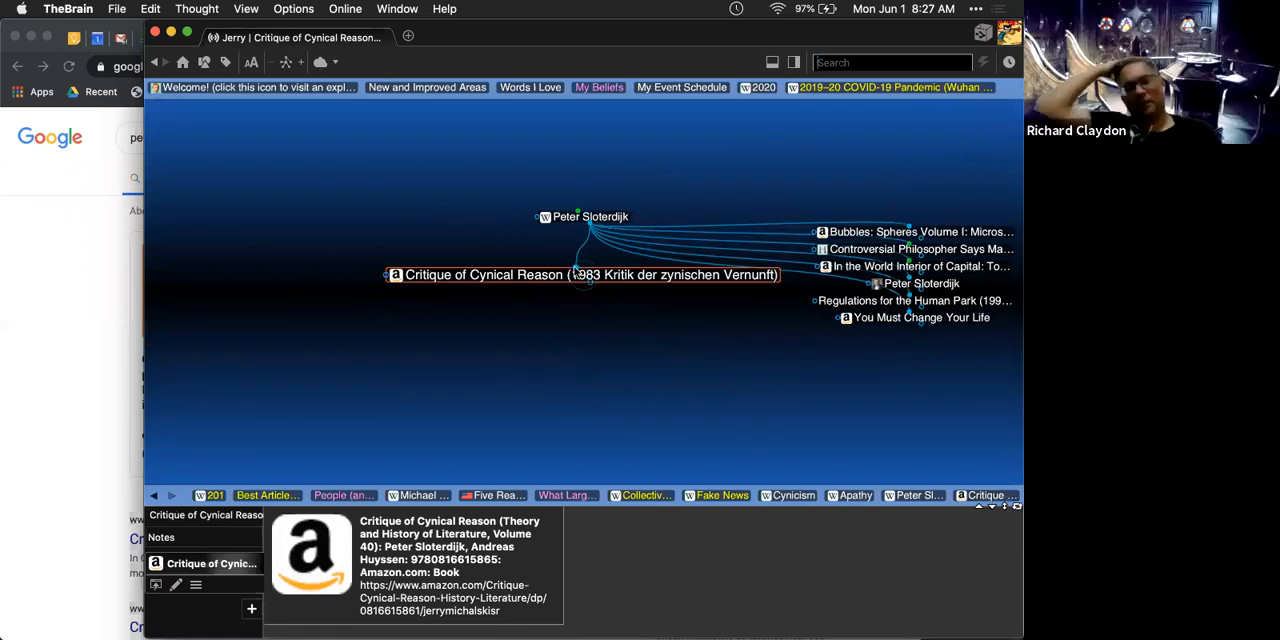
{"action": "type", "text": "cyn"}
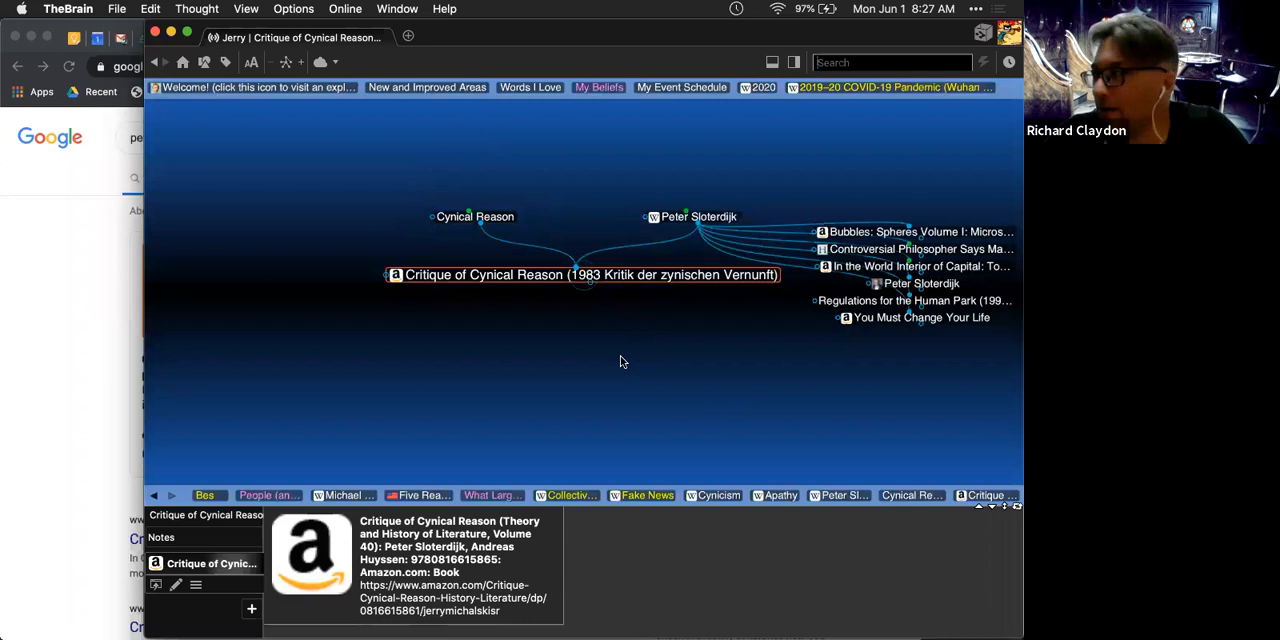
Step: Navigate up from Critique of Cynical Reason via Cynical Reason to centre on Cynicism
{"action": "type", "text": "jas"}
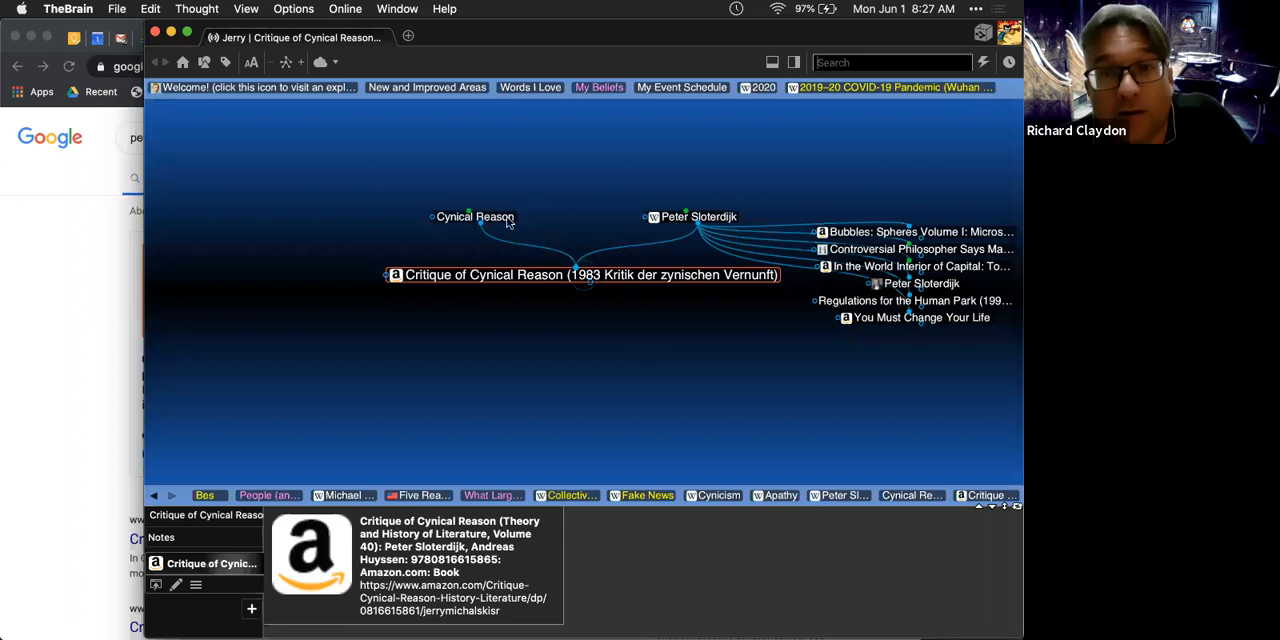
{"action": "left_click", "coordinate": [472, 216]}
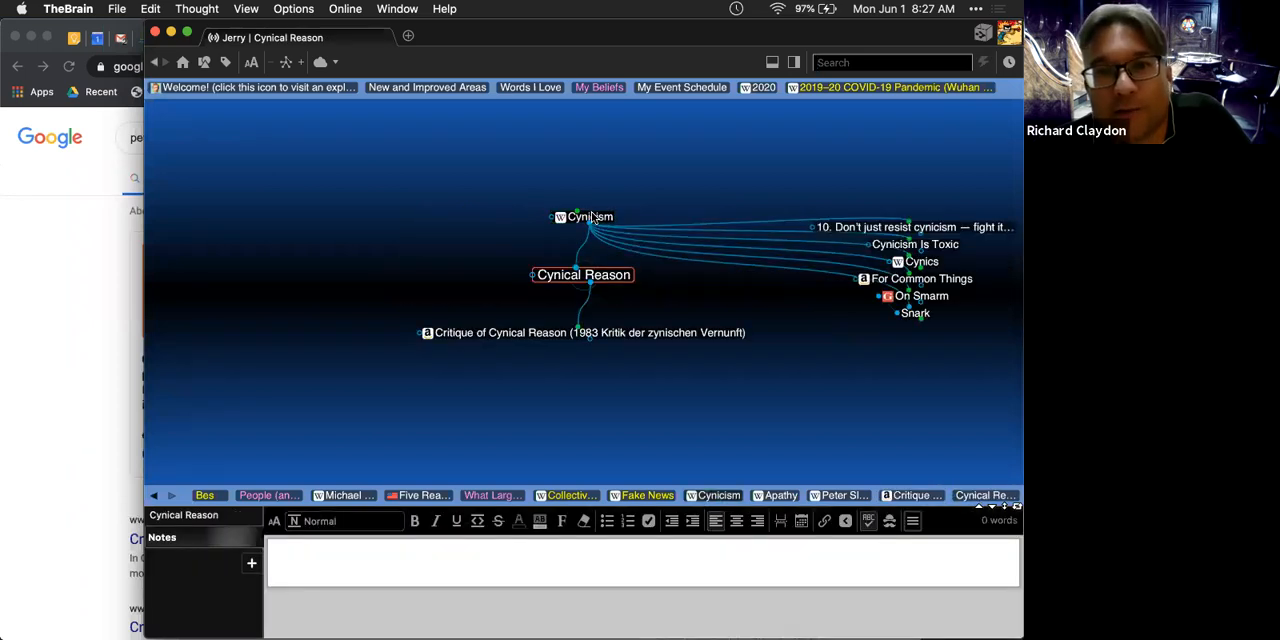
{"action": "left_click", "coordinate": [588, 216]}
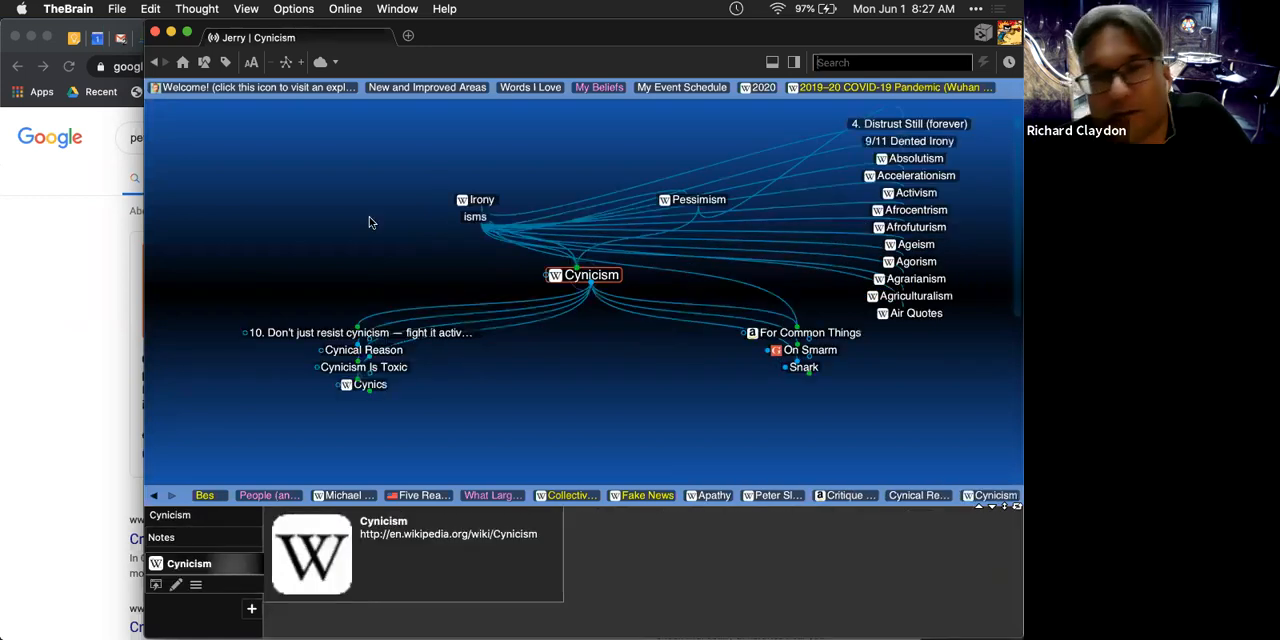
{"action": "mouse_move", "coordinate": [362, 250]}
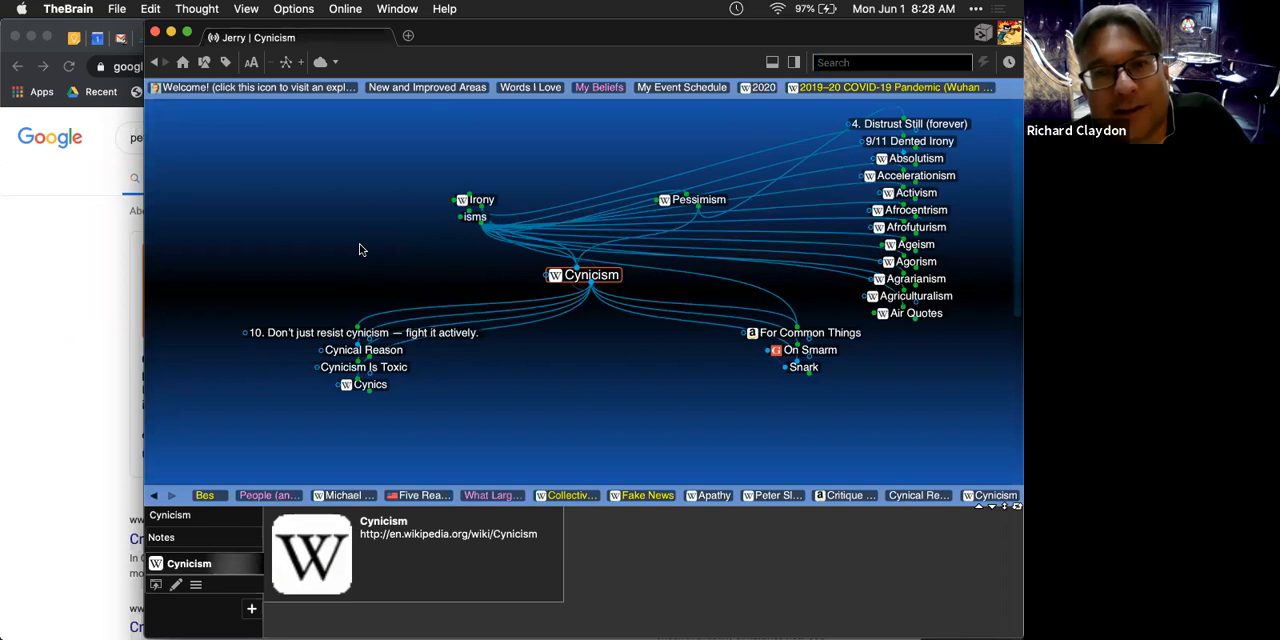
{"action": "mouse_move", "coordinate": [602, 360]}
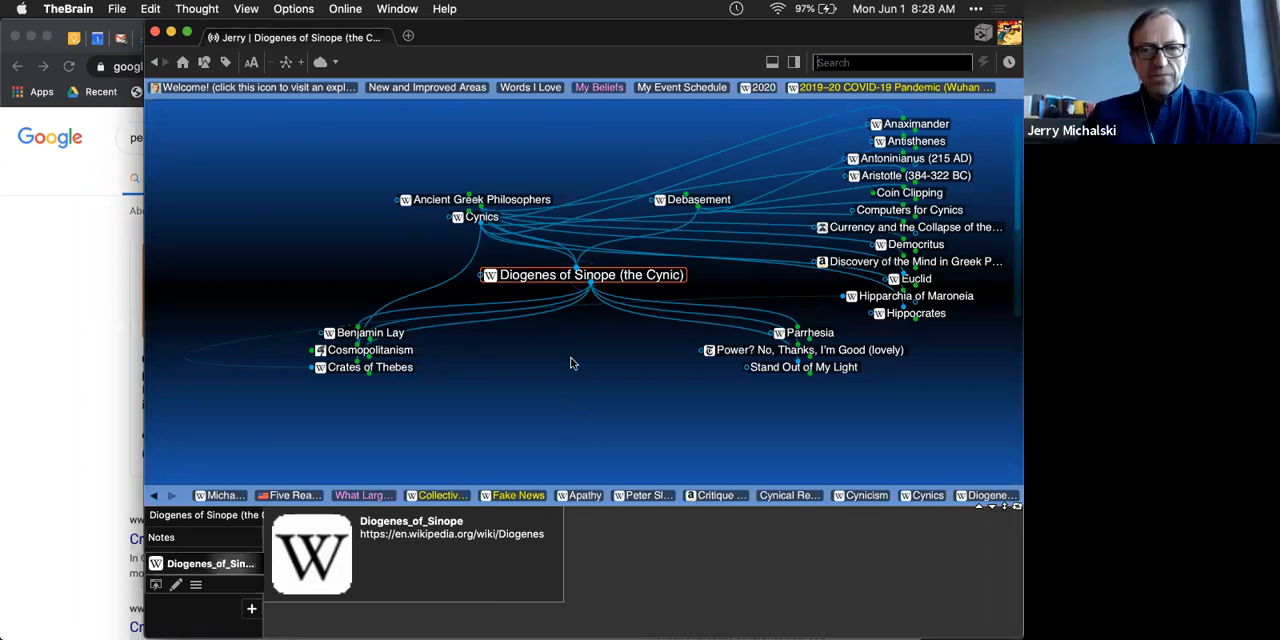
{"action": "mouse_move", "coordinate": [576, 352]}
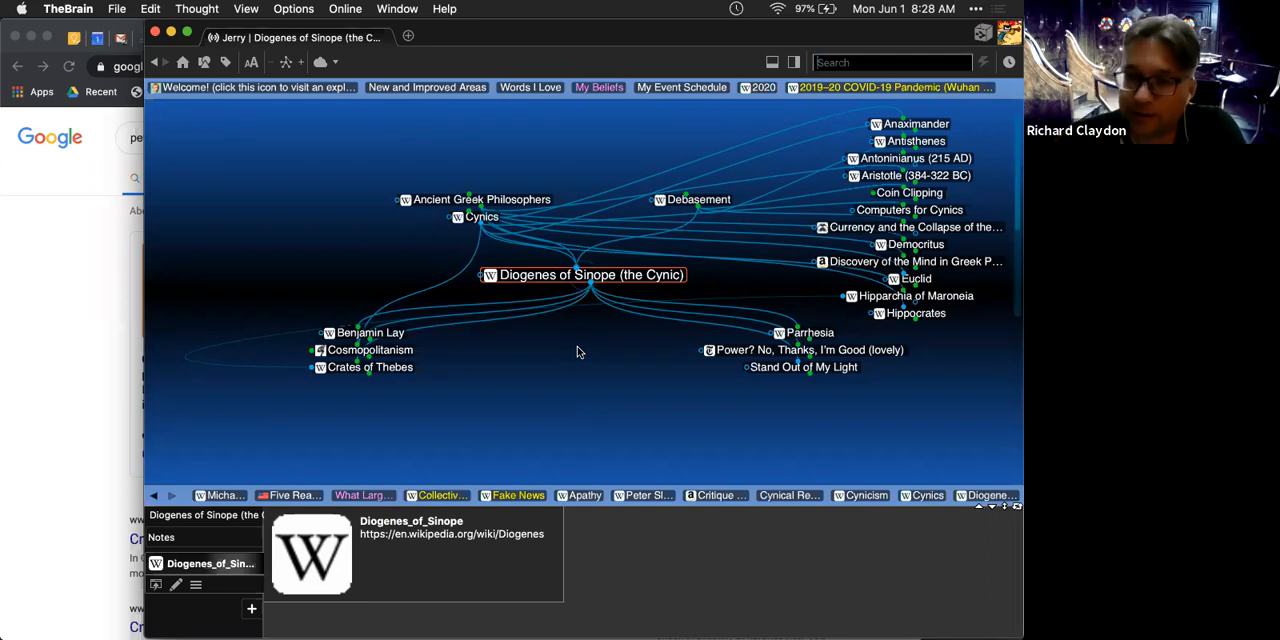
{"action": "mouse_move", "coordinate": [588, 344]}
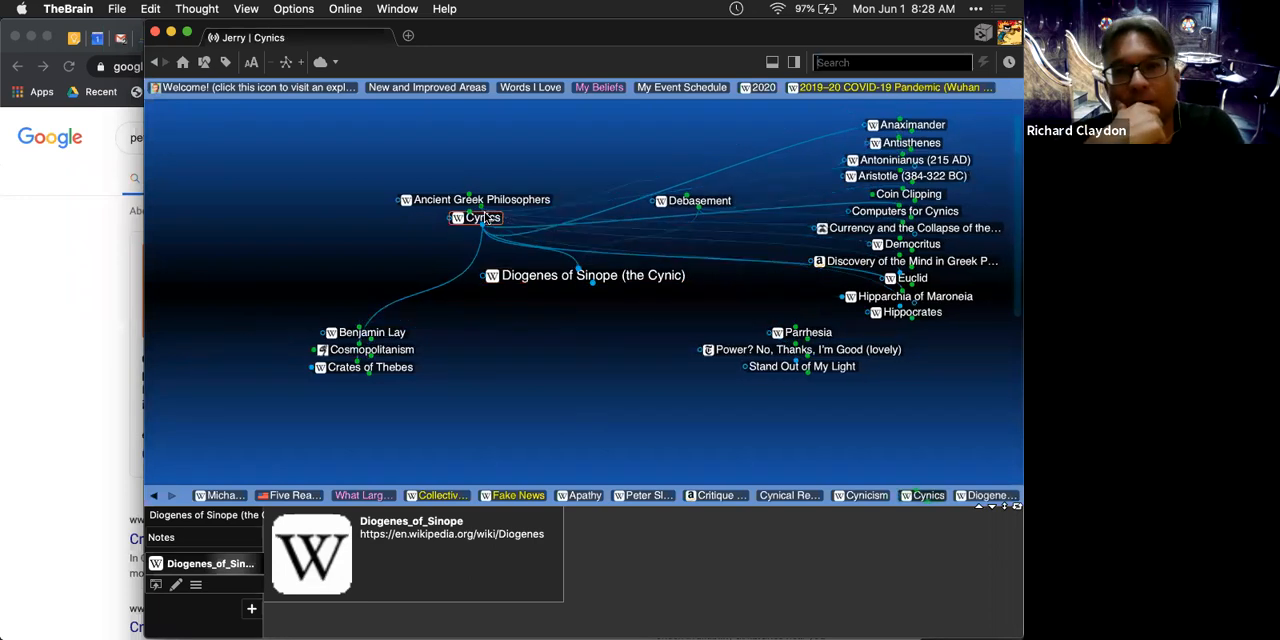
Step: Rename the Cynics thought to 'Cynics (philosophy)' and search for Deleuze
{"action": "left_click", "coordinate": [480, 216]}
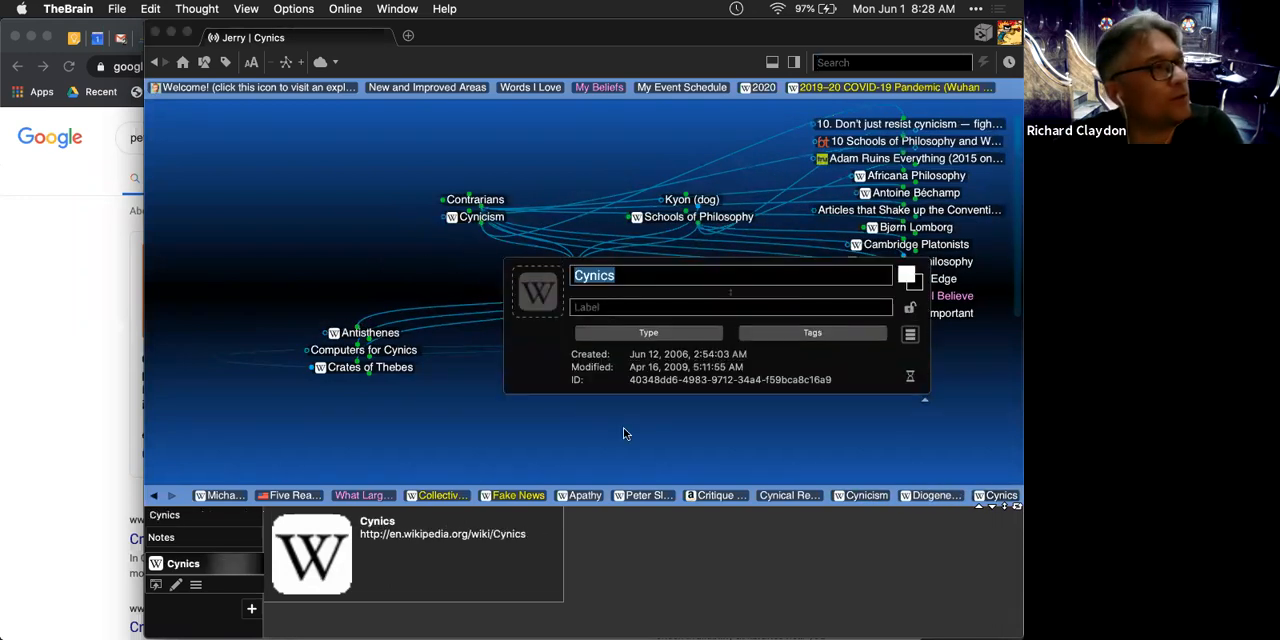
{"action": "type", "text": "()"}
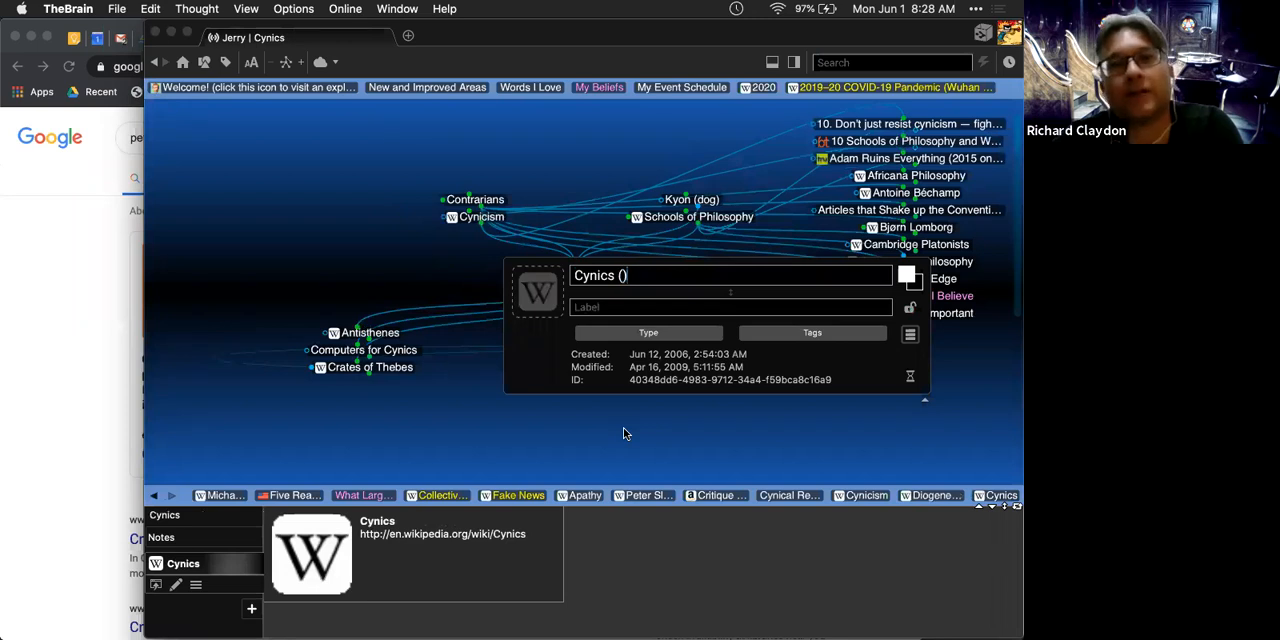
{"action": "type", "text": "philosophy"}
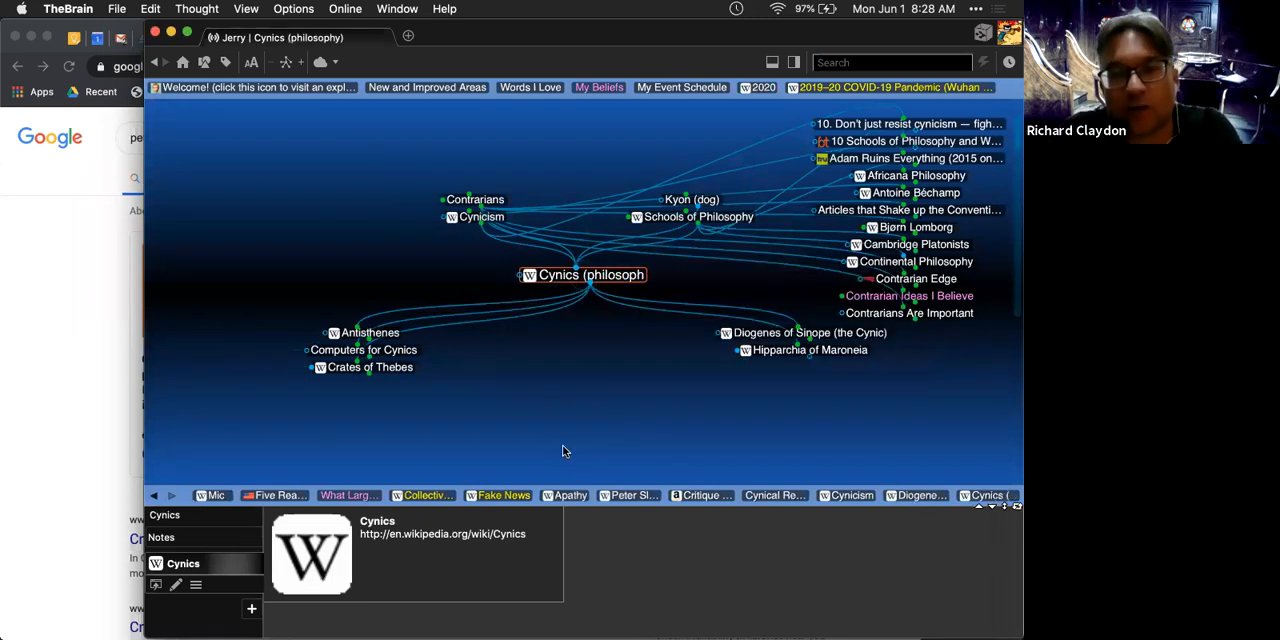
{"action": "type", "text": "delue"}
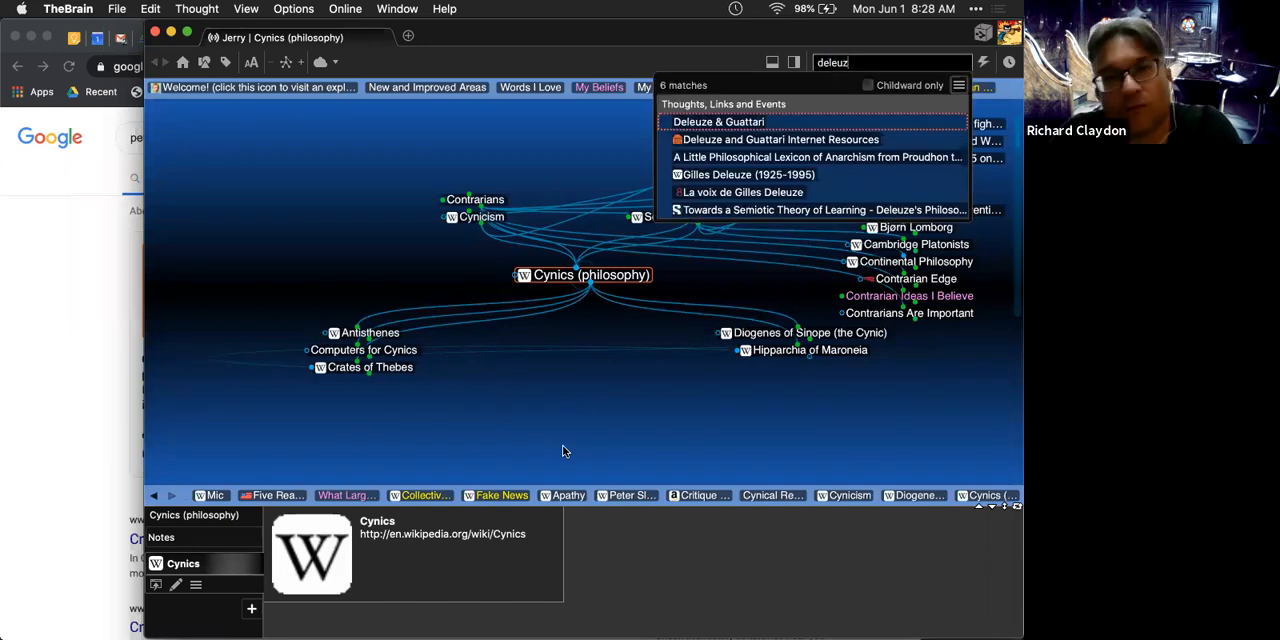
Step: Centre on Gilles Deleuze (1925-1995) via Deleuze & Guattari and search 'mem'
{"action": "left_click", "coordinate": [728, 120]}
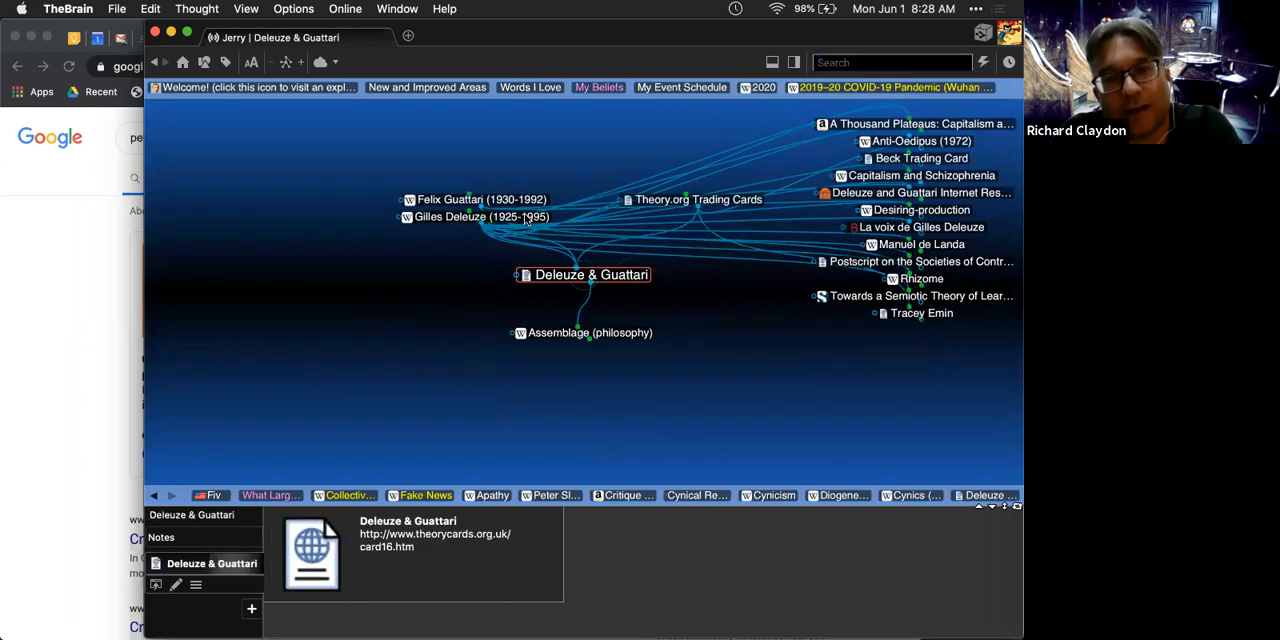
{"action": "left_click", "coordinate": [472, 216]}
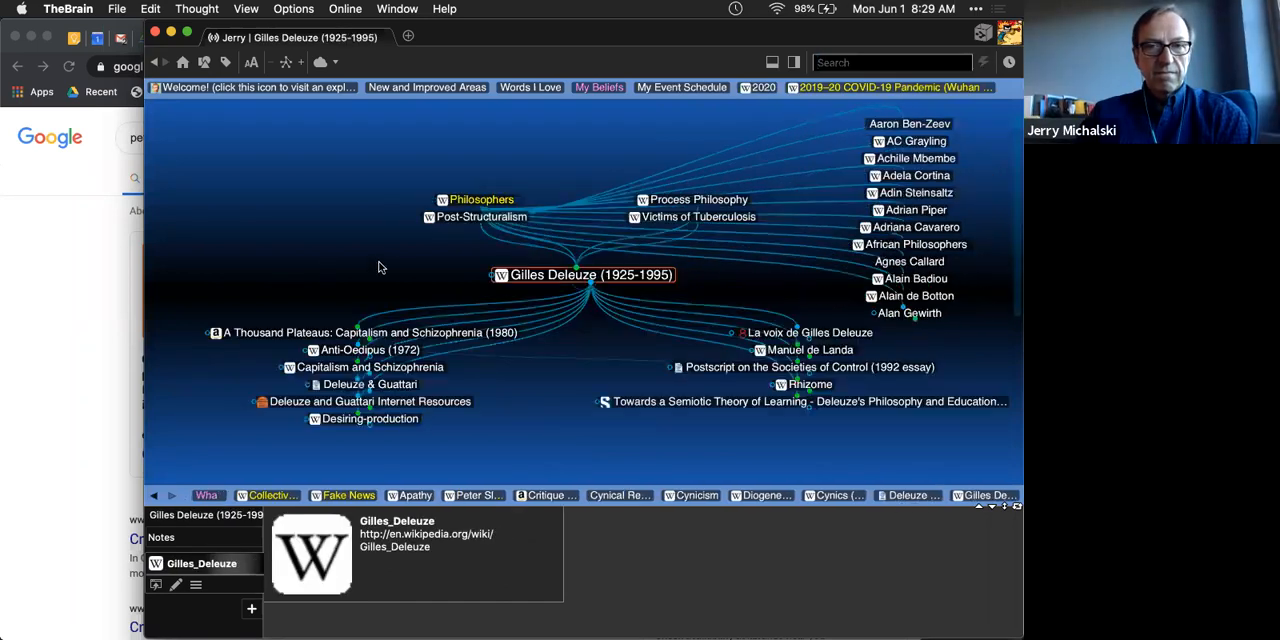
{"action": "mouse_move", "coordinate": [416, 272]}
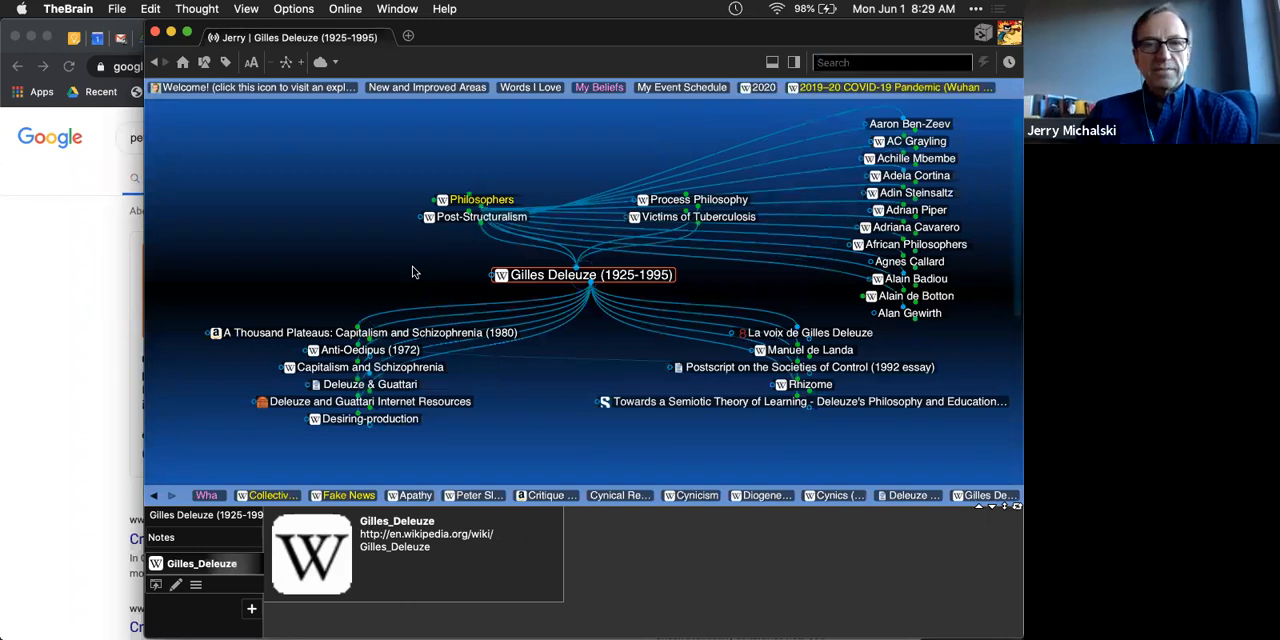
{"action": "type", "text": "memb emo"}
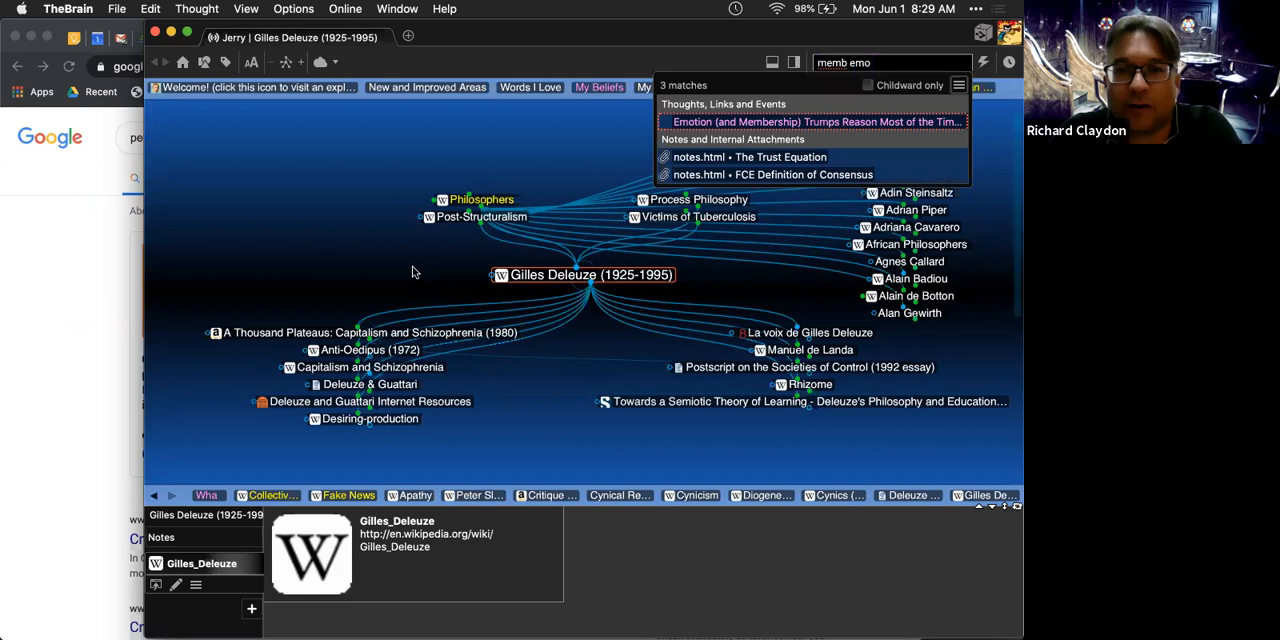
Step: Visit 'Emotion (and Membership) Trumps Reason', return to Gilles Deleuze, and search 'syne'
{"action": "left_click", "coordinate": [832, 120]}
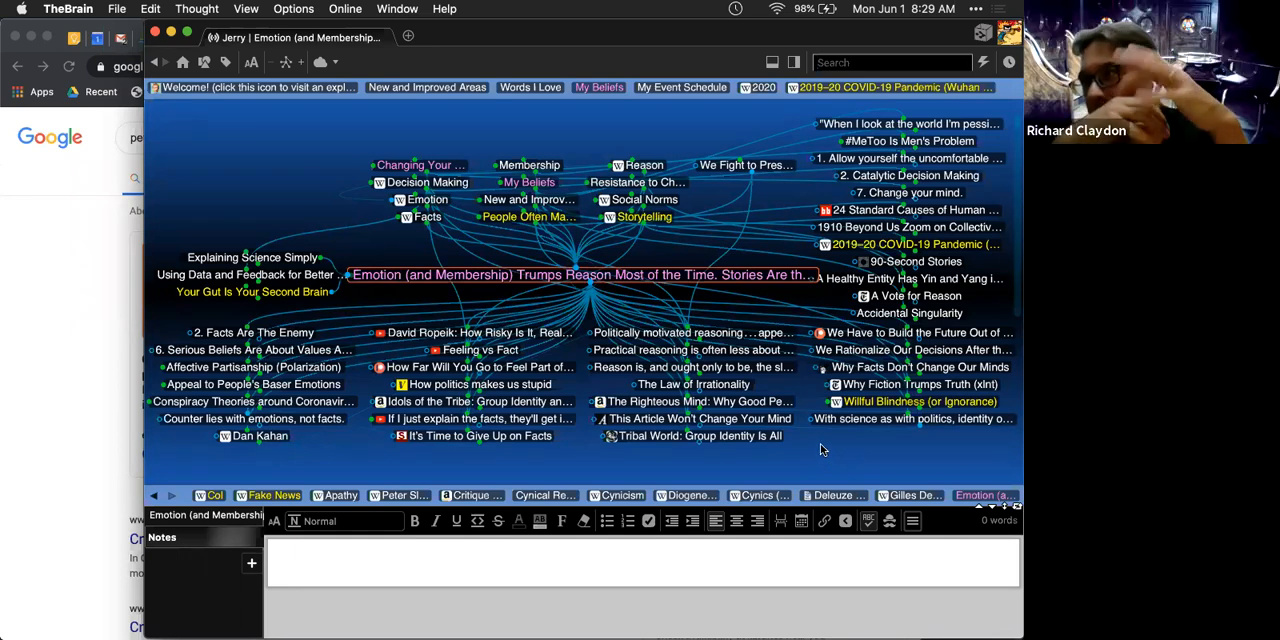
{"action": "mouse_move", "coordinate": [690, 366]}
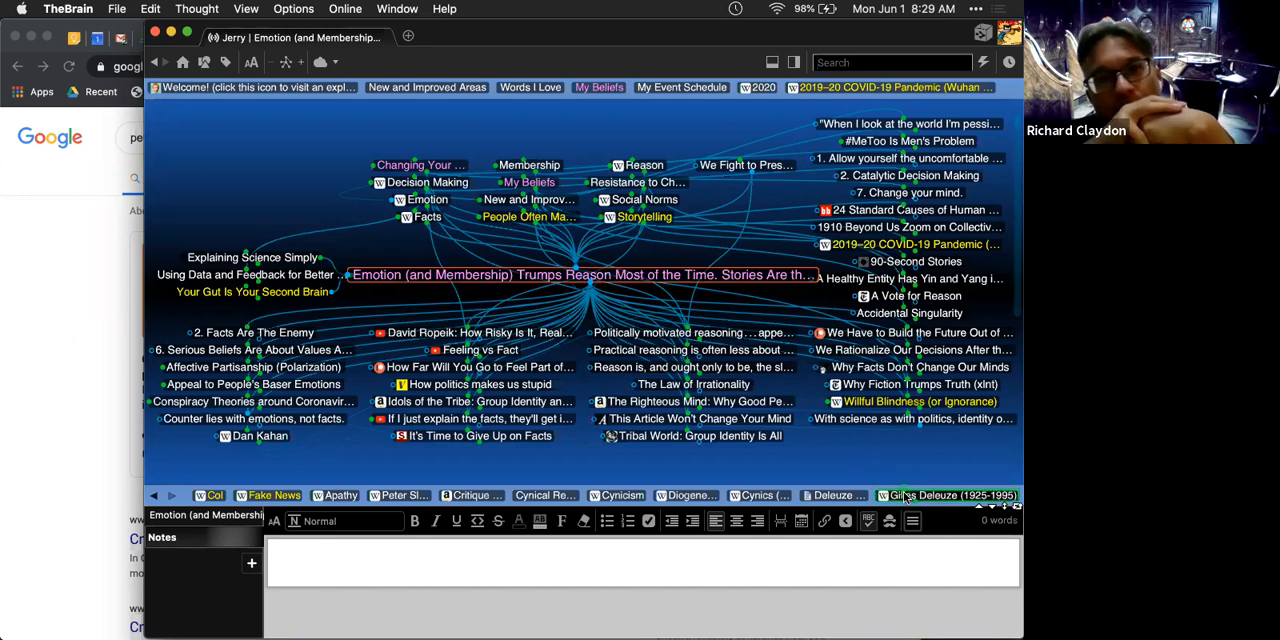
{"action": "left_click", "coordinate": [952, 496]}
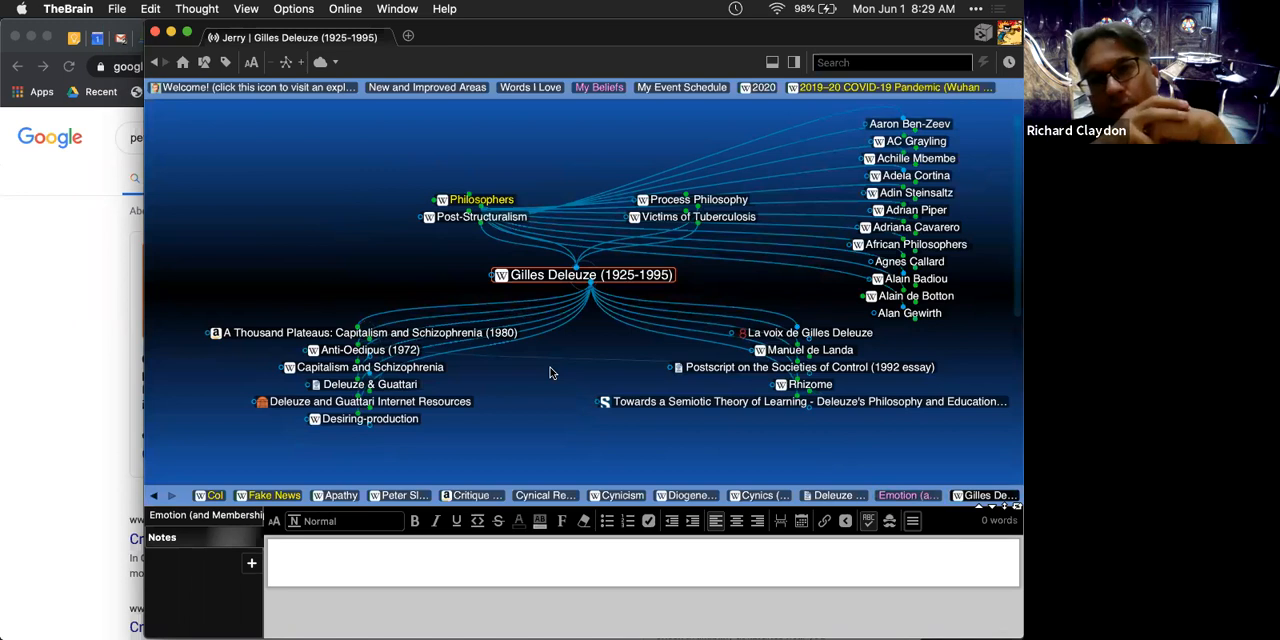
{"action": "type", "text": "synec"}
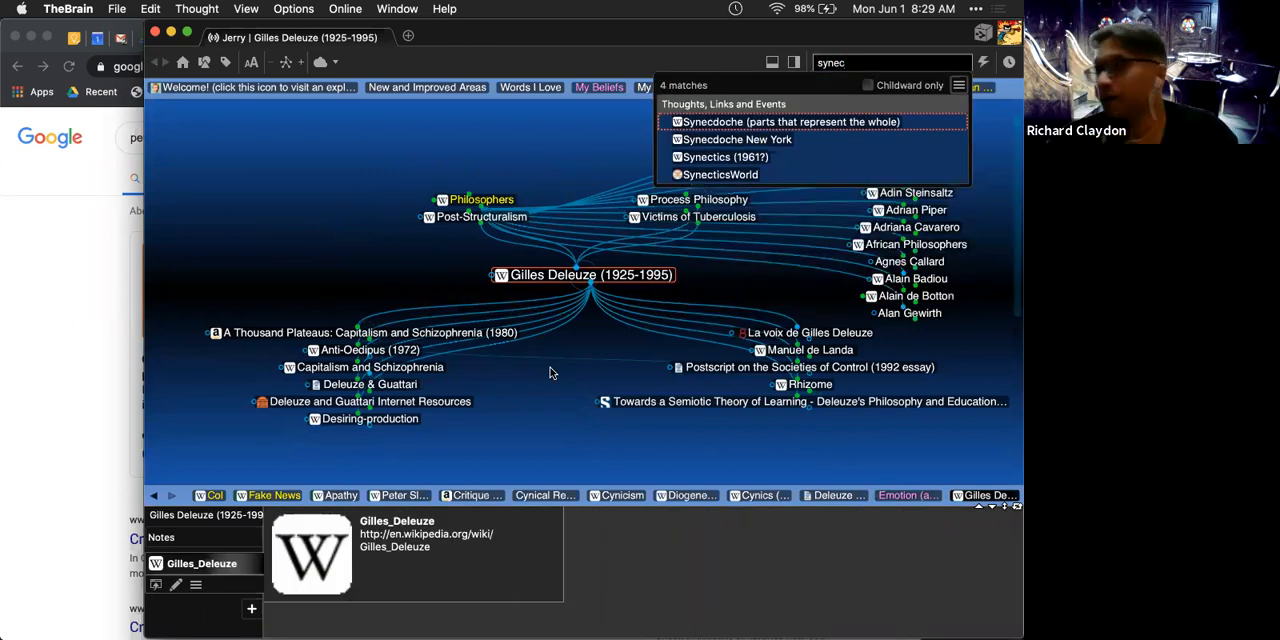
Step: Centre on Synecdoche (parts that represent the whole) and search 'ken bur' for Kenneth Burke
{"action": "left_click", "coordinate": [786, 120]}
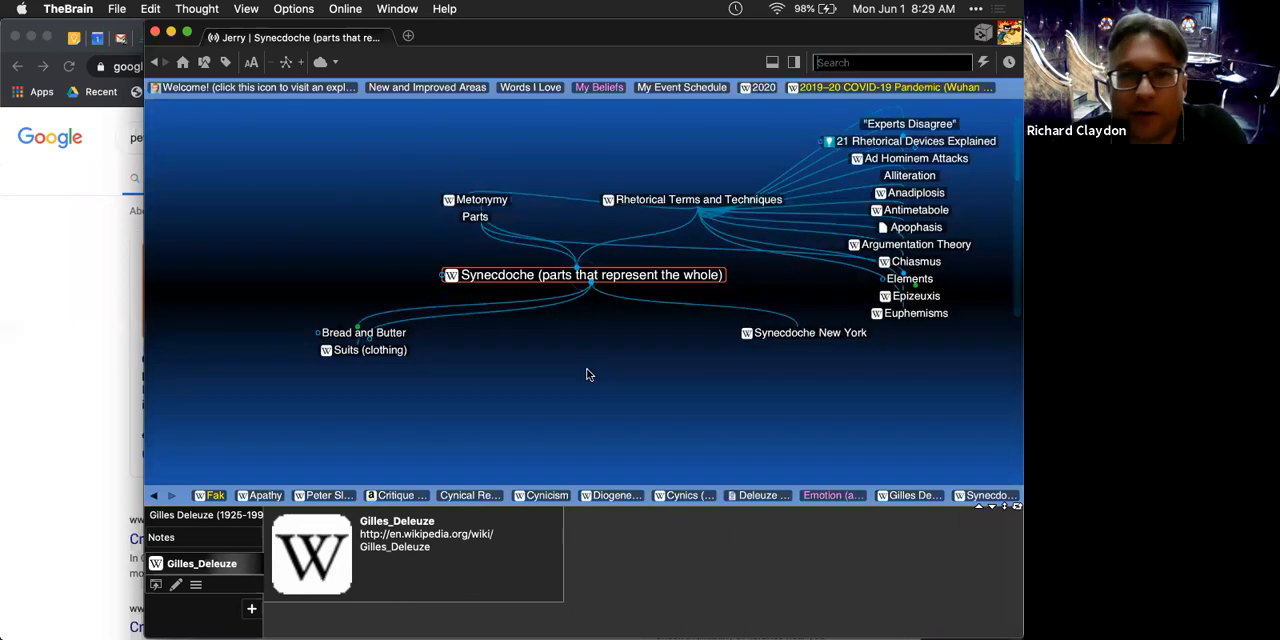
{"action": "left_click", "coordinate": [590, 274]}
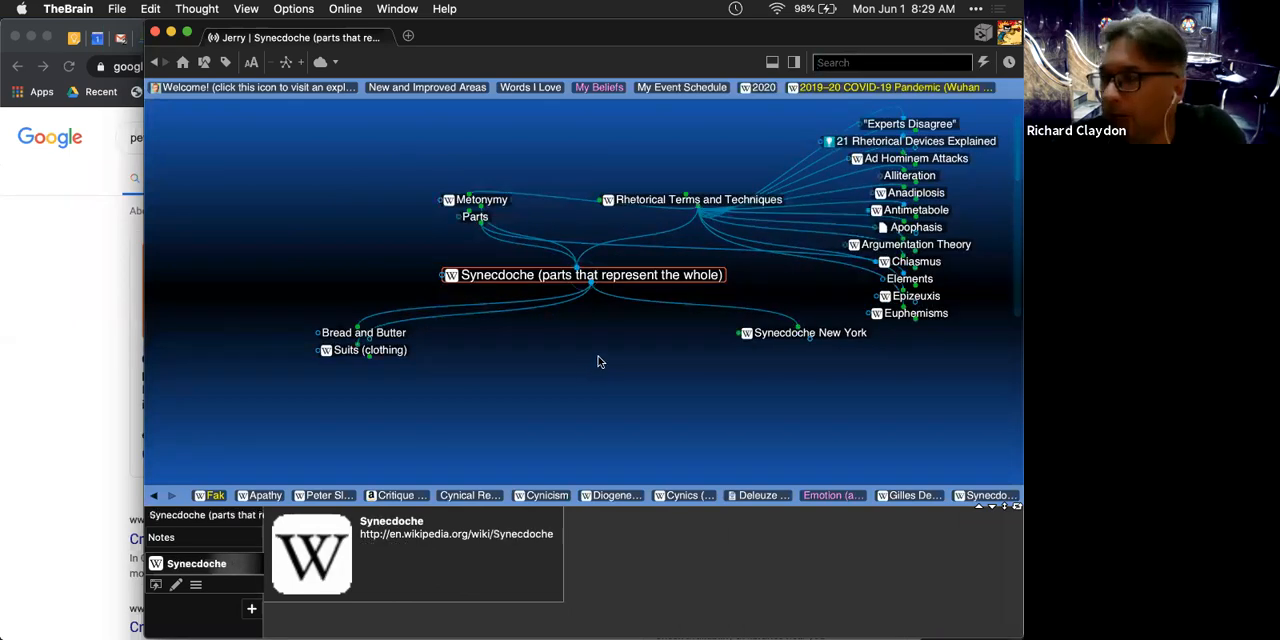
{"action": "type", "text": "ken bur"}
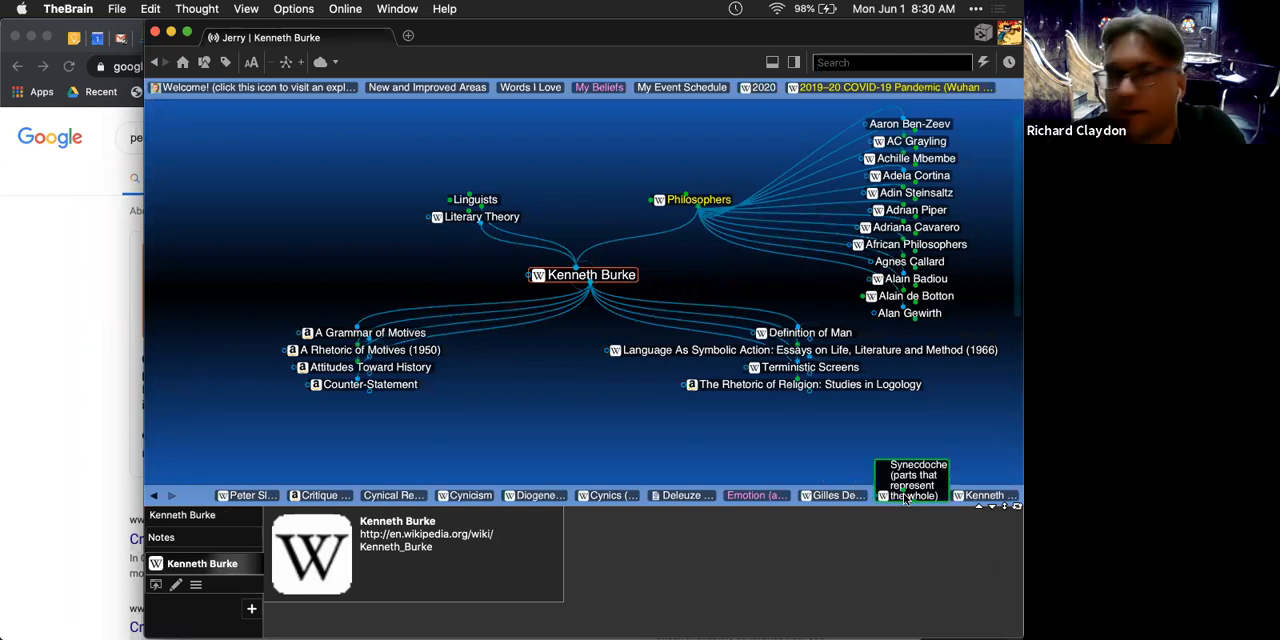
Step: Explore Metonymy and its notes, return to Synecdoche, and search 'lakoff'
{"action": "left_click", "coordinate": [912, 484]}
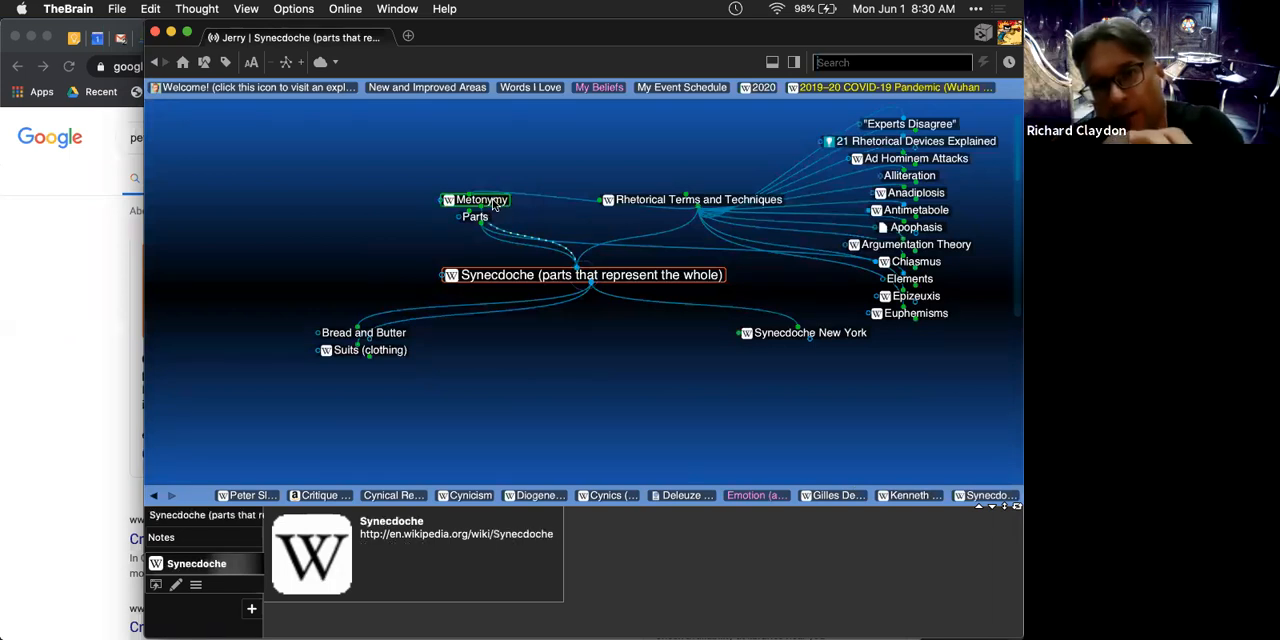
{"action": "left_click", "coordinate": [484, 200]}
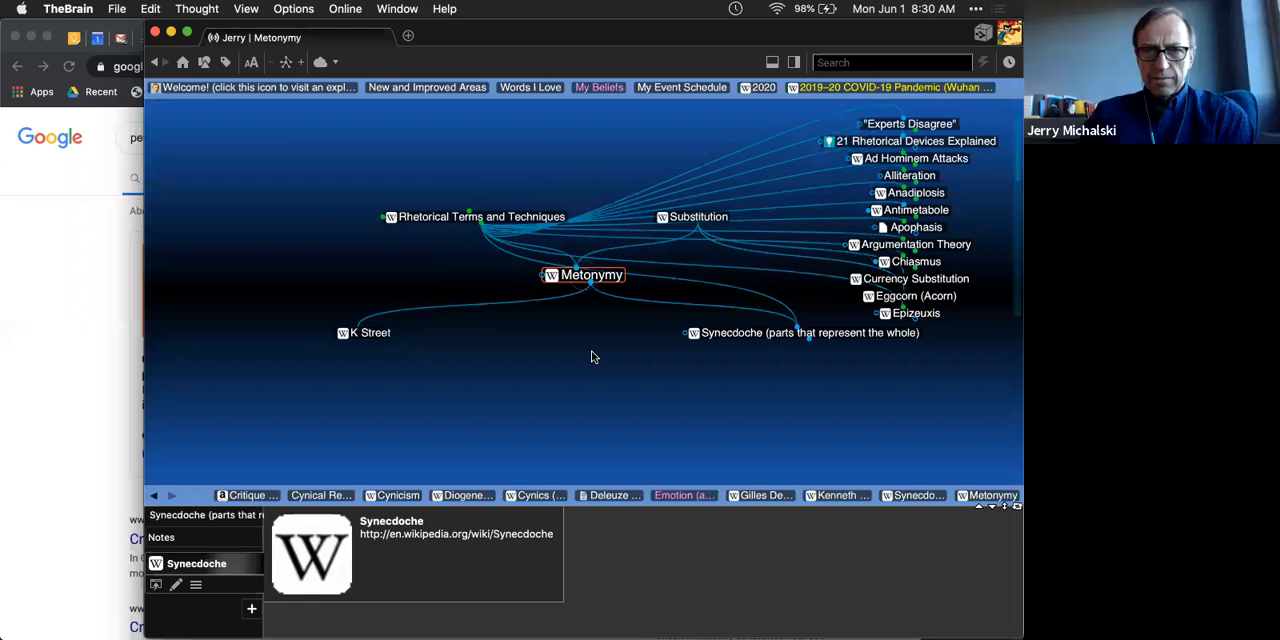
{"action": "left_click", "coordinate": [590, 274]}
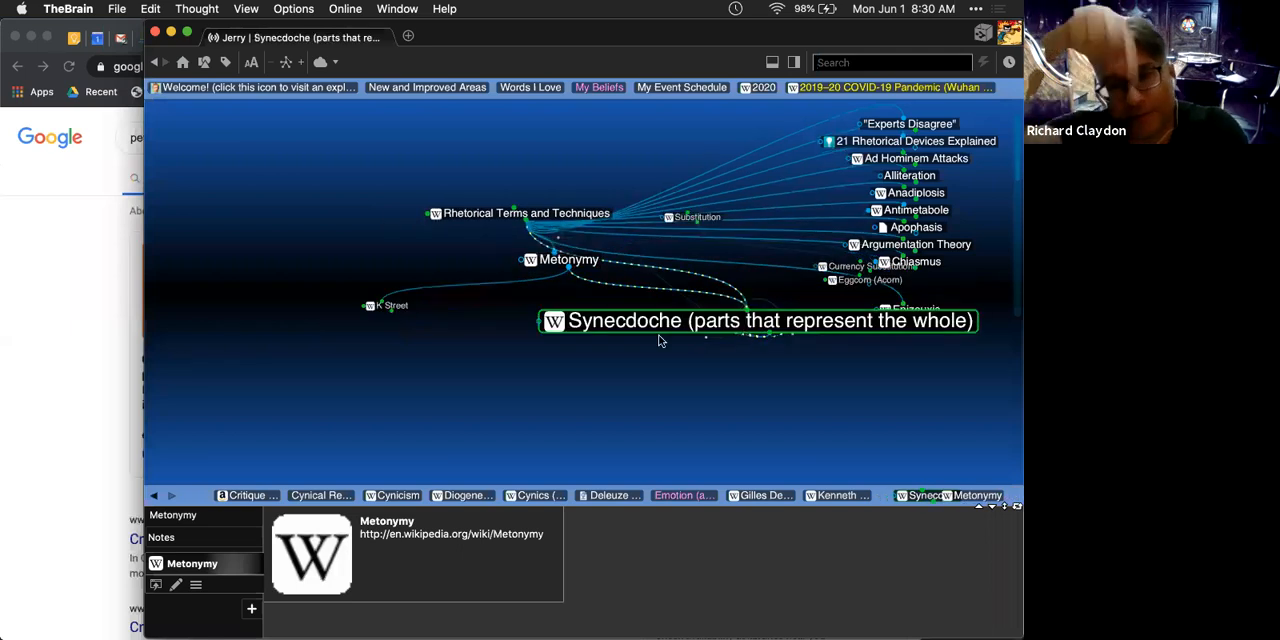
{"action": "left_click", "coordinate": [756, 320]}
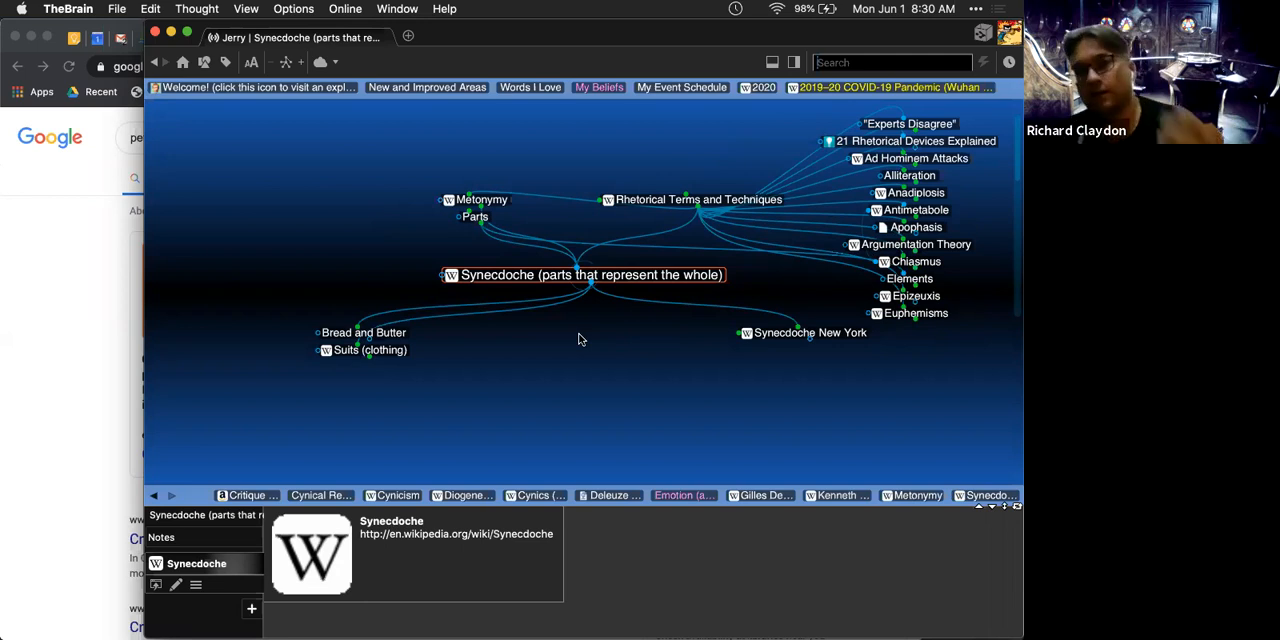
{"action": "mouse_move", "coordinate": [604, 358]}
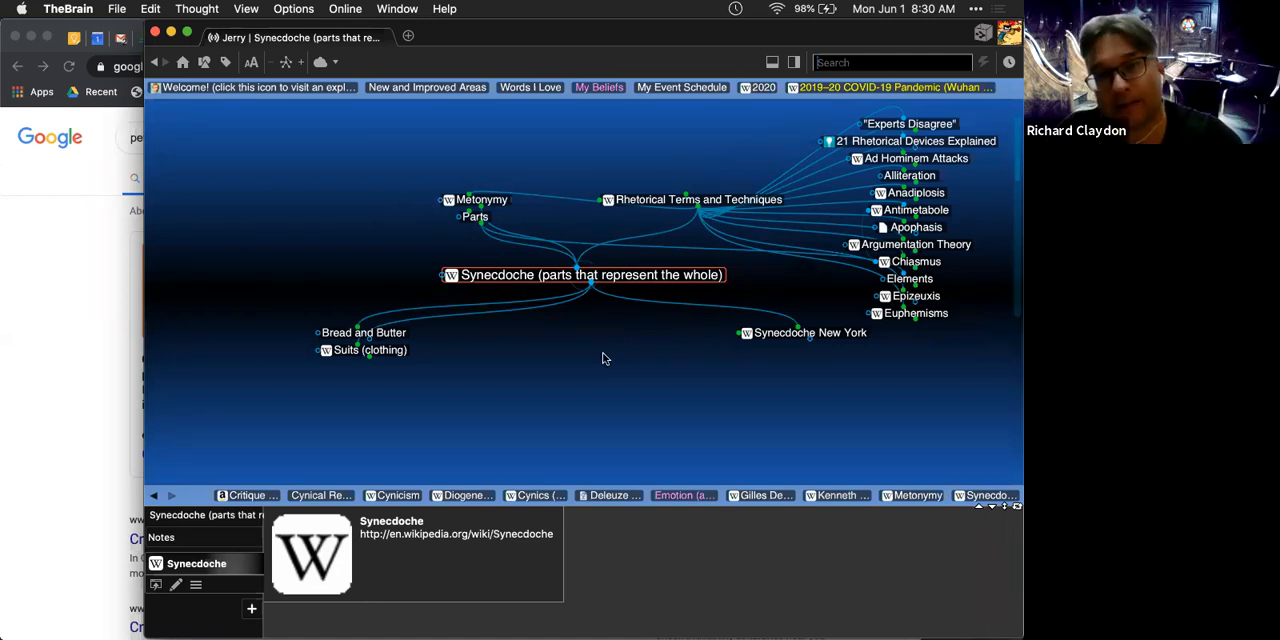
{"action": "mouse_move", "coordinate": [610, 352]}
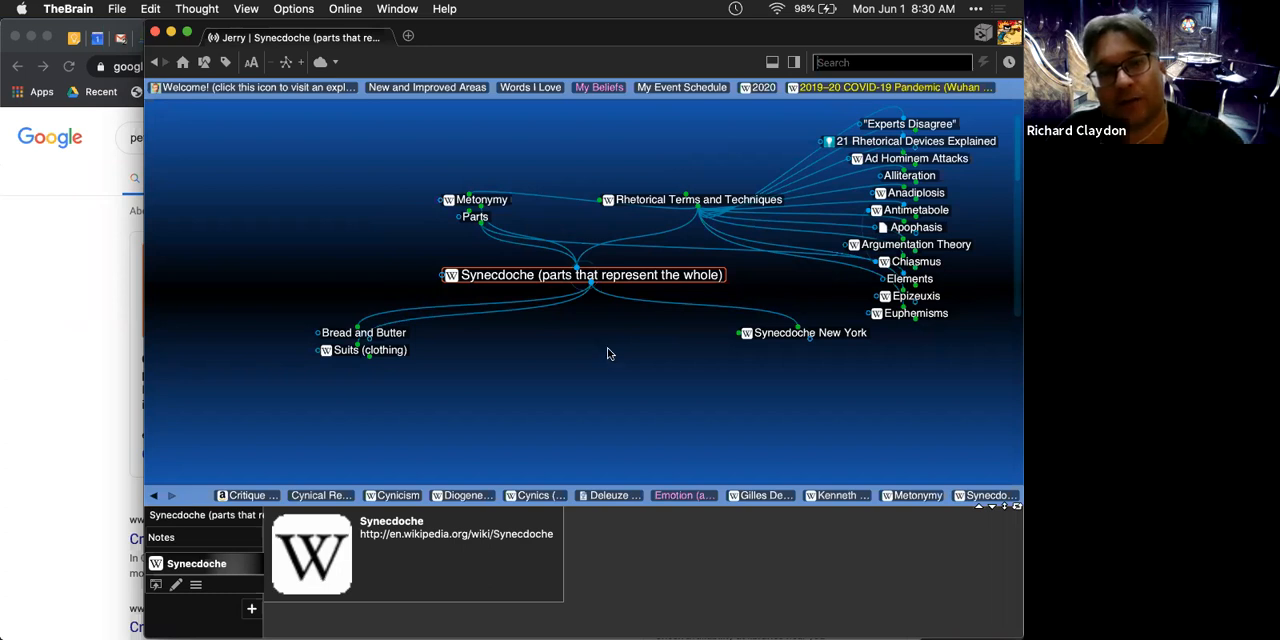
{"action": "mouse_move", "coordinate": [612, 288]}
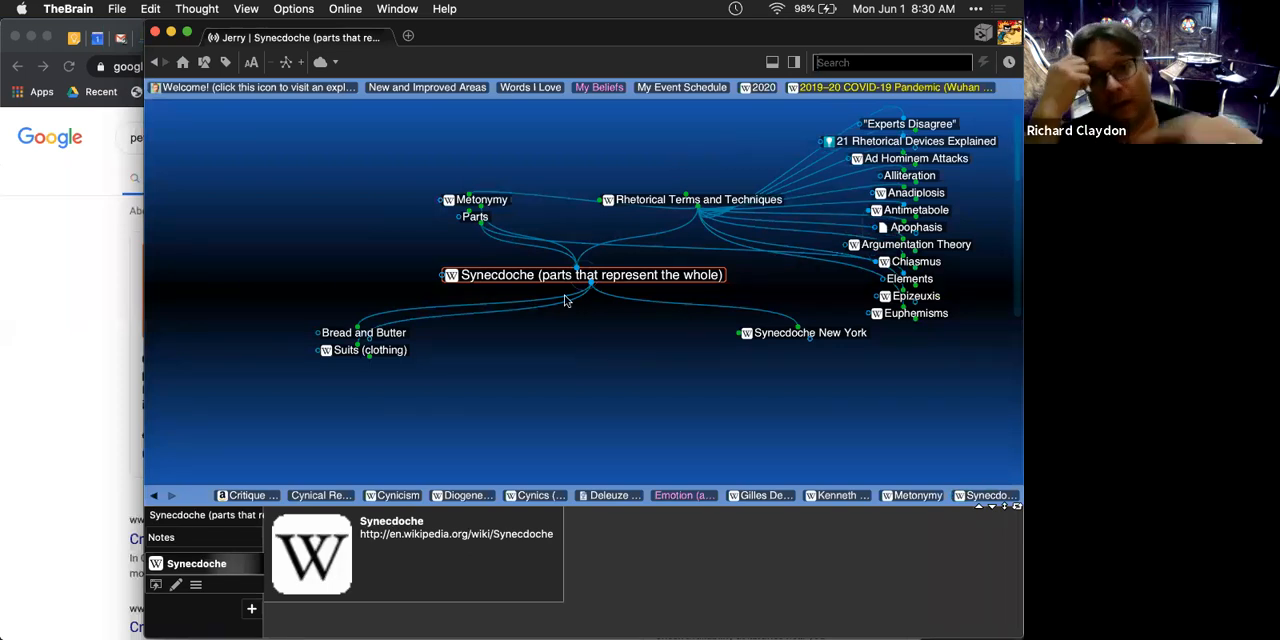
{"action": "mouse_move", "coordinate": [568, 332]}
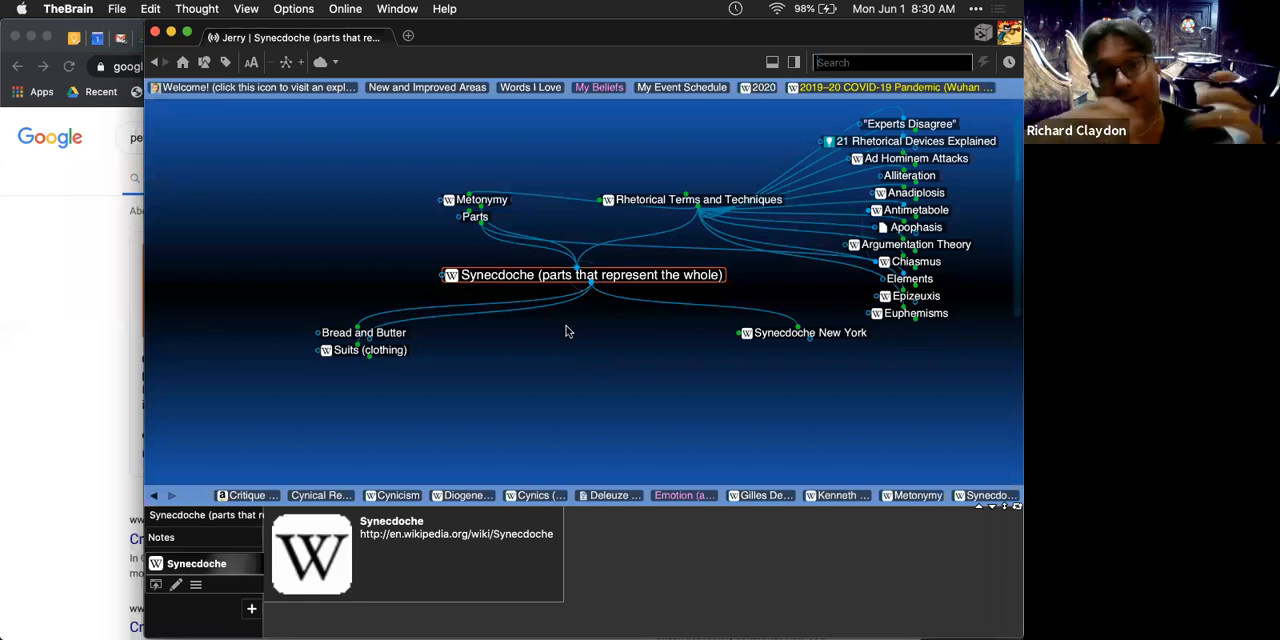
{"action": "type", "text": "lakoff"}
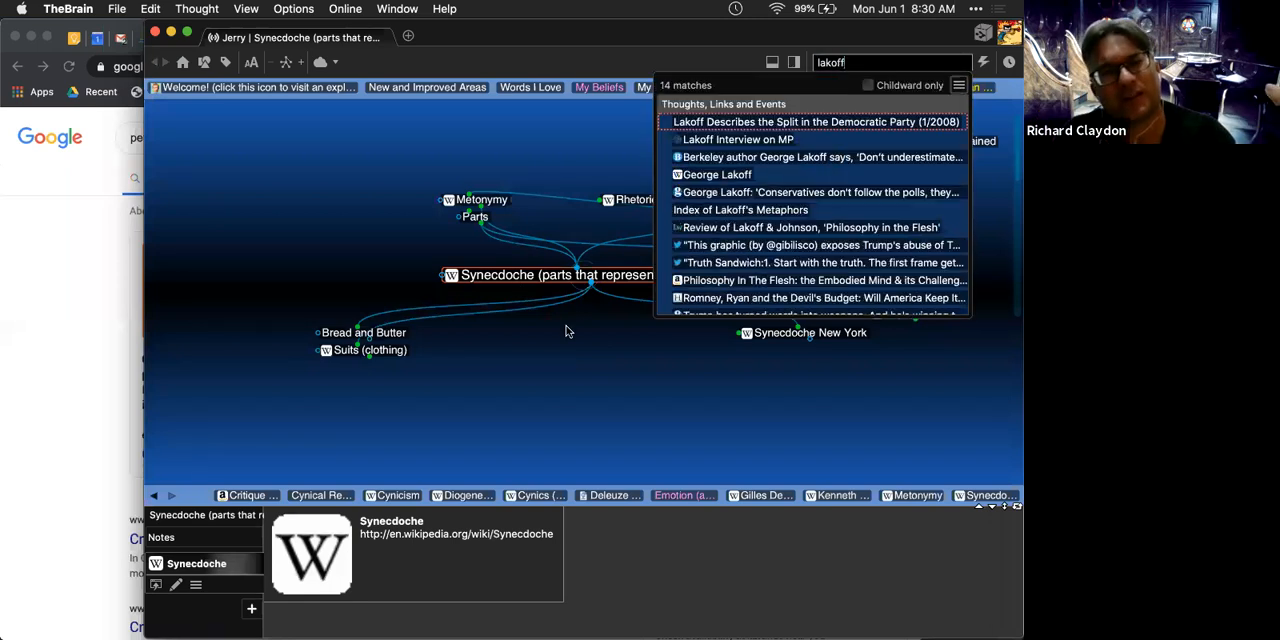
Step: Refine the search with 'geo' to reach the Nurturant Parent Model thought
{"action": "type", "text": "geo"}
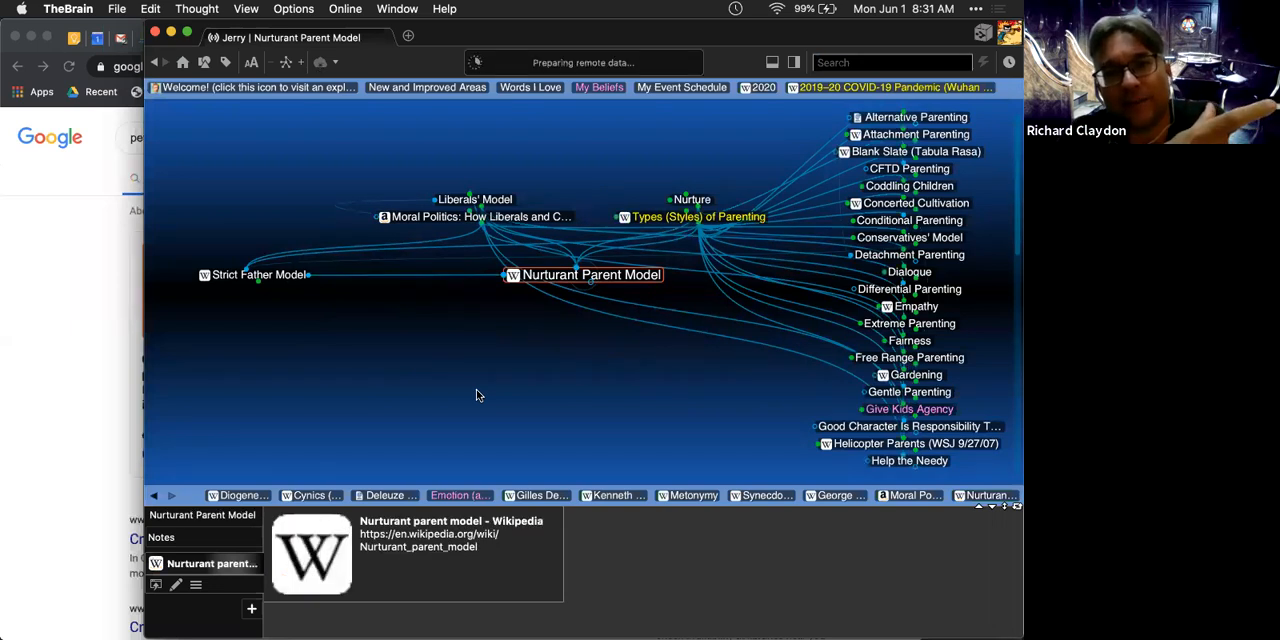
{"action": "mouse_move", "coordinate": [416, 370]}
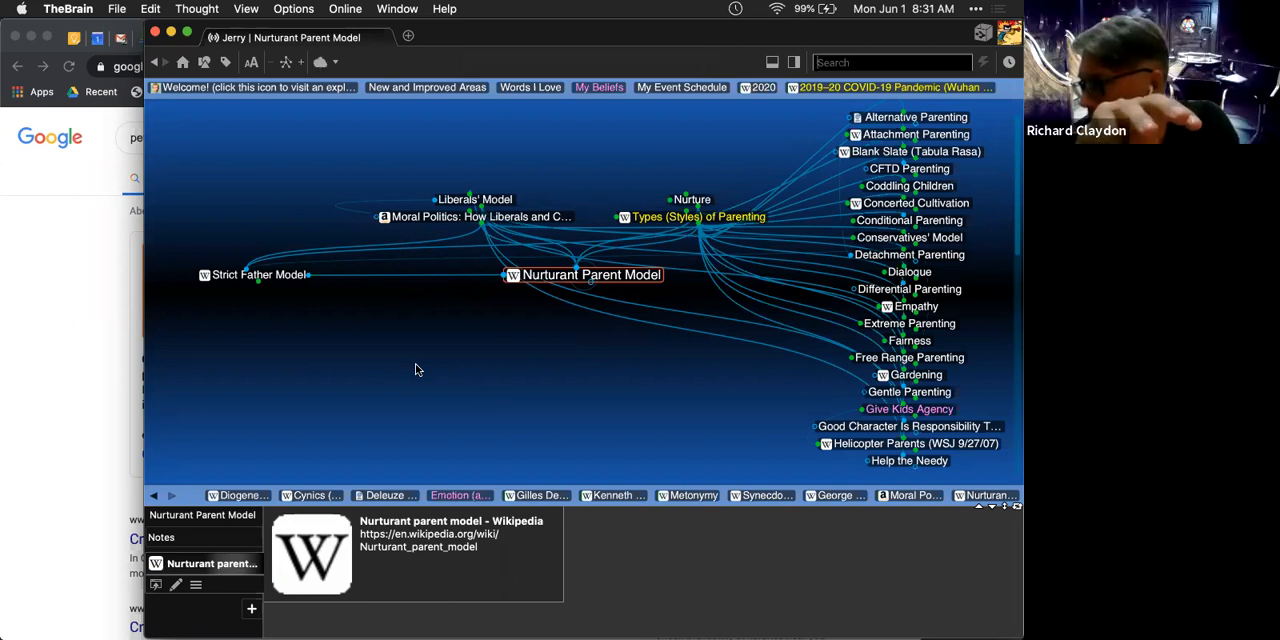
{"action": "mouse_move", "coordinate": [408, 352]}
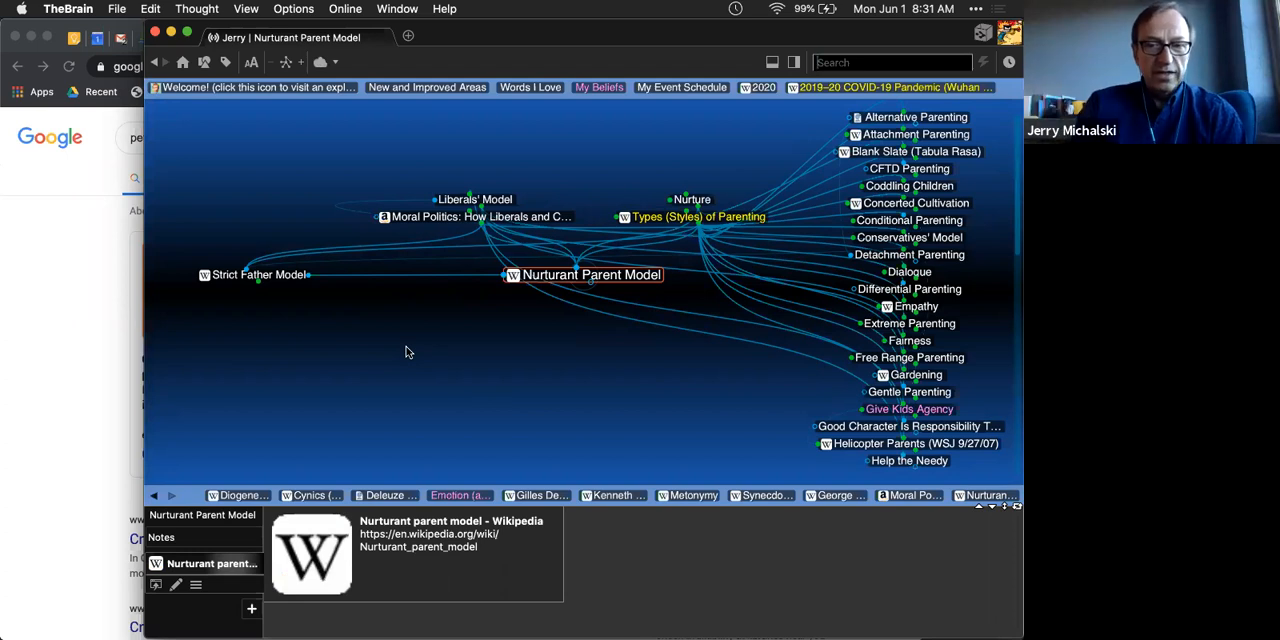
{"action": "mouse_move", "coordinate": [424, 352]}
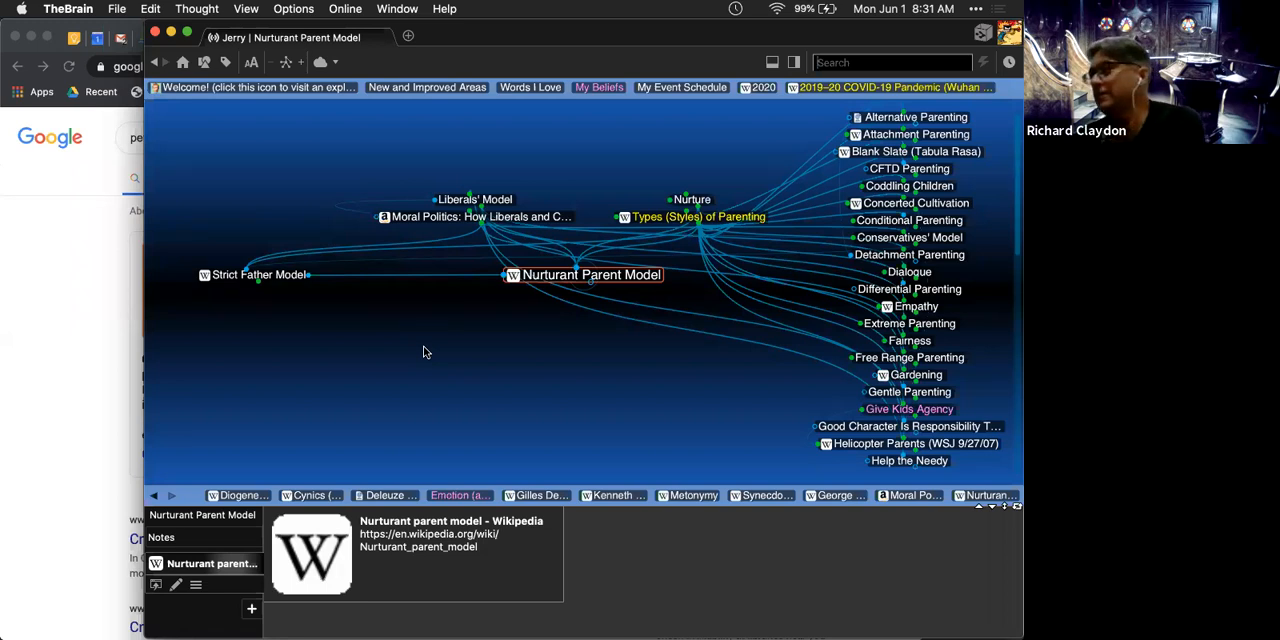
{"action": "mouse_move", "coordinate": [442, 356]}
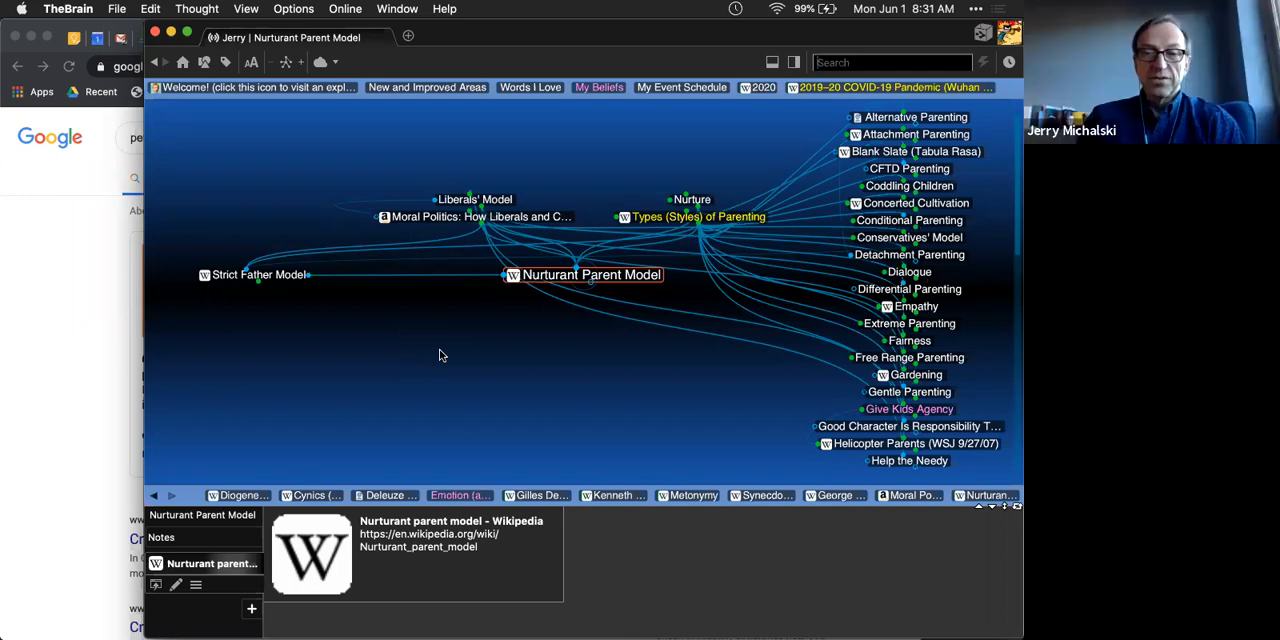
{"action": "mouse_move", "coordinate": [456, 360]}
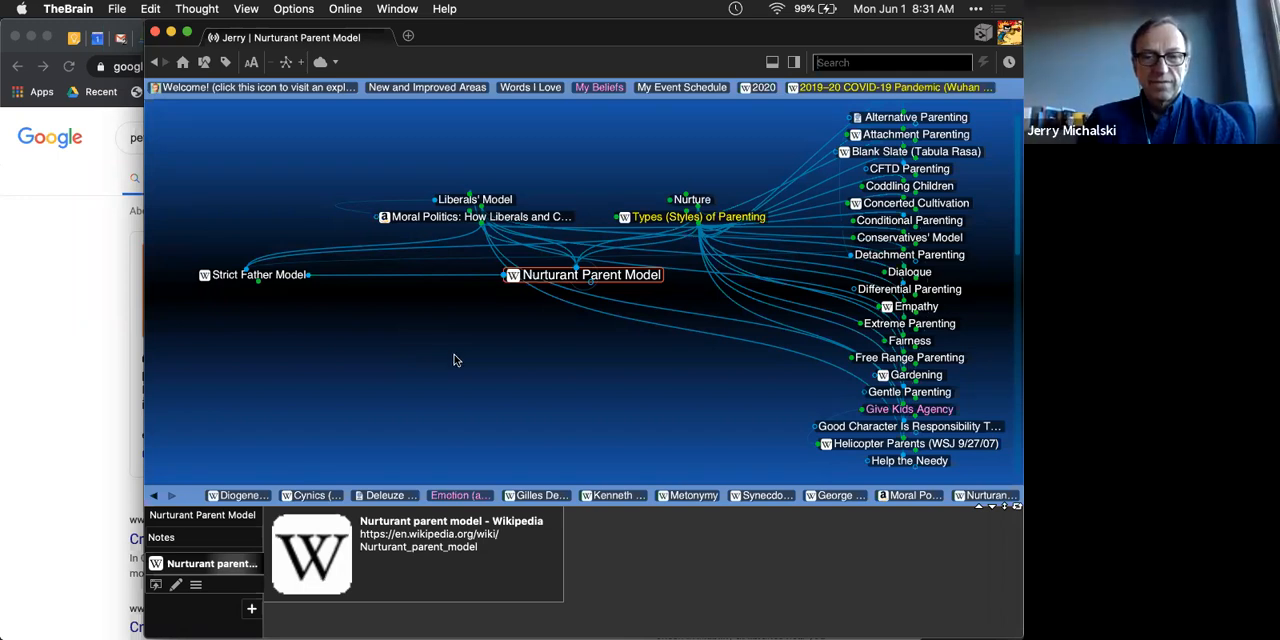